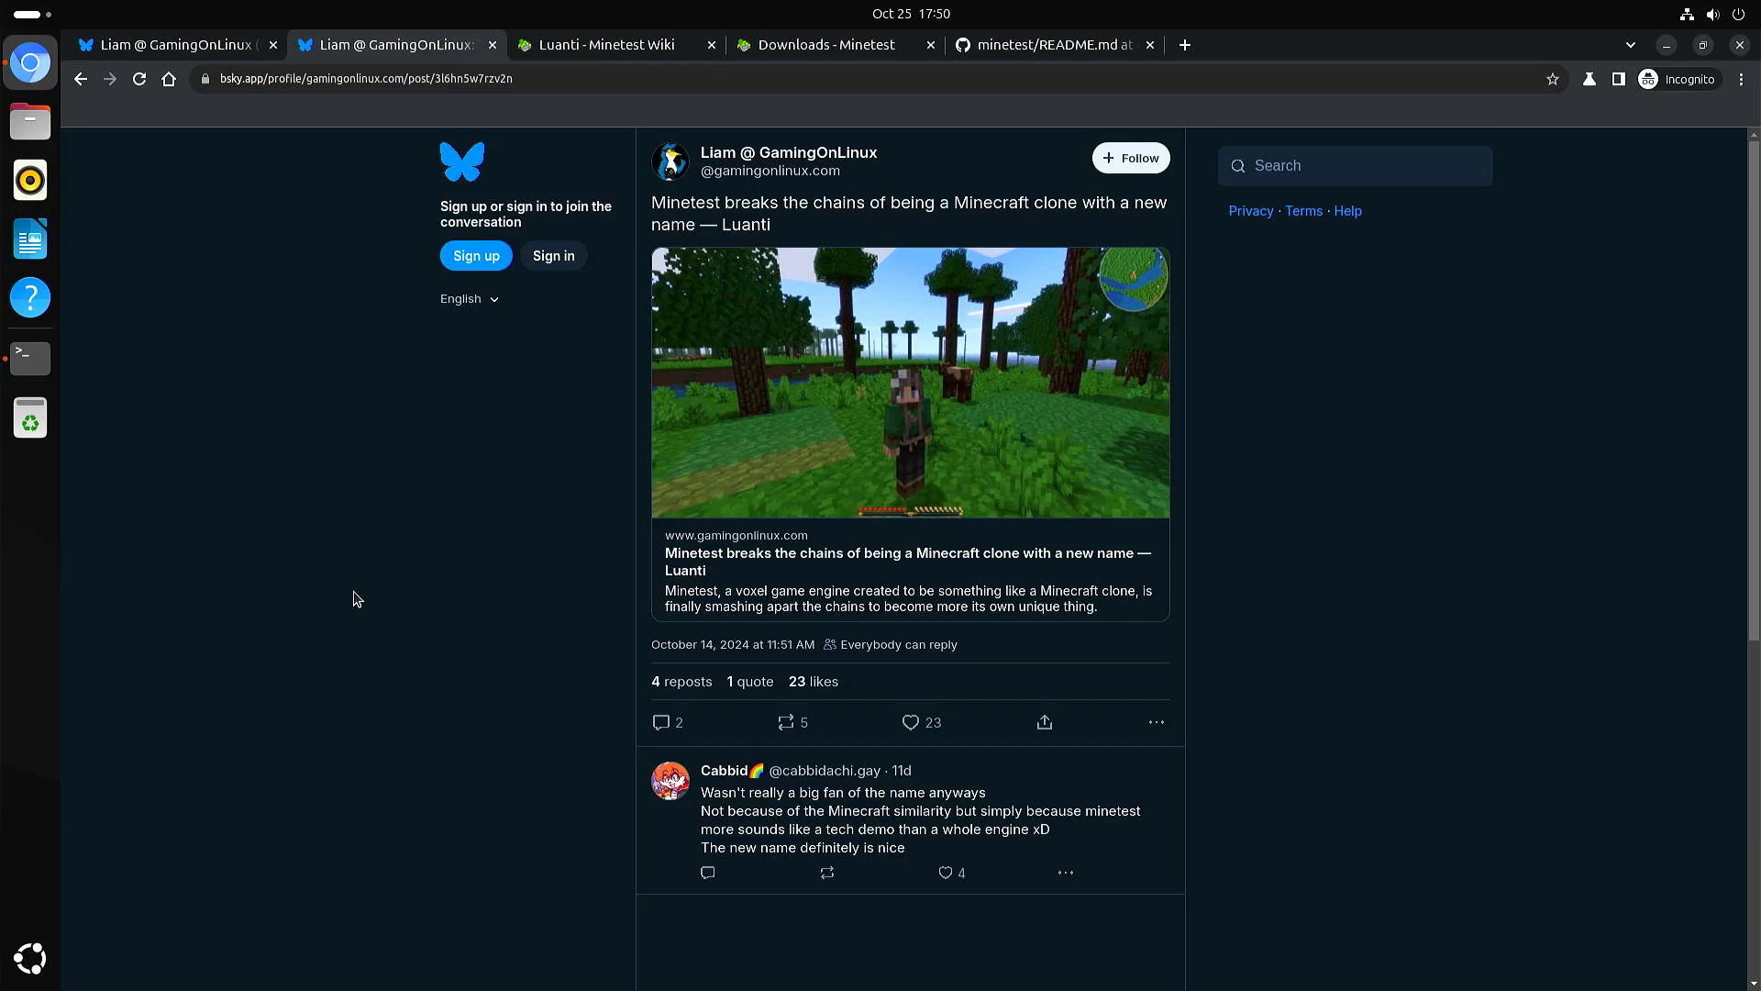
pyautogui.moveTo(383, 545)
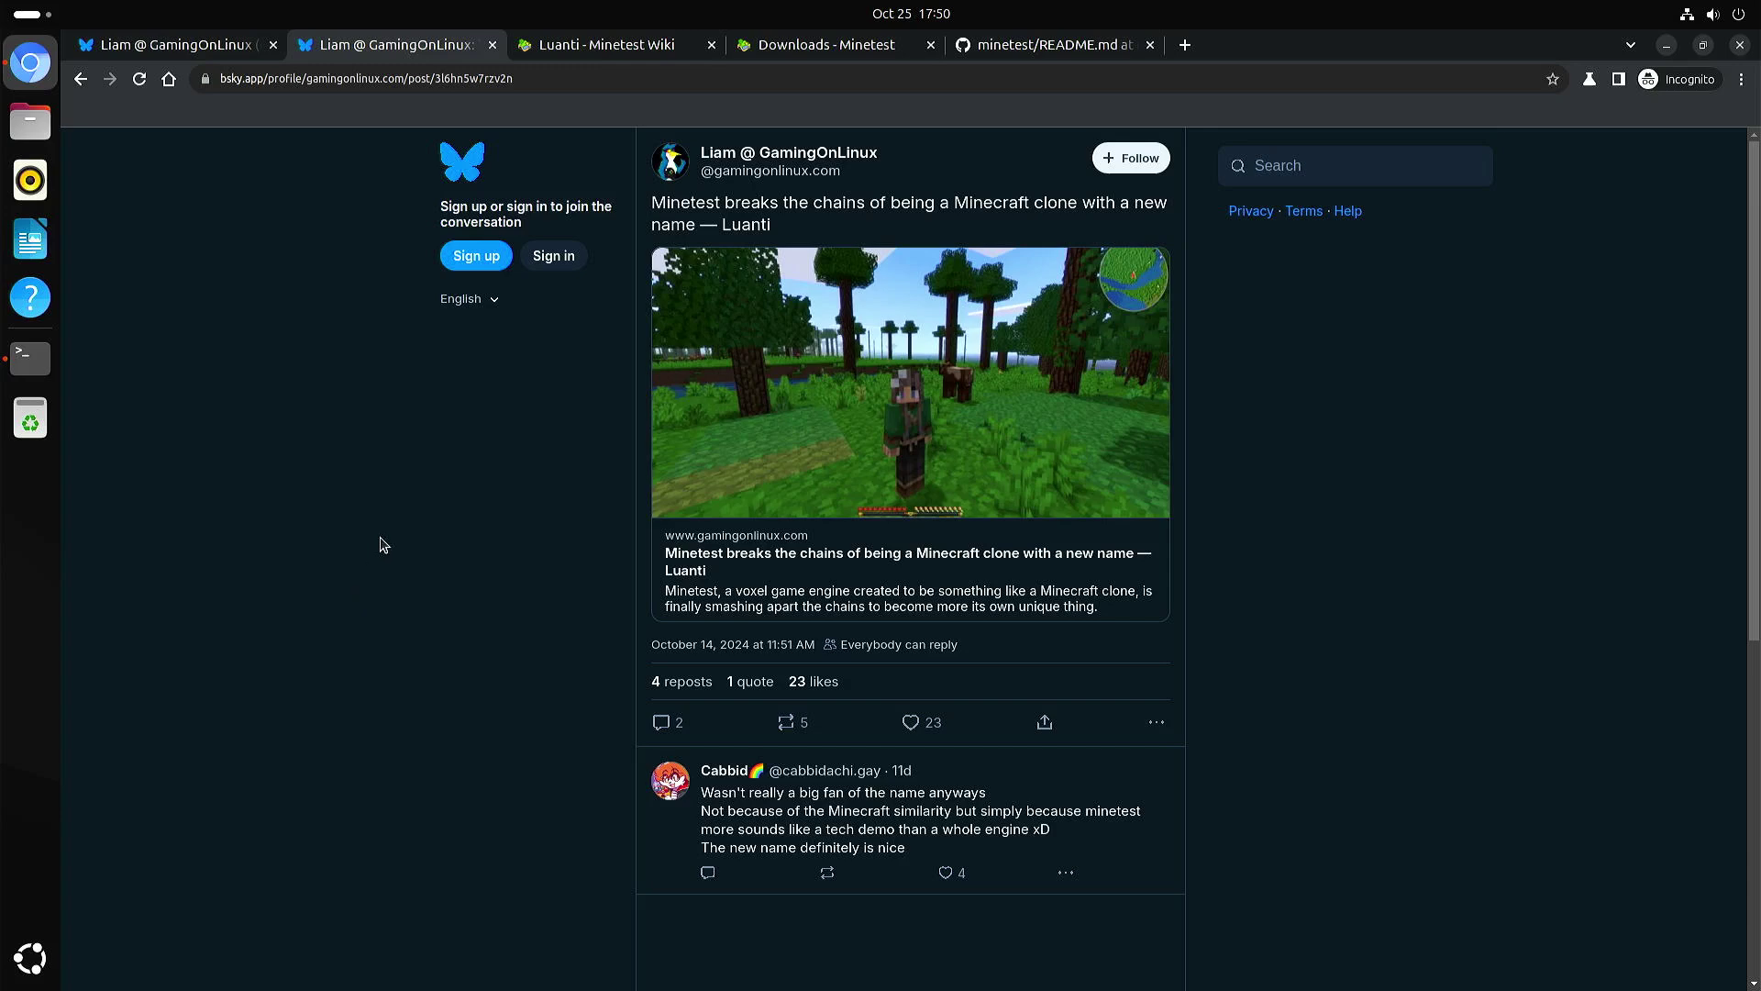
pyautogui.moveTo(532, 547)
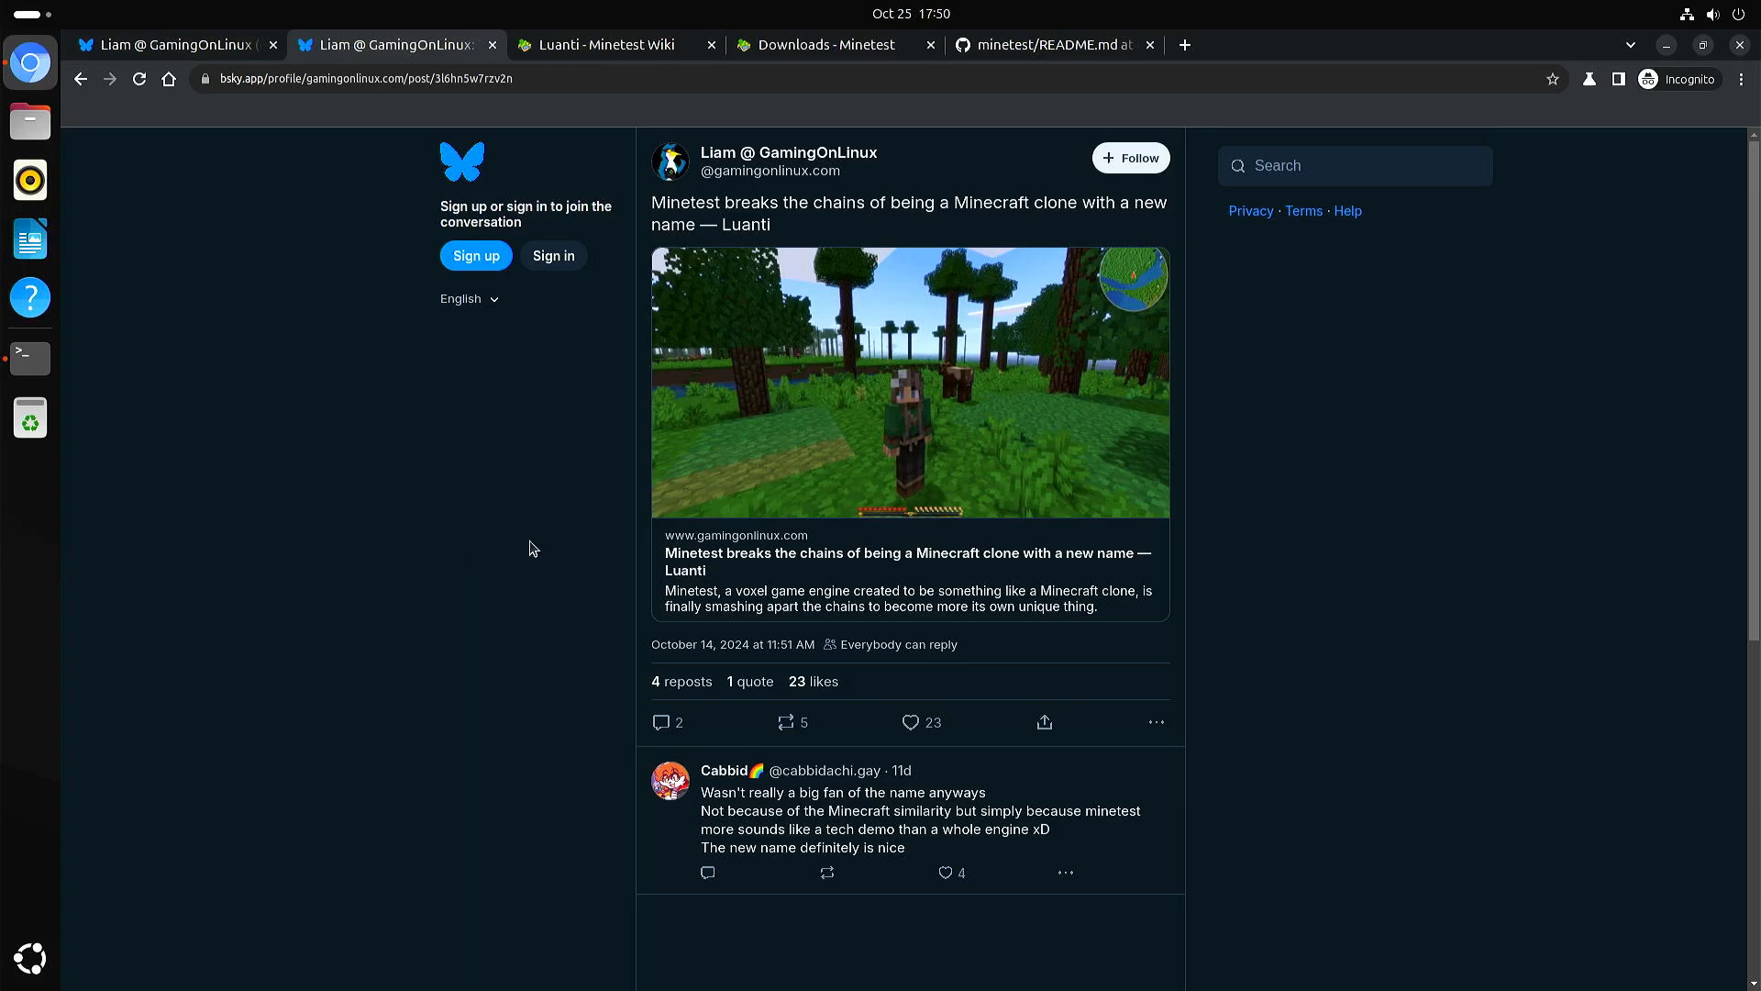
pyautogui.moveTo(736, 233)
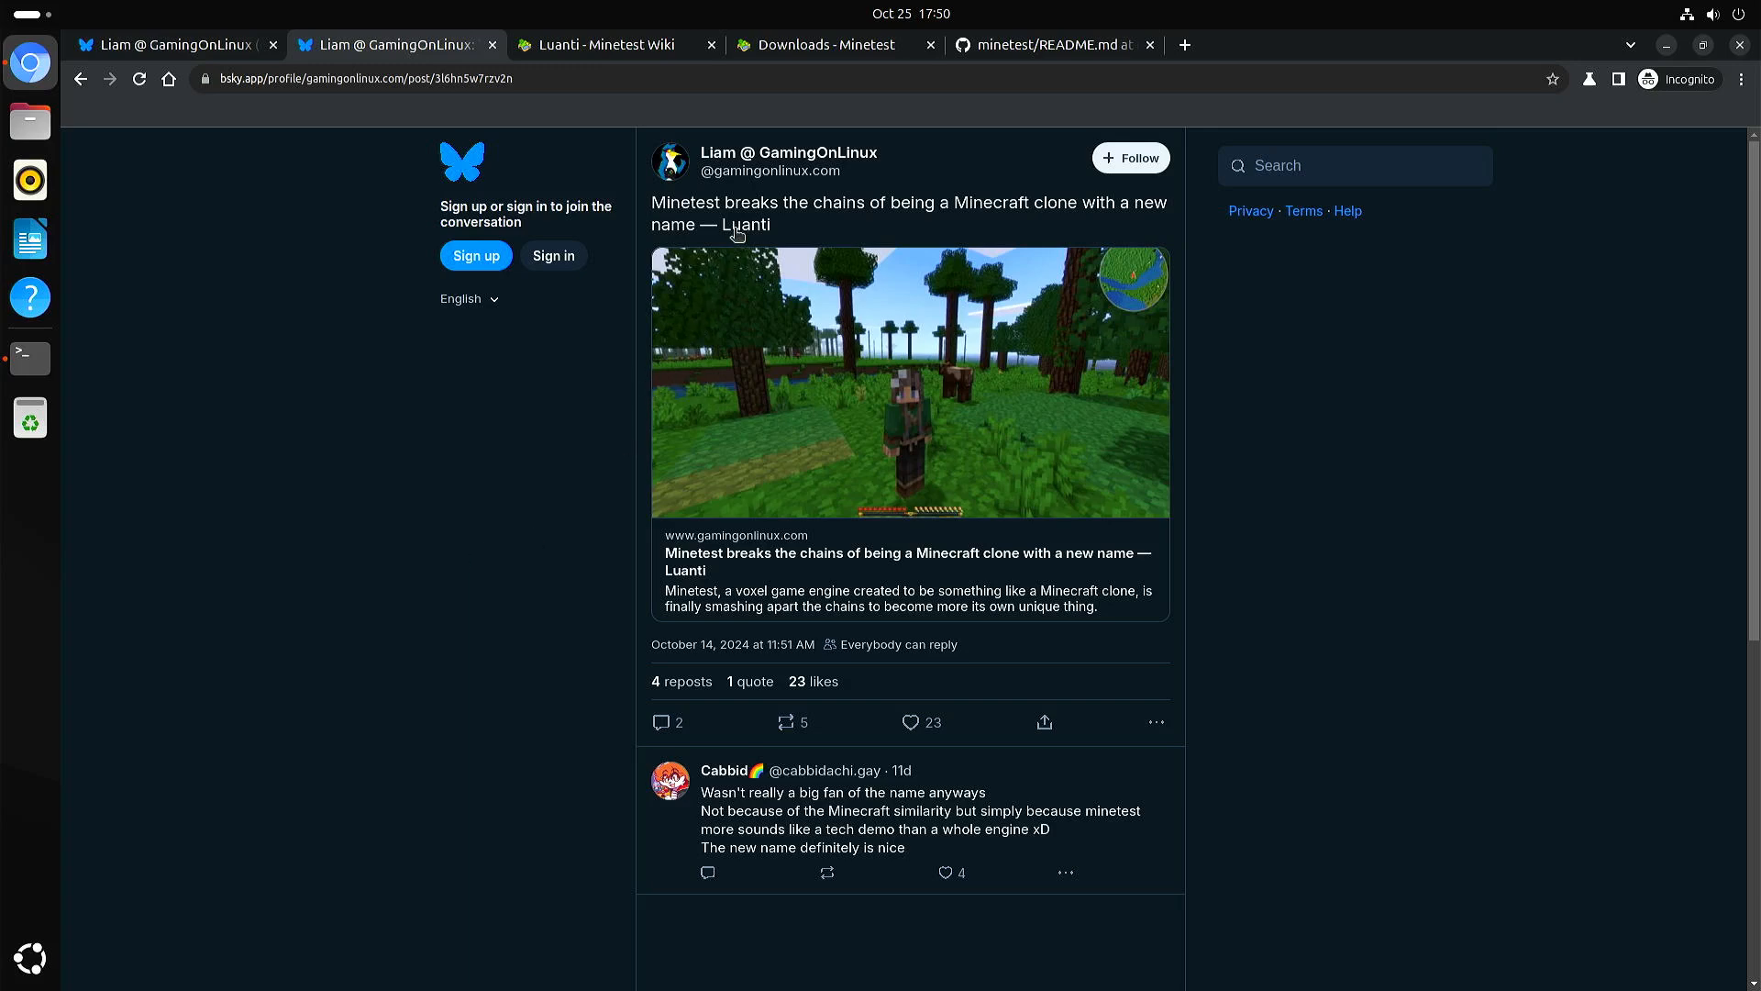
pyautogui.moveTo(882, 172)
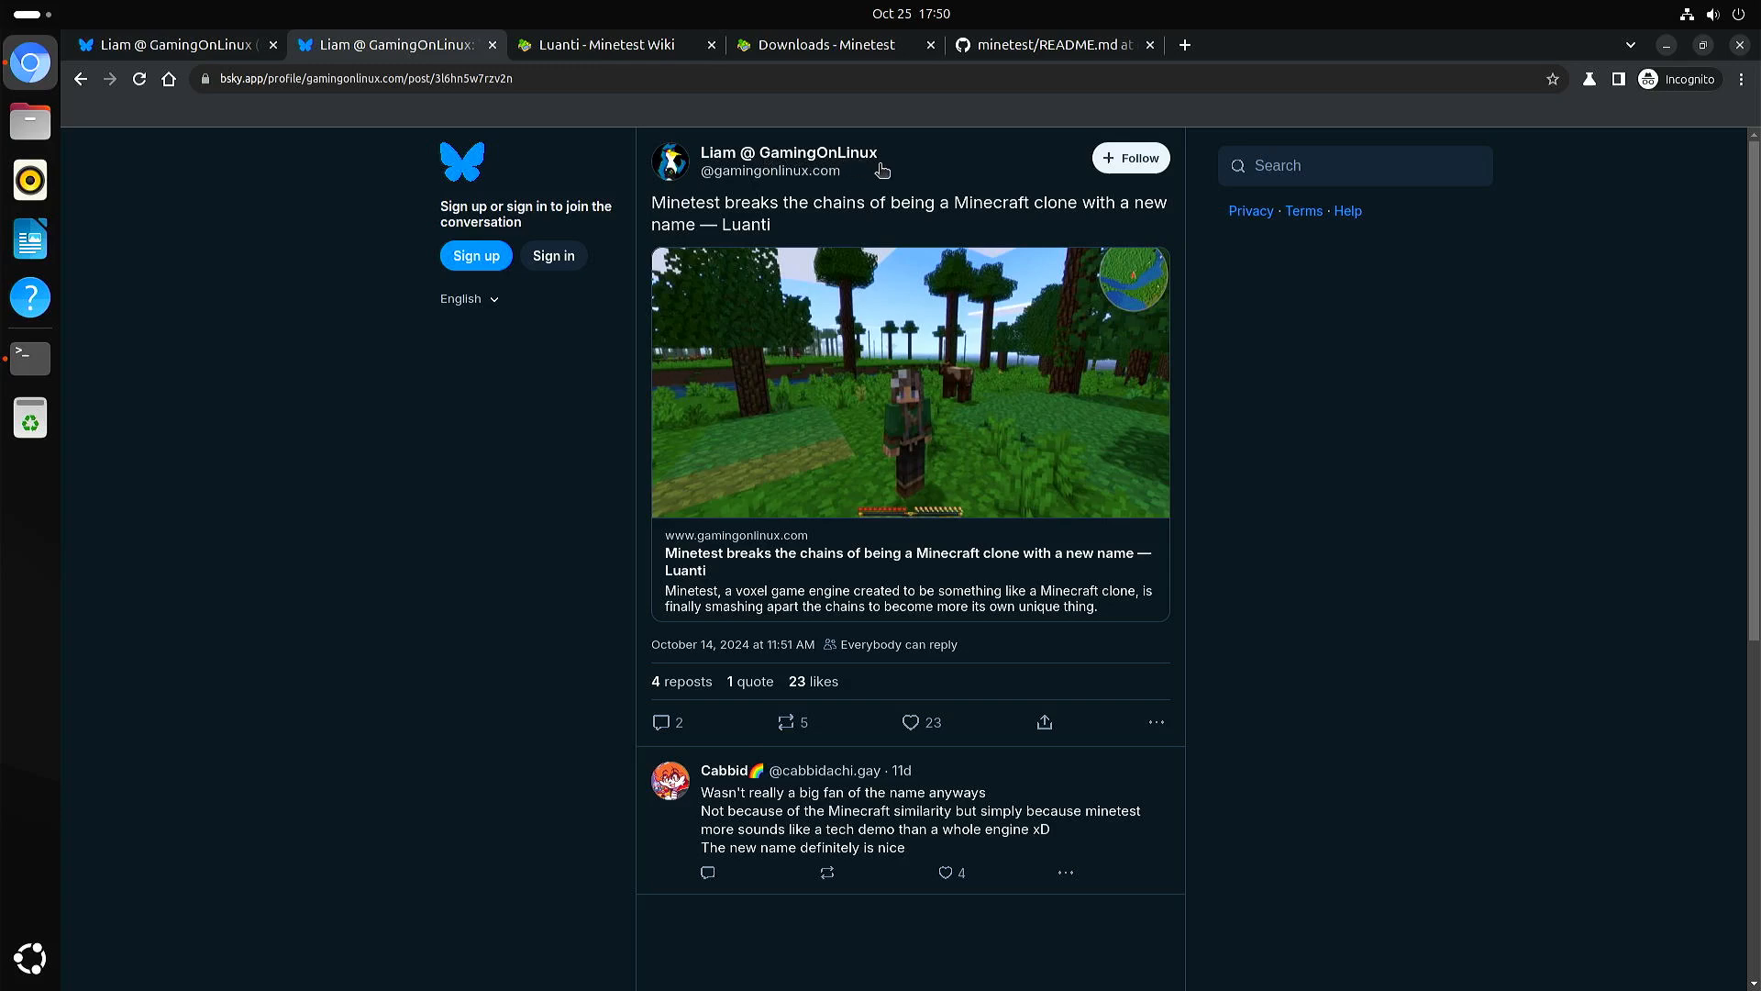
pyautogui.moveTo(479, 474)
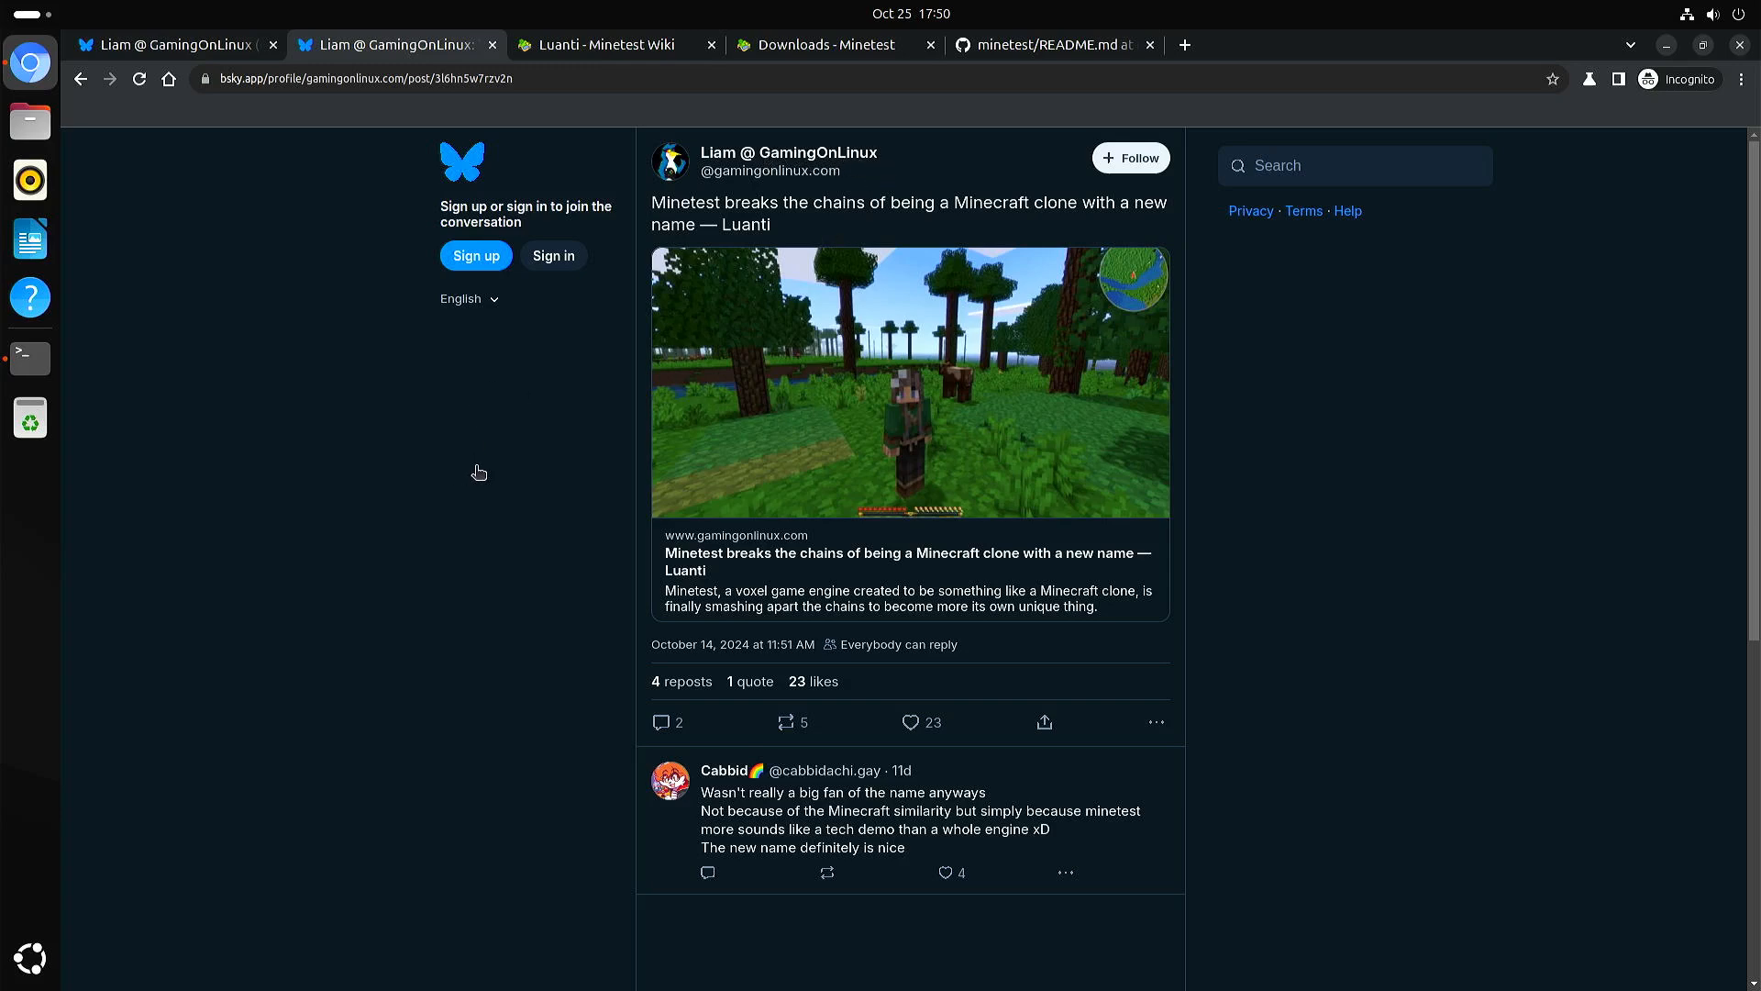
pyautogui.moveTo(464, 477)
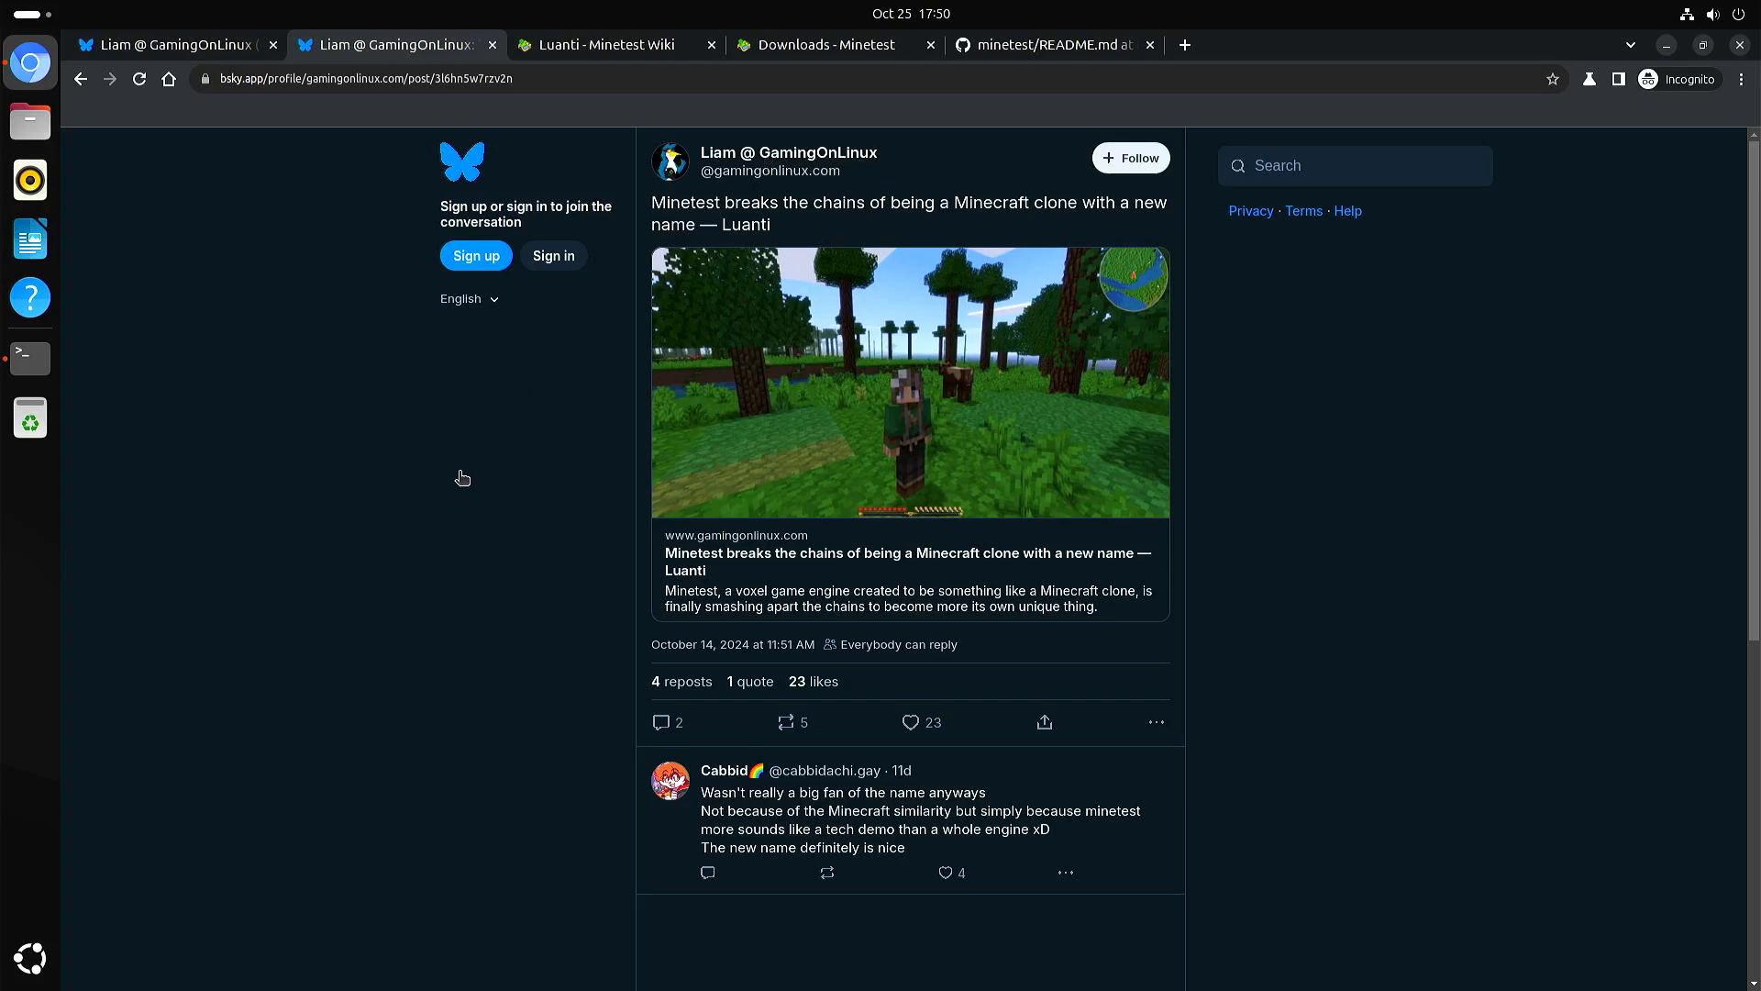
pyautogui.moveTo(748, 583)
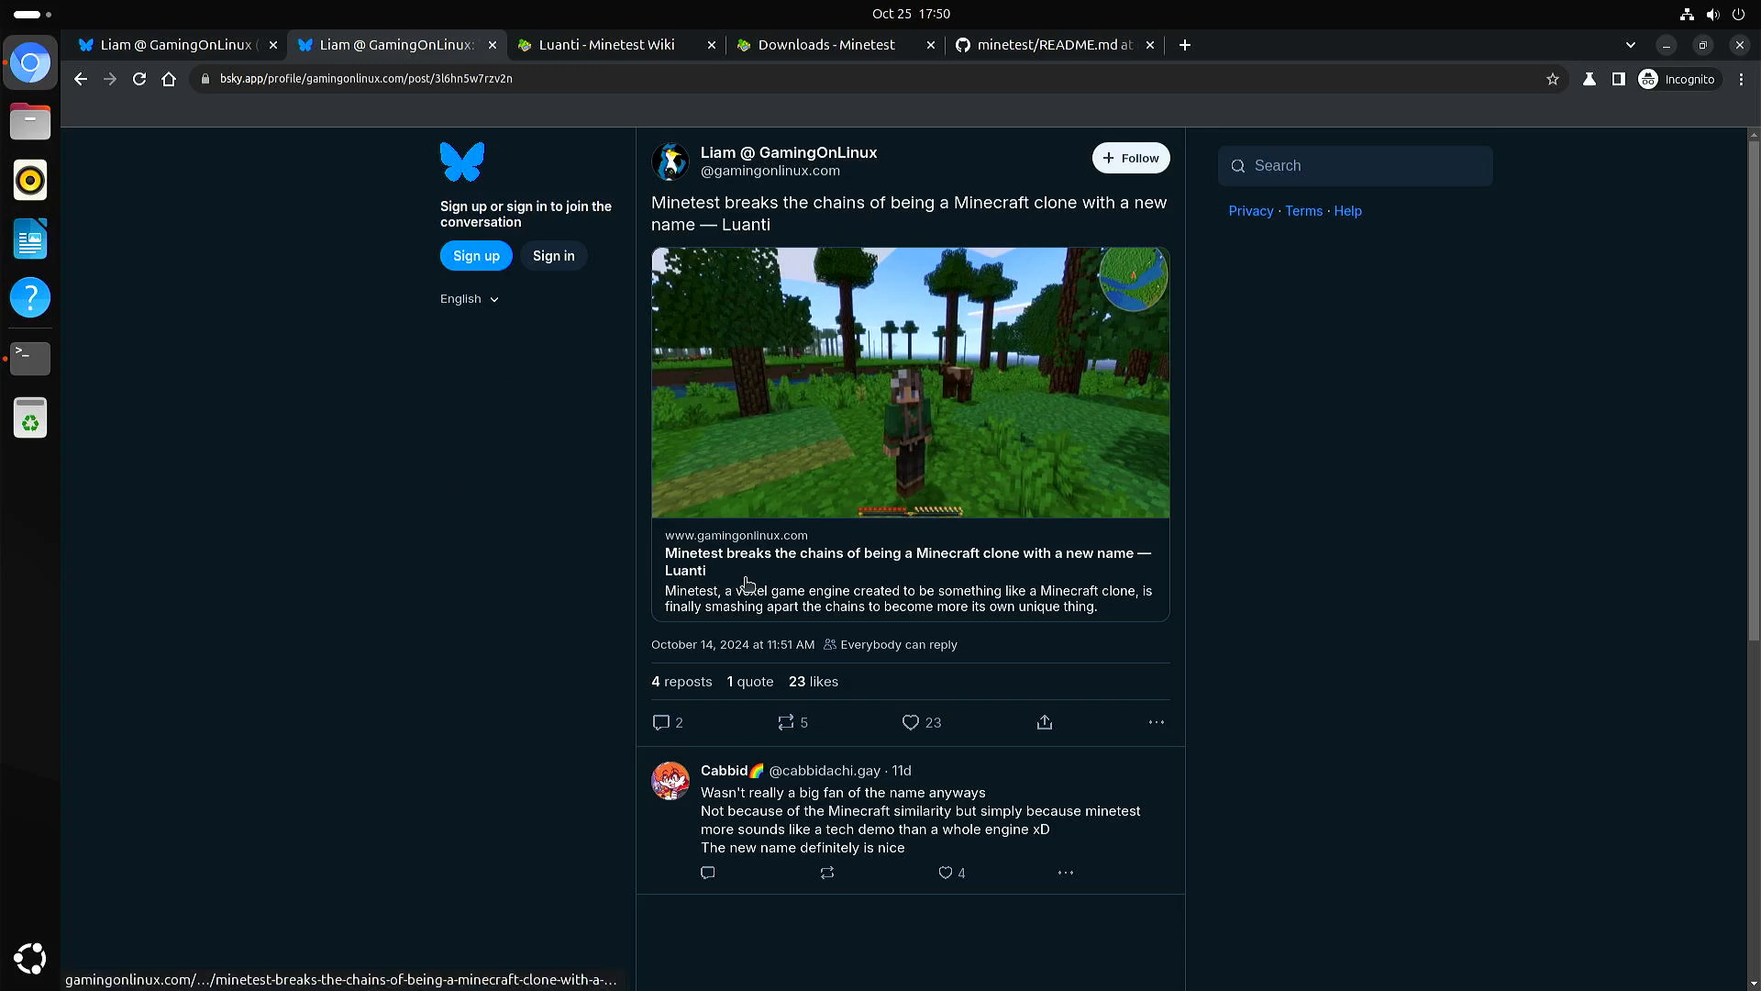
pyautogui.moveTo(831, 602)
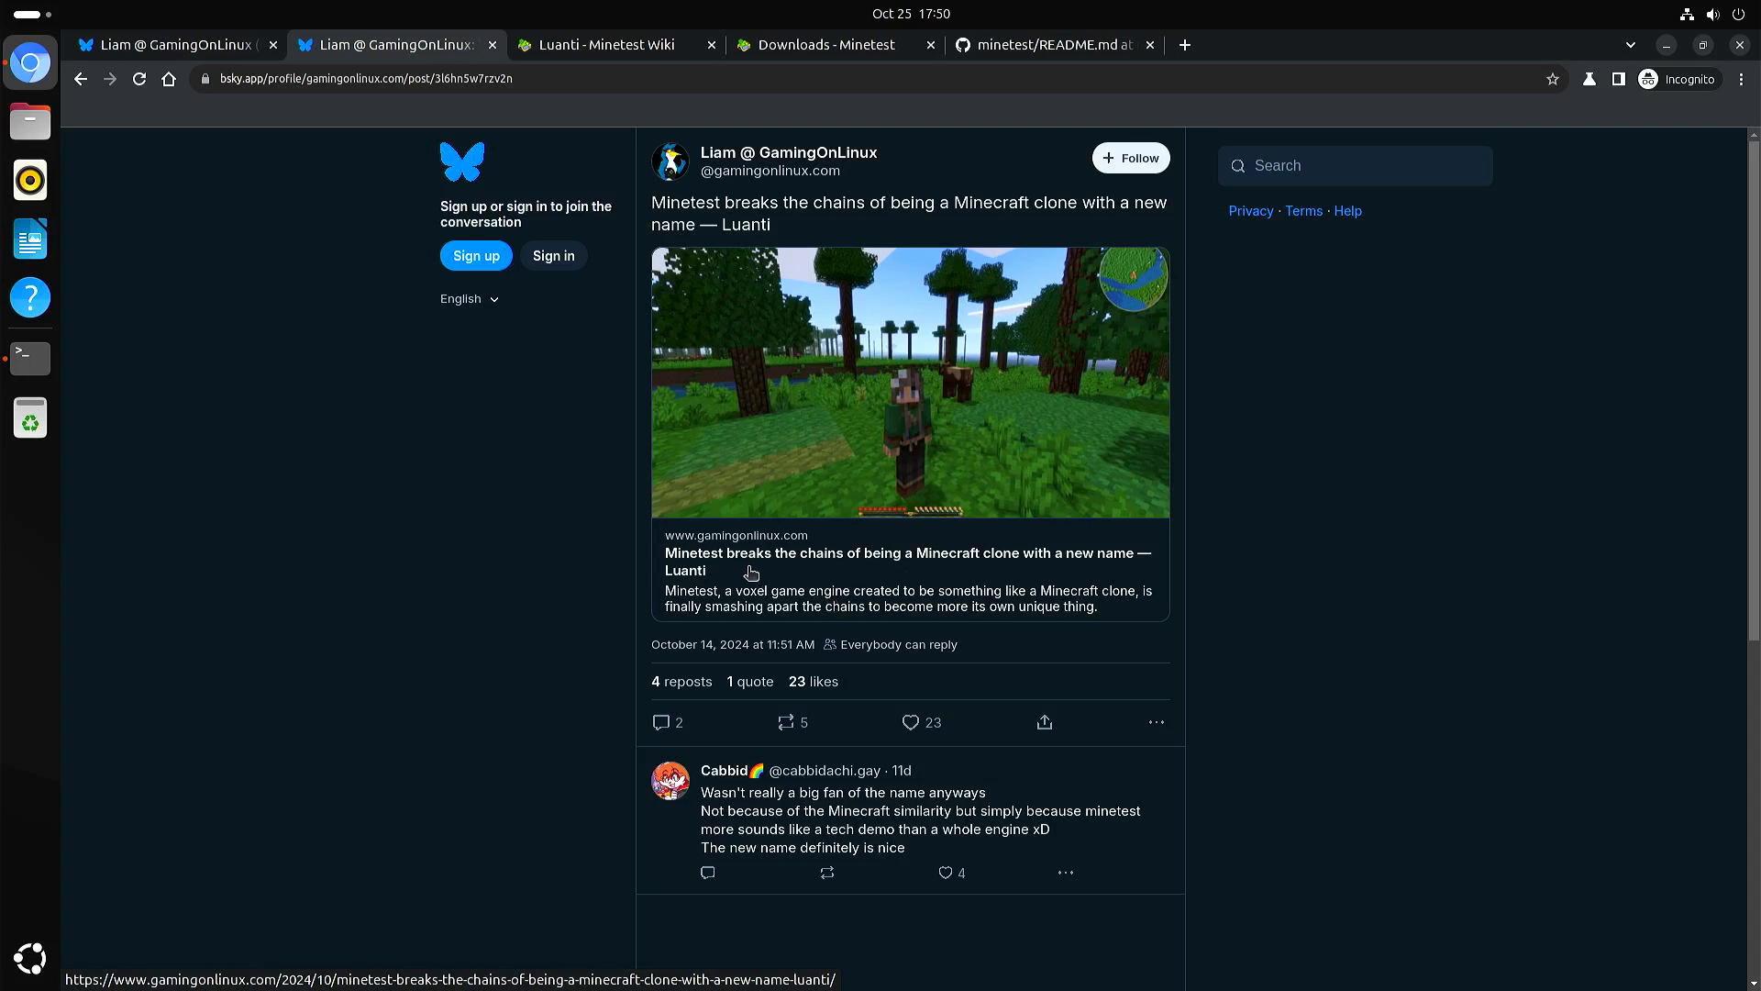
pyautogui.moveTo(1044, 649)
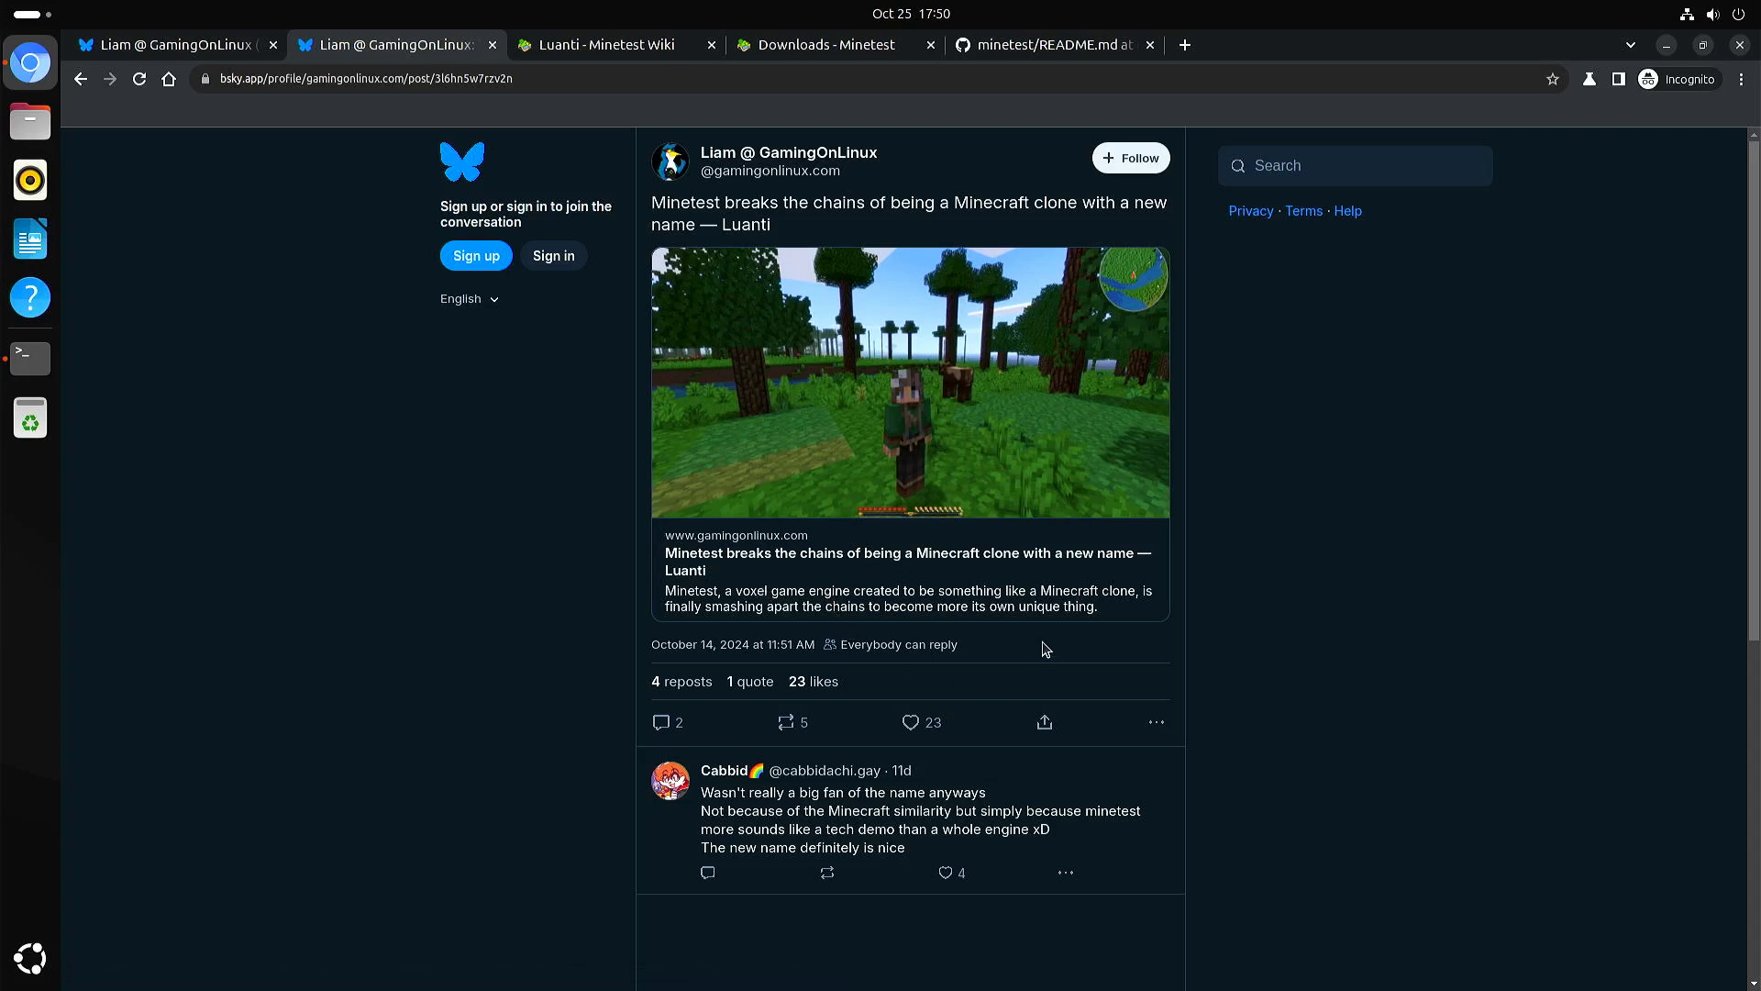
pyautogui.moveTo(1039, 646)
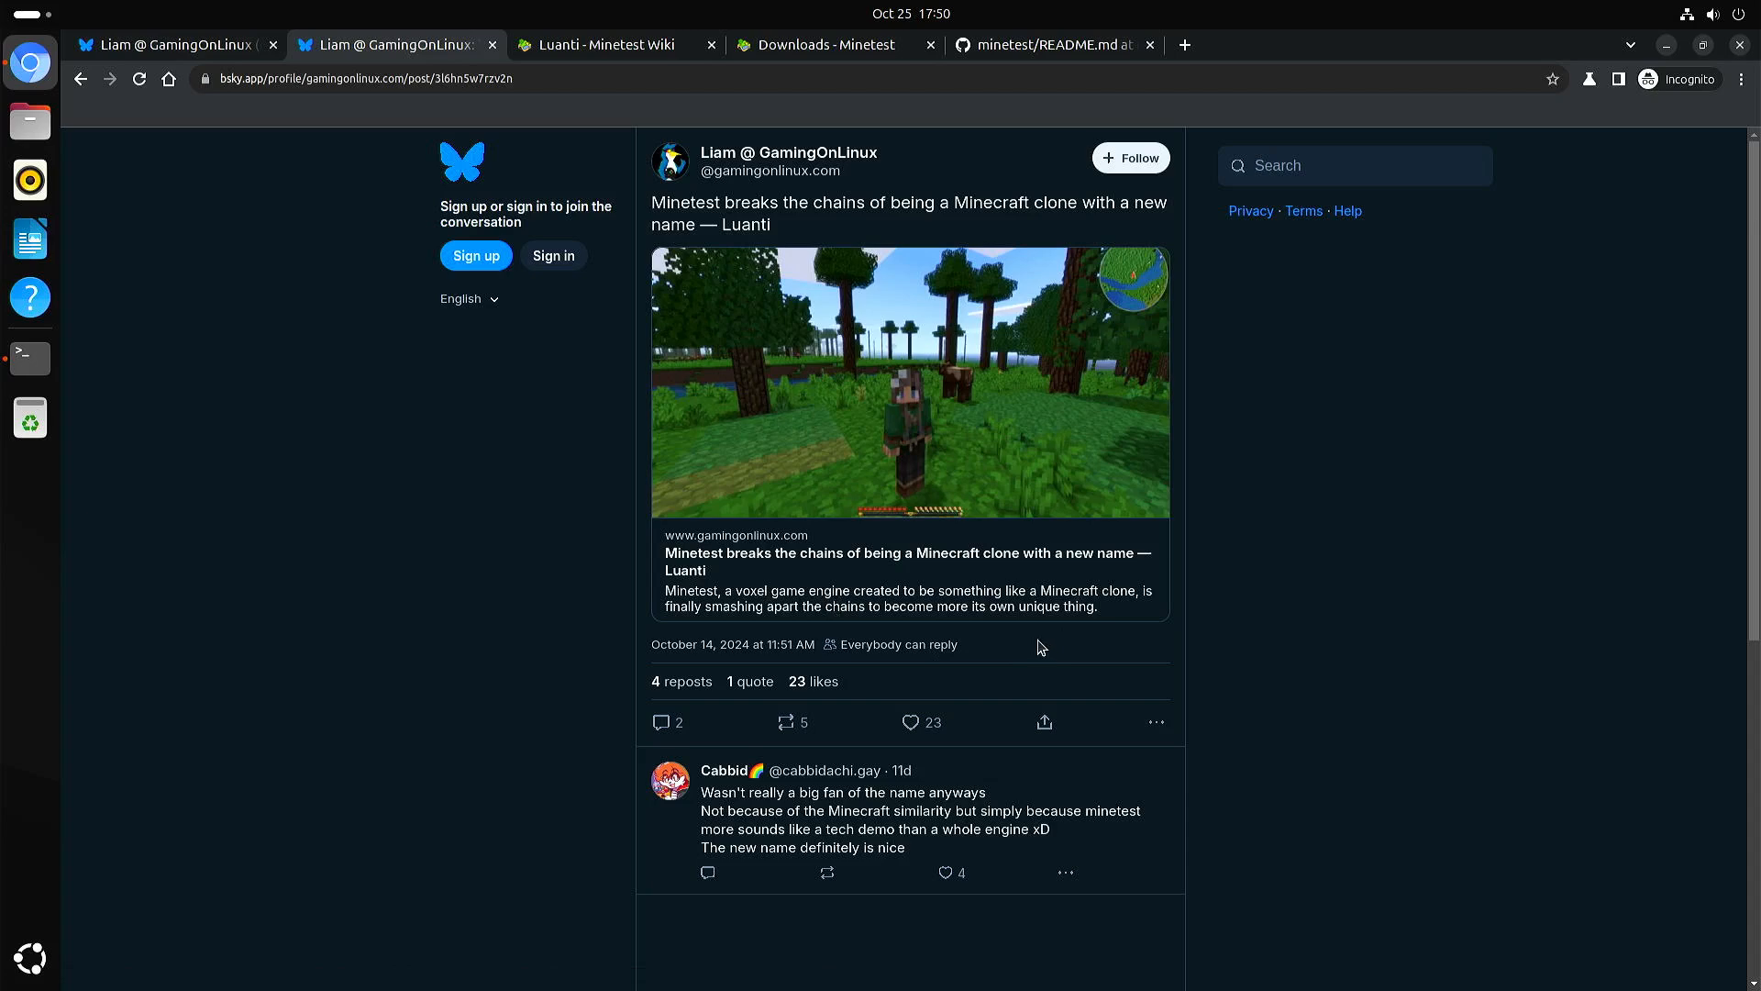
pyautogui.moveTo(404, 494)
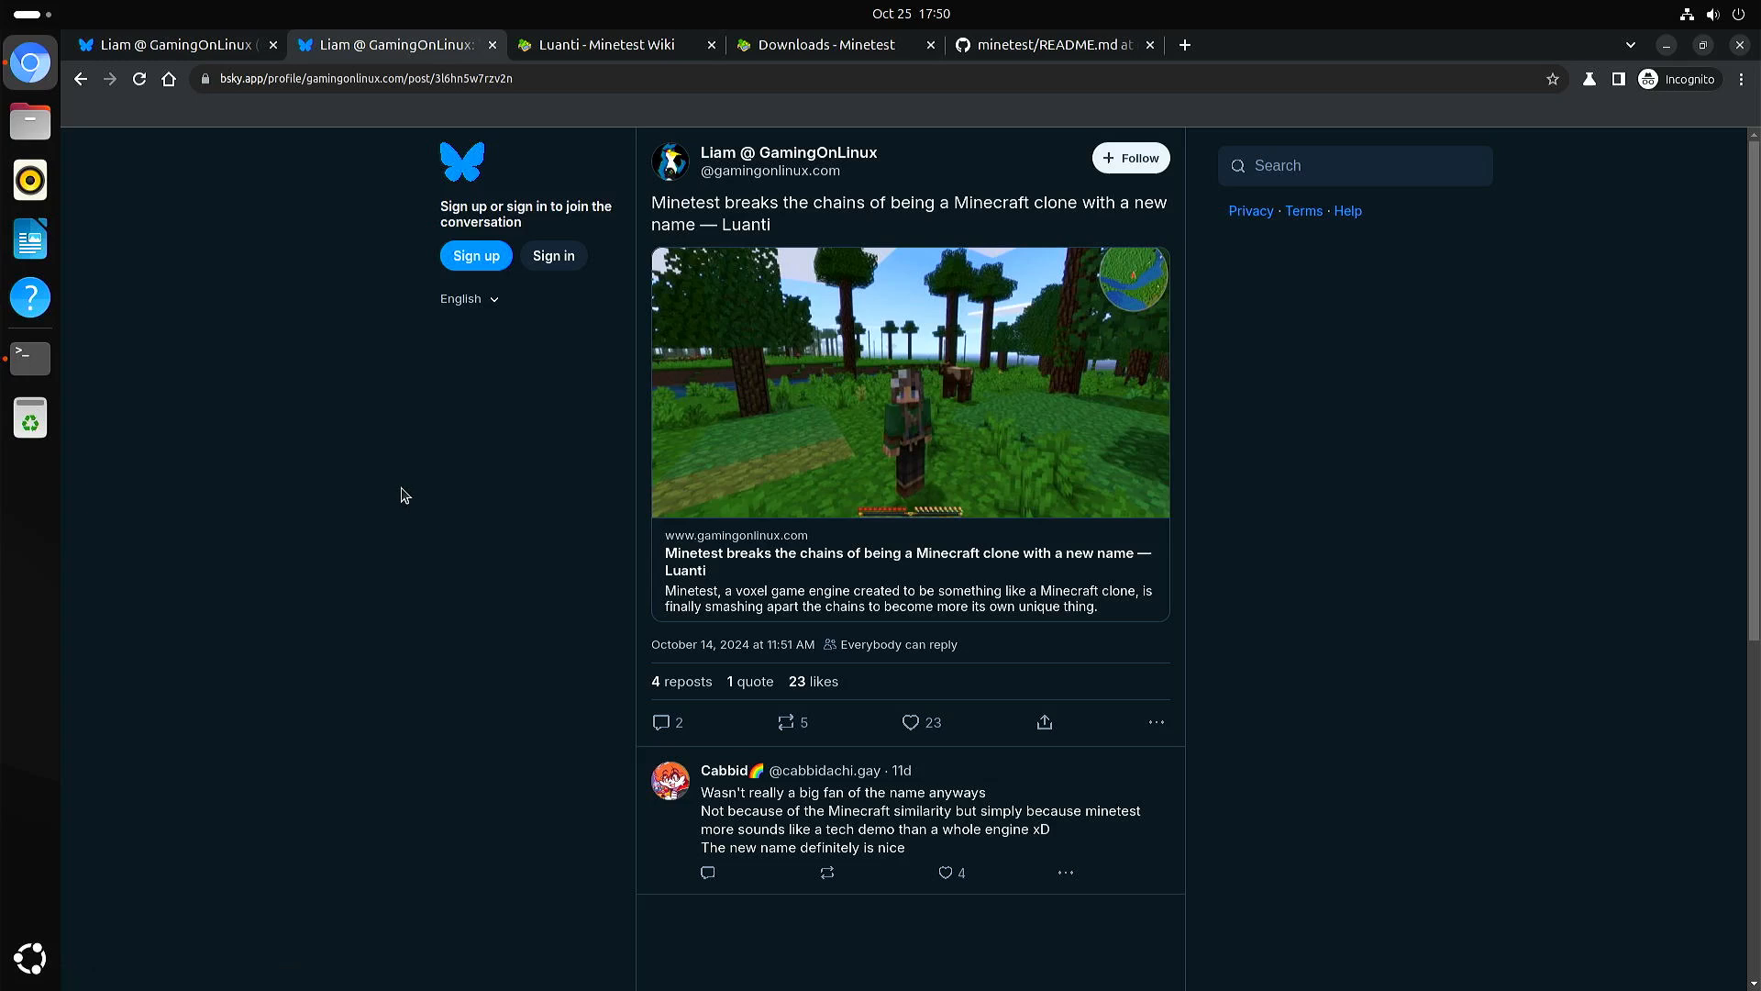
pyautogui.moveTo(172, 41)
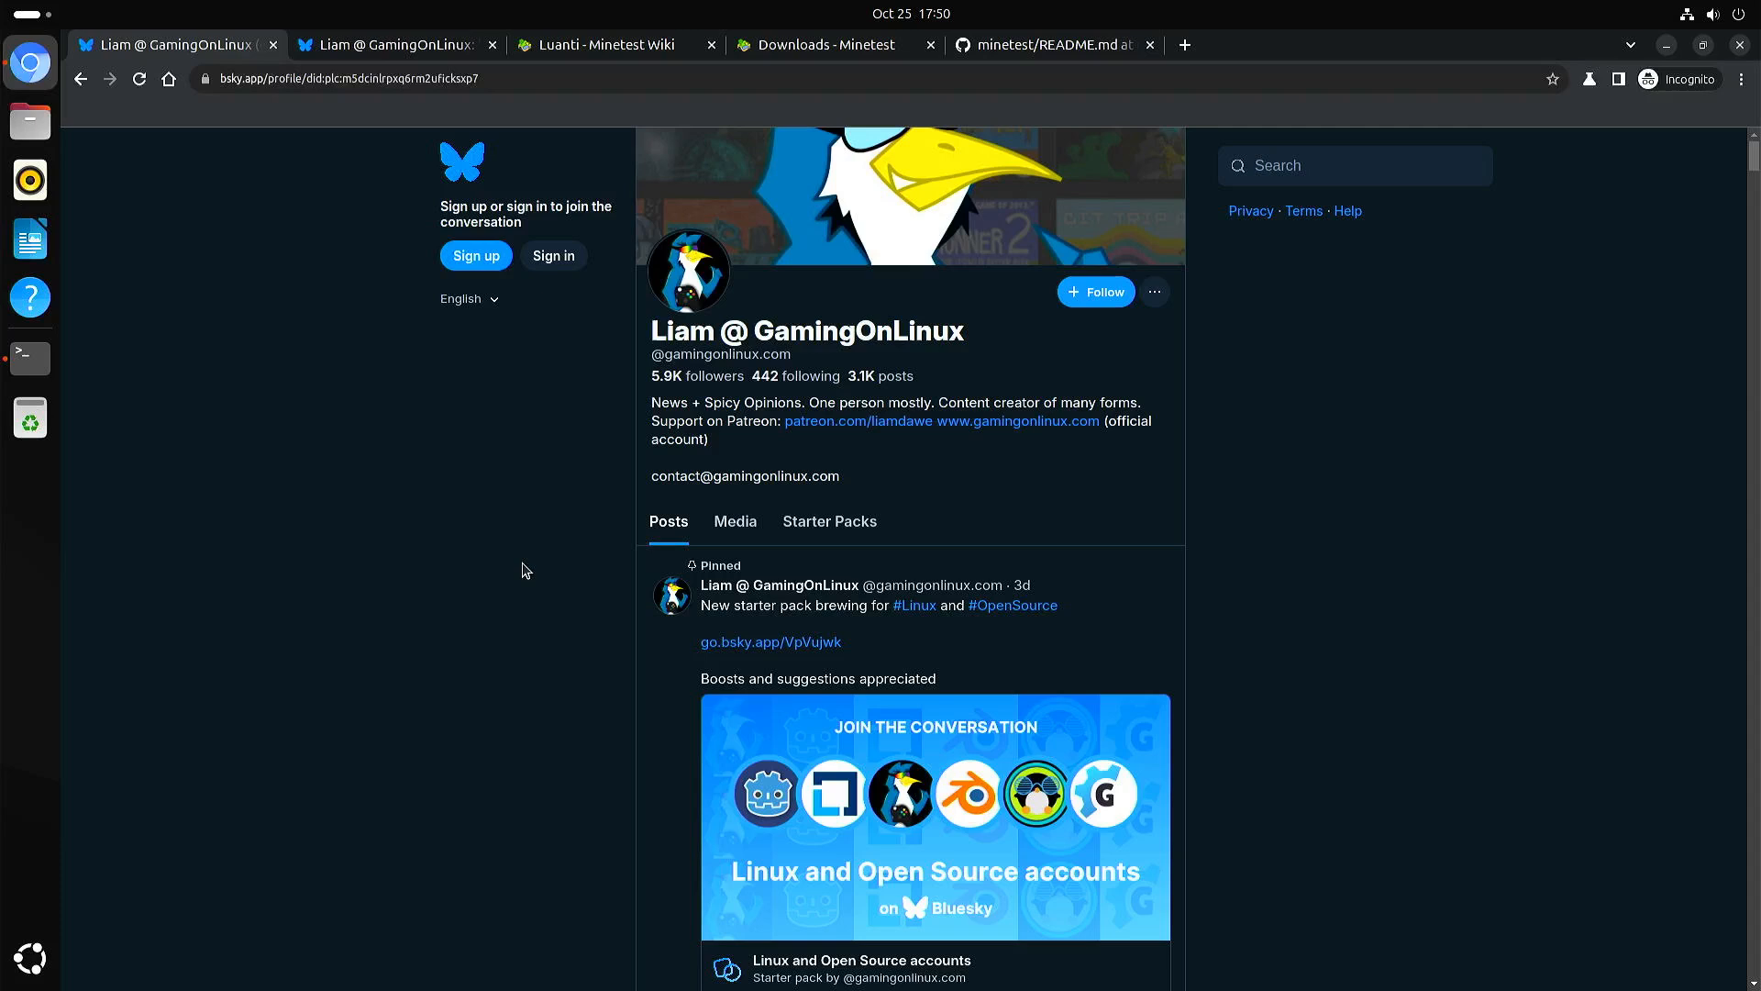
pyautogui.moveTo(576, 608)
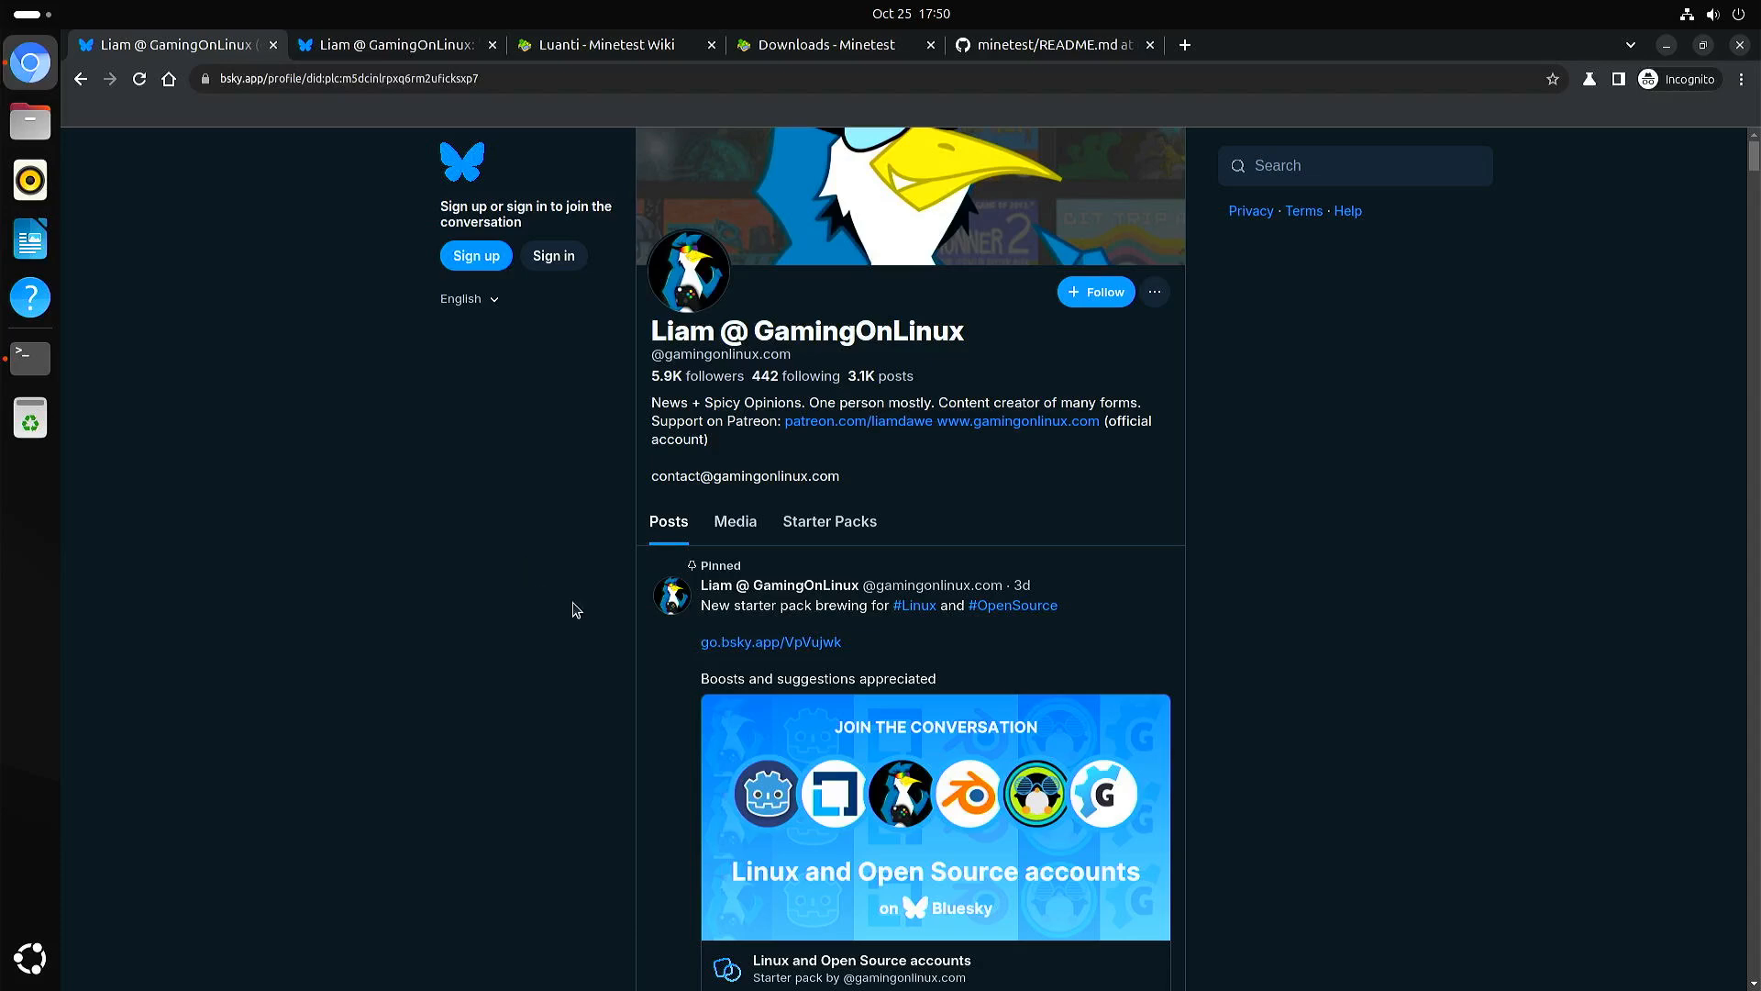
pyautogui.moveTo(580, 620)
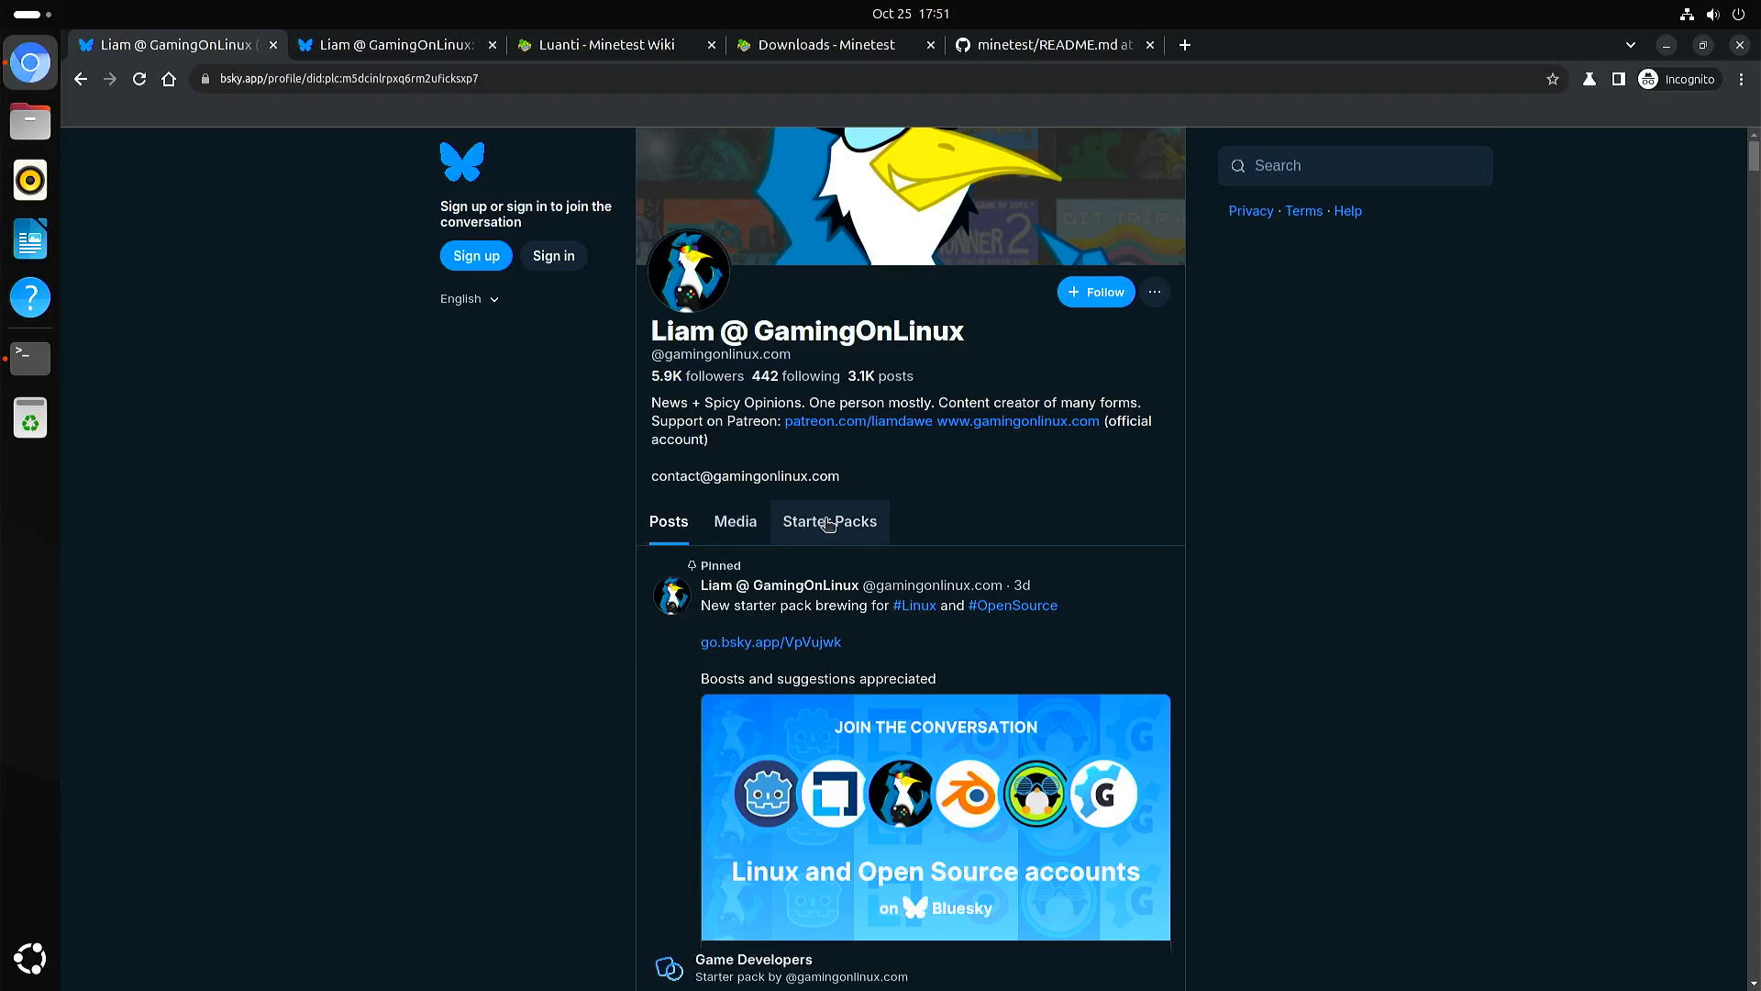
# - Show the GamingOnLinux profile's Starter Packs list
pyautogui.click(829, 521)
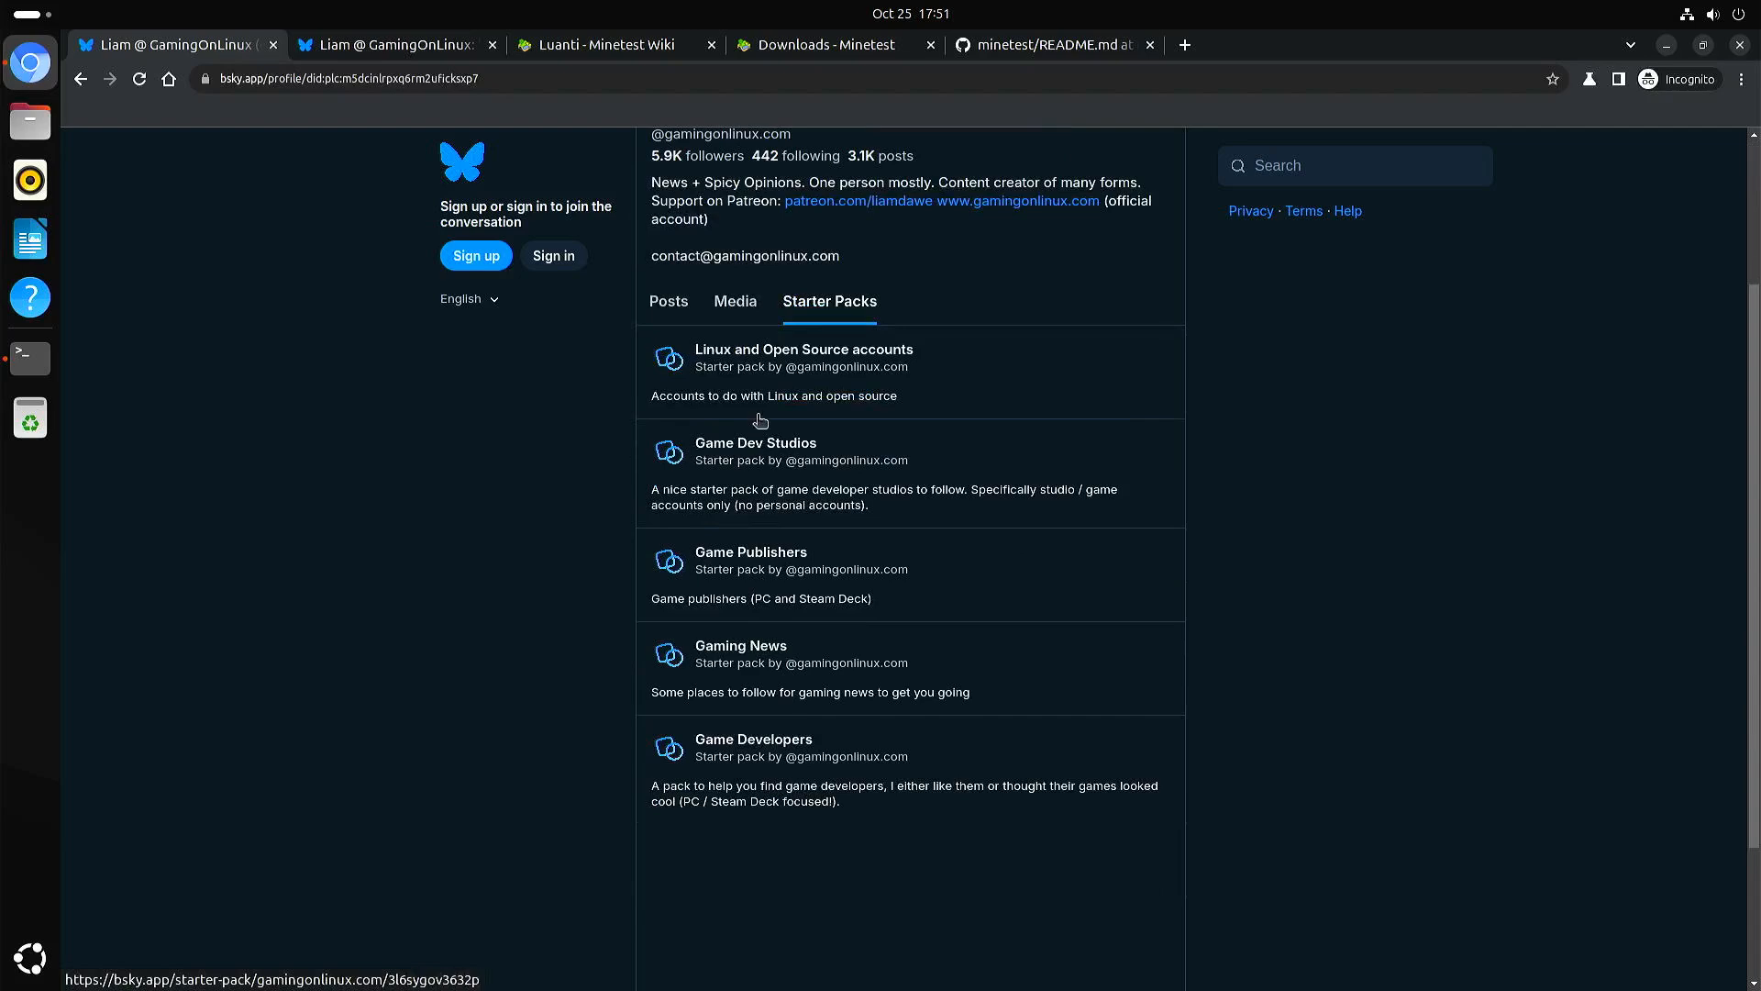
pyautogui.moveTo(741, 709)
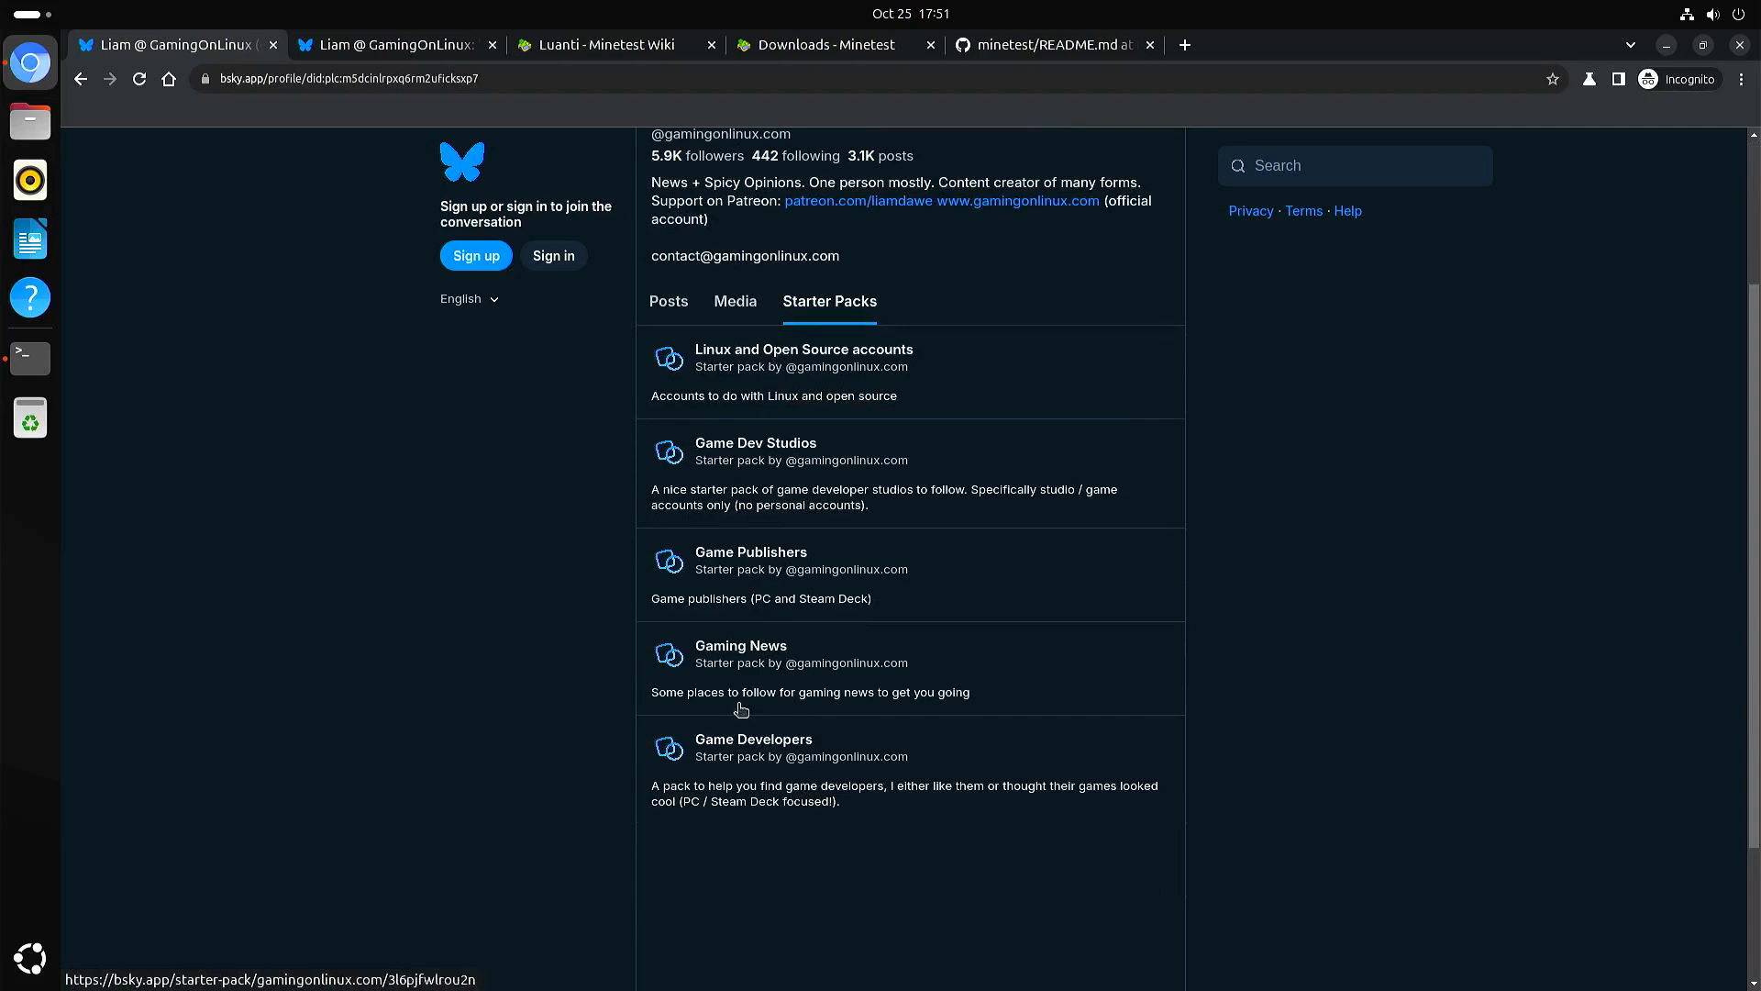
pyautogui.moveTo(984, 720)
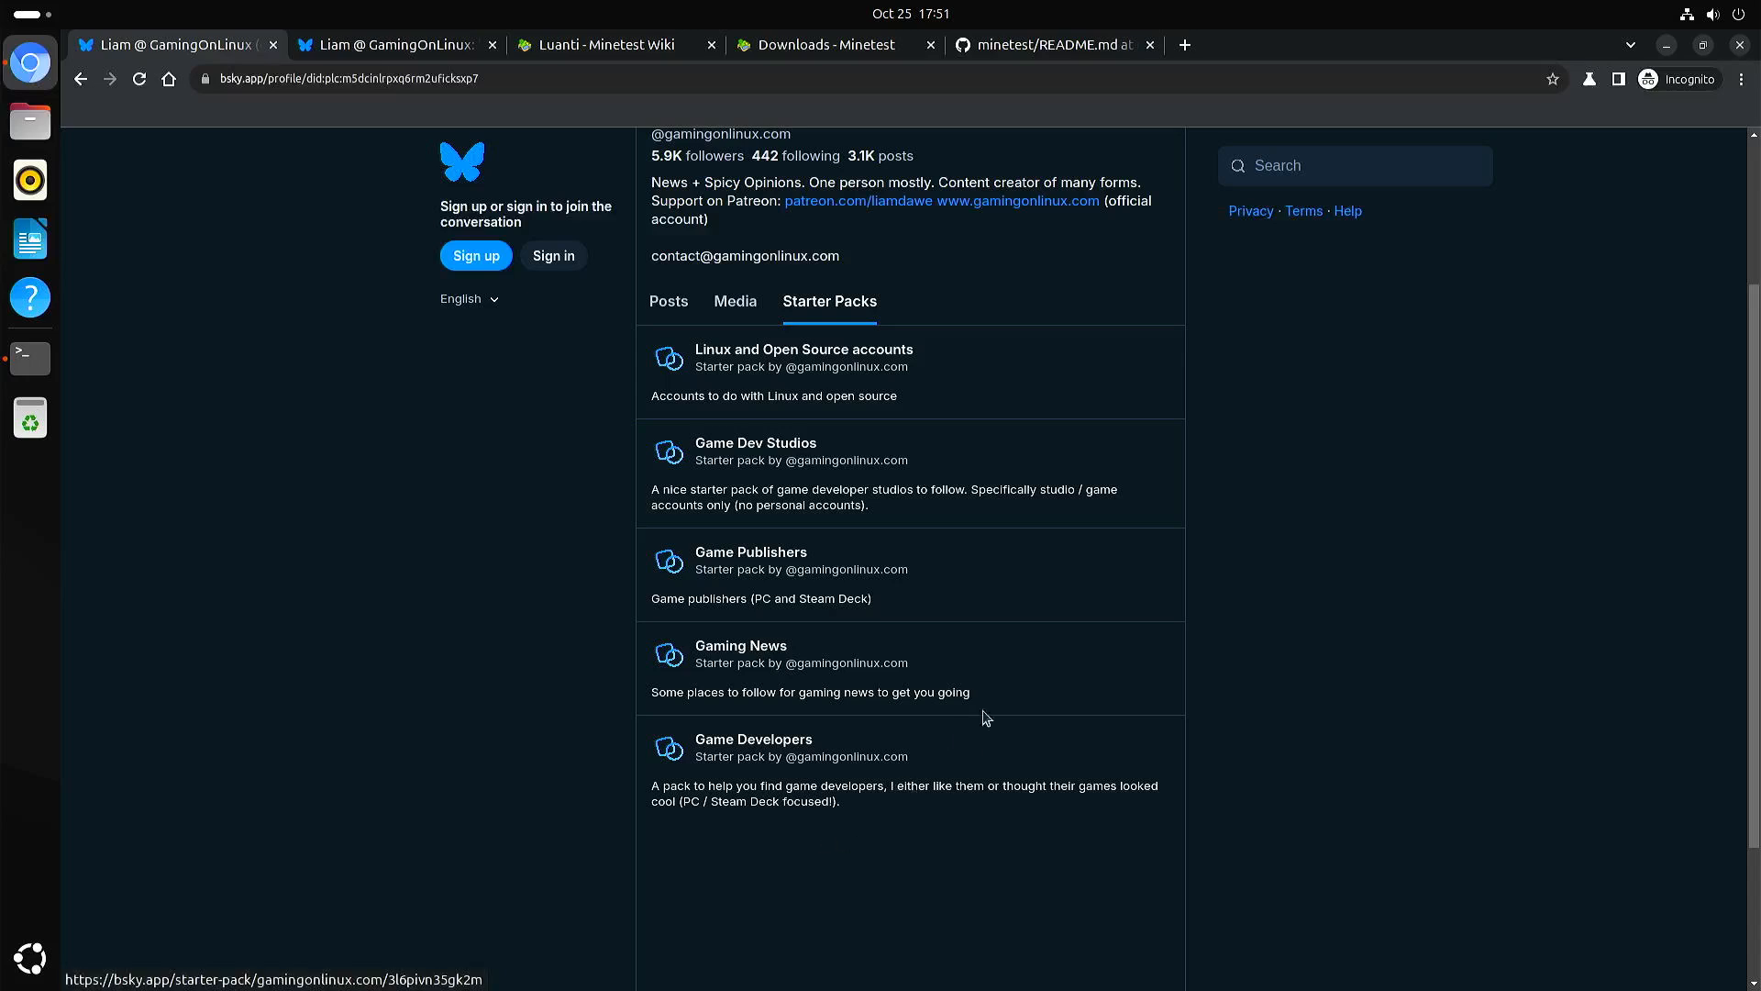
pyautogui.moveTo(479, 464)
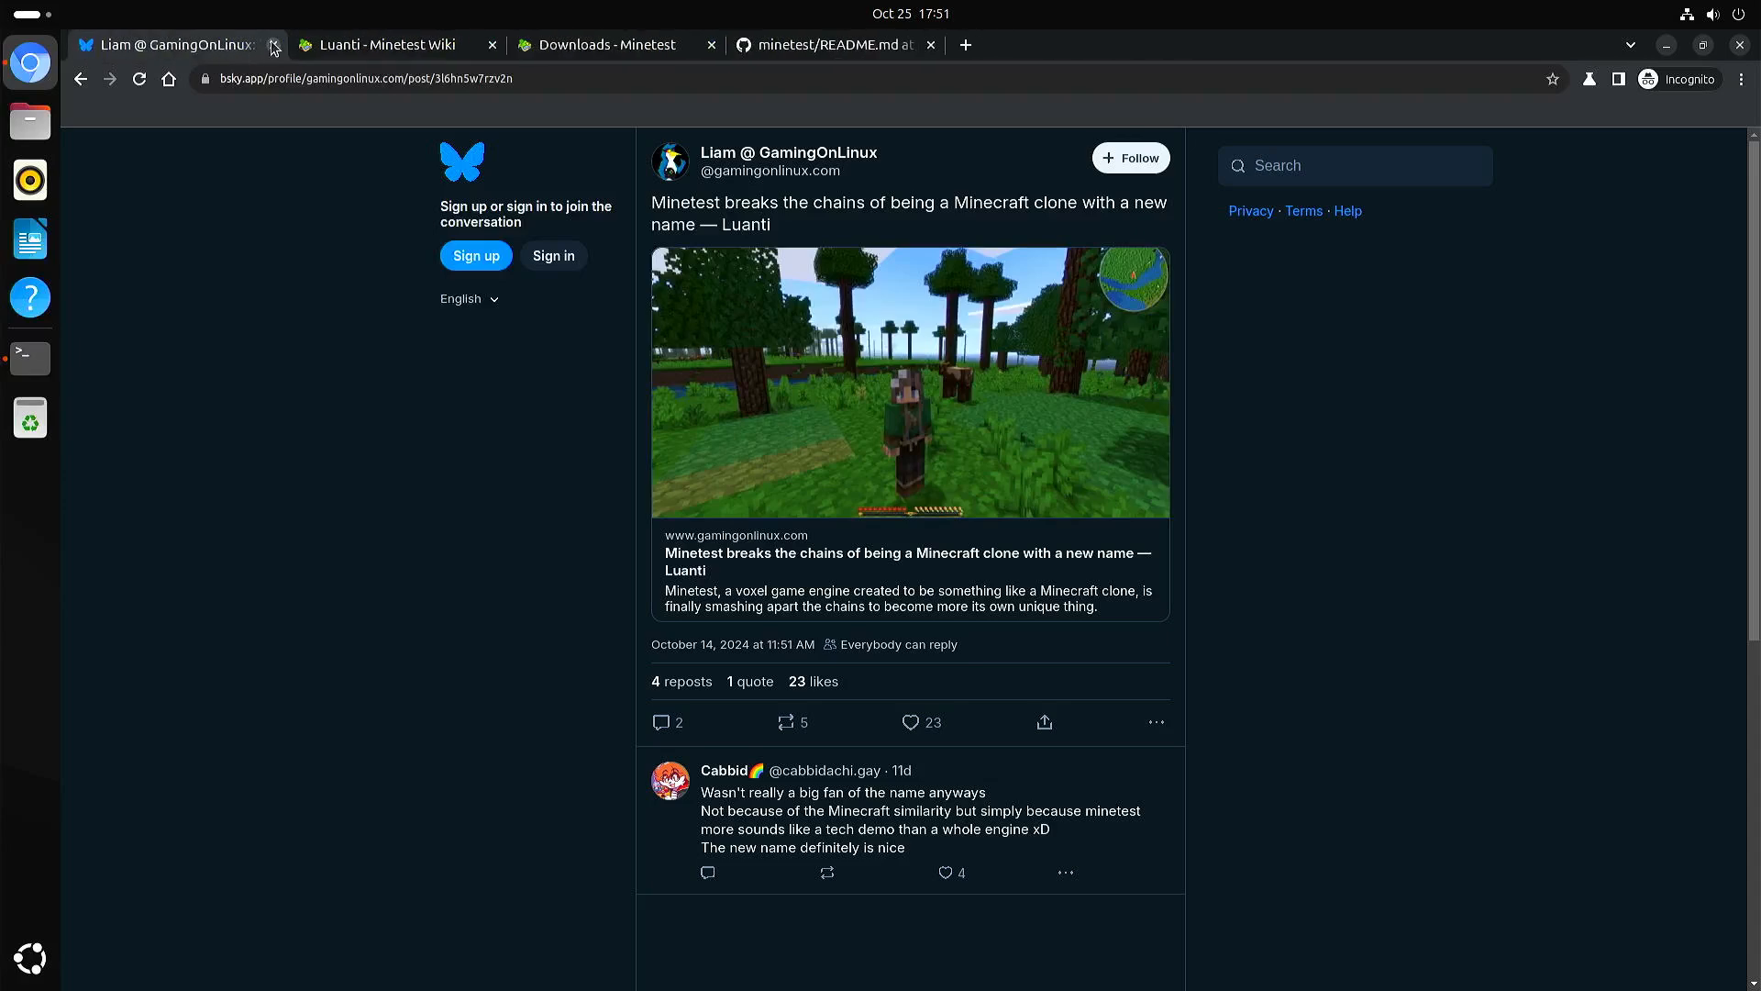
# - Close the rename post and read the Luanti wiki article down to its Name and See also sections
pyautogui.click(274, 44)
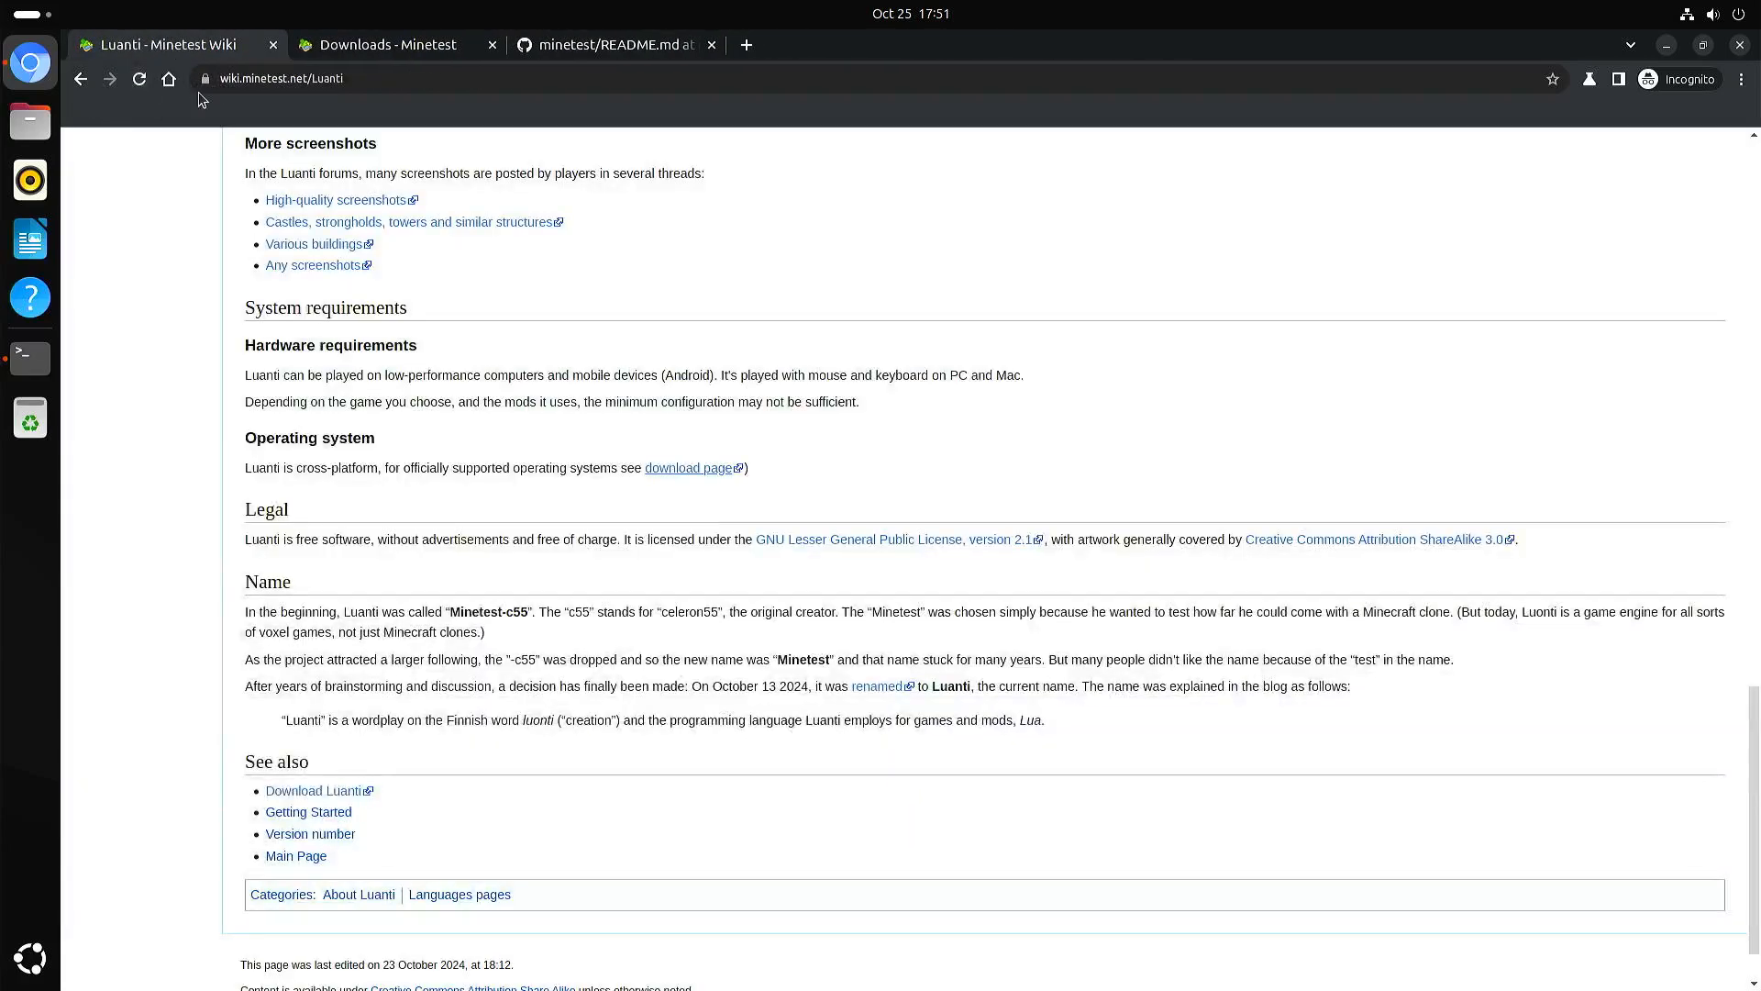
pyautogui.scroll(3)
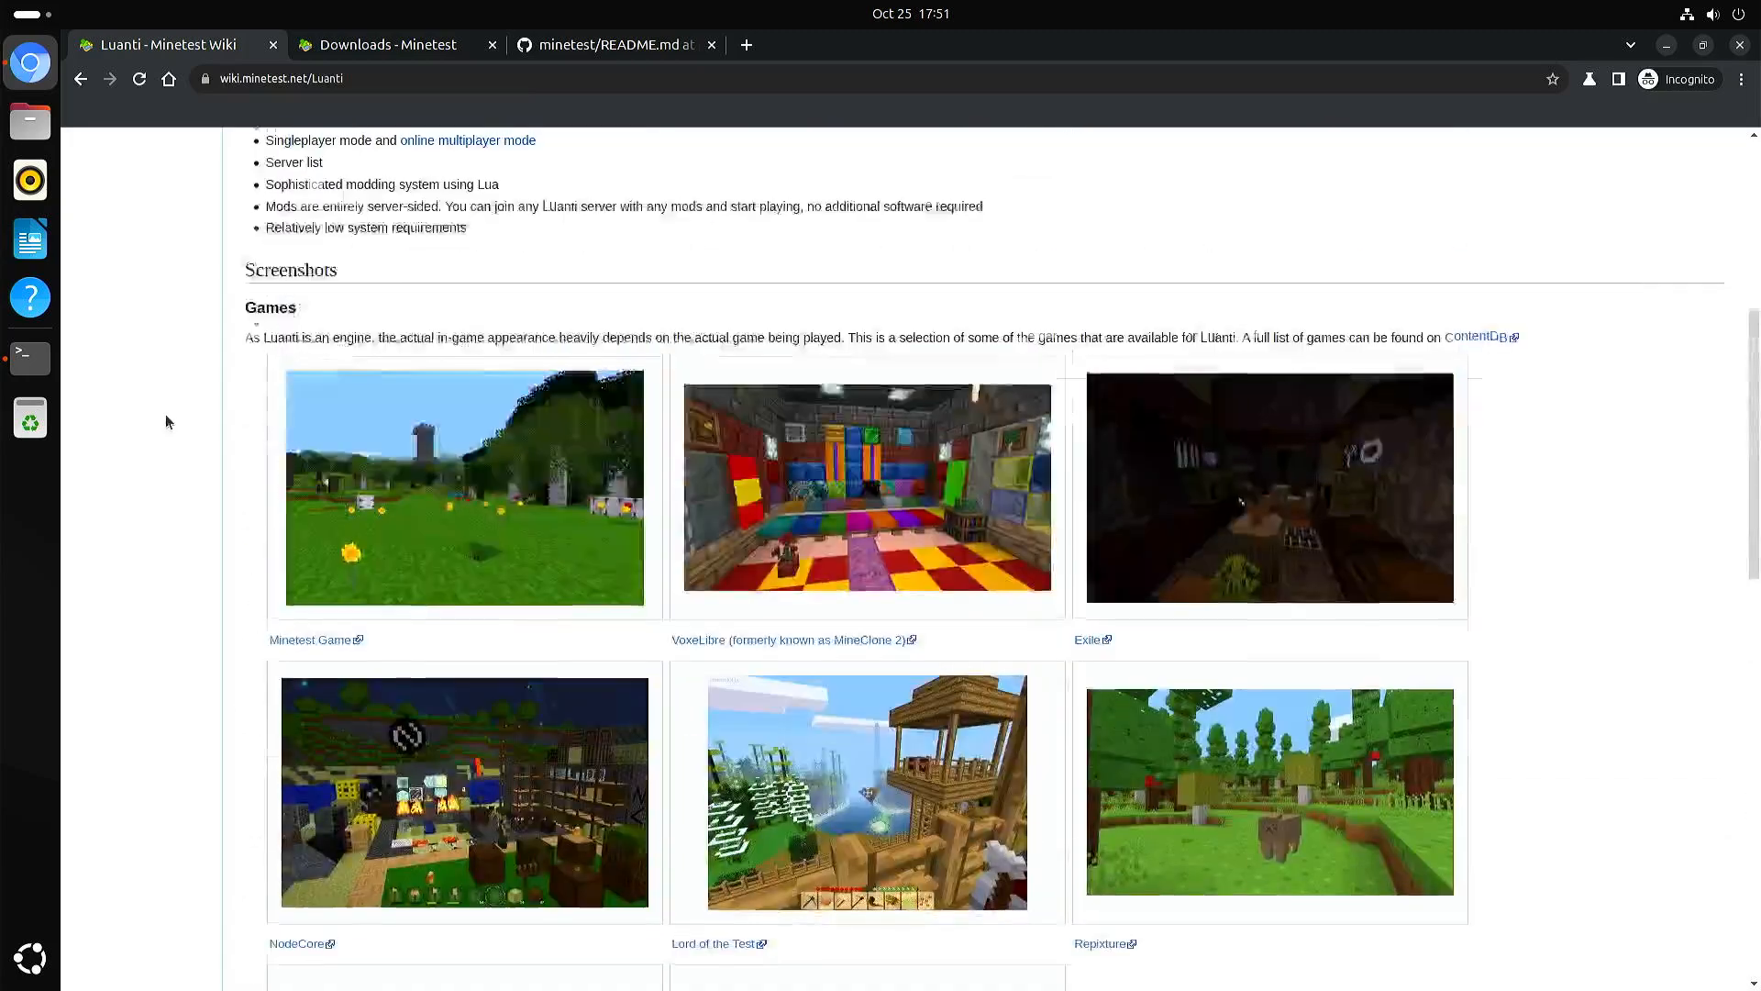
pyautogui.scroll(3)
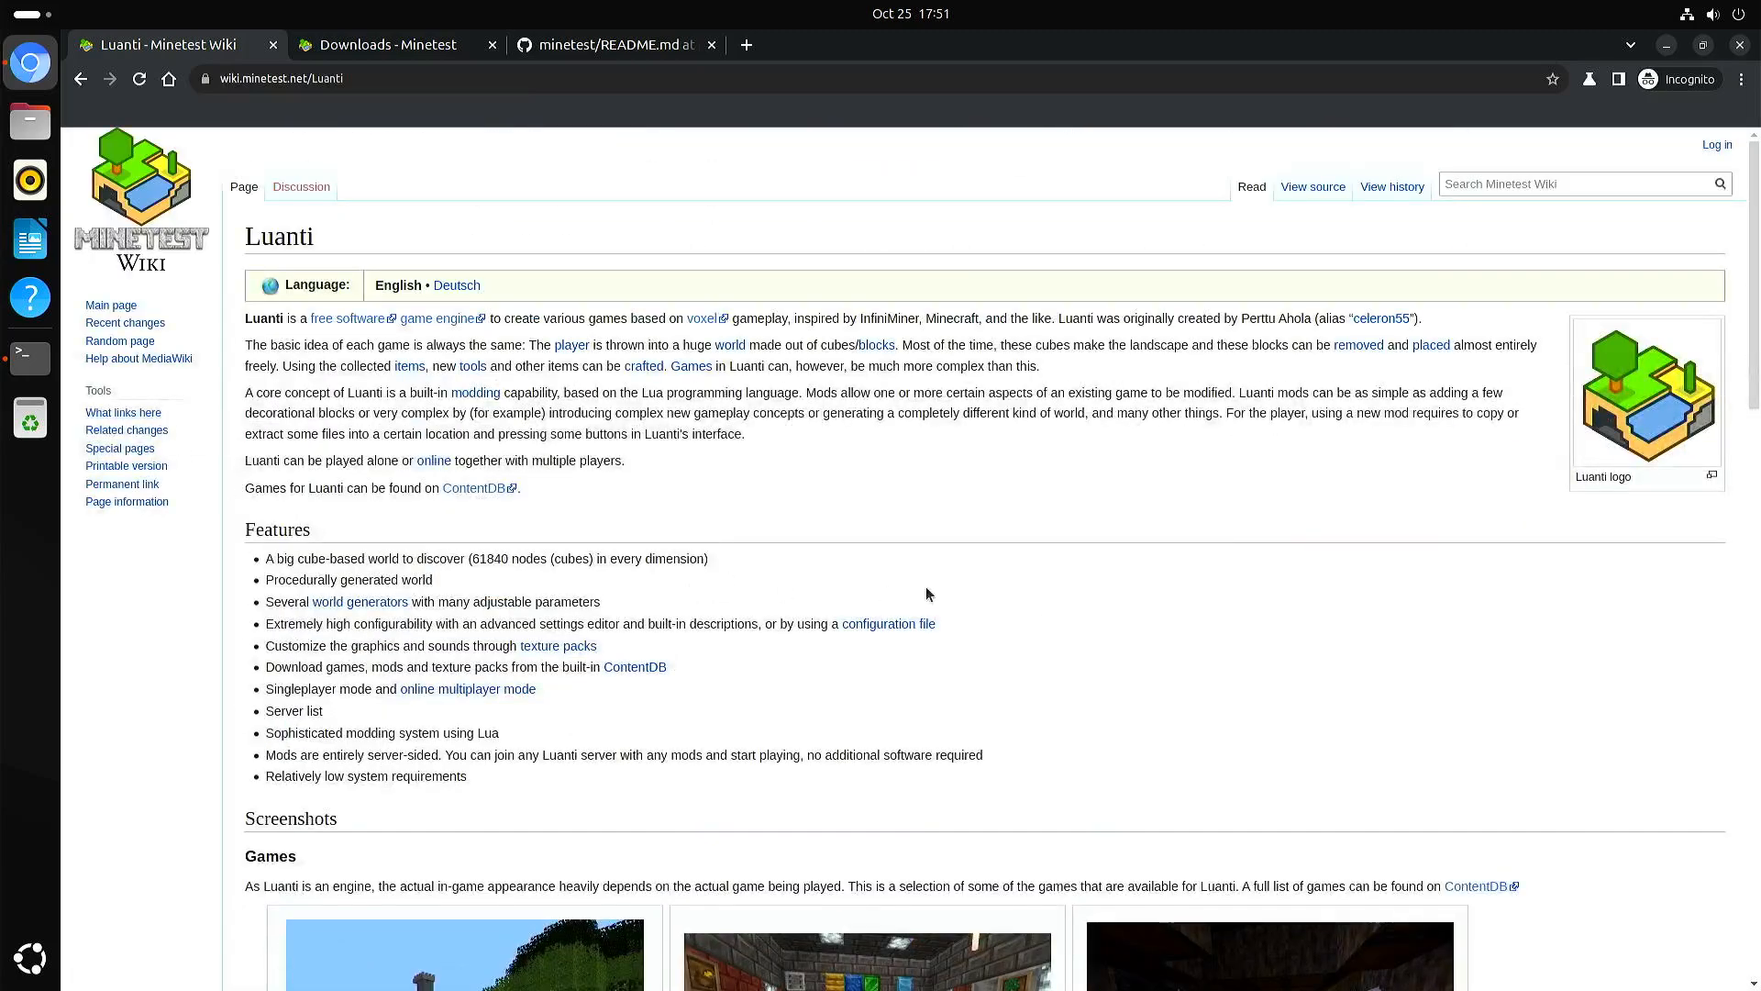
pyautogui.moveTo(1369, 668)
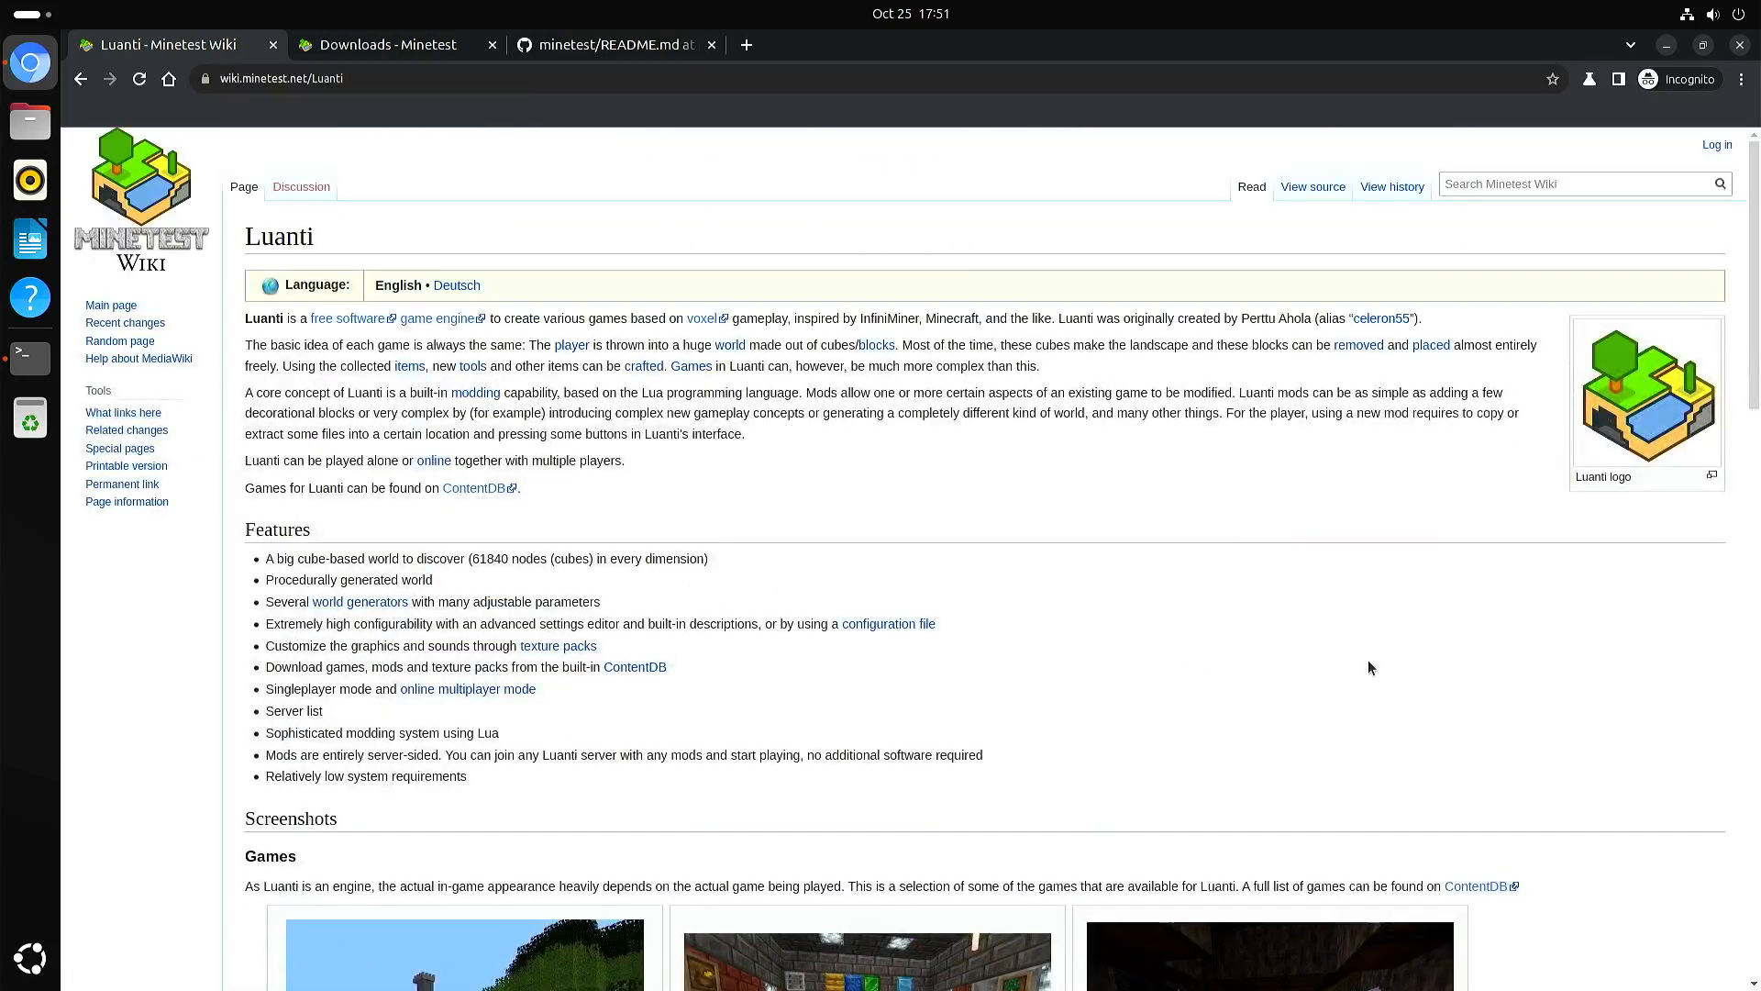
pyautogui.scroll(-3)
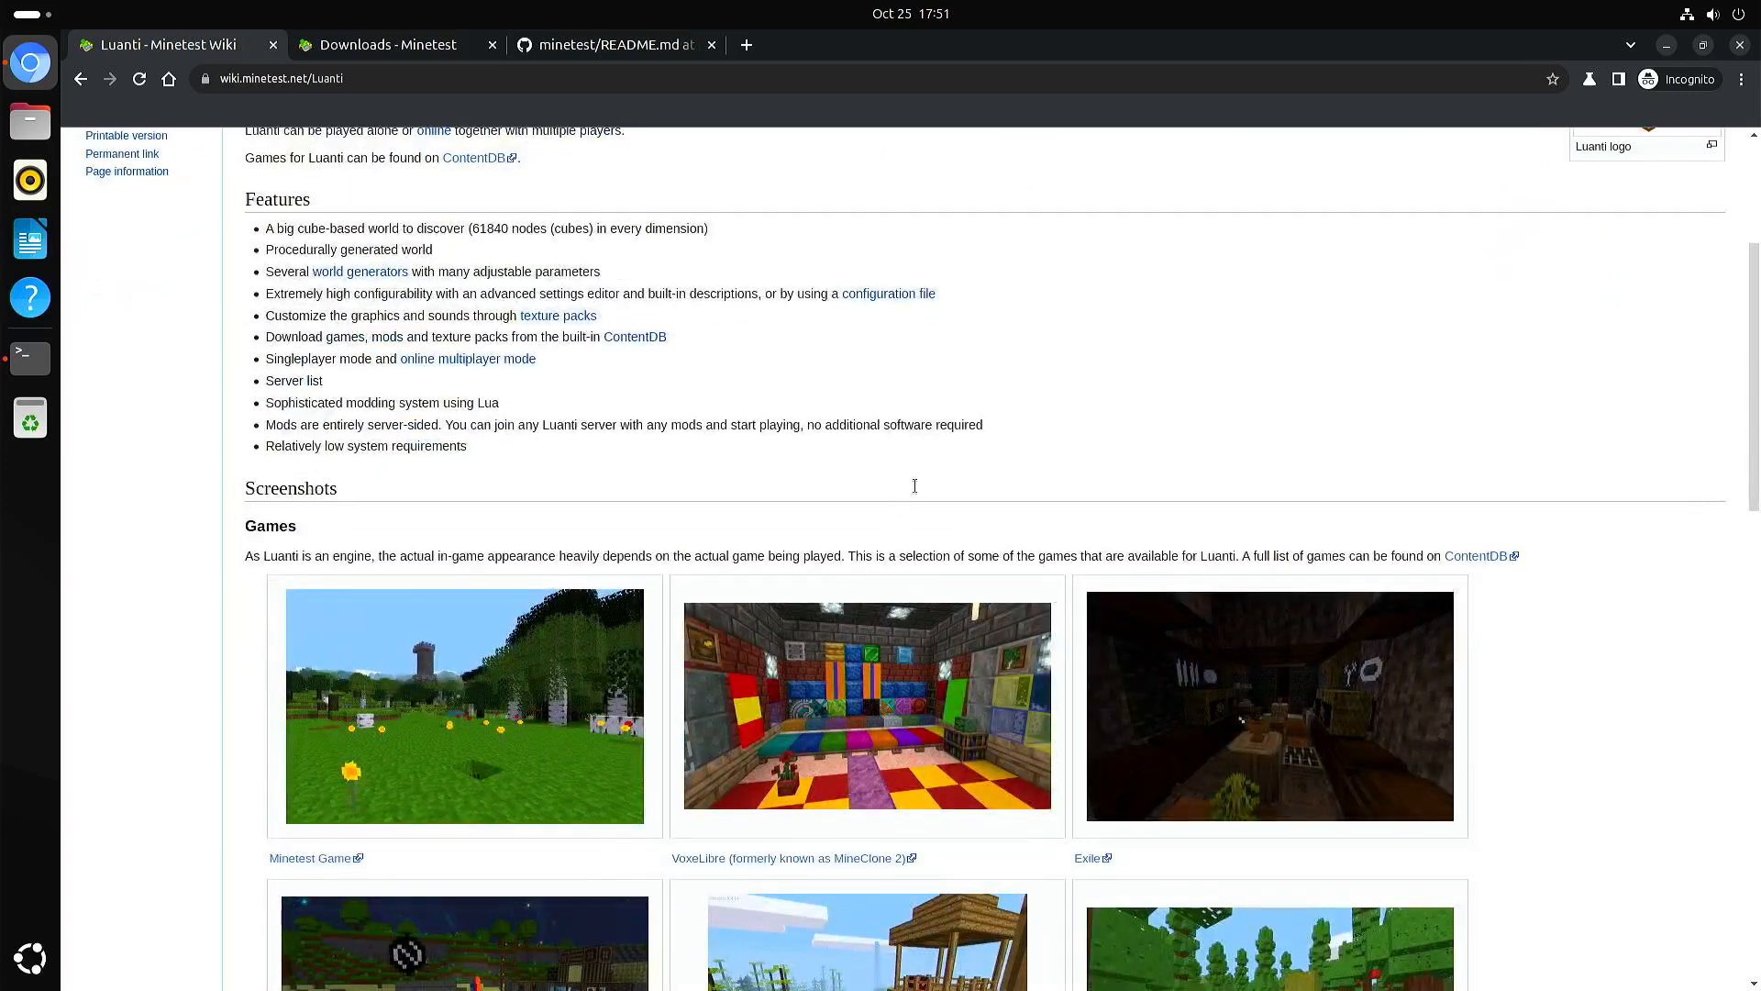
pyautogui.moveTo(1277, 569)
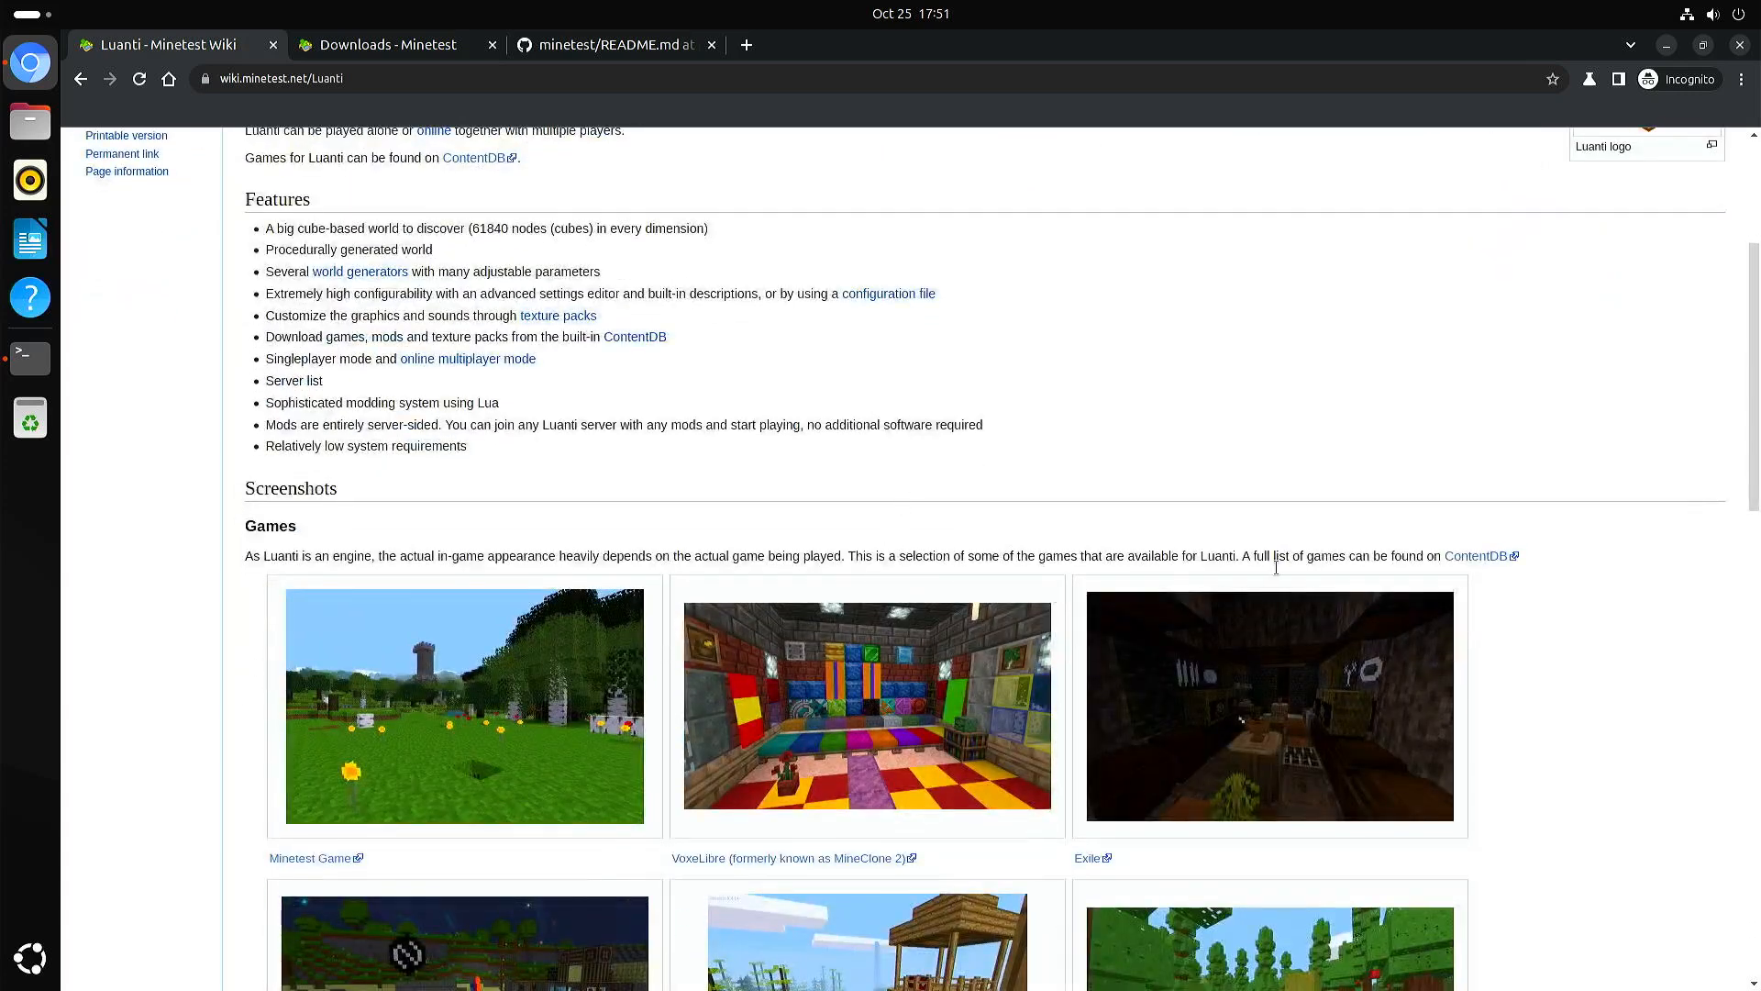
pyautogui.moveTo(1653, 701)
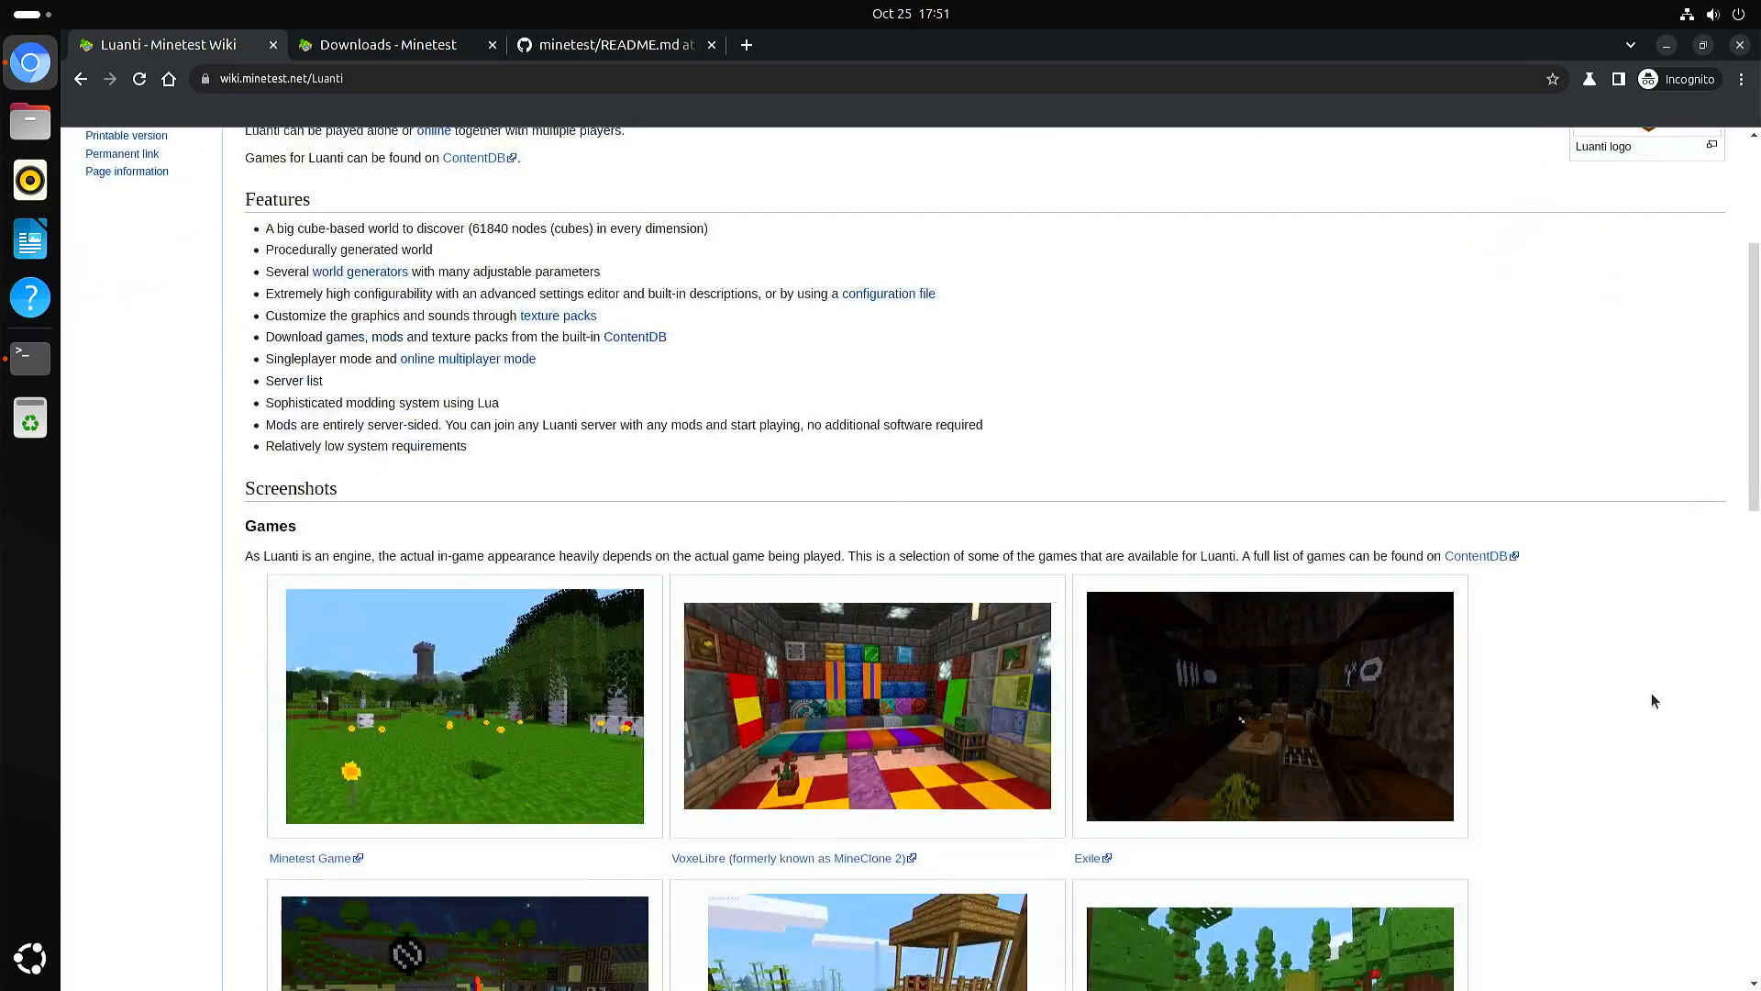
pyautogui.scroll(3)
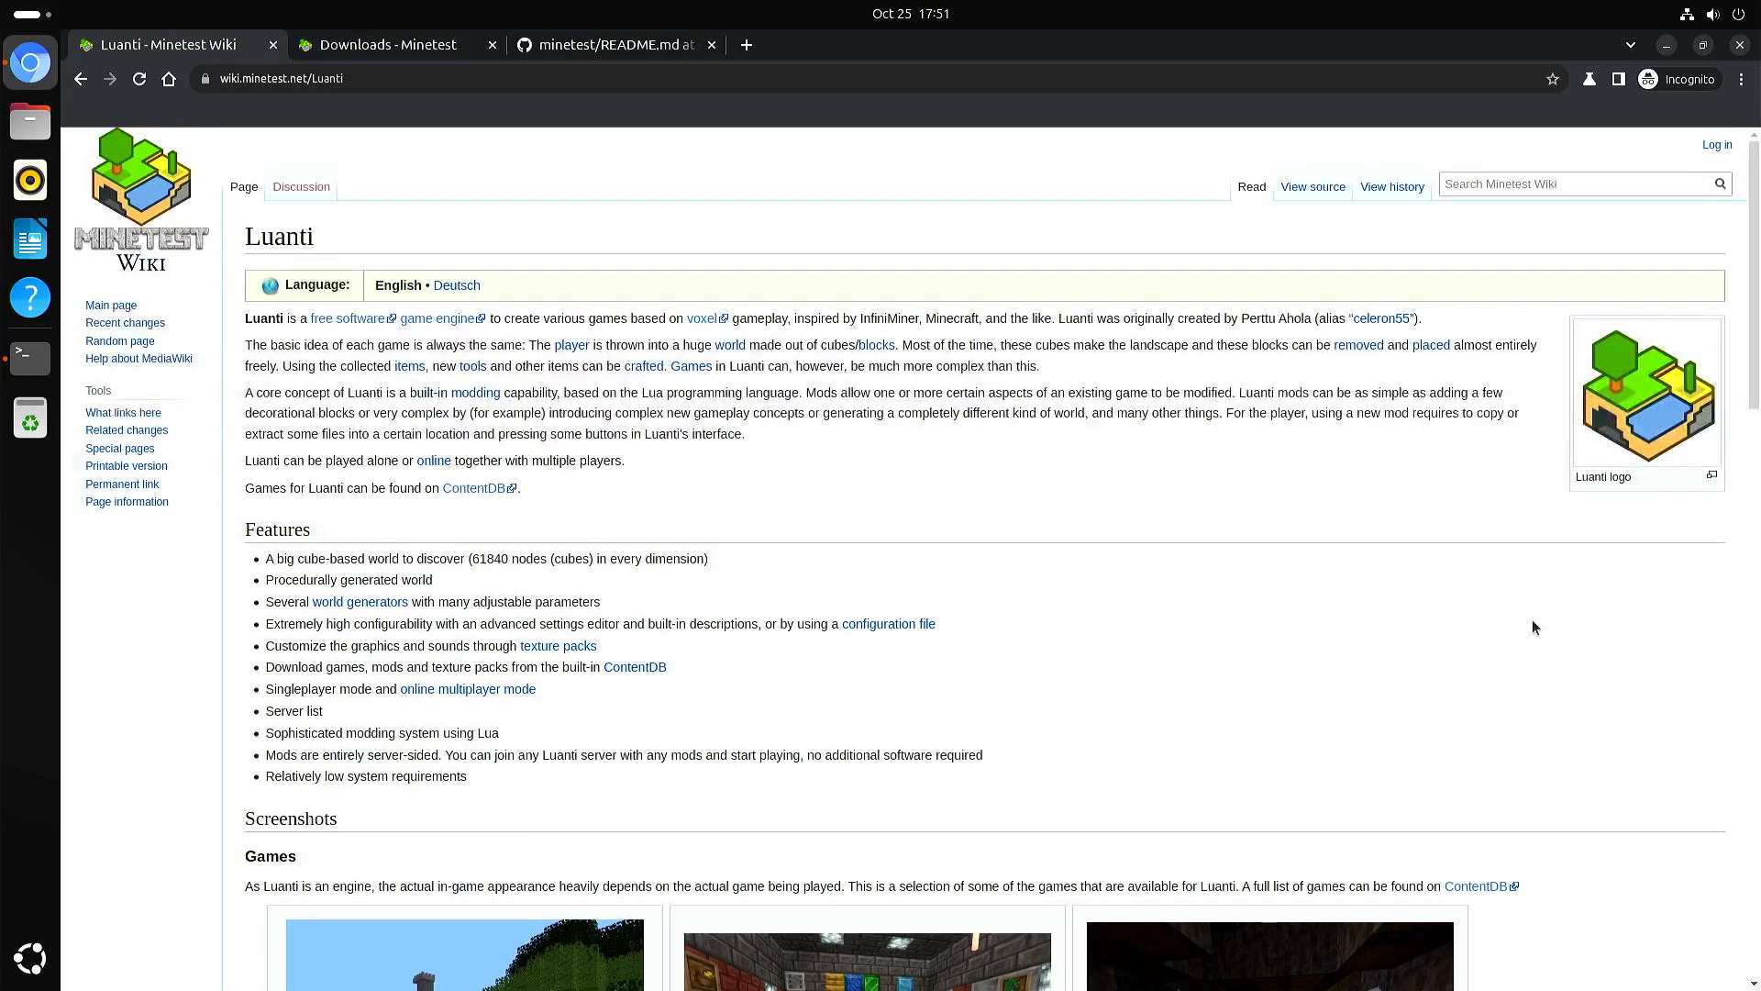
pyautogui.moveTo(1130, 688)
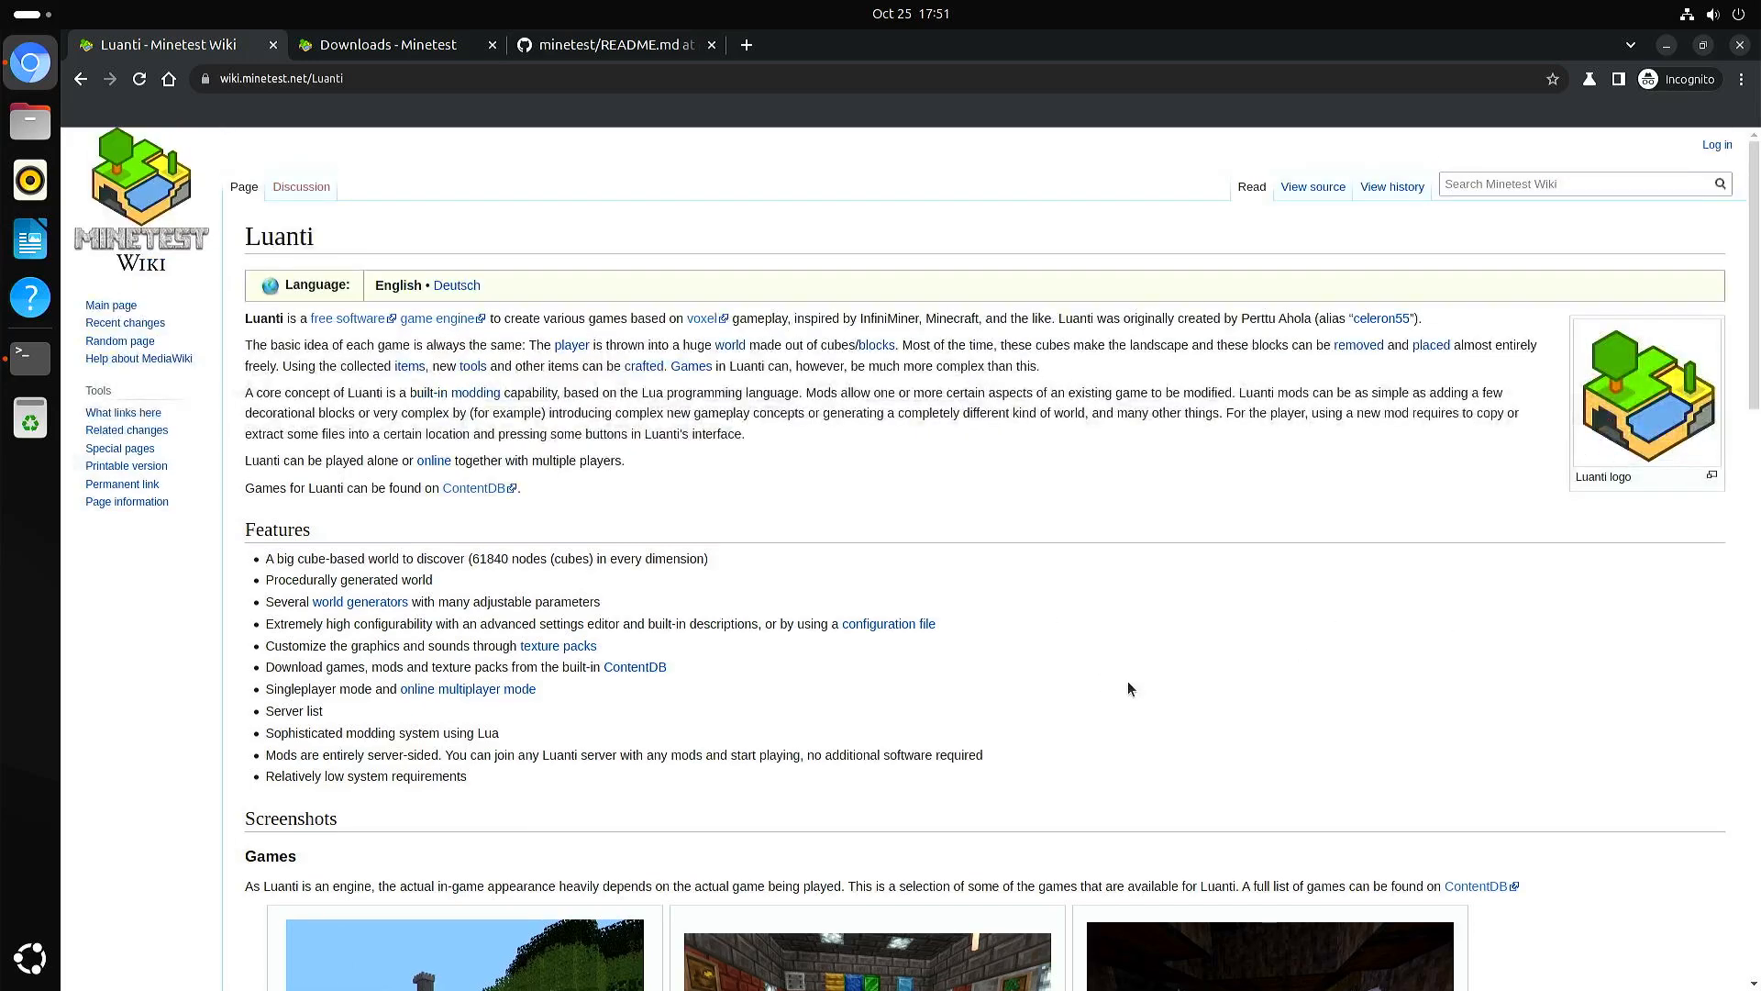
pyautogui.moveTo(1127, 691)
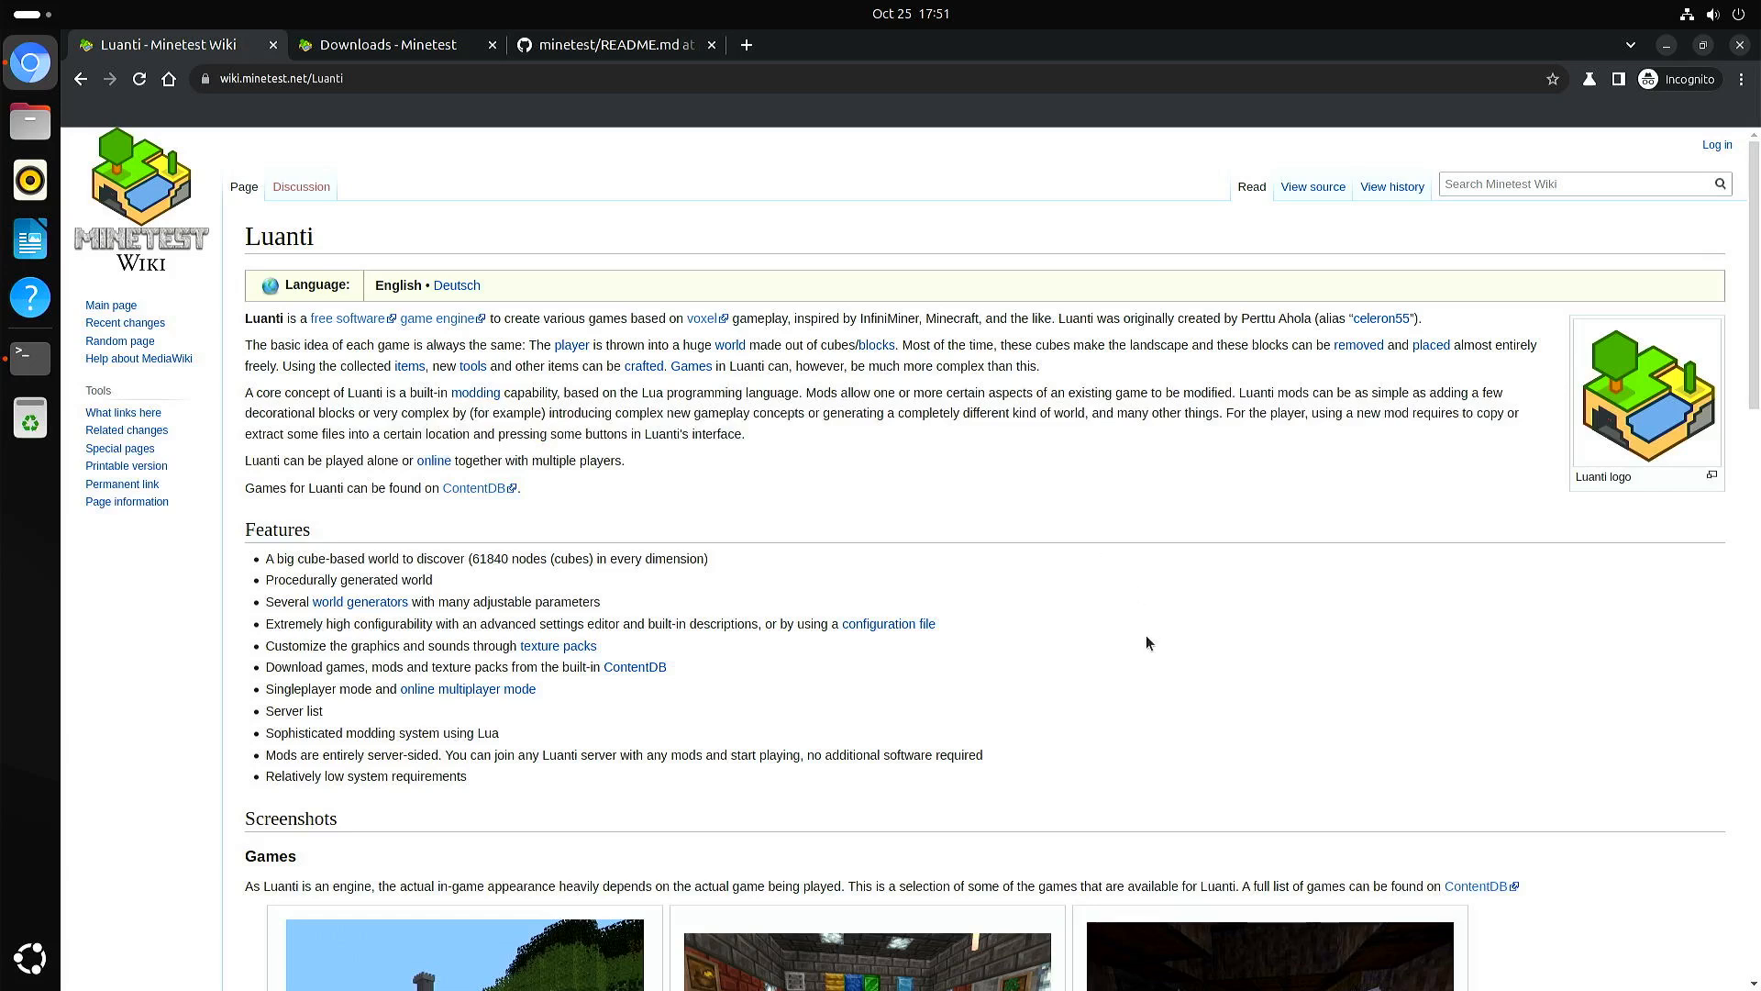
pyautogui.moveTo(1176, 650)
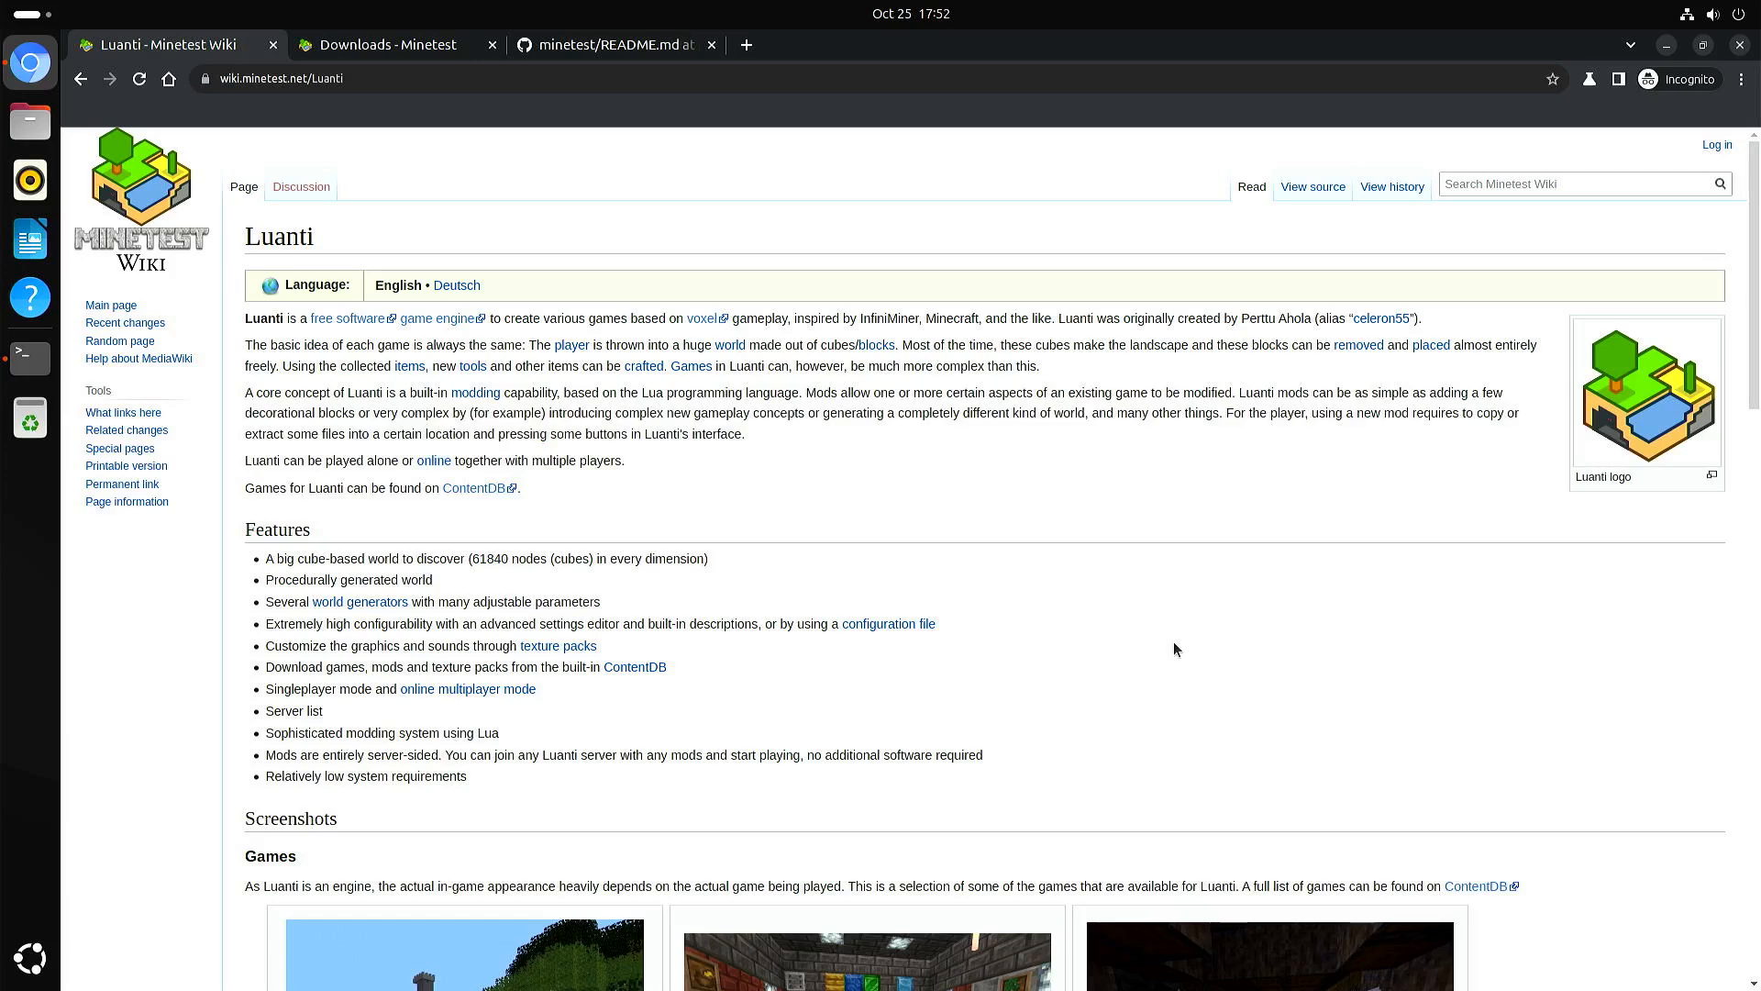
pyautogui.moveTo(1112, 638)
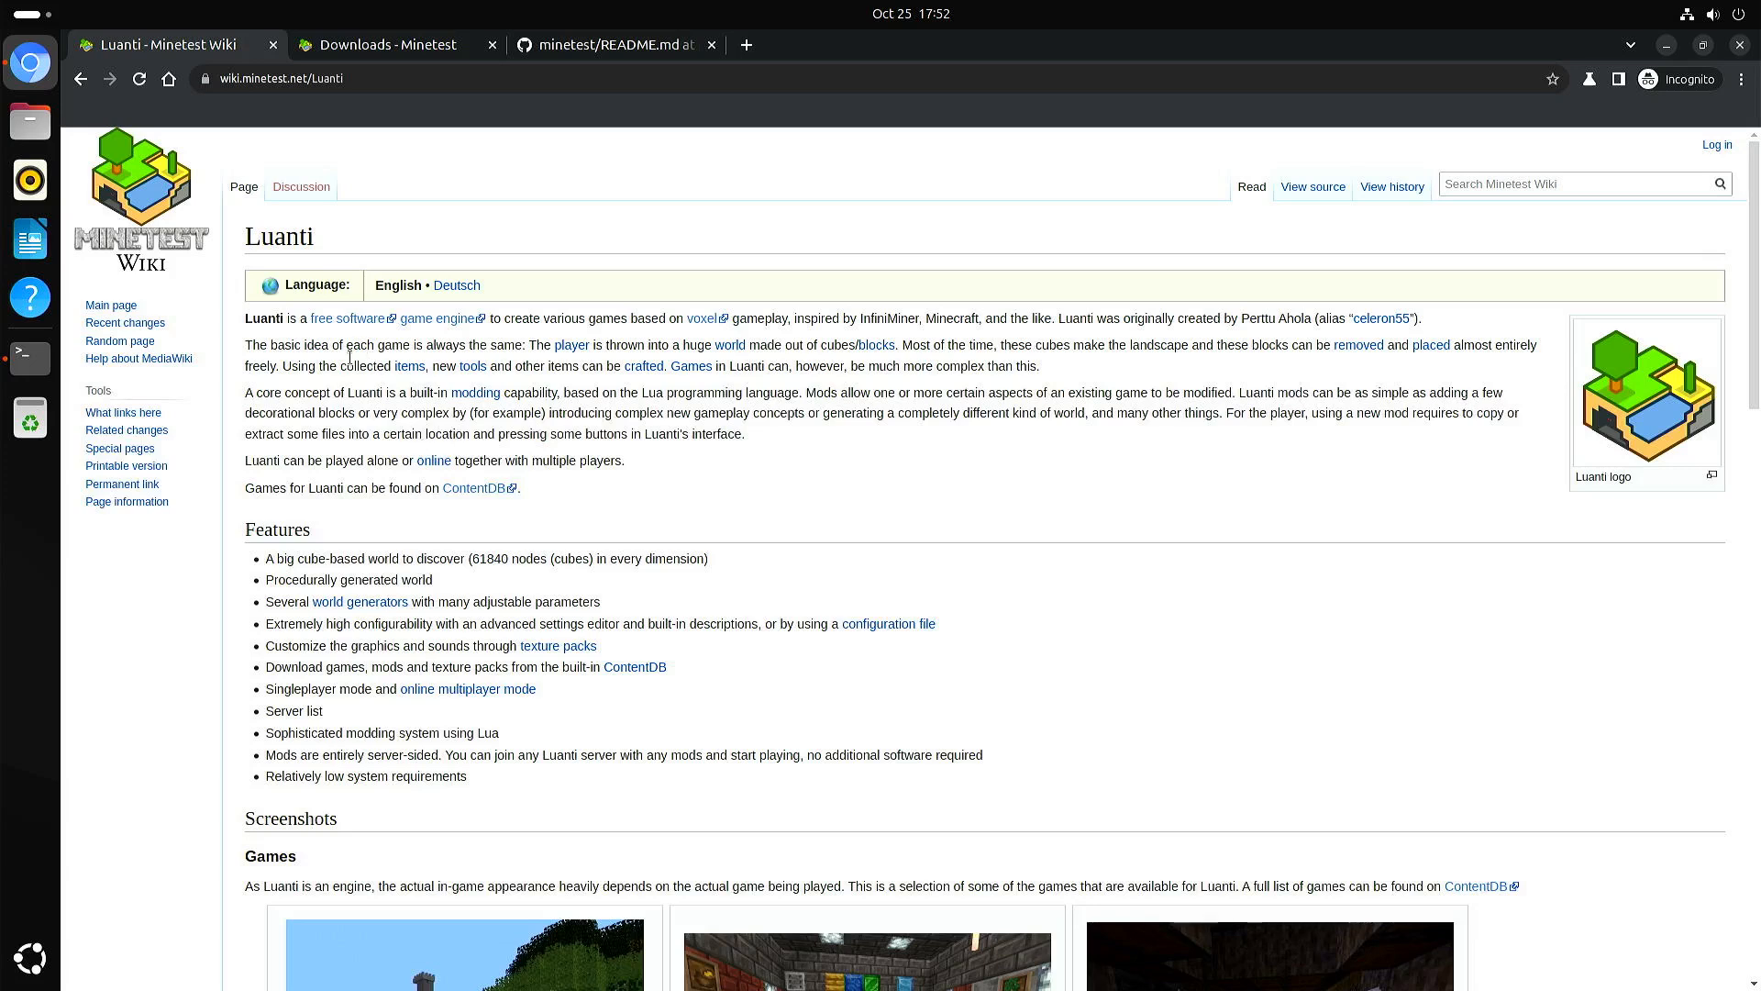
pyautogui.moveTo(1333, 657)
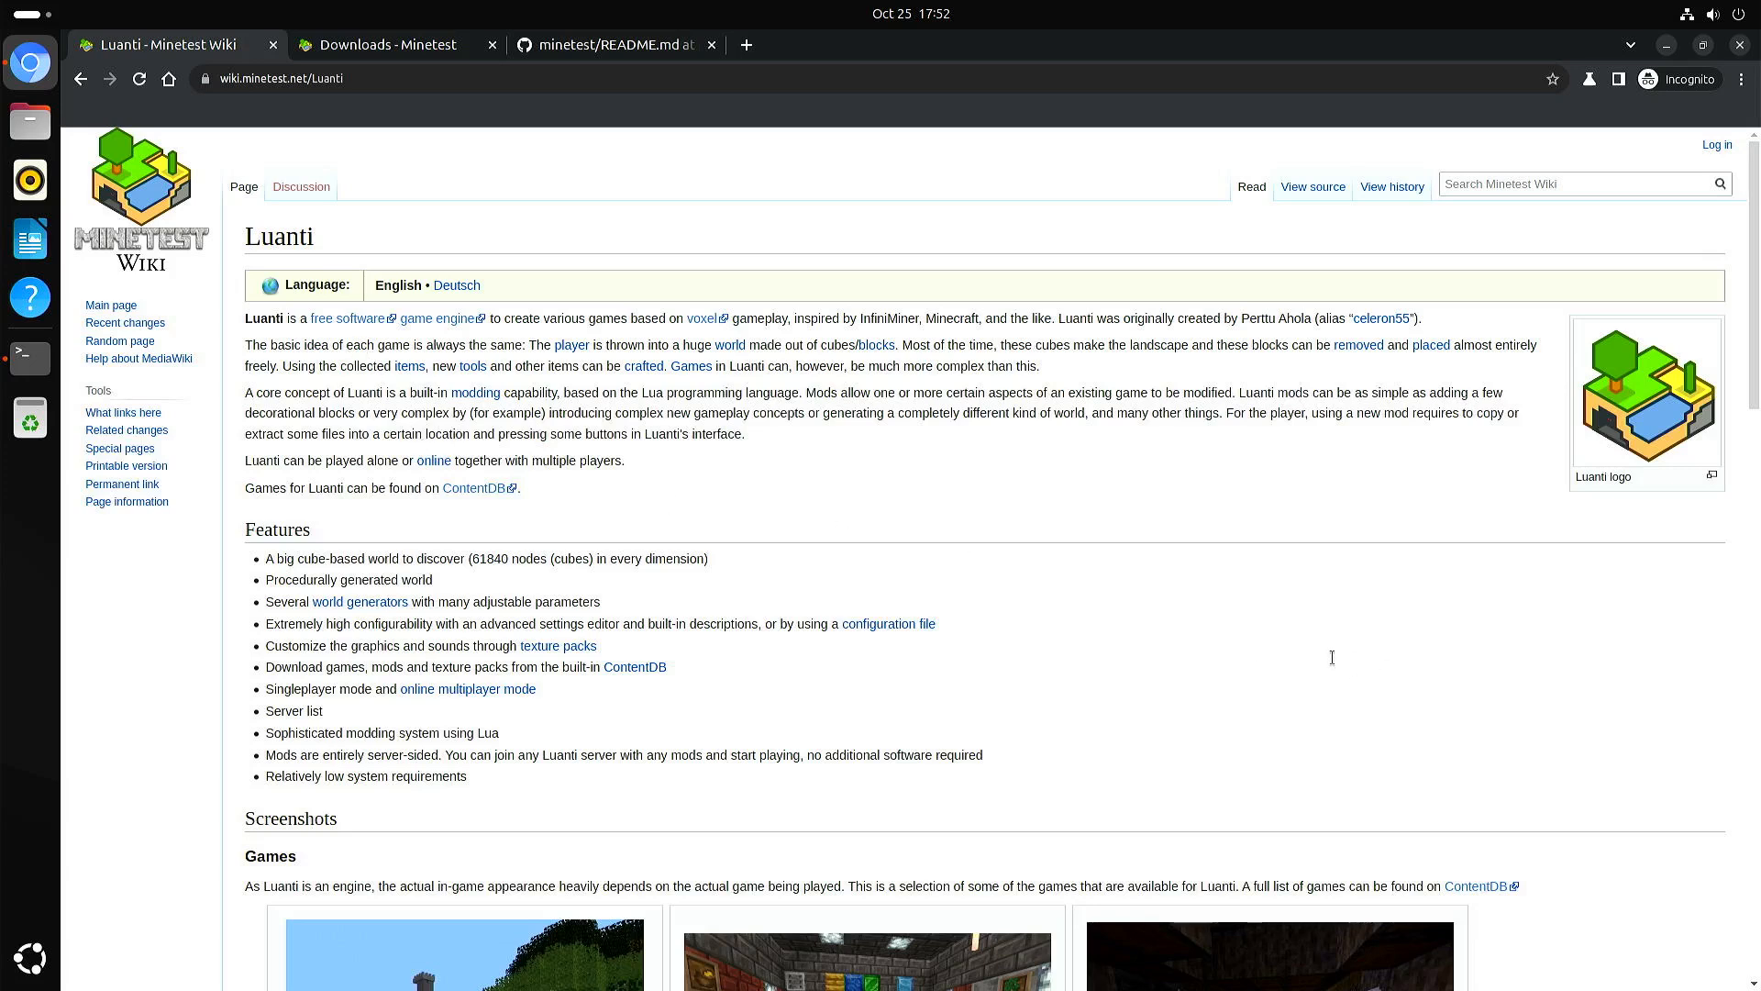
pyautogui.moveTo(1439, 662)
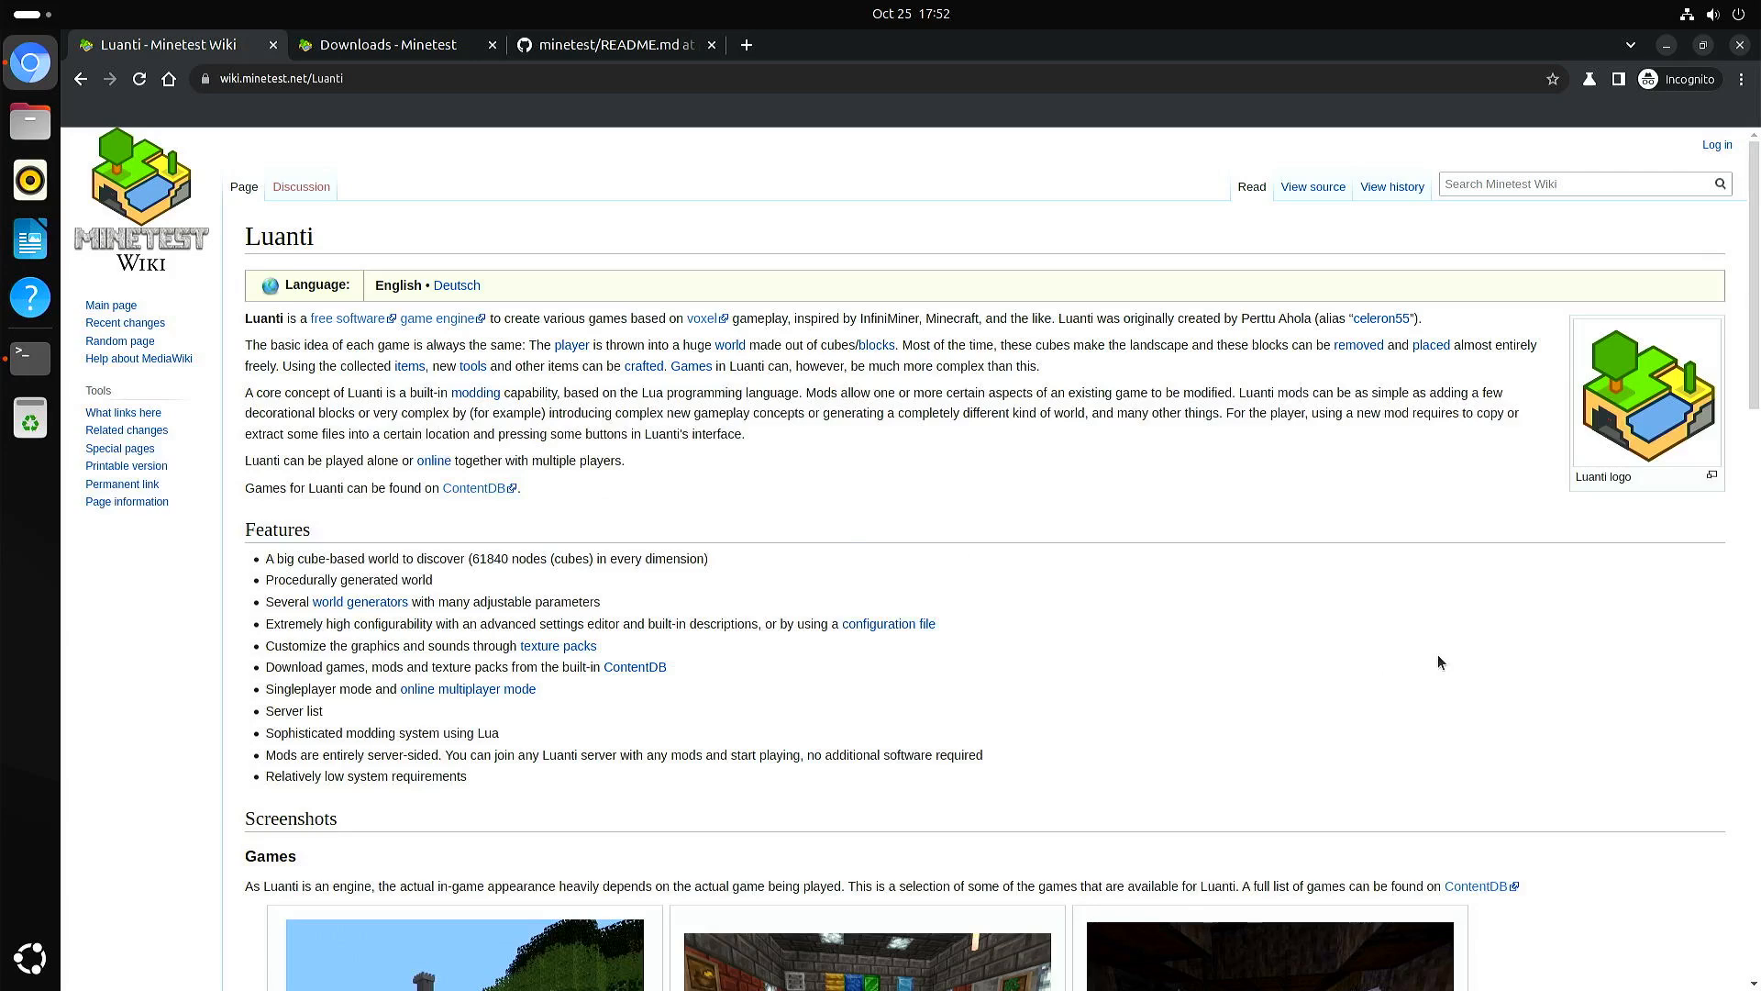
pyautogui.moveTo(1047, 616)
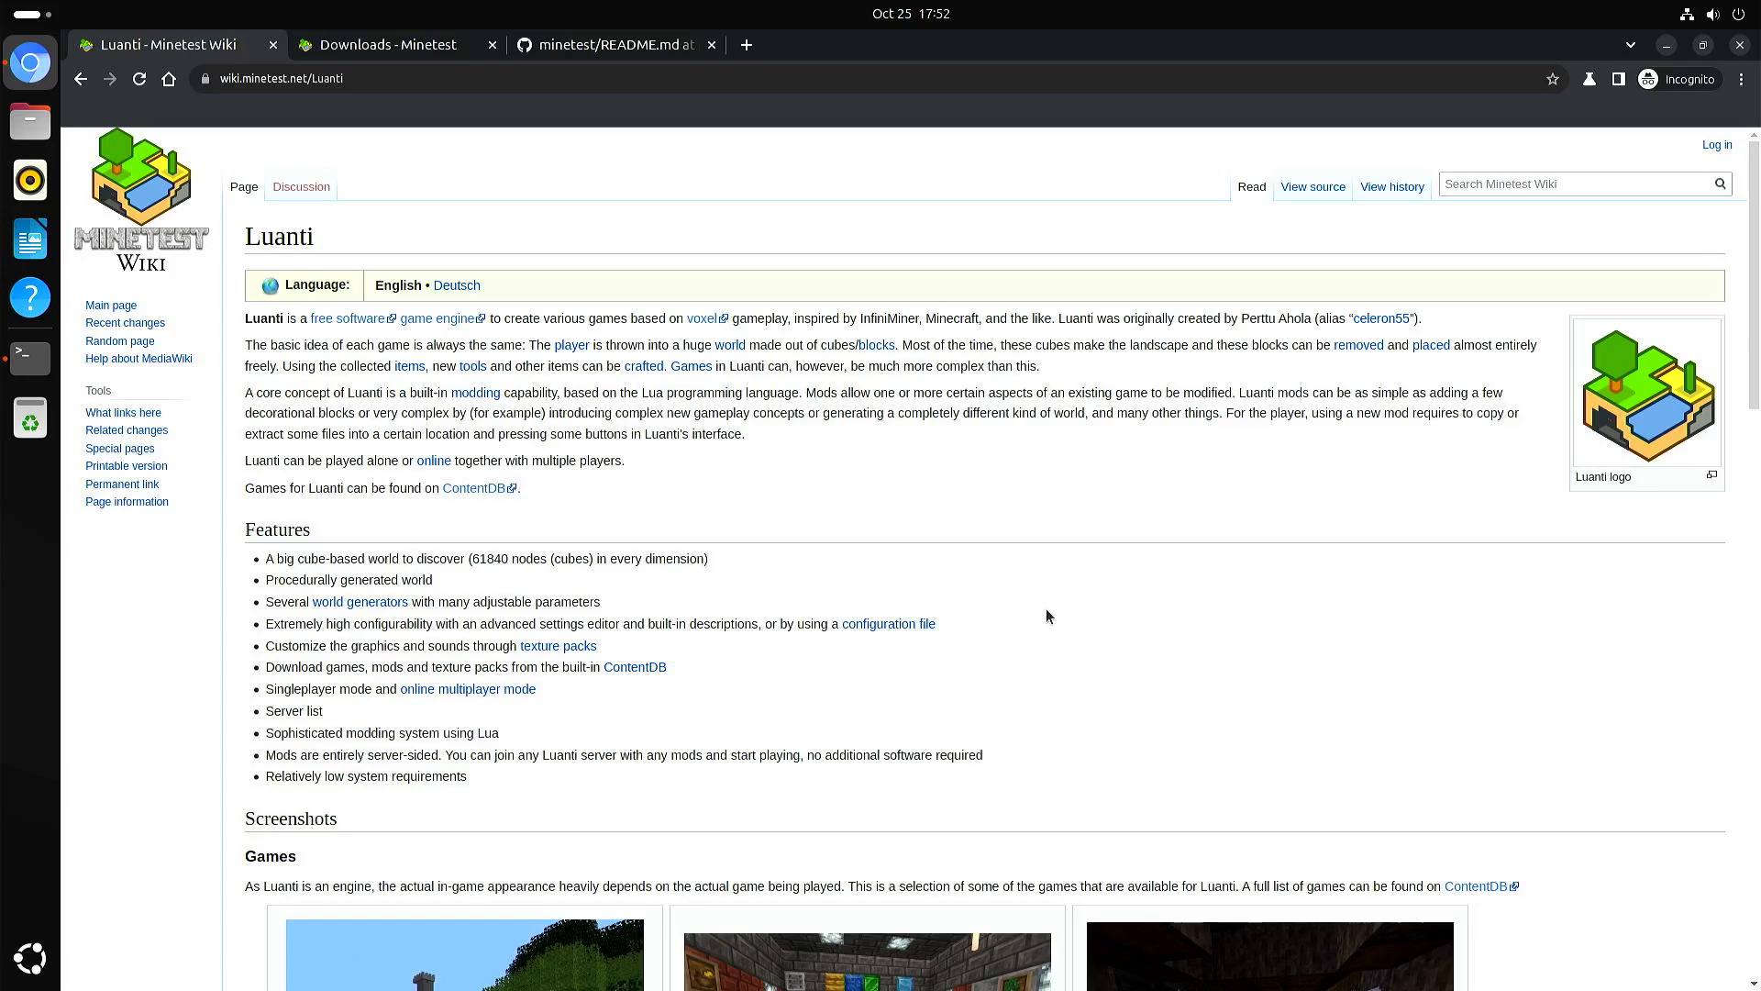
pyautogui.scroll(-3)
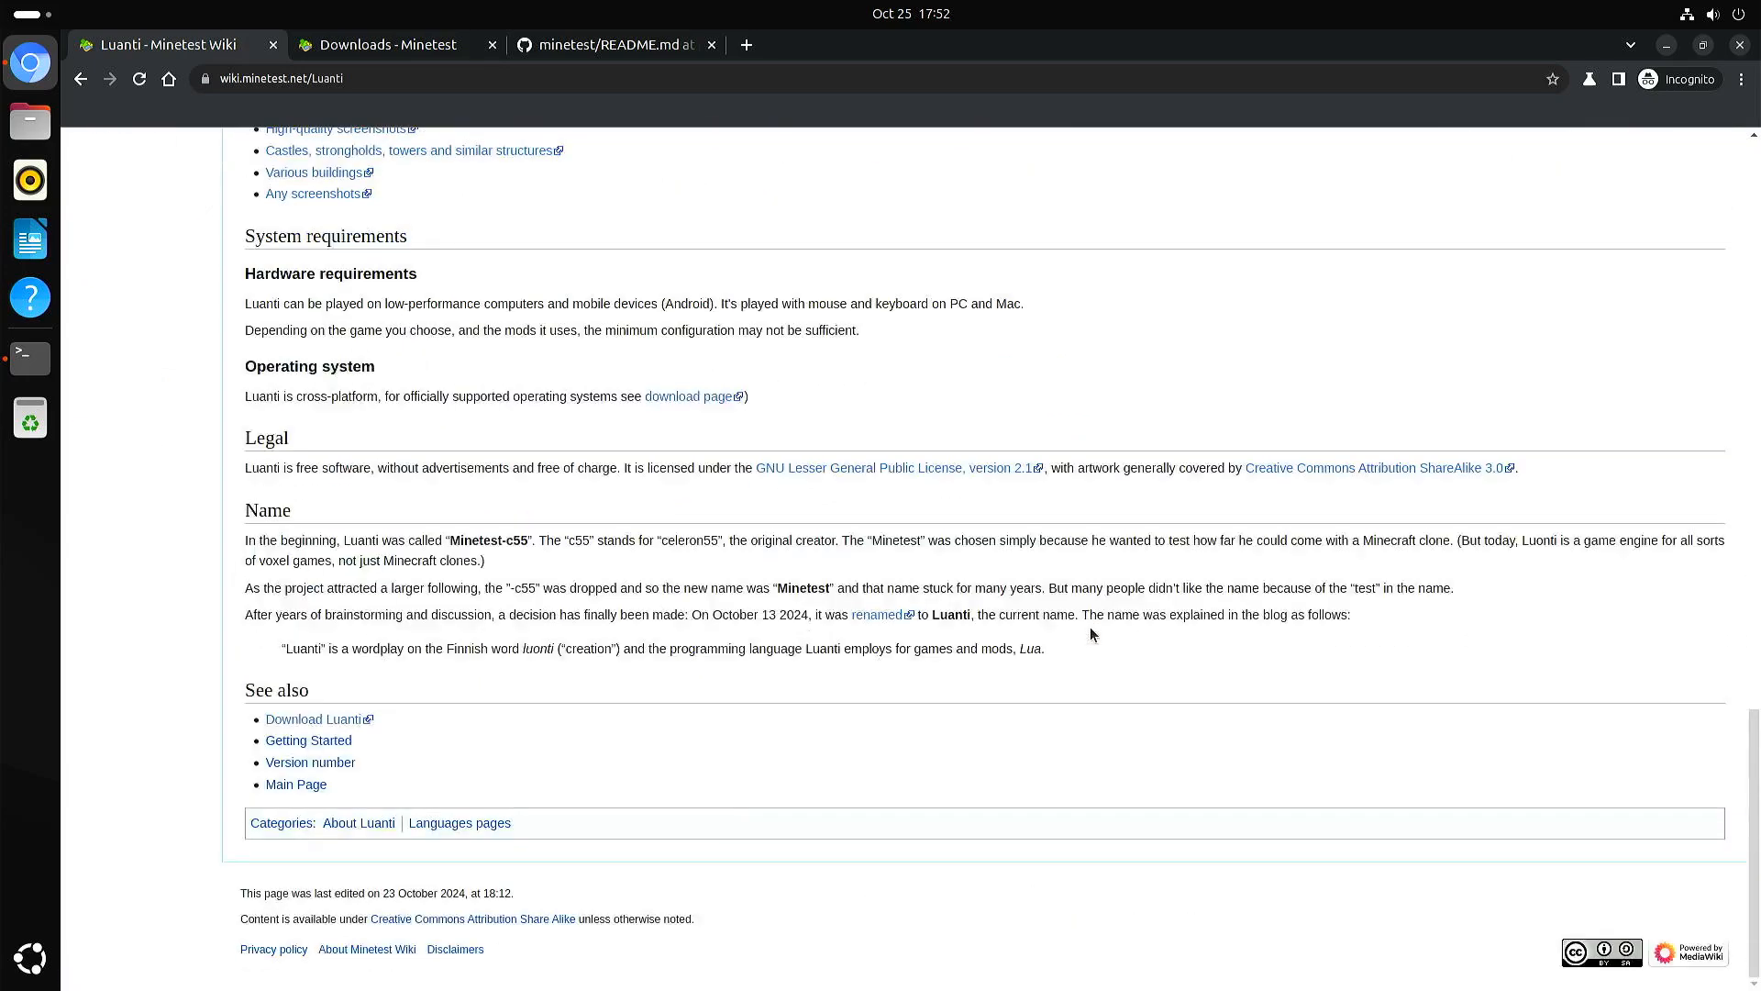
pyautogui.moveTo(888, 547)
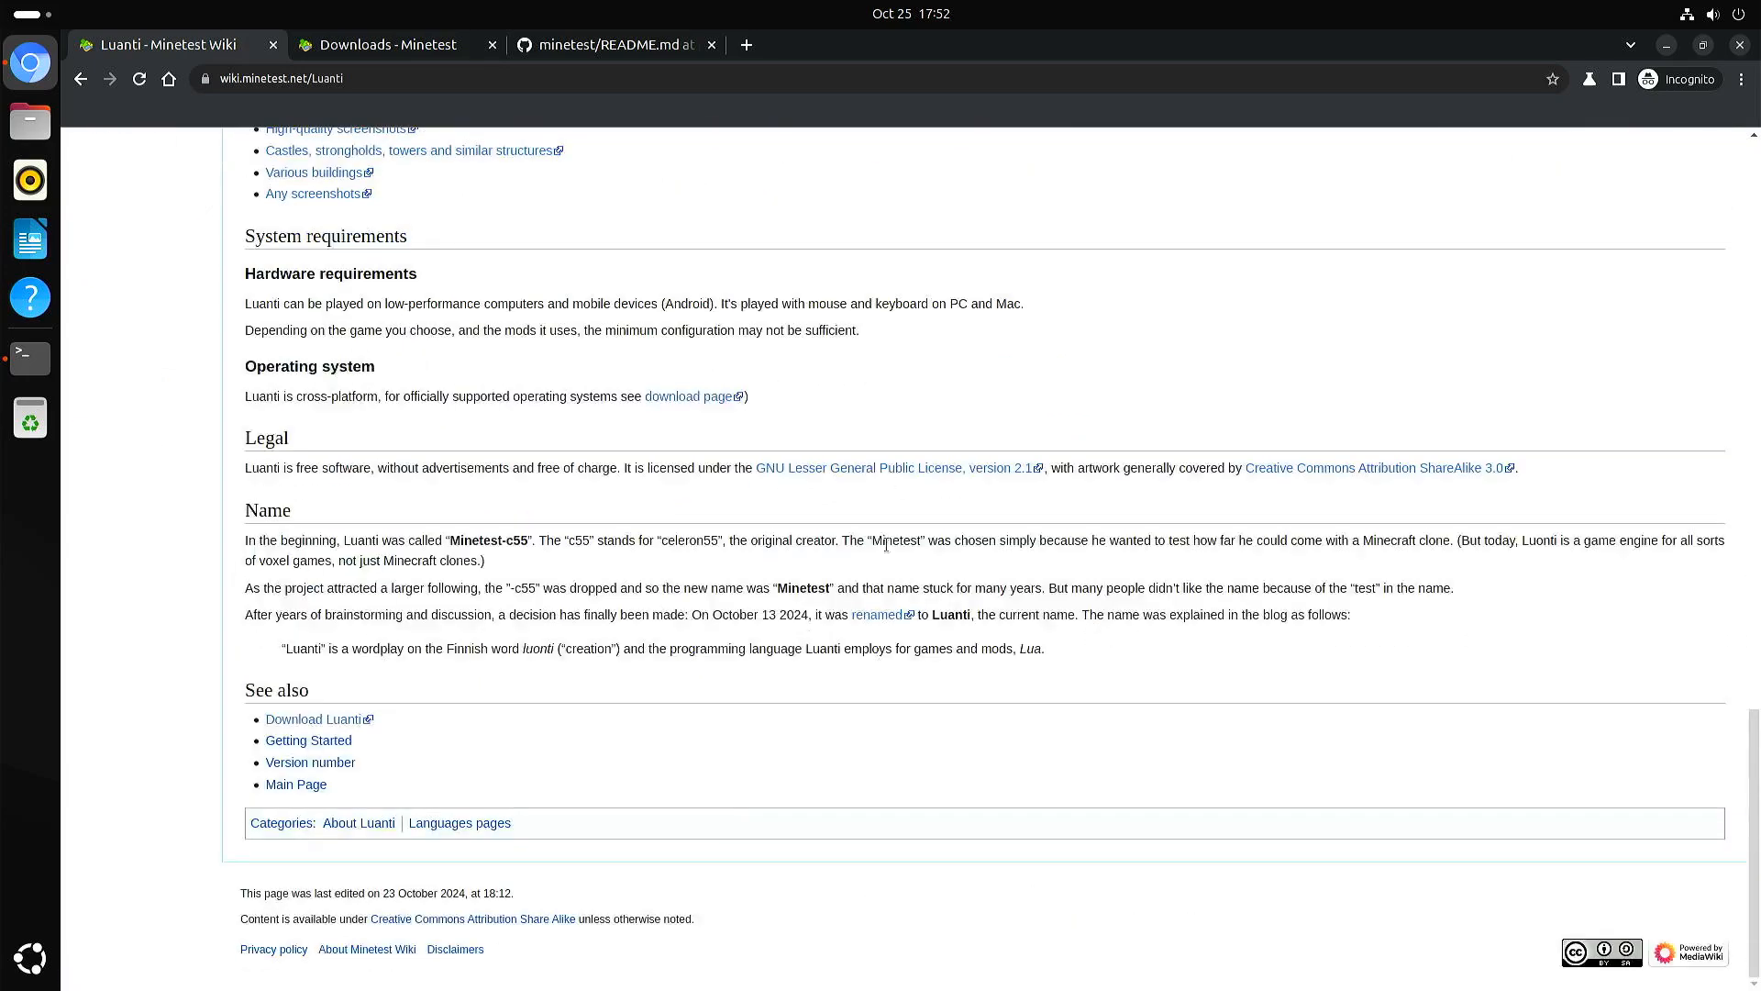
pyautogui.moveTo(713, 400)
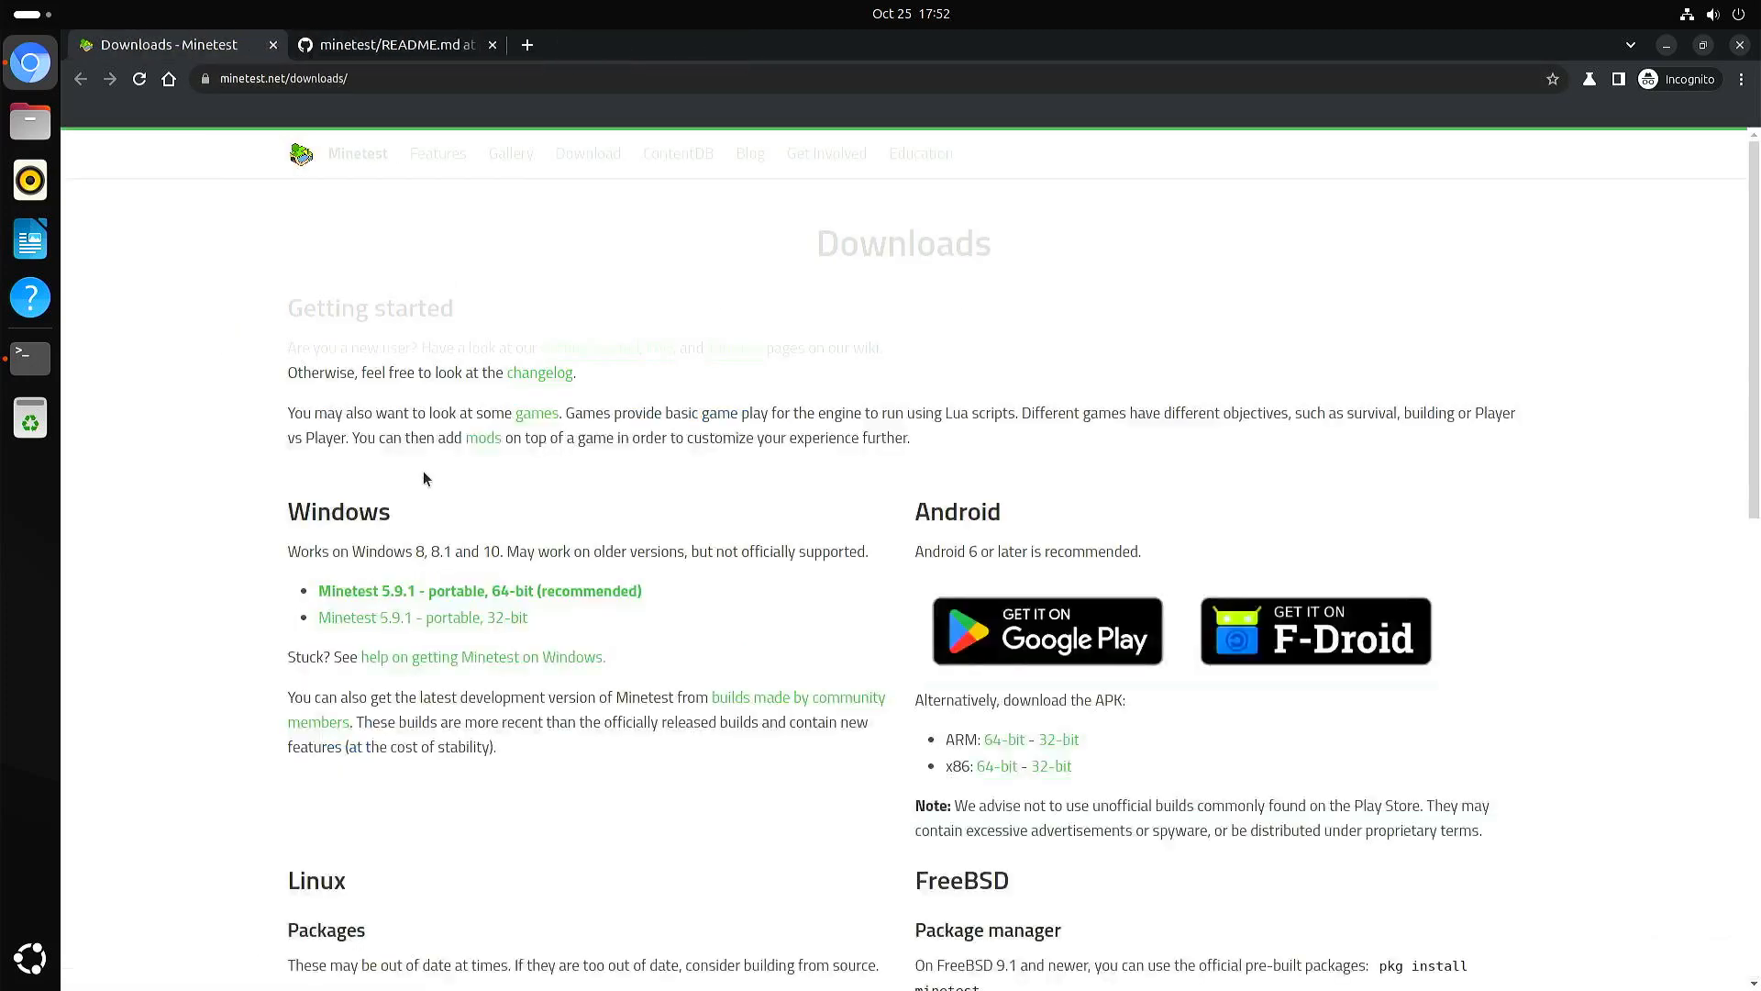
pyautogui.moveTo(194, 574)
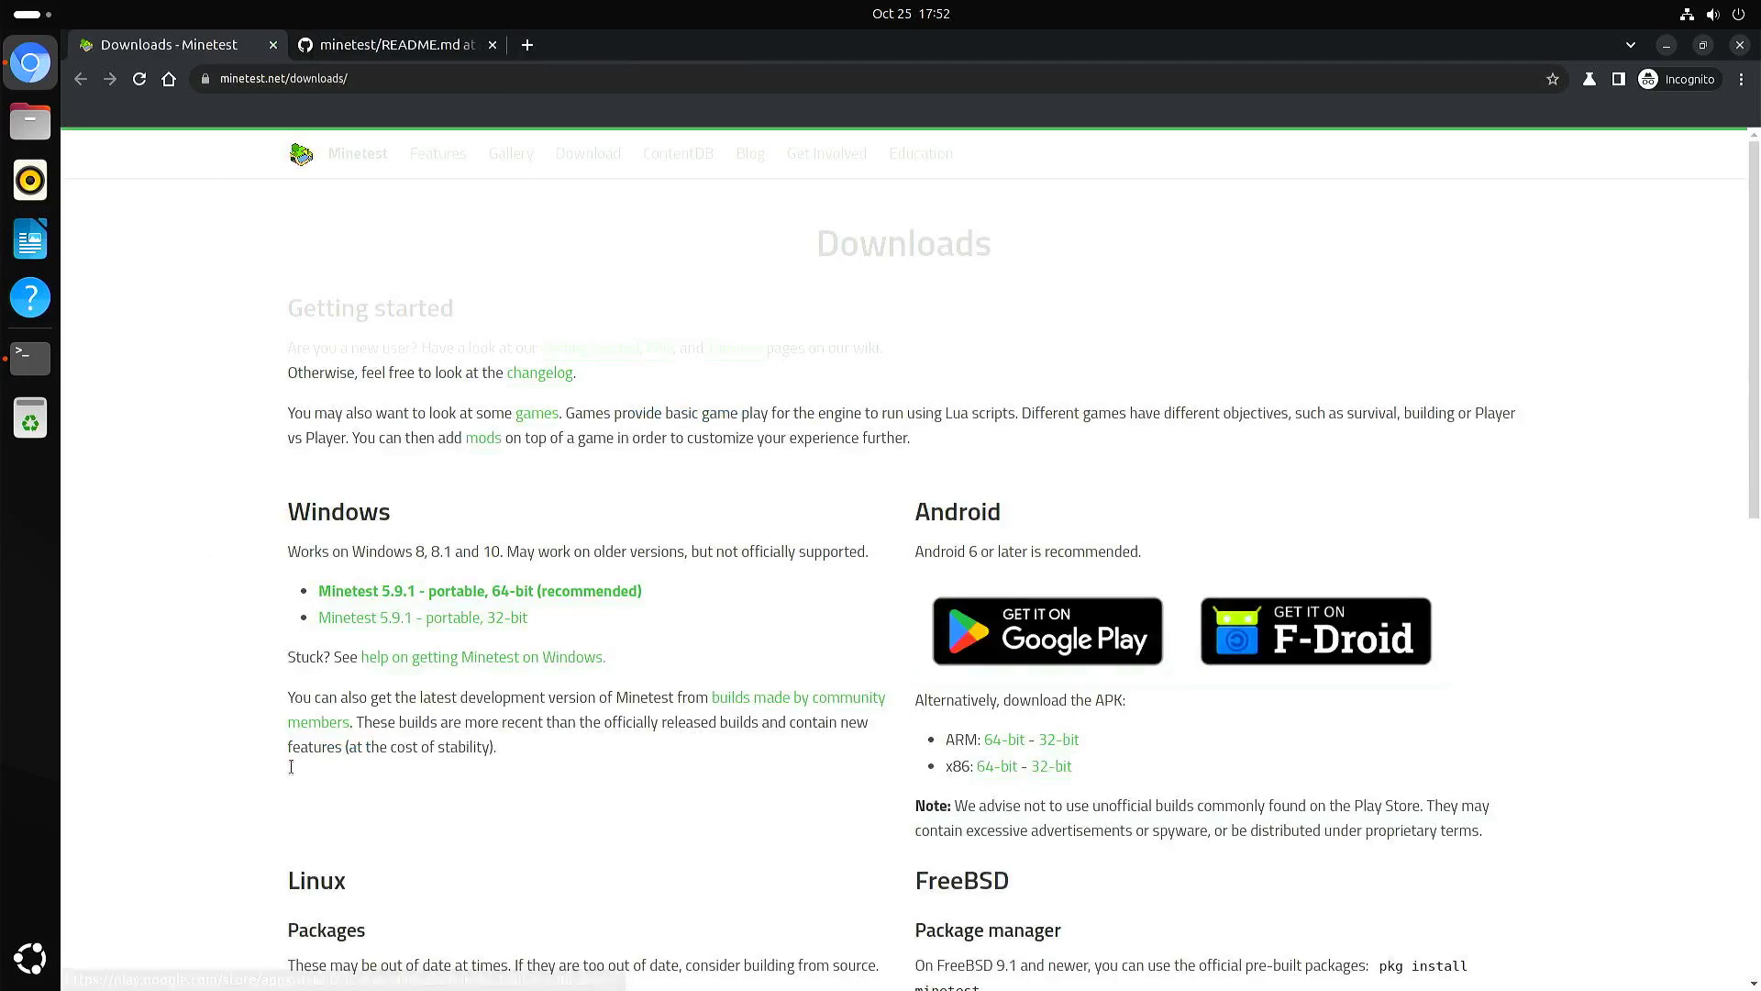
# - Read the Downloads page down past the Linux packages to the Source code section
pyautogui.scroll(-3)
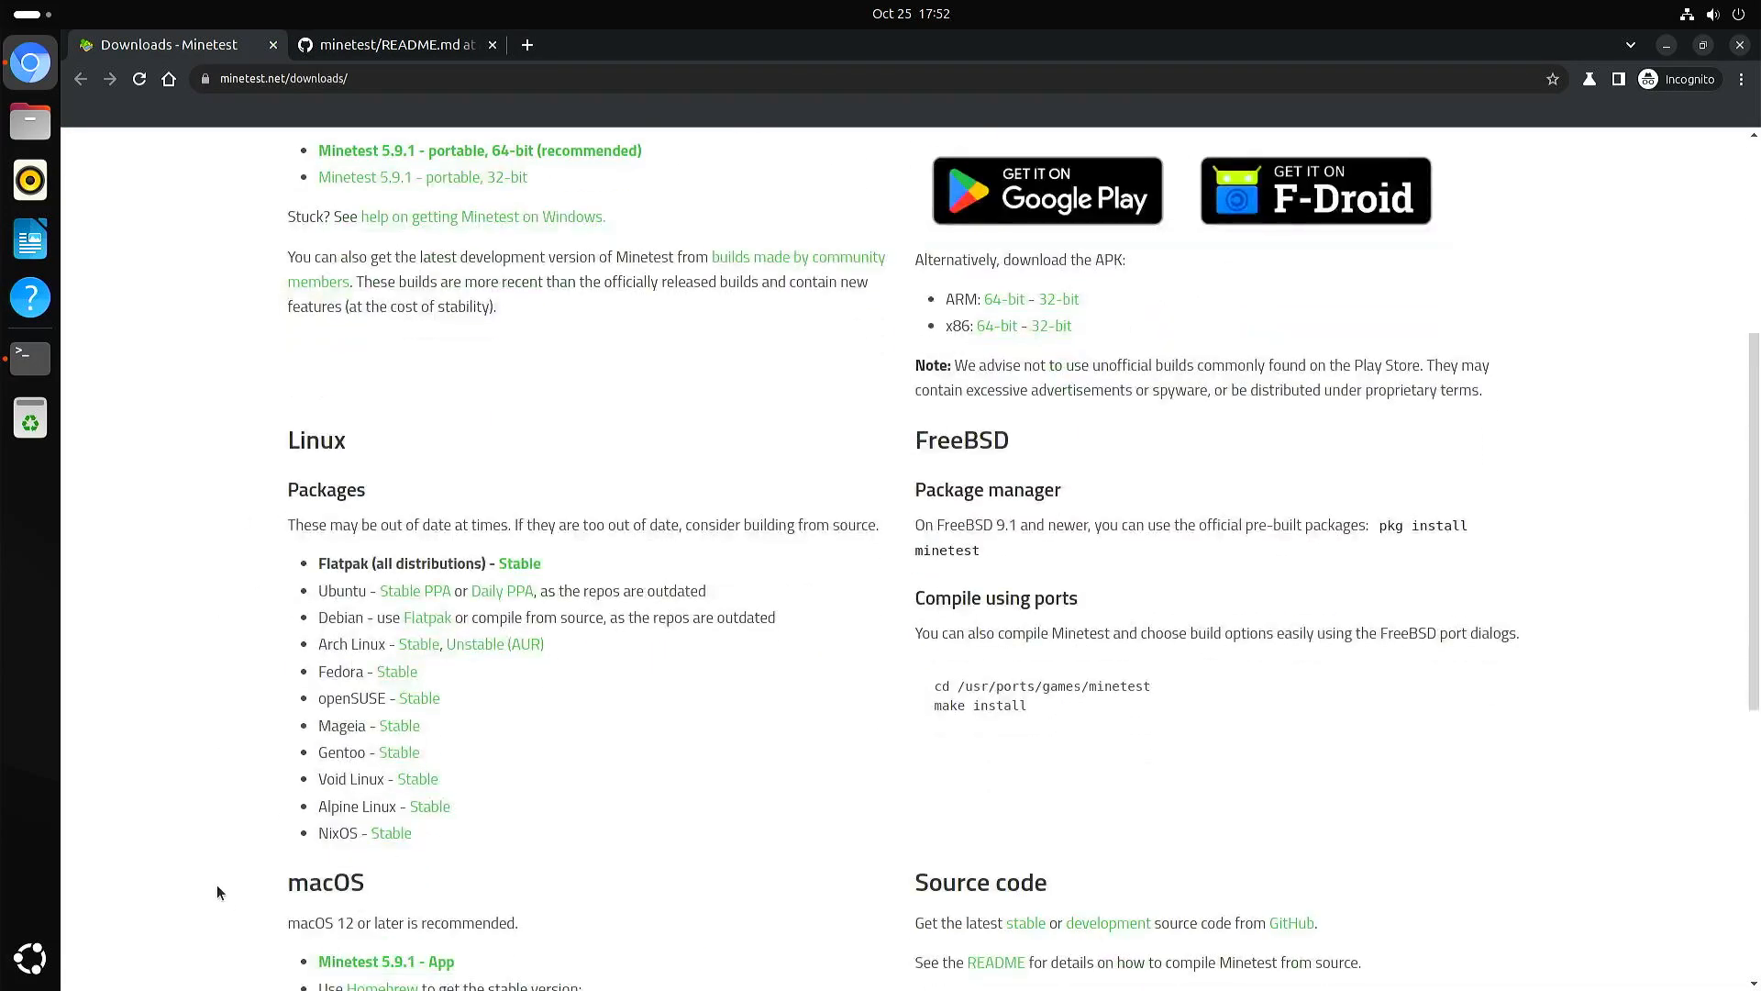
pyautogui.scroll(-3)
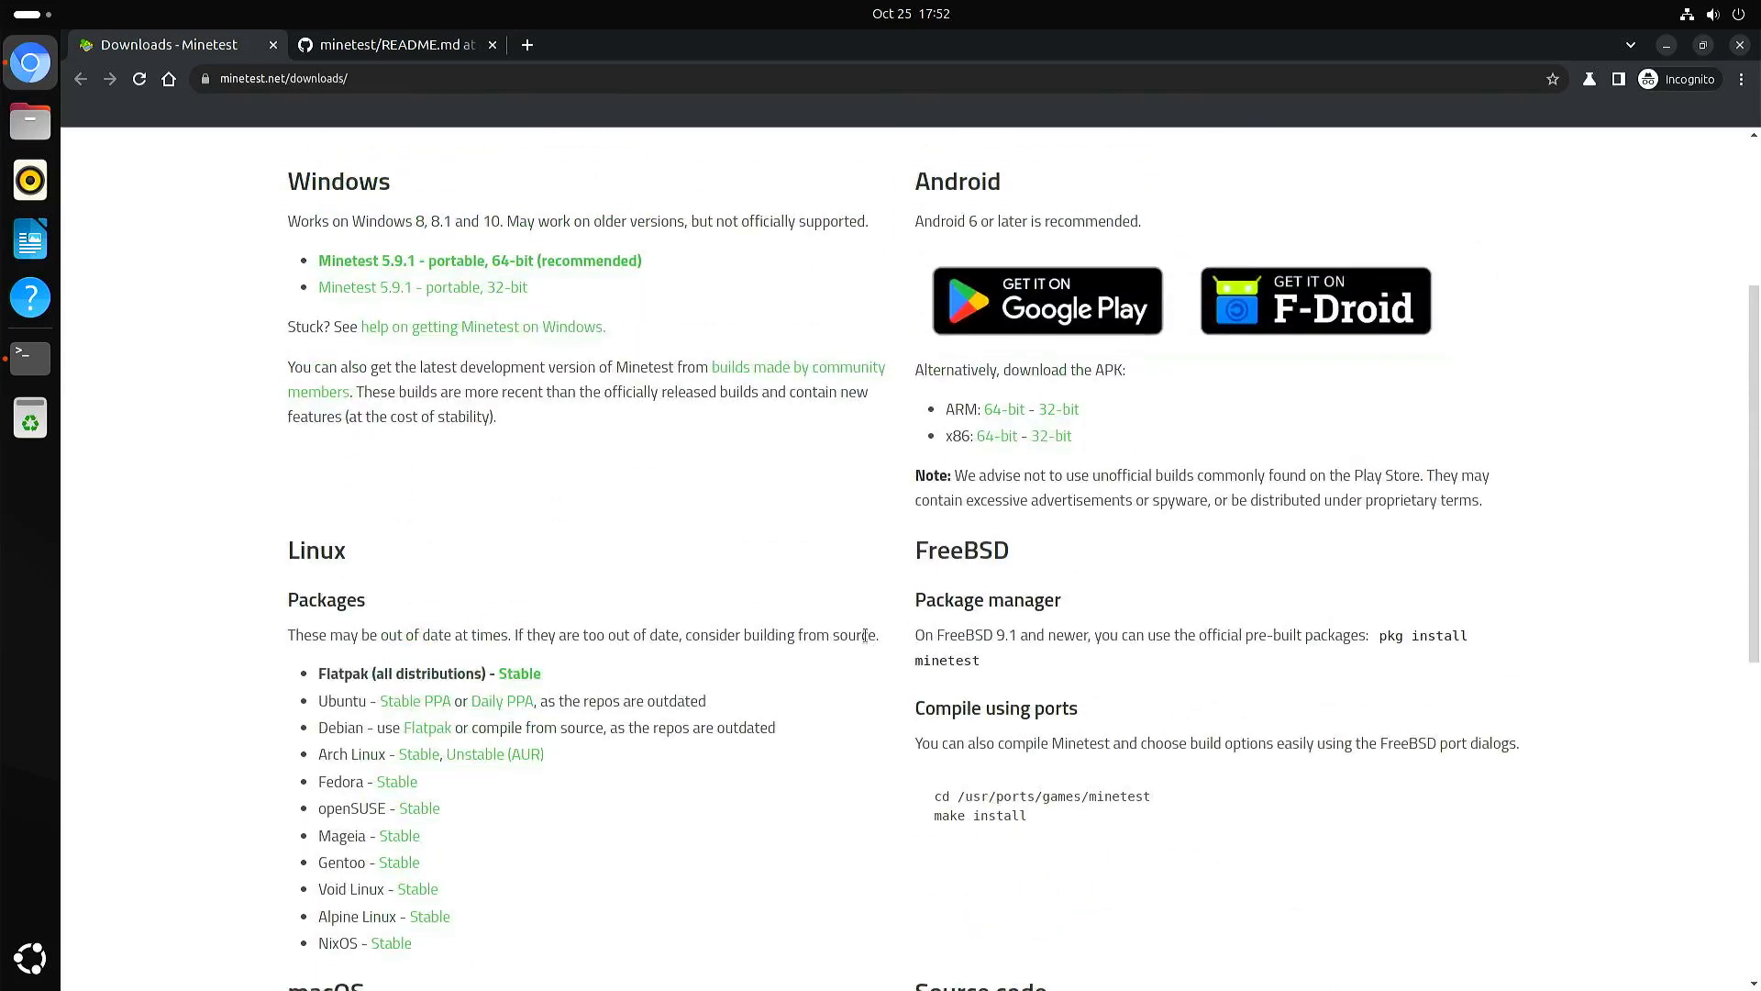
pyautogui.moveTo(522, 679)
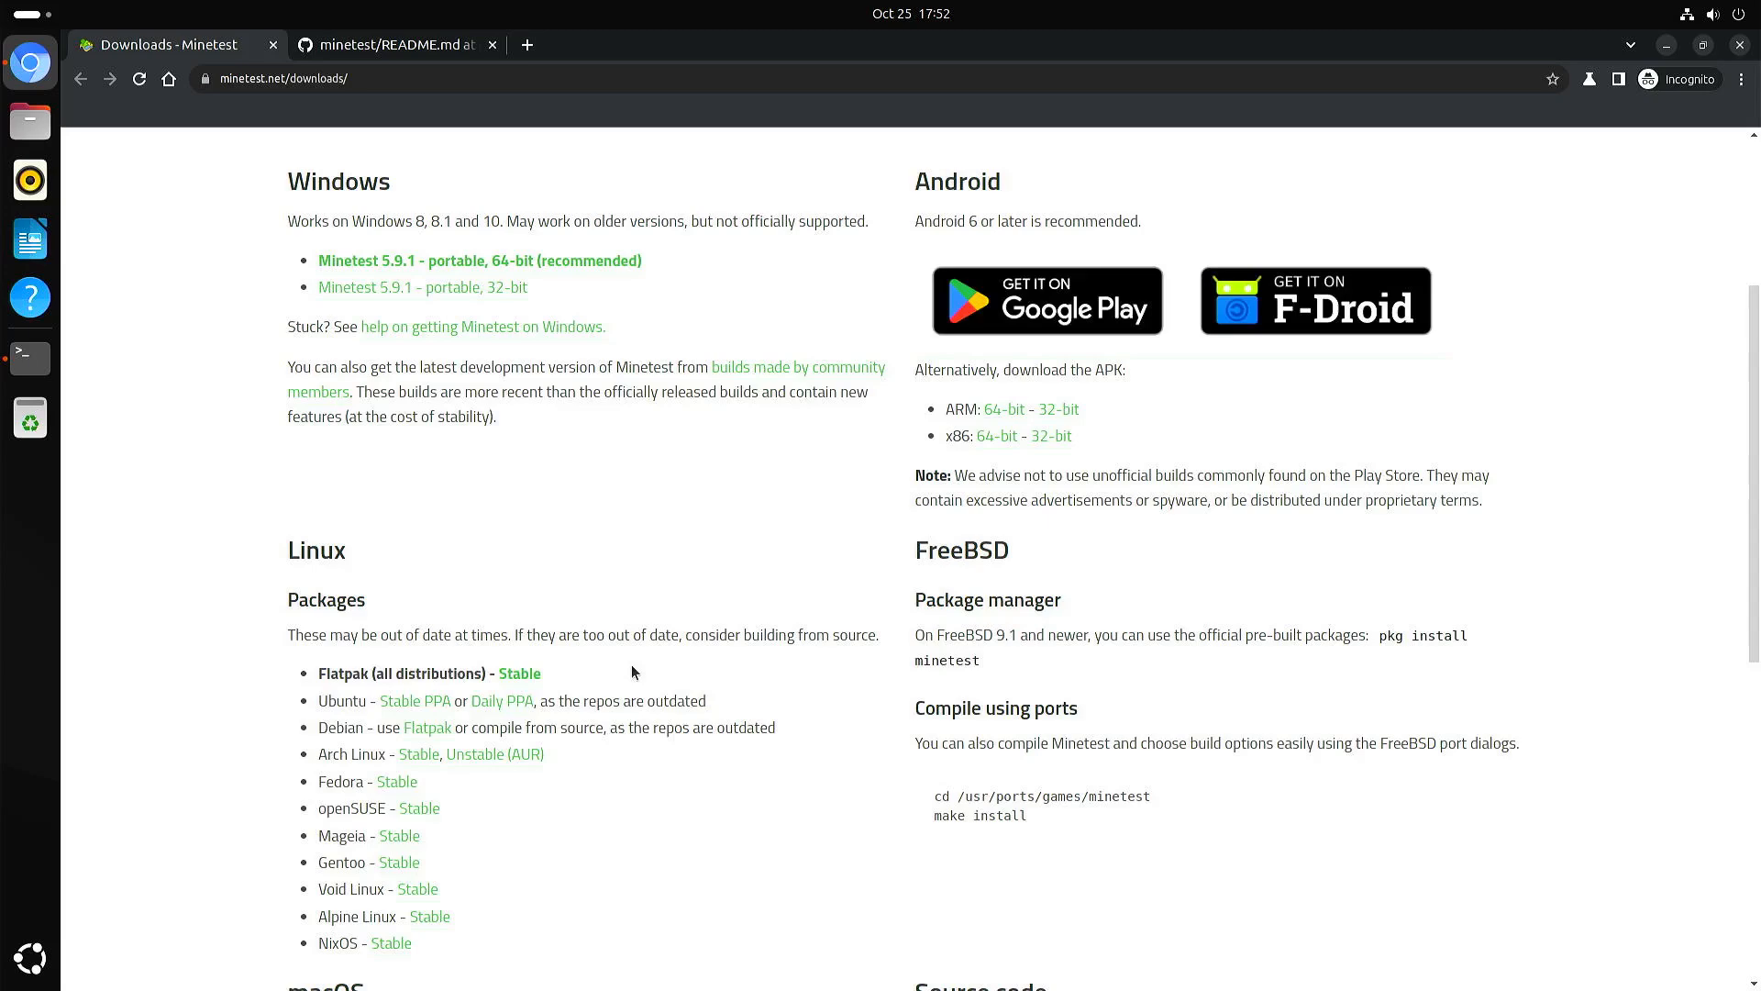
pyautogui.scroll(-3)
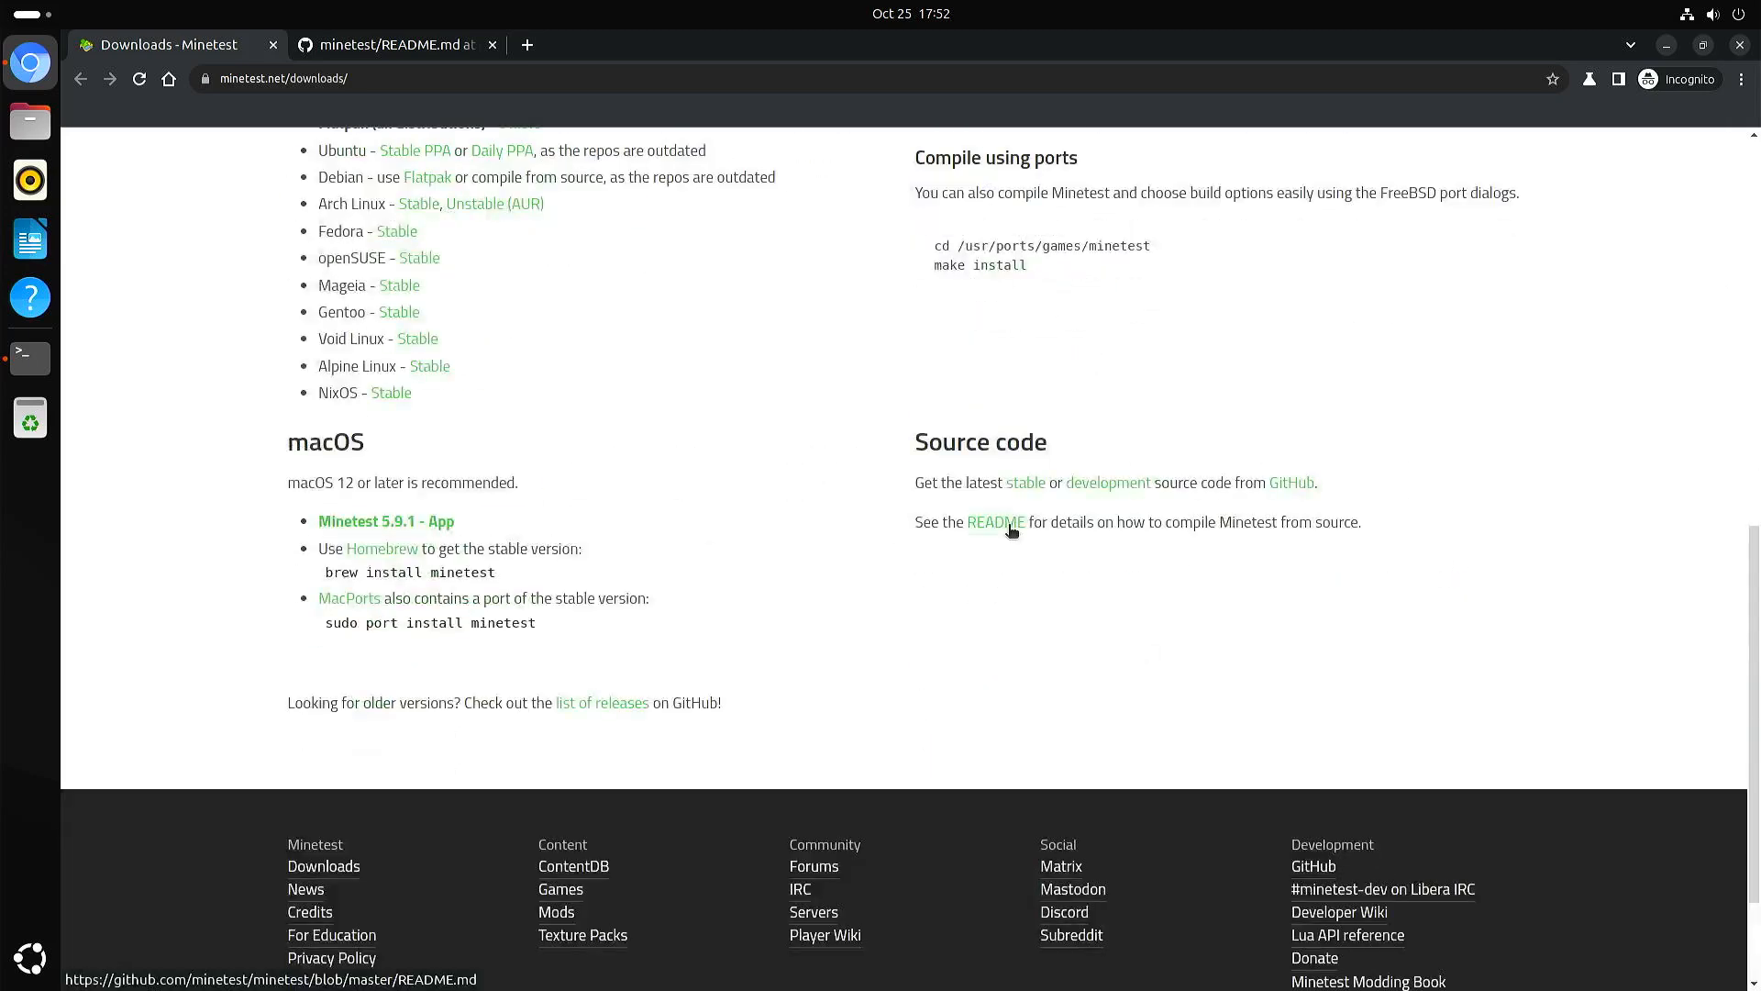
pyautogui.moveTo(578, 404)
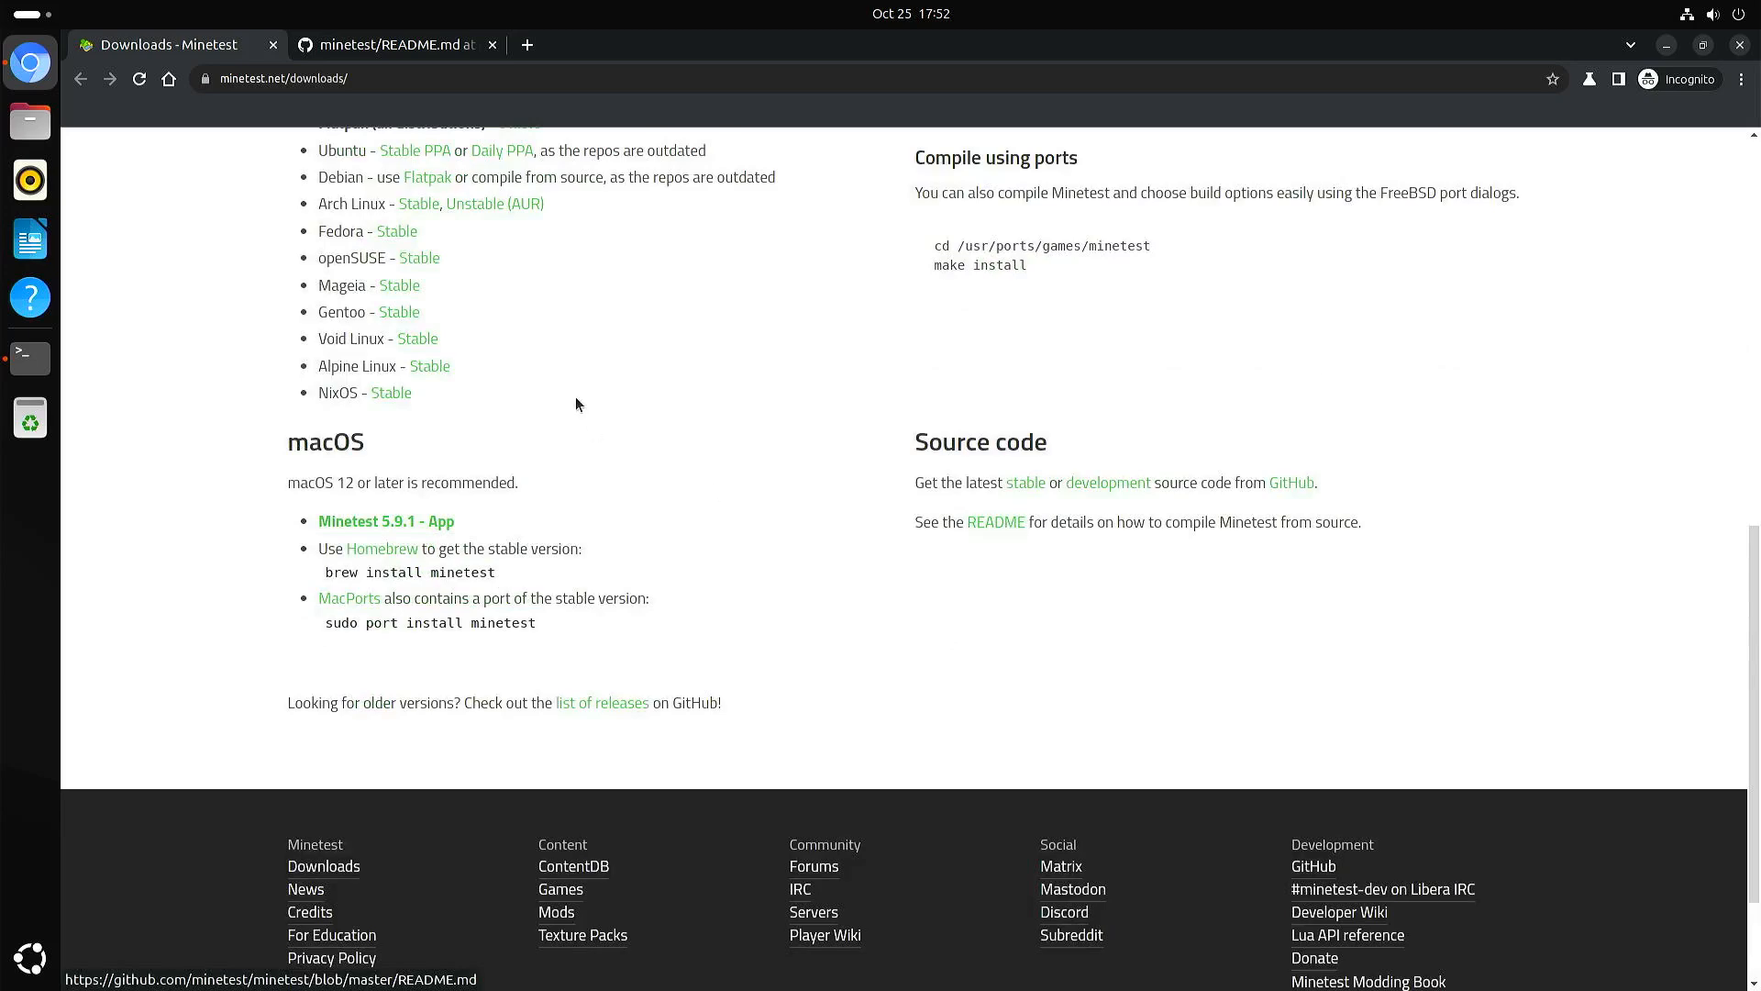
# - Bring up the Minetest README on GitHub and read down to its Compiling section
pyautogui.click(391, 44)
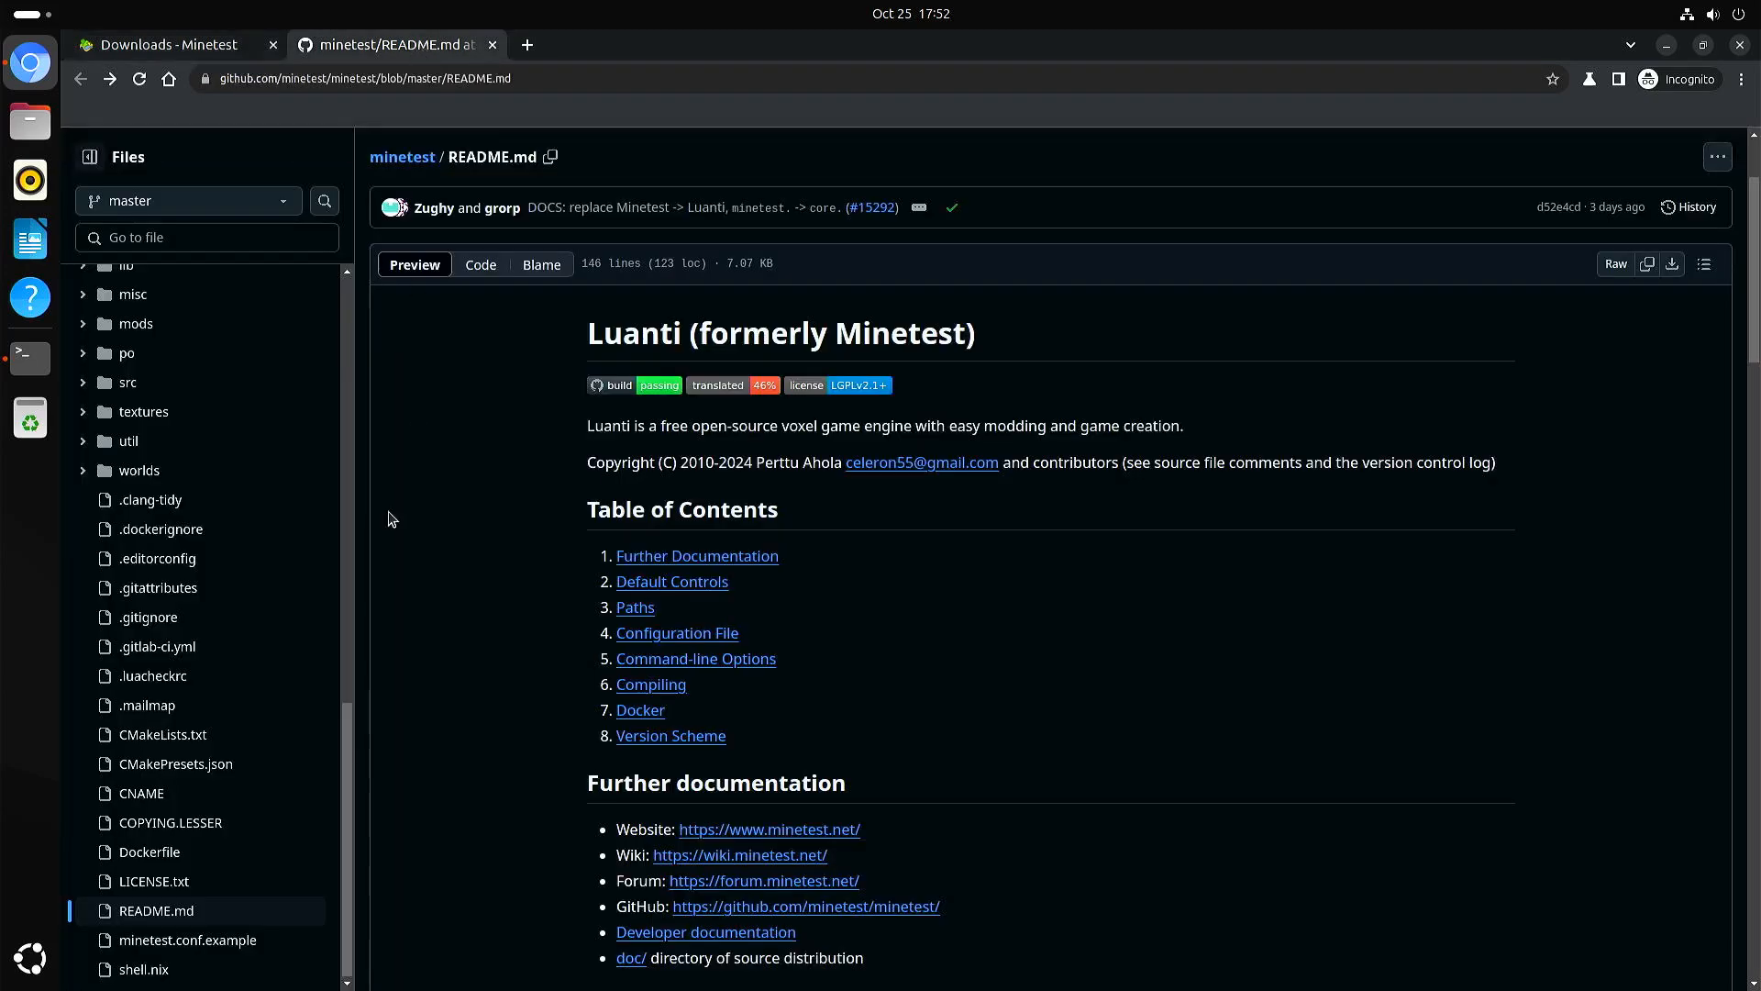
pyautogui.scroll(-3)
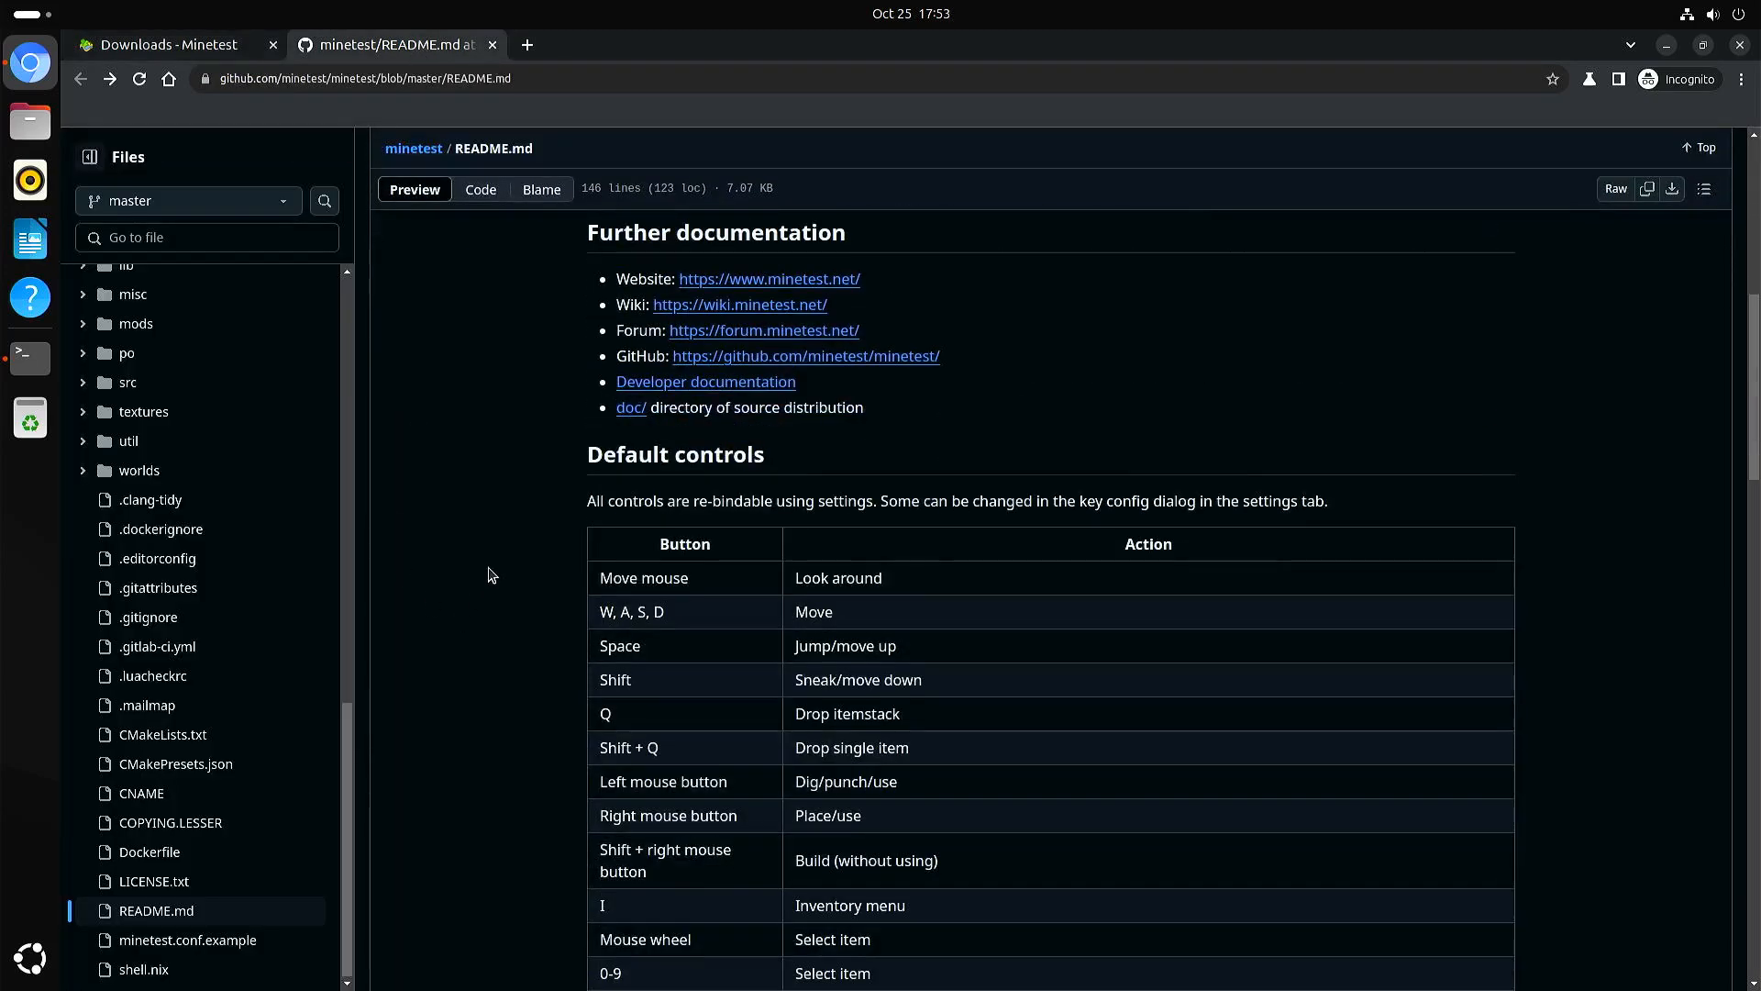
pyautogui.scroll(-3)
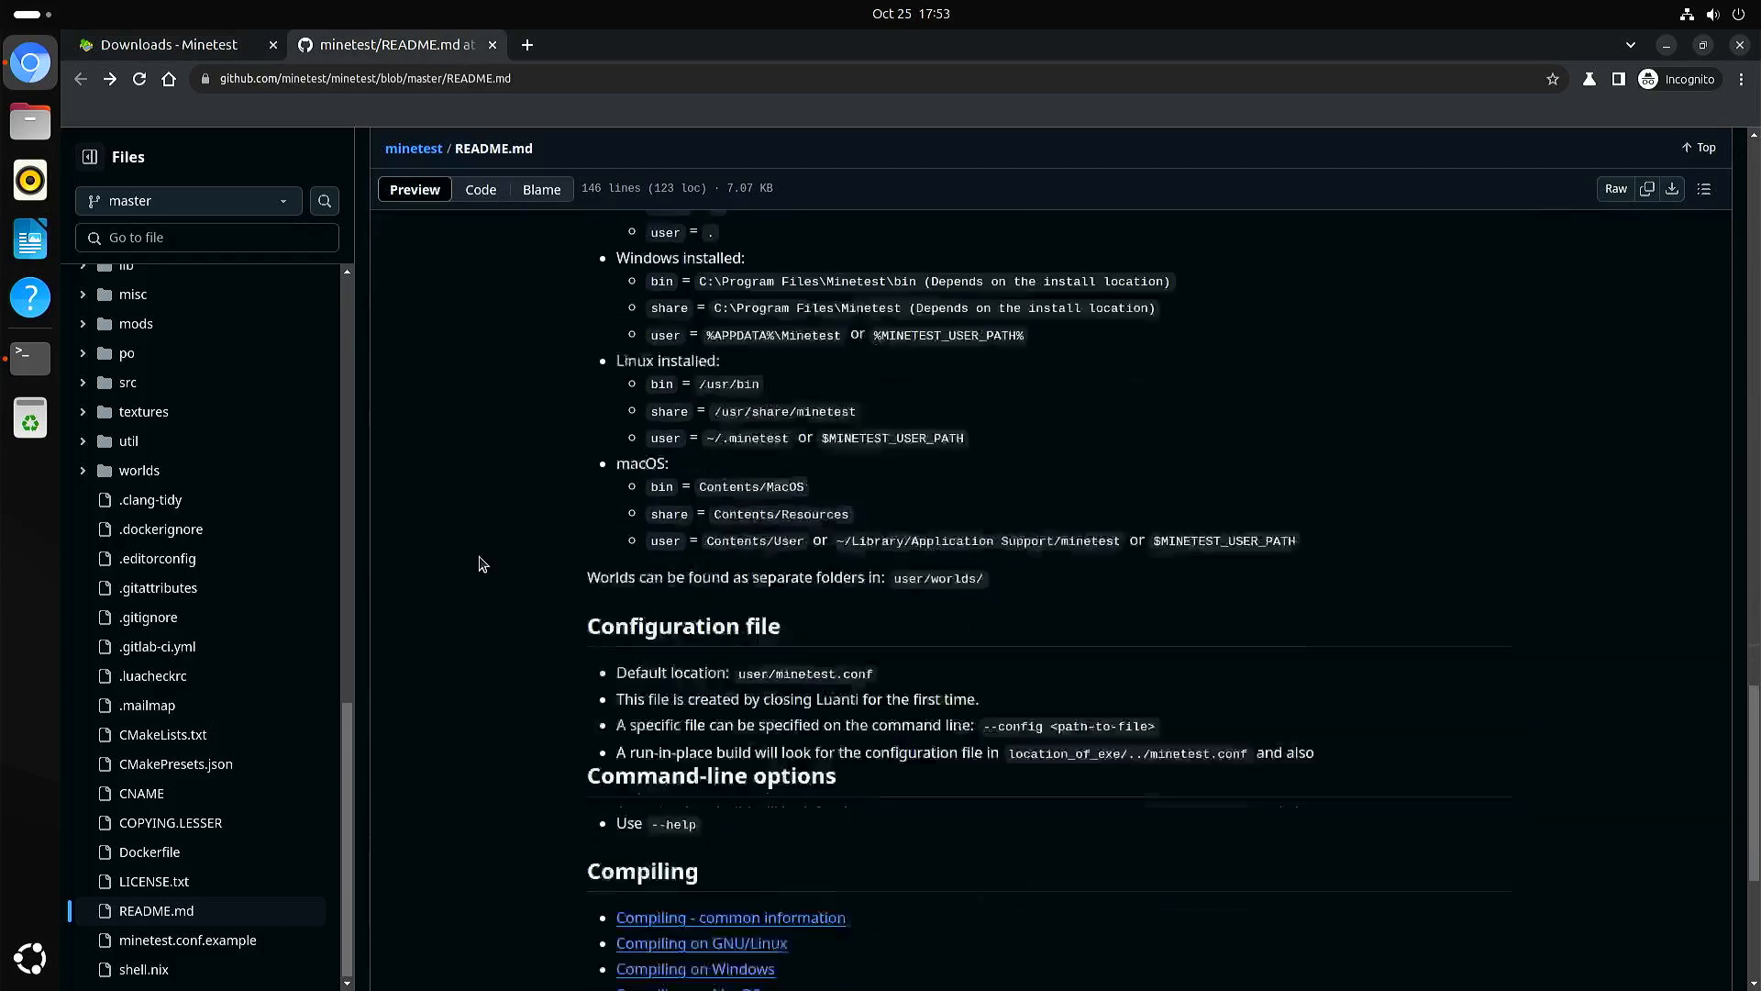
pyautogui.scroll(-3)
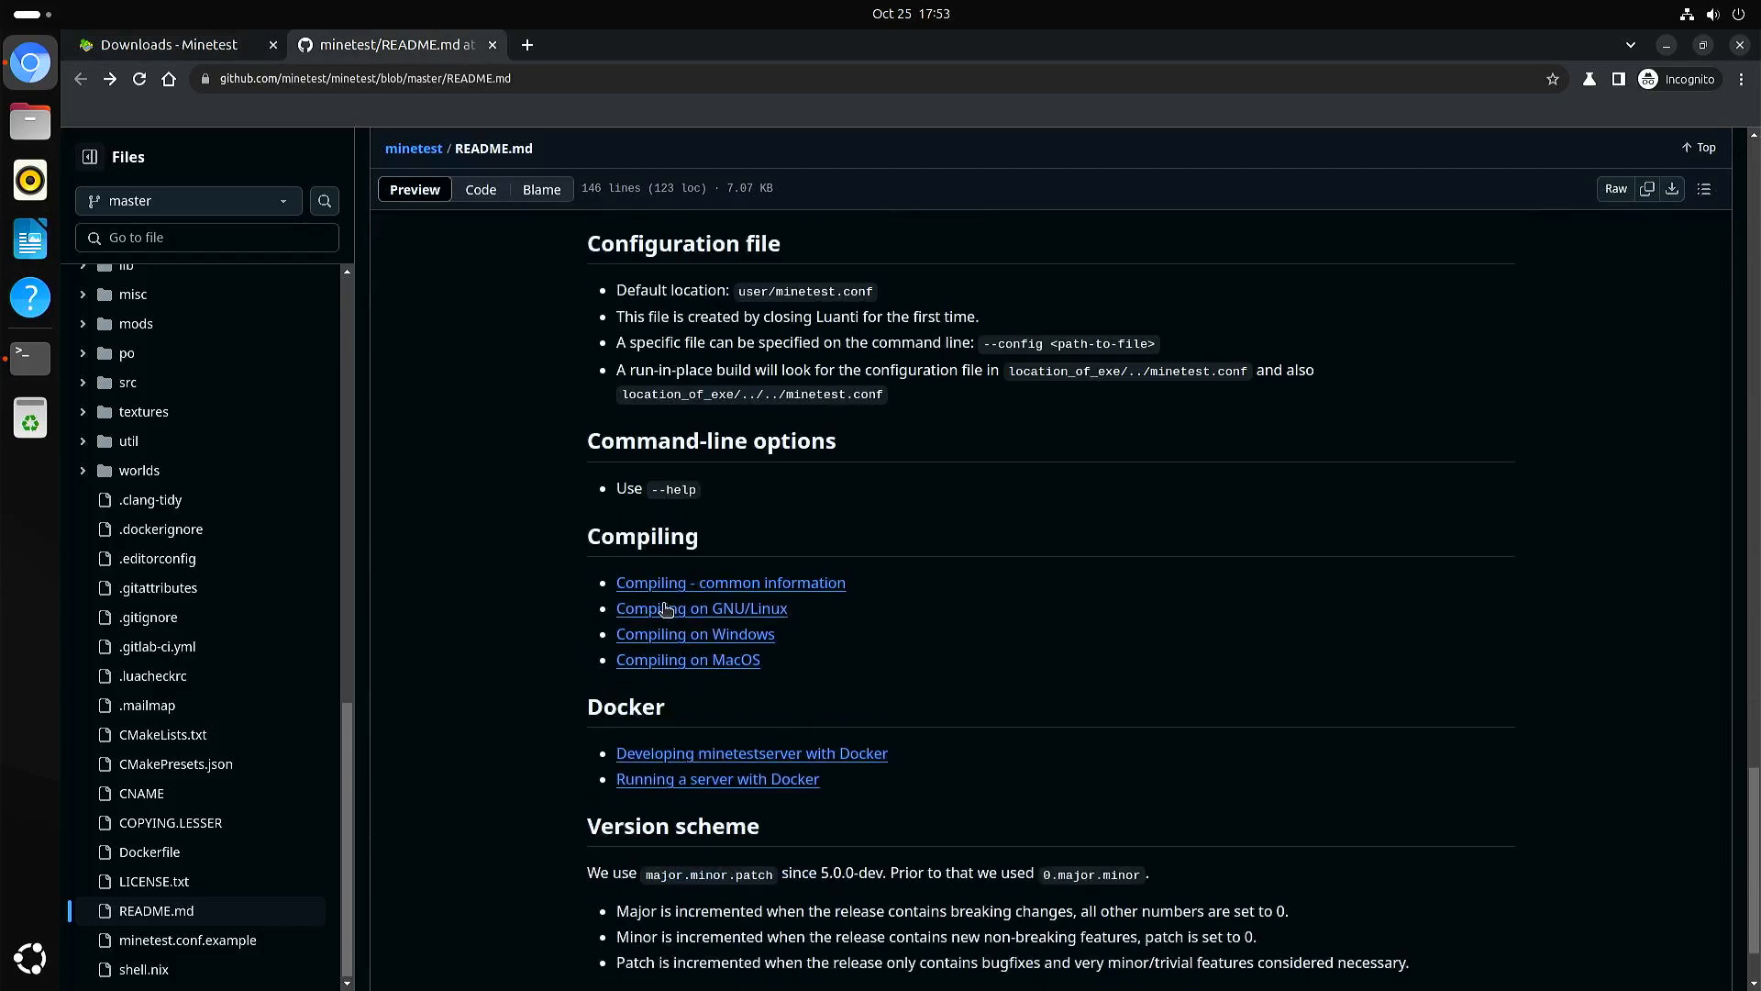
# - In the GNU/Linux compiling guide, copy the Debian/Ubuntu dependency install command and read on to Download
pyautogui.click(701, 607)
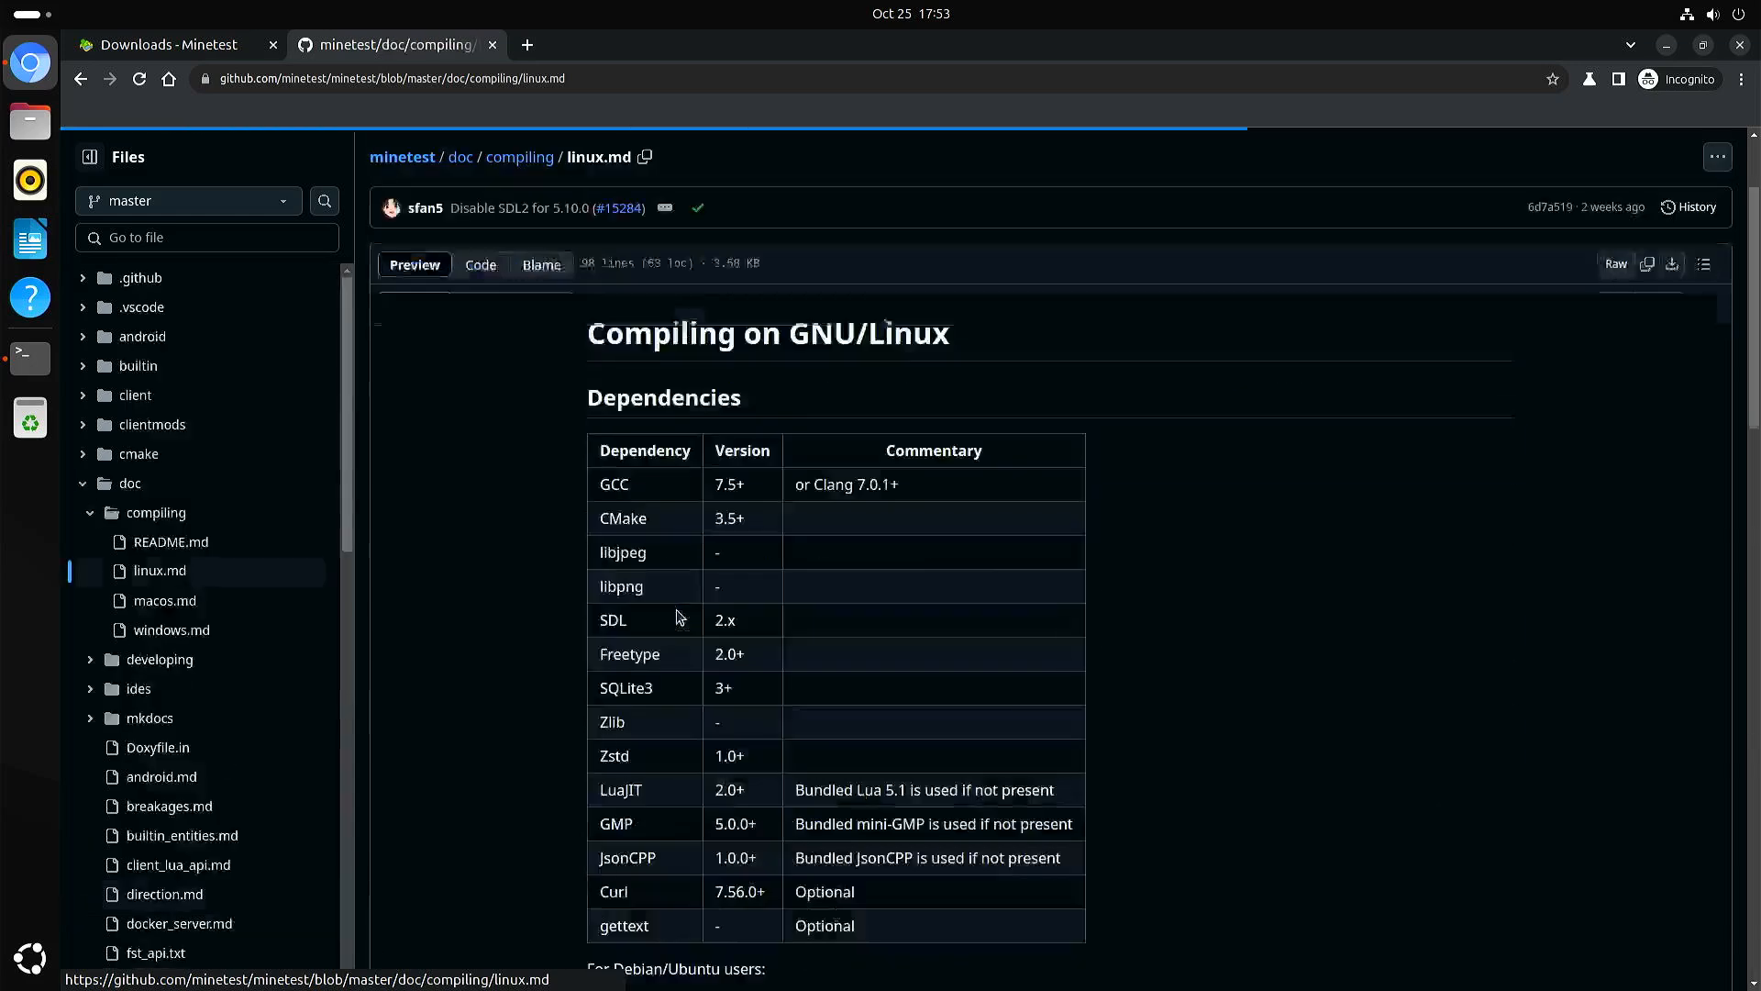
pyautogui.scroll(-3)
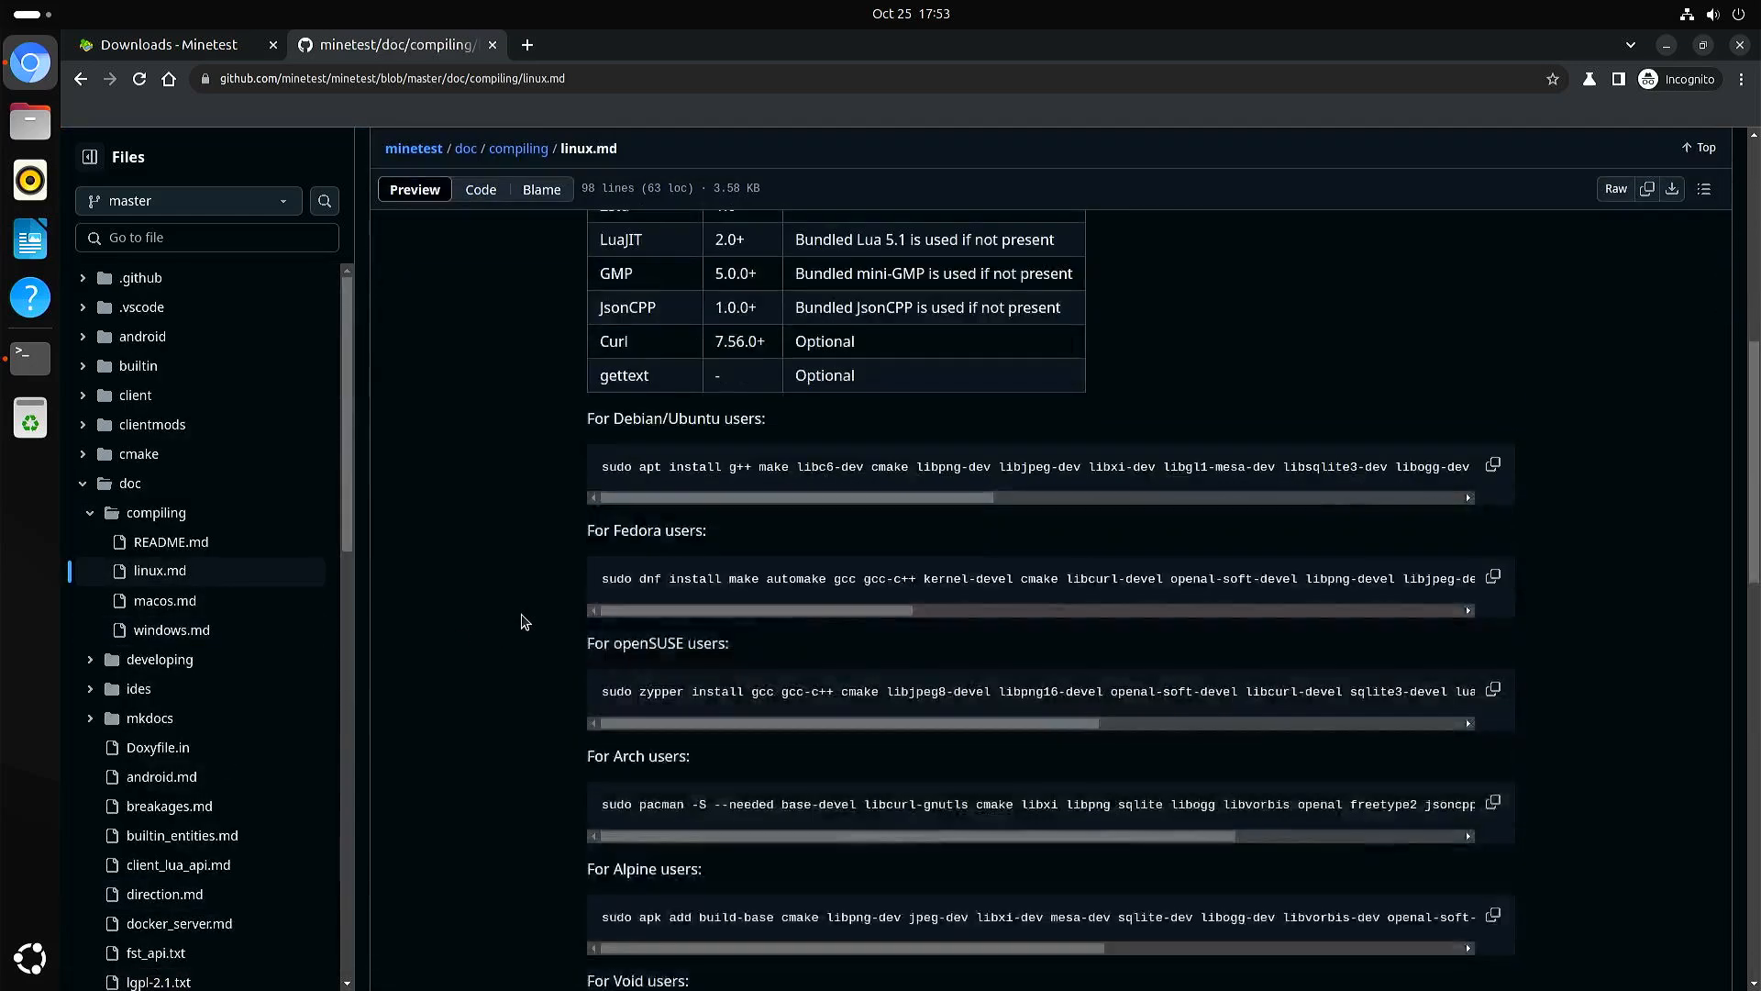
pyautogui.moveTo(1497, 481)
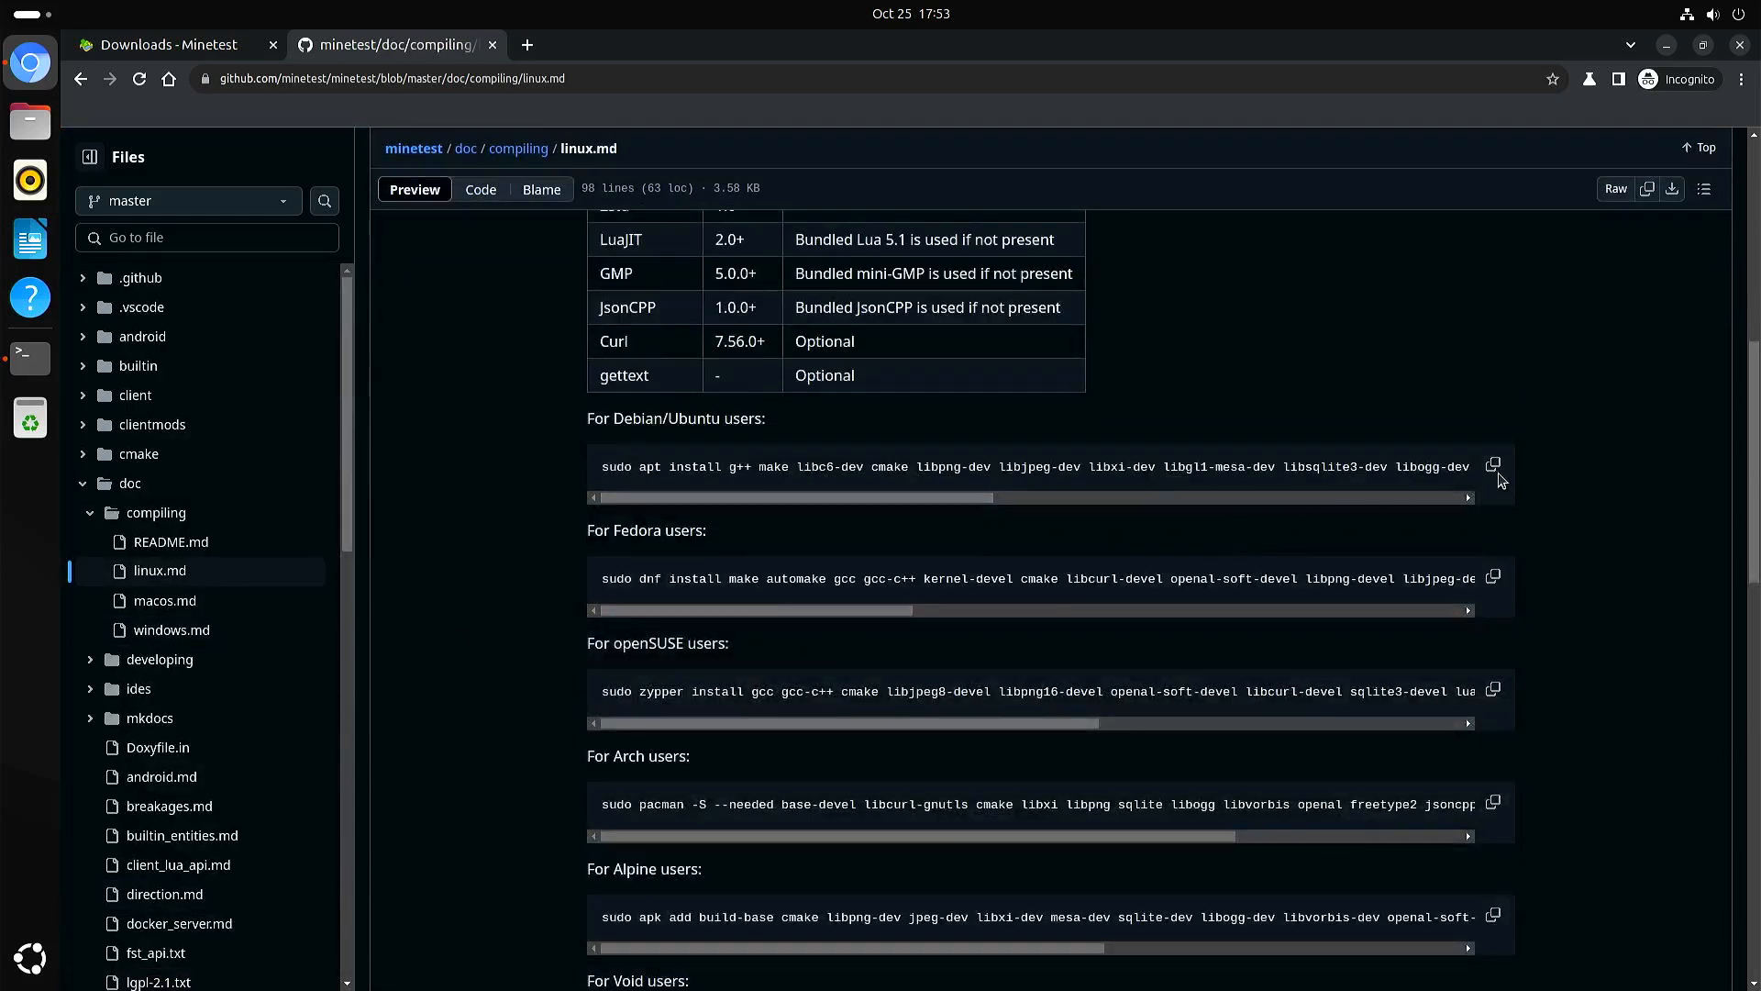
pyautogui.click(1493, 464)
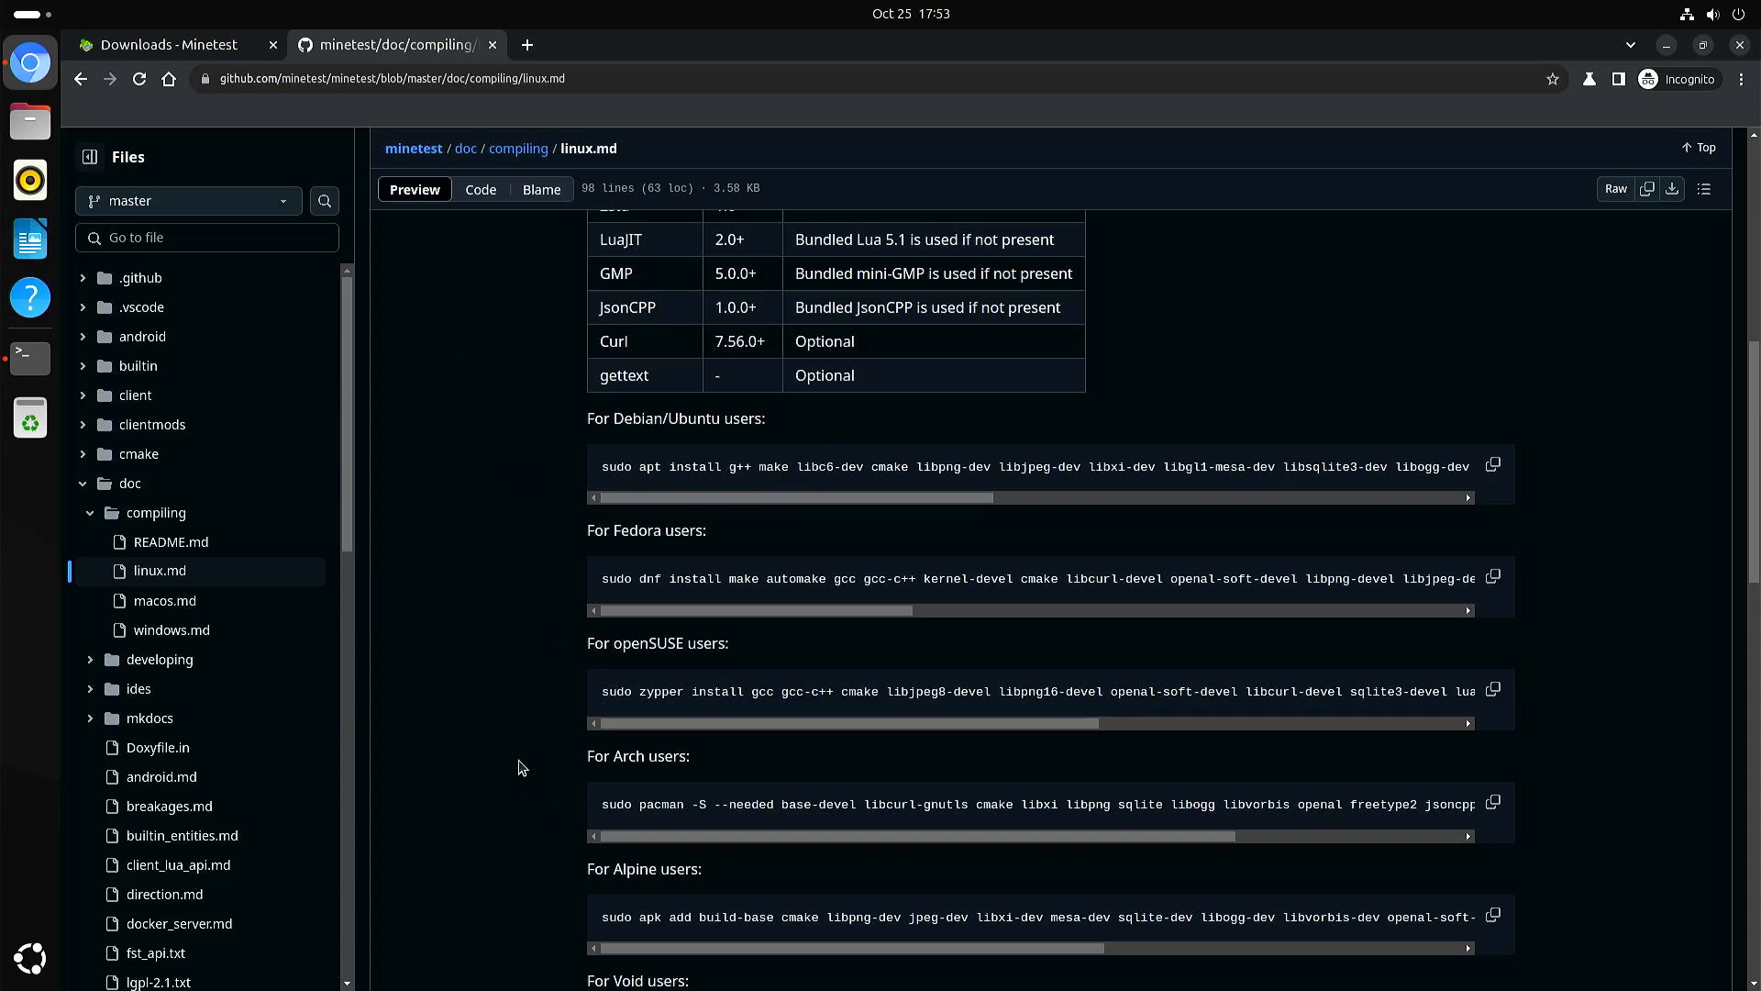
pyautogui.scroll(-3)
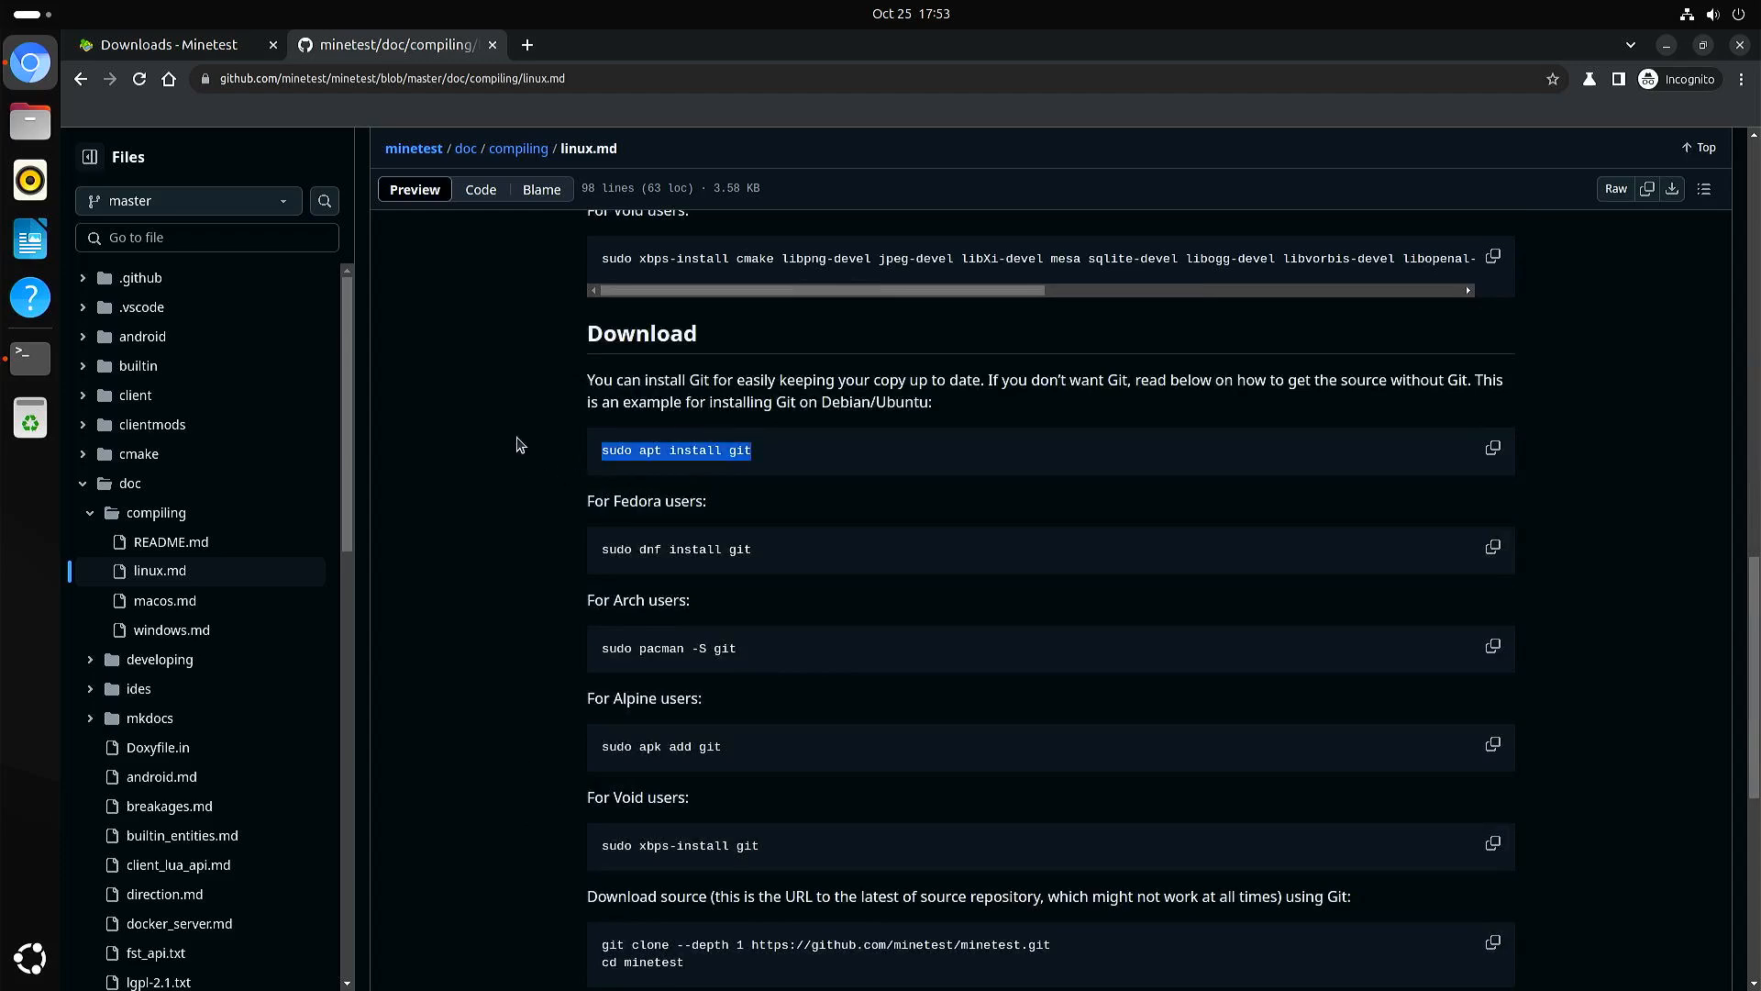
# - Select the 'cd minetest' line in the Git download-source instructions
pyautogui.scroll(-3)
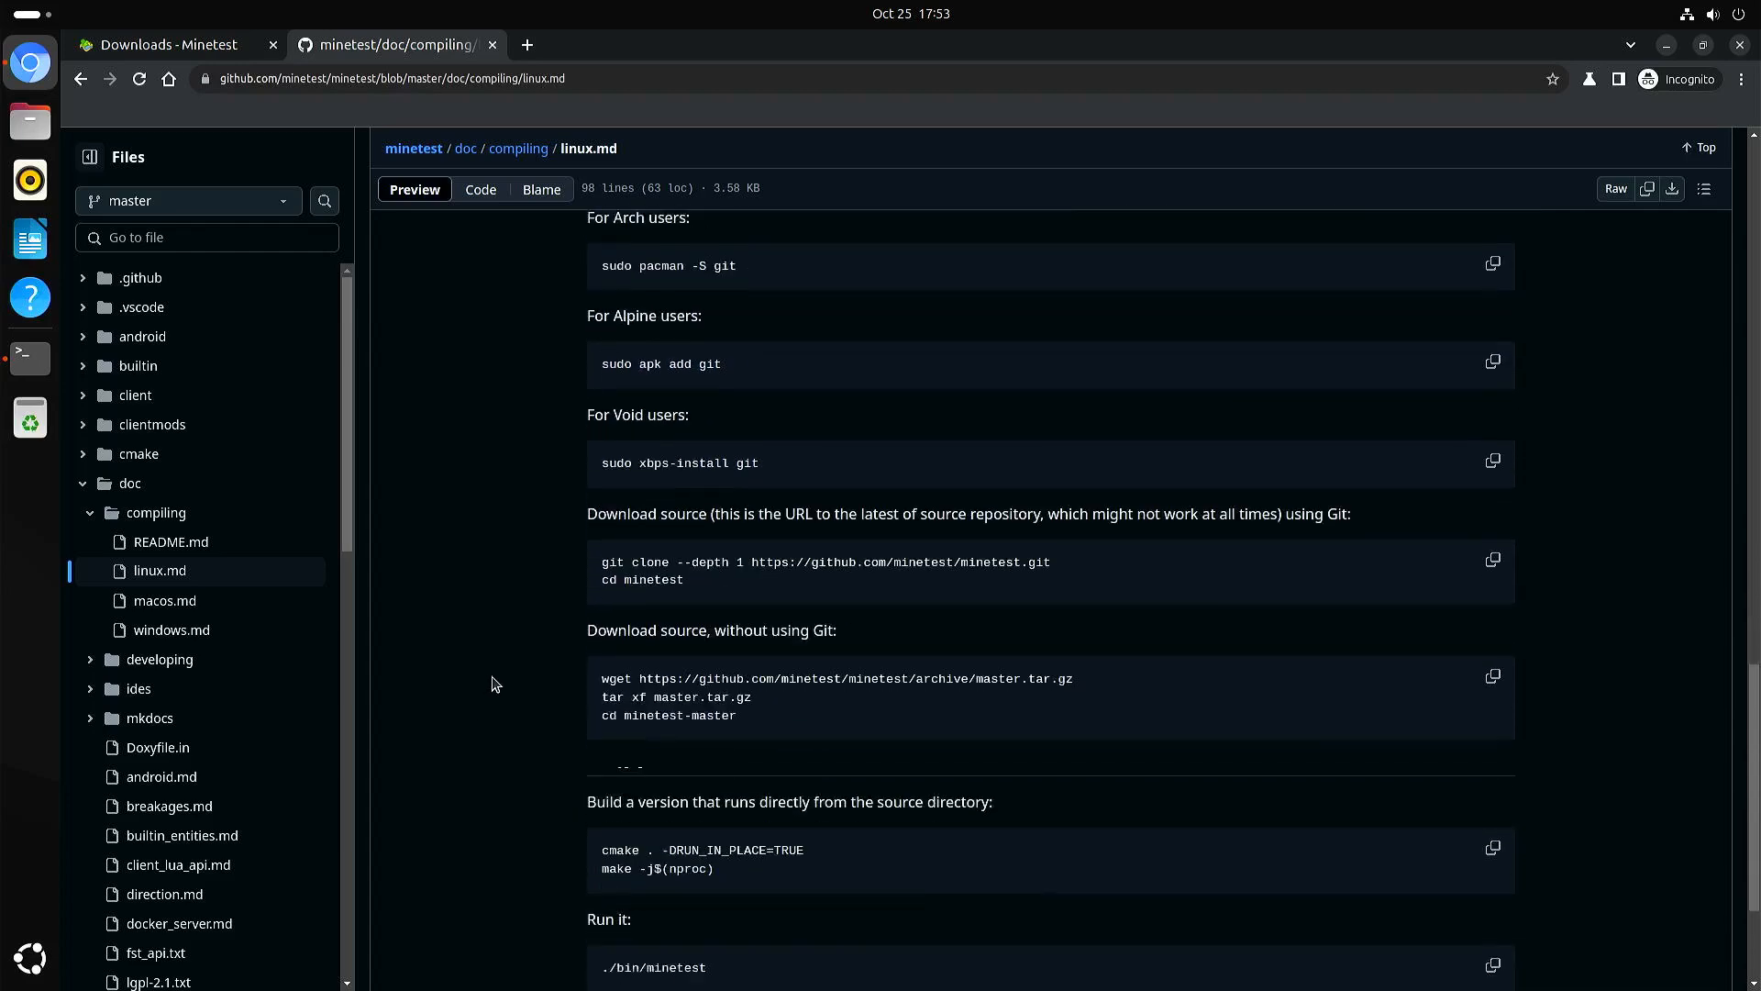
pyautogui.scroll(-3)
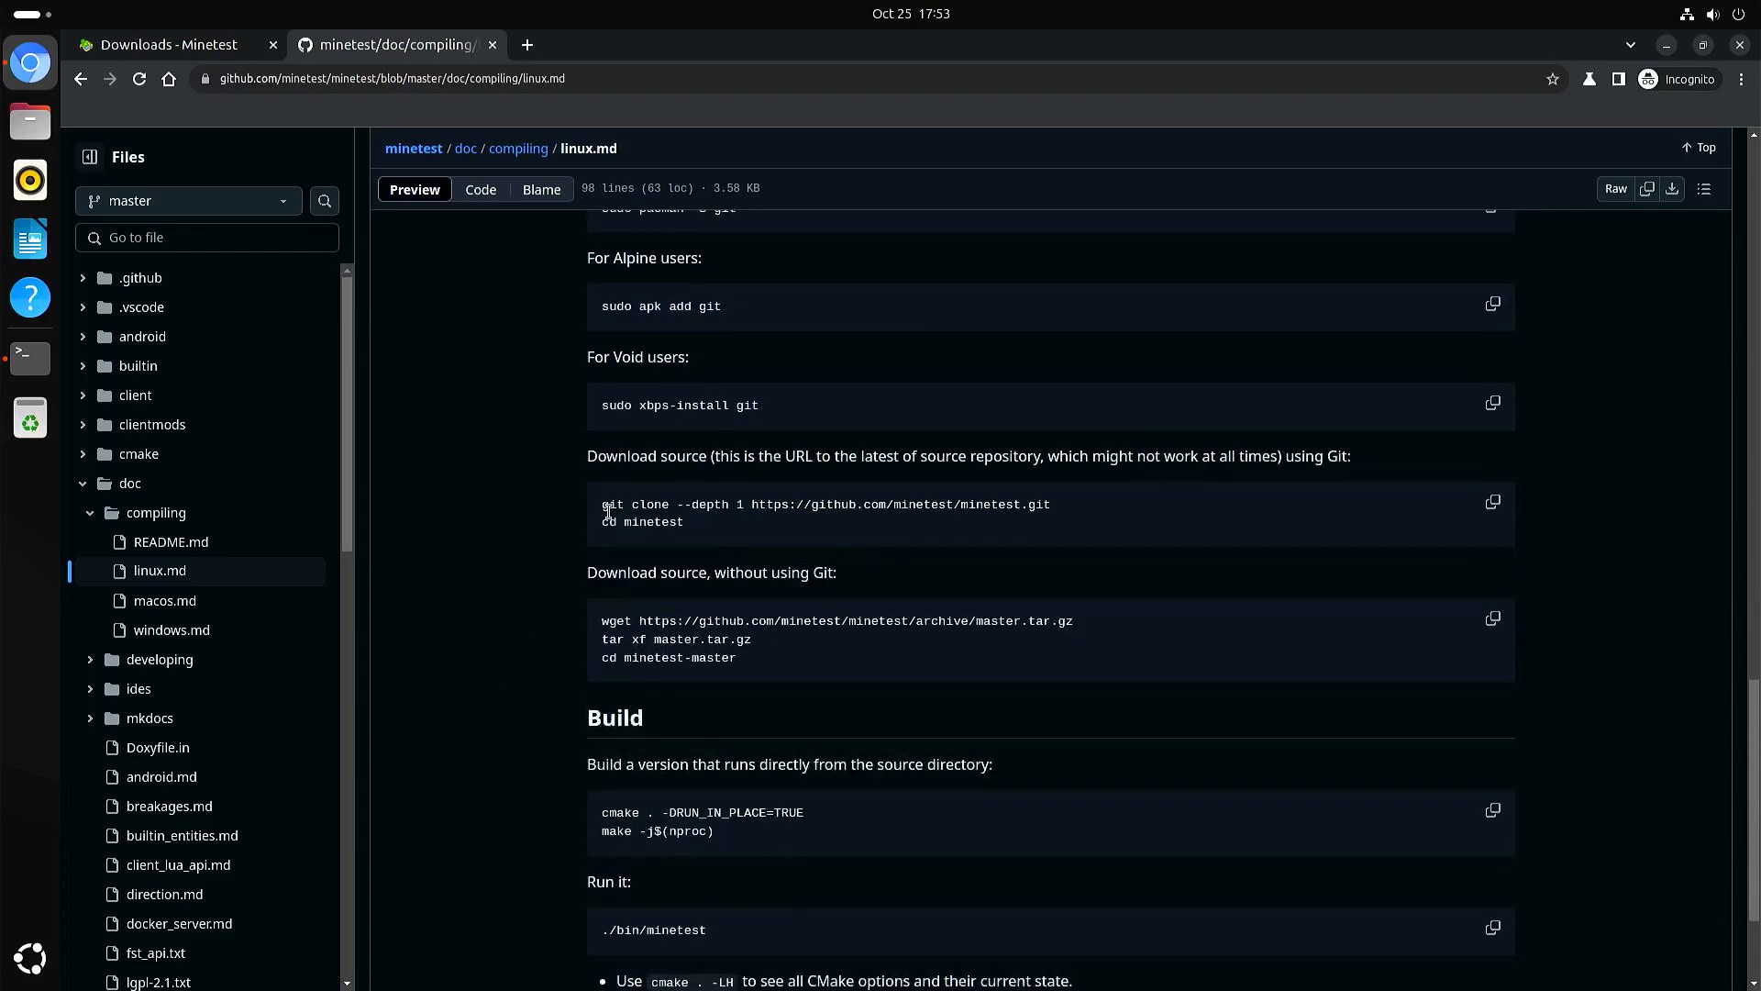
pyautogui.moveTo(1077, 503)
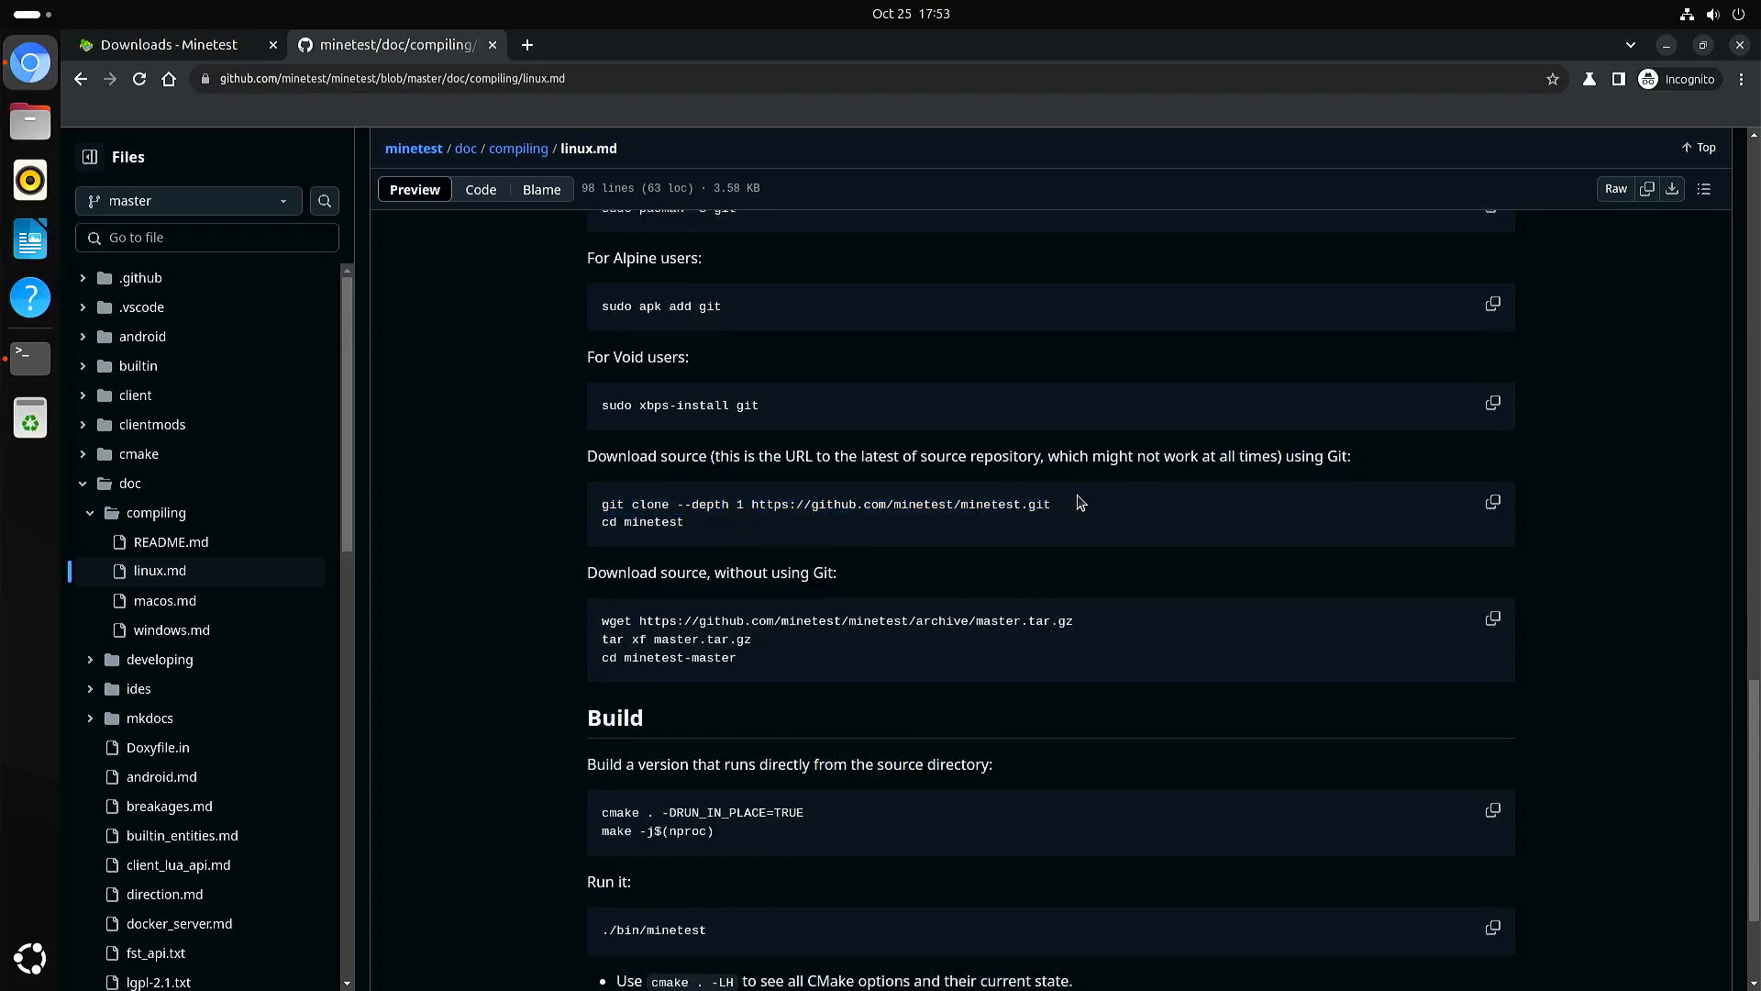
pyautogui.moveTo(683, 535)
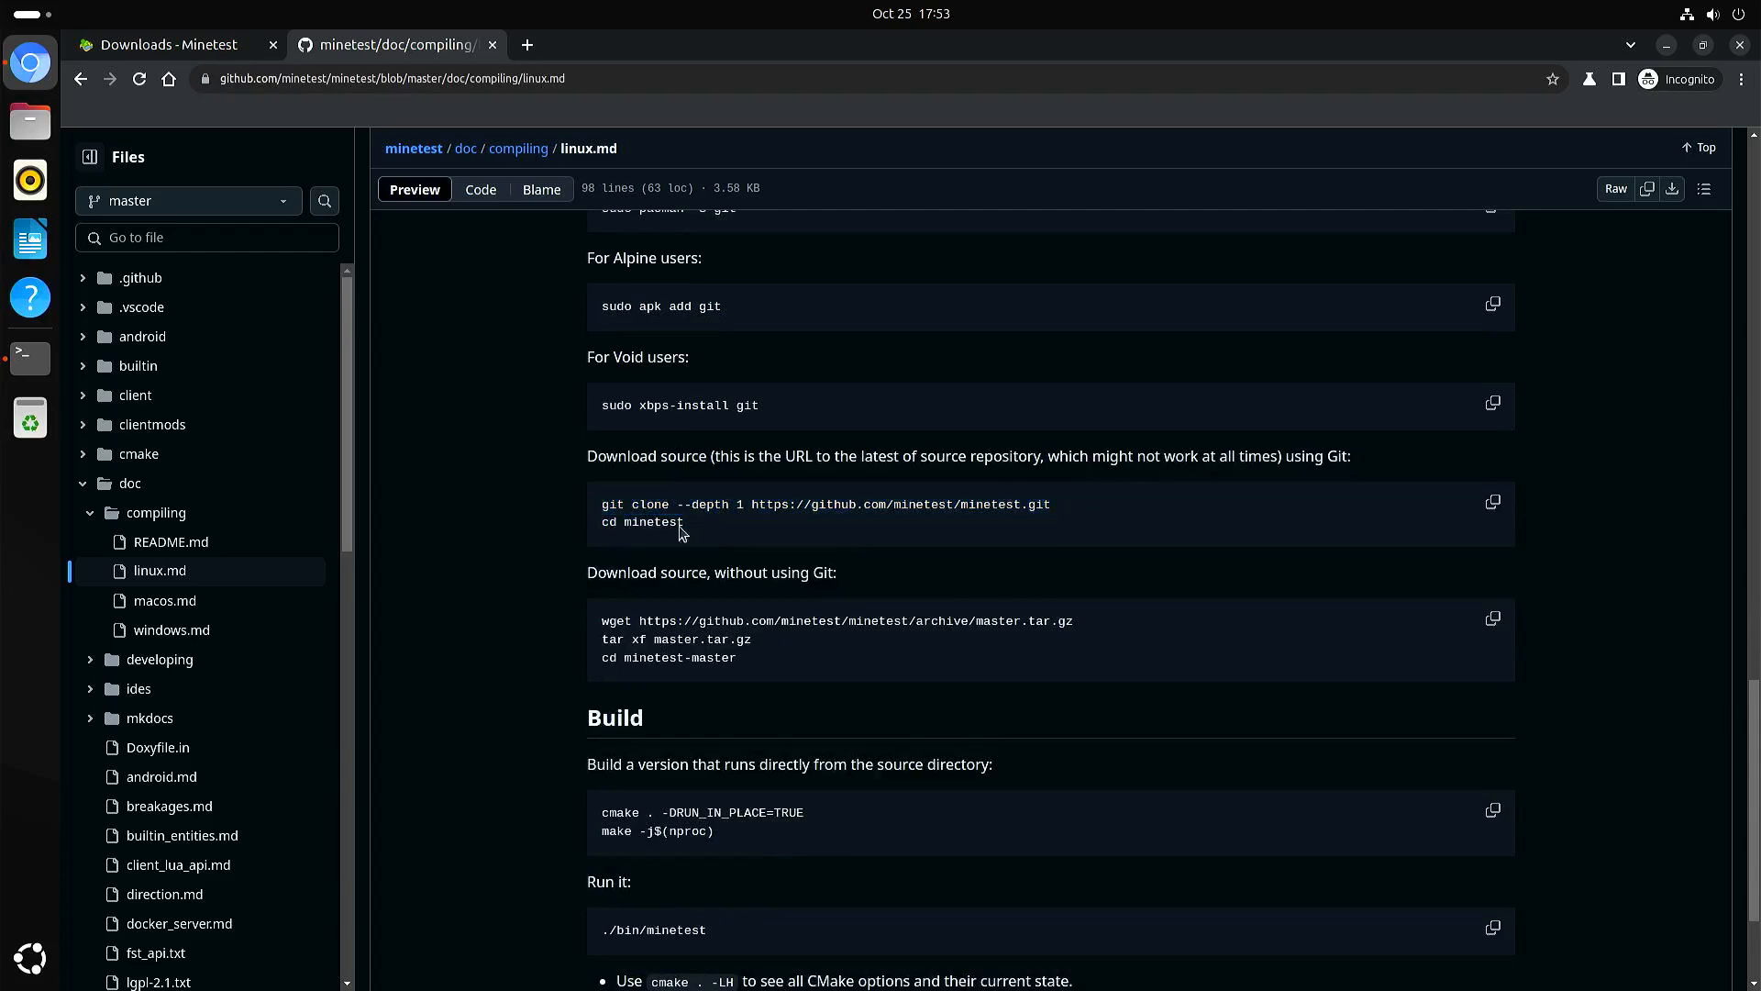
pyautogui.doubleClick(642, 521)
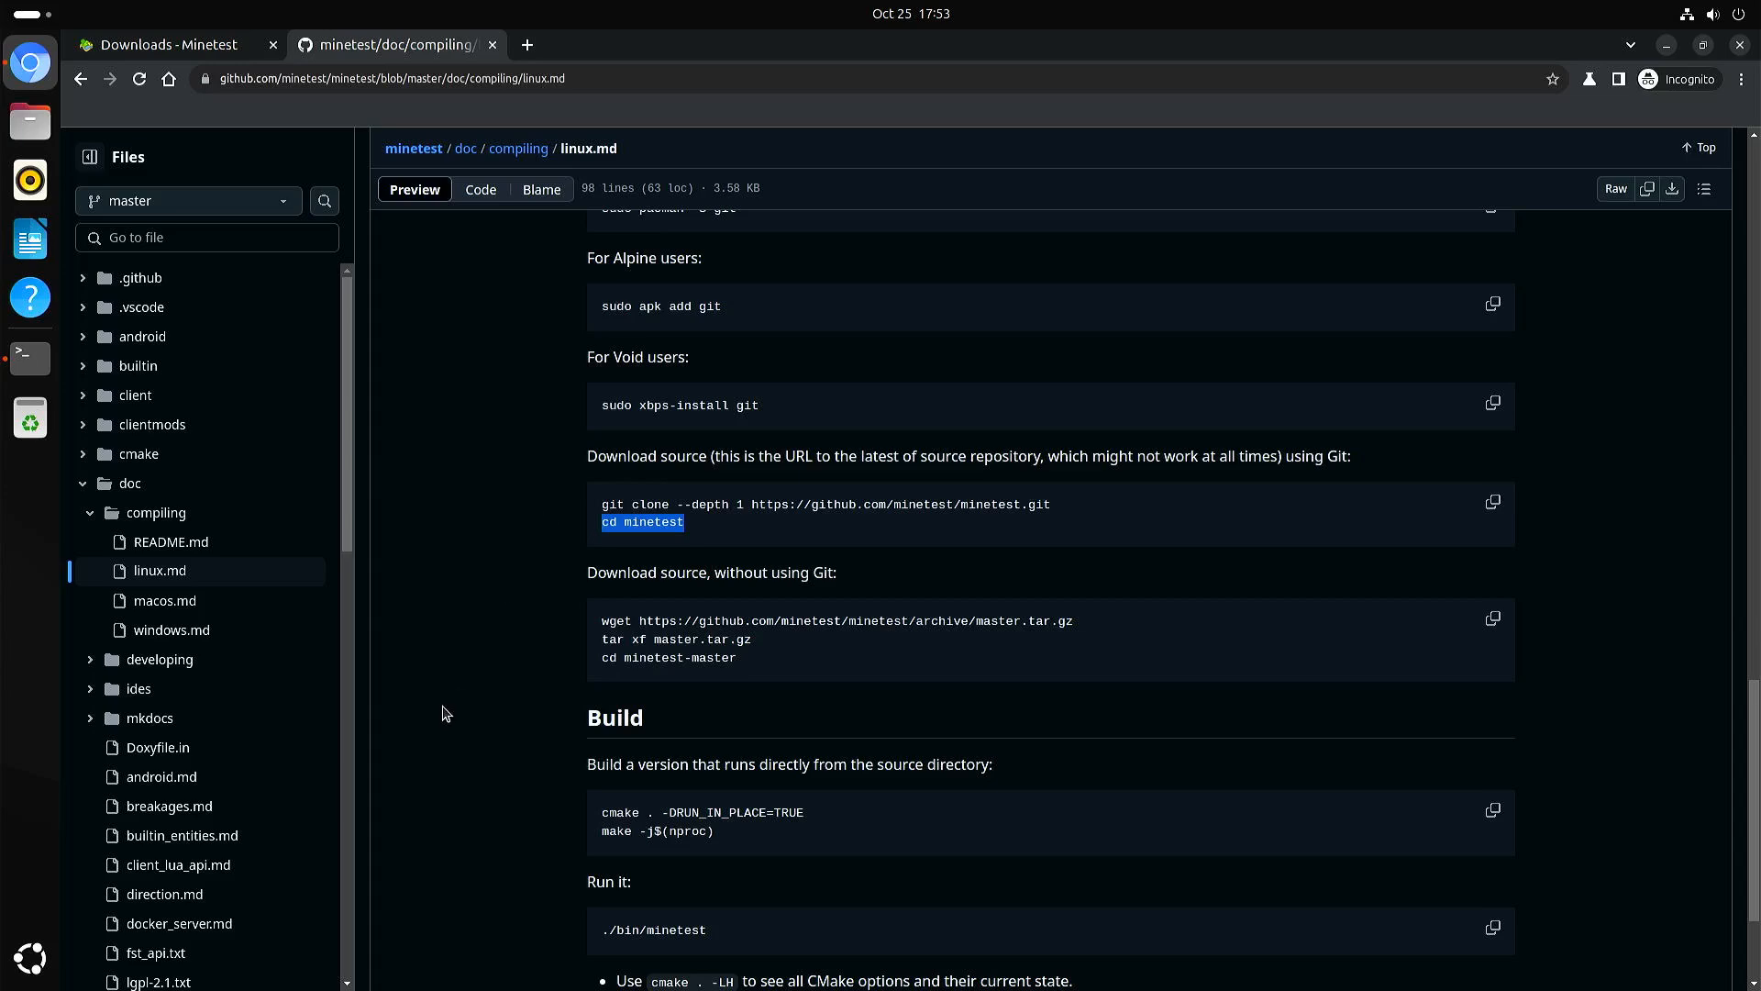
pyautogui.scroll(-3)
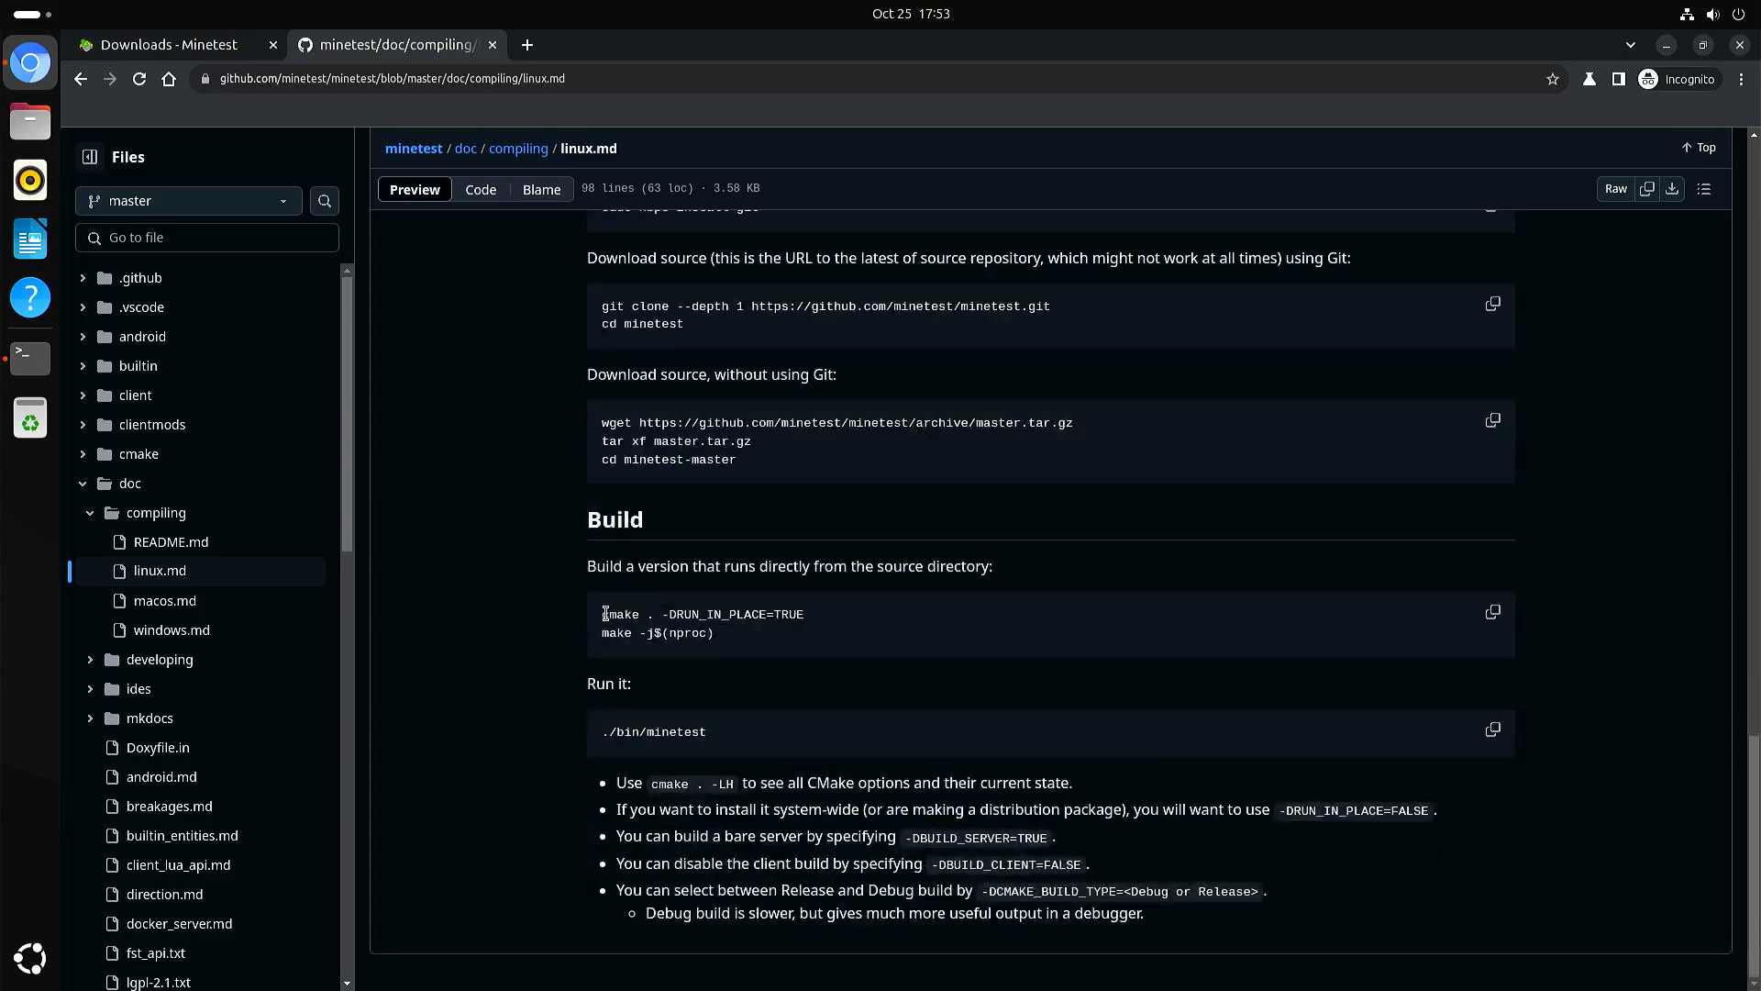
pyautogui.moveTo(601, 614); pyautogui.dragTo(804, 615)
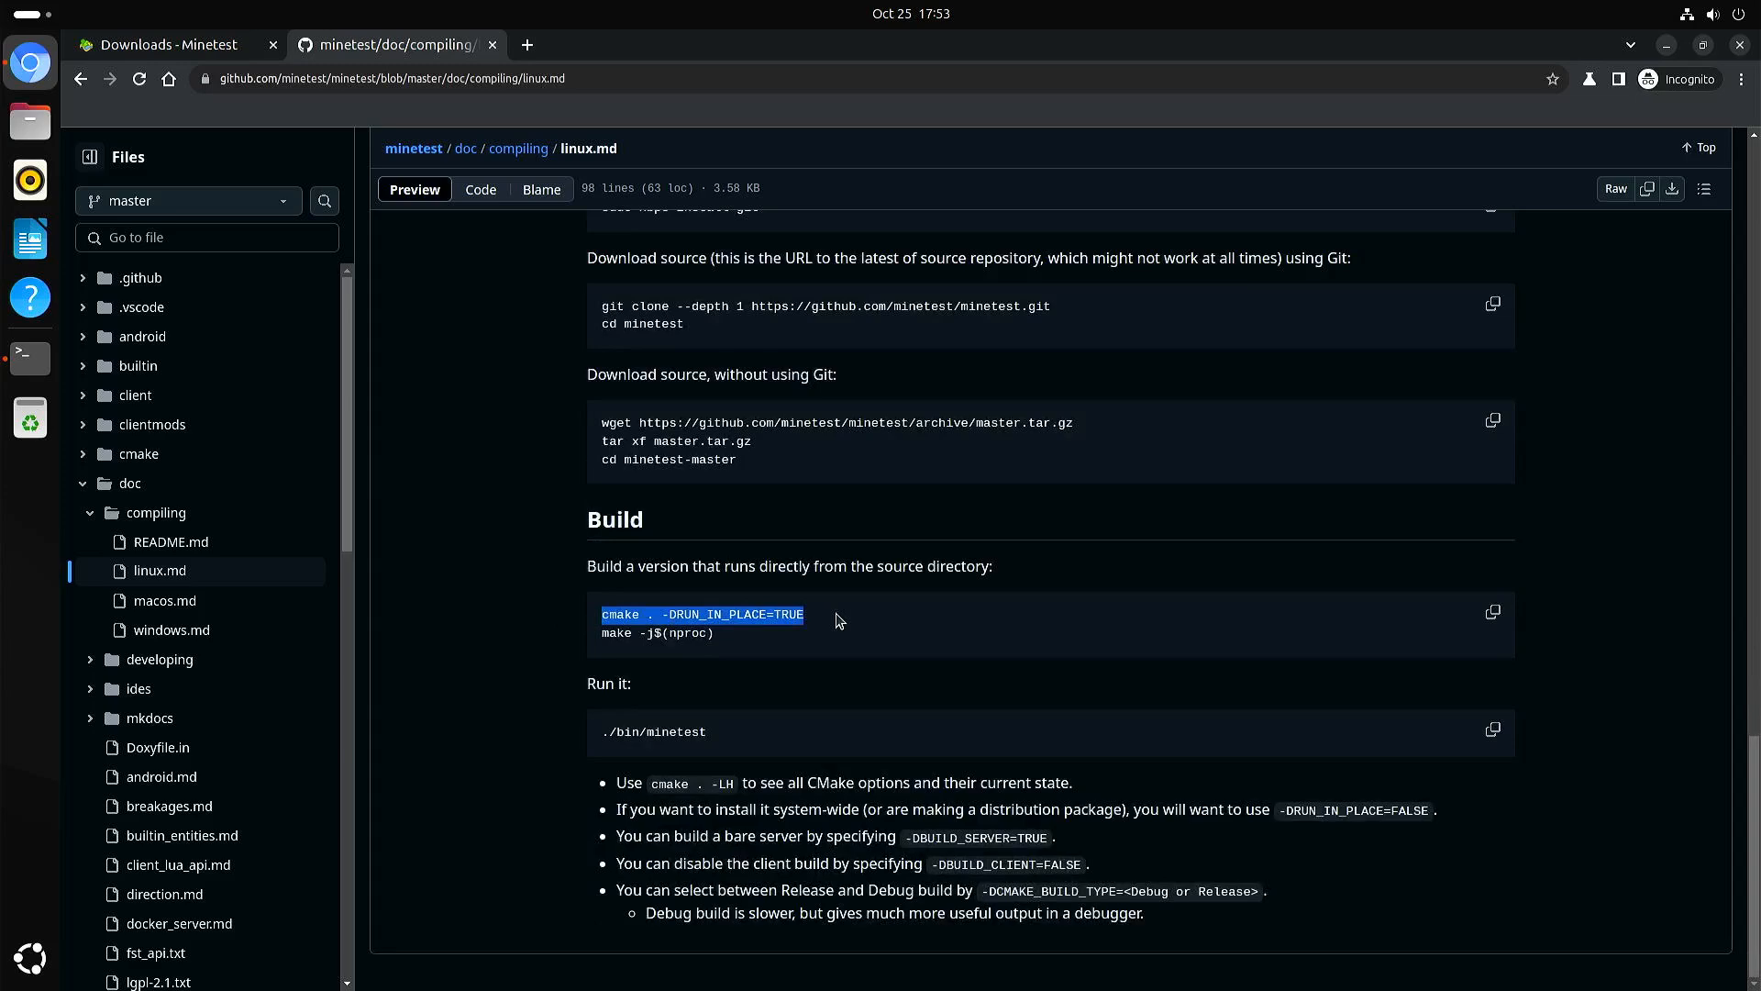
pyautogui.moveTo(930, 984)
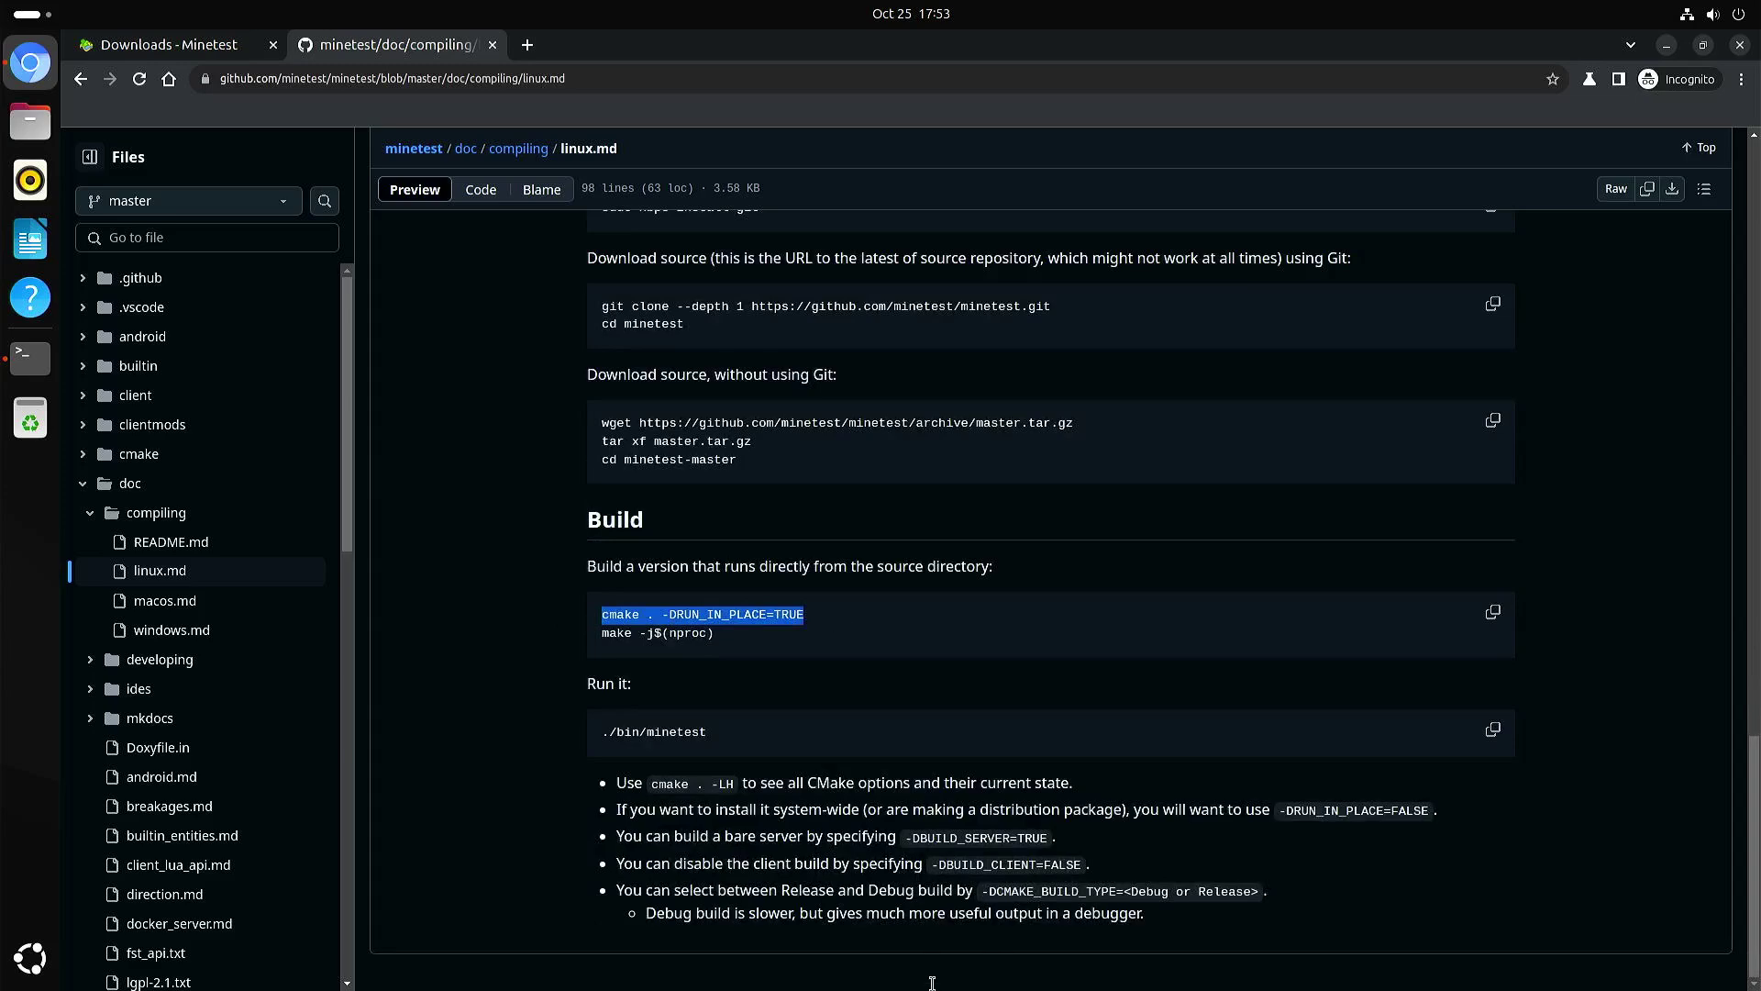
pyautogui.moveTo(989, 891)
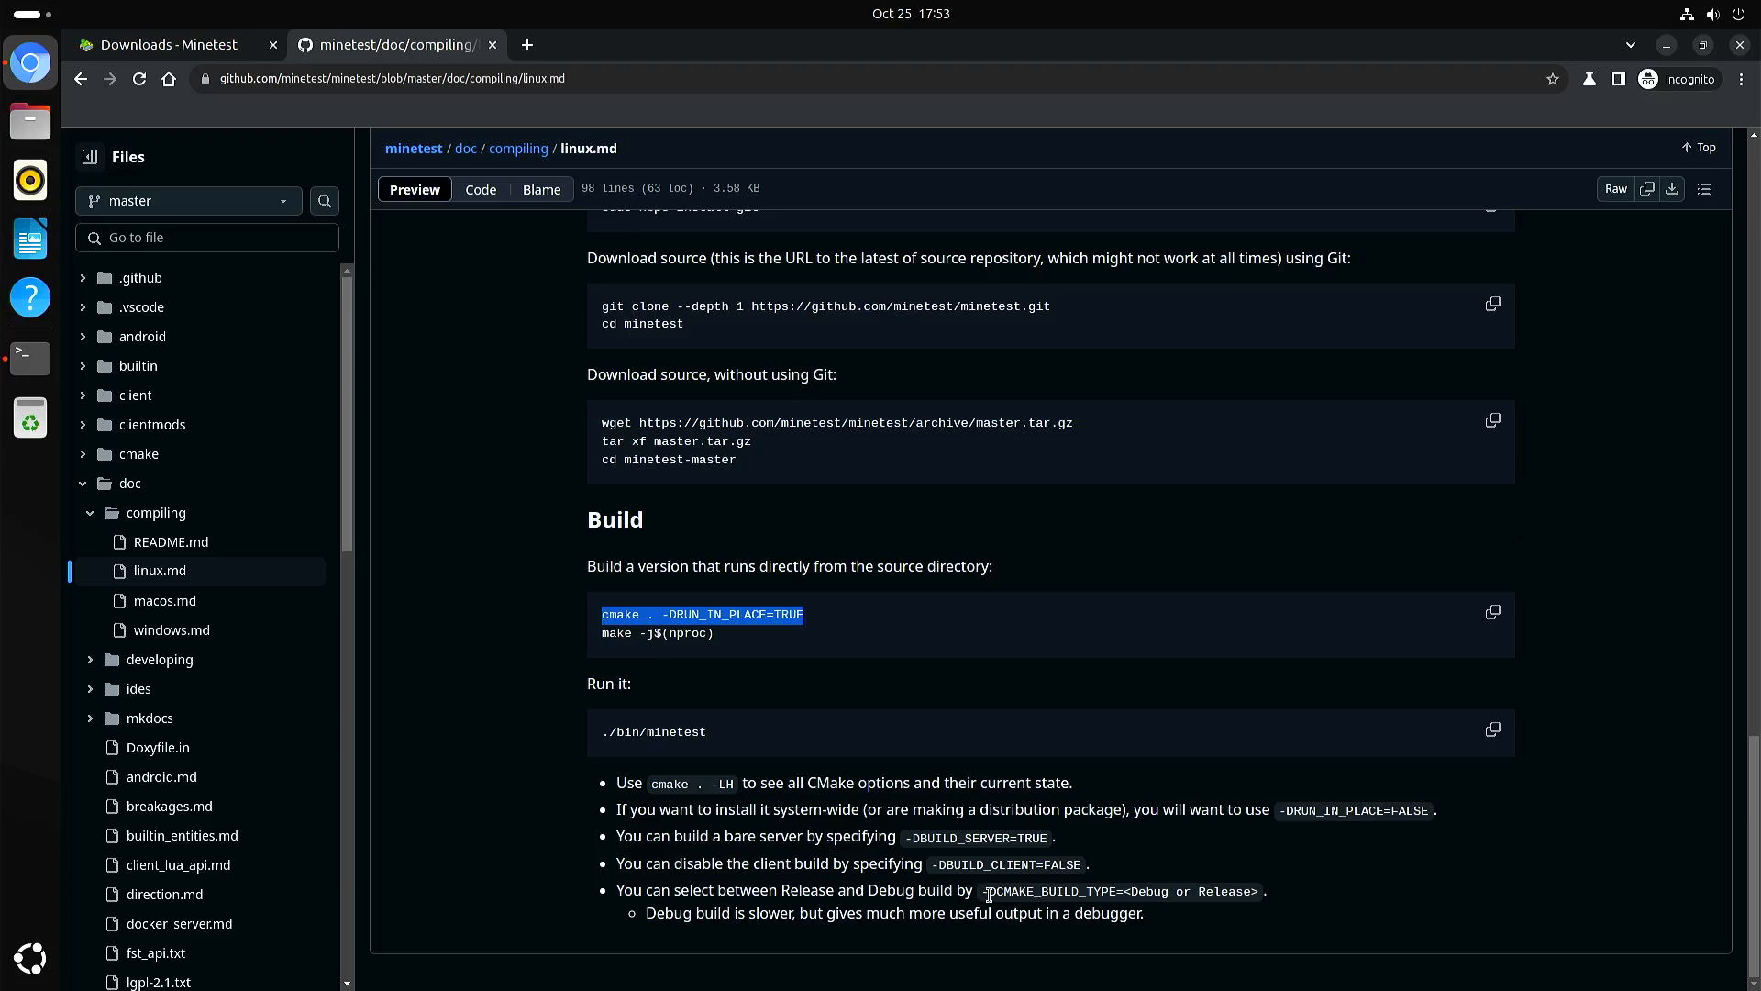
pyautogui.doubleClick(1053, 891)
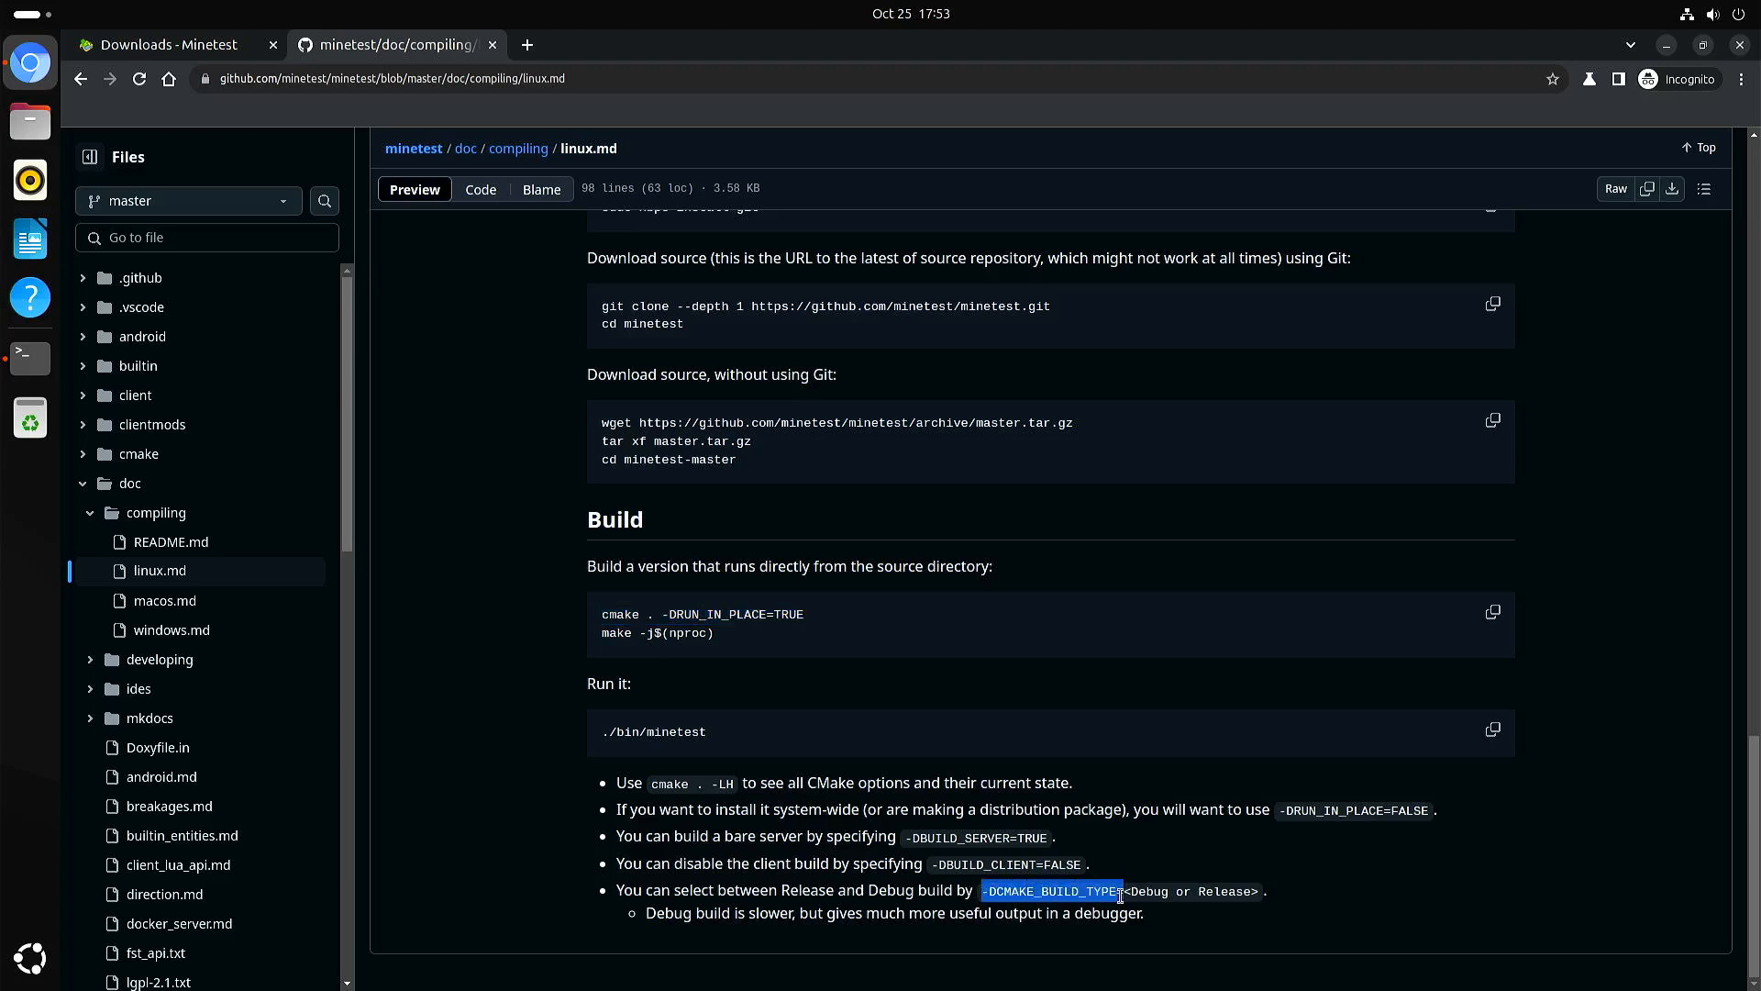
pyautogui.moveTo(1202, 895)
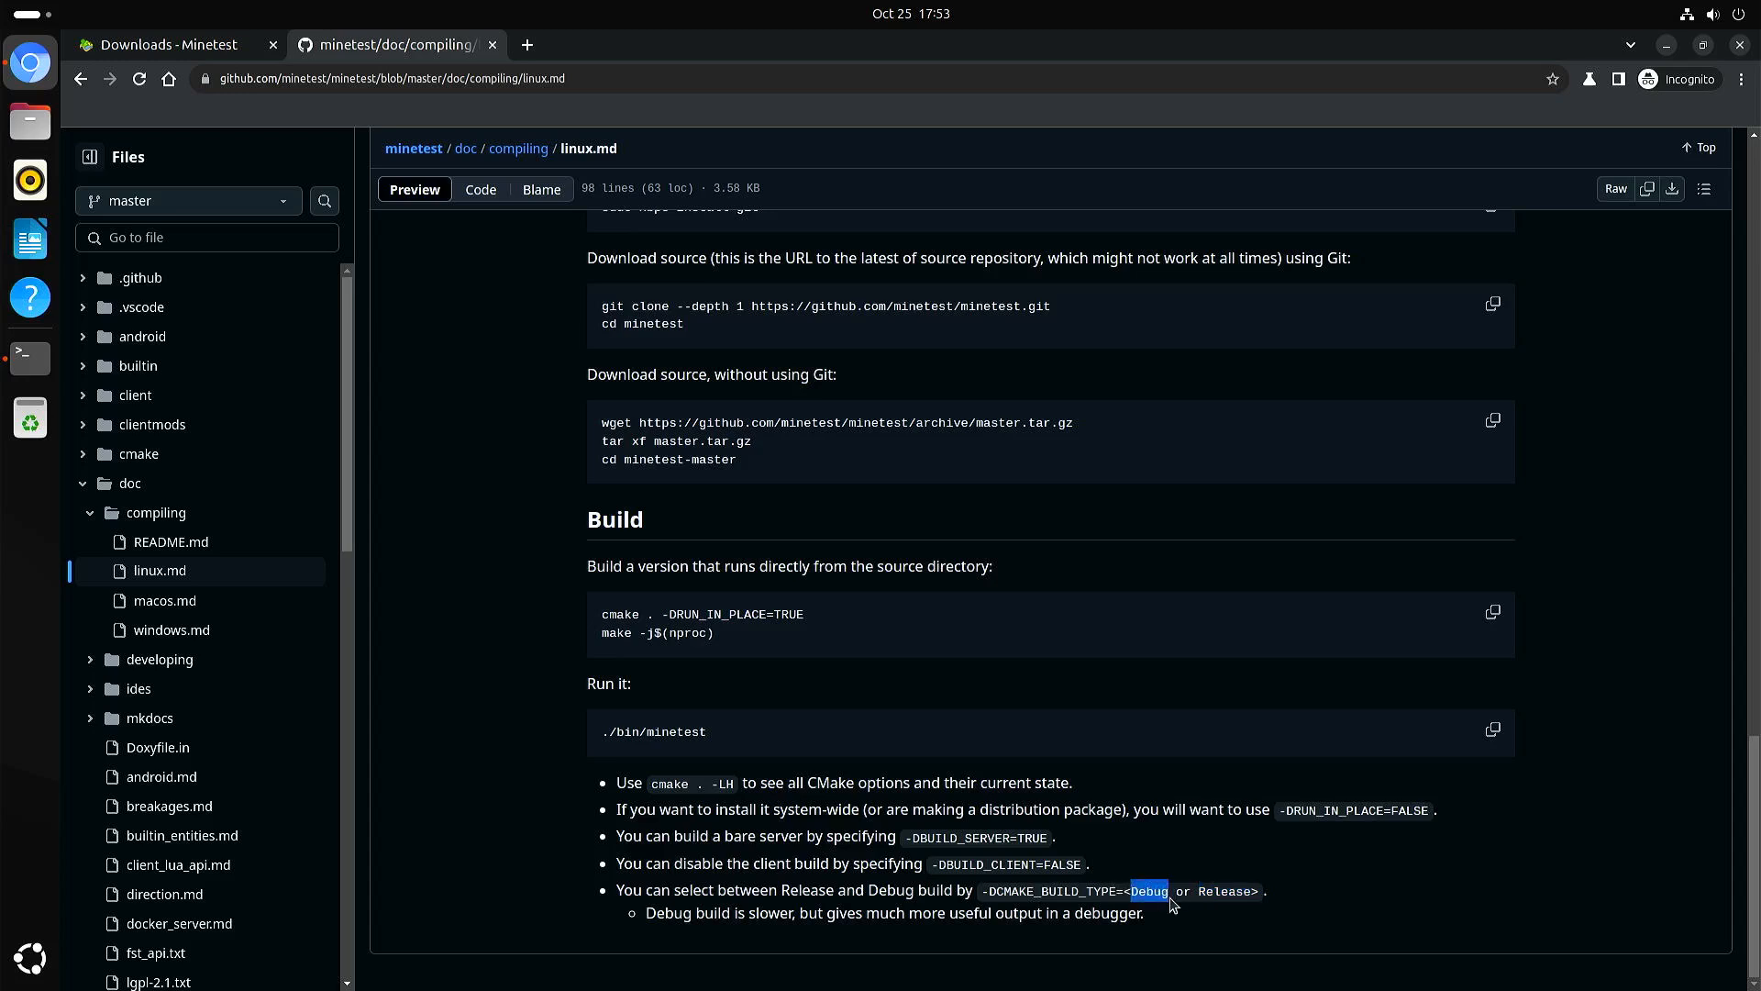
pyautogui.moveTo(1200, 899)
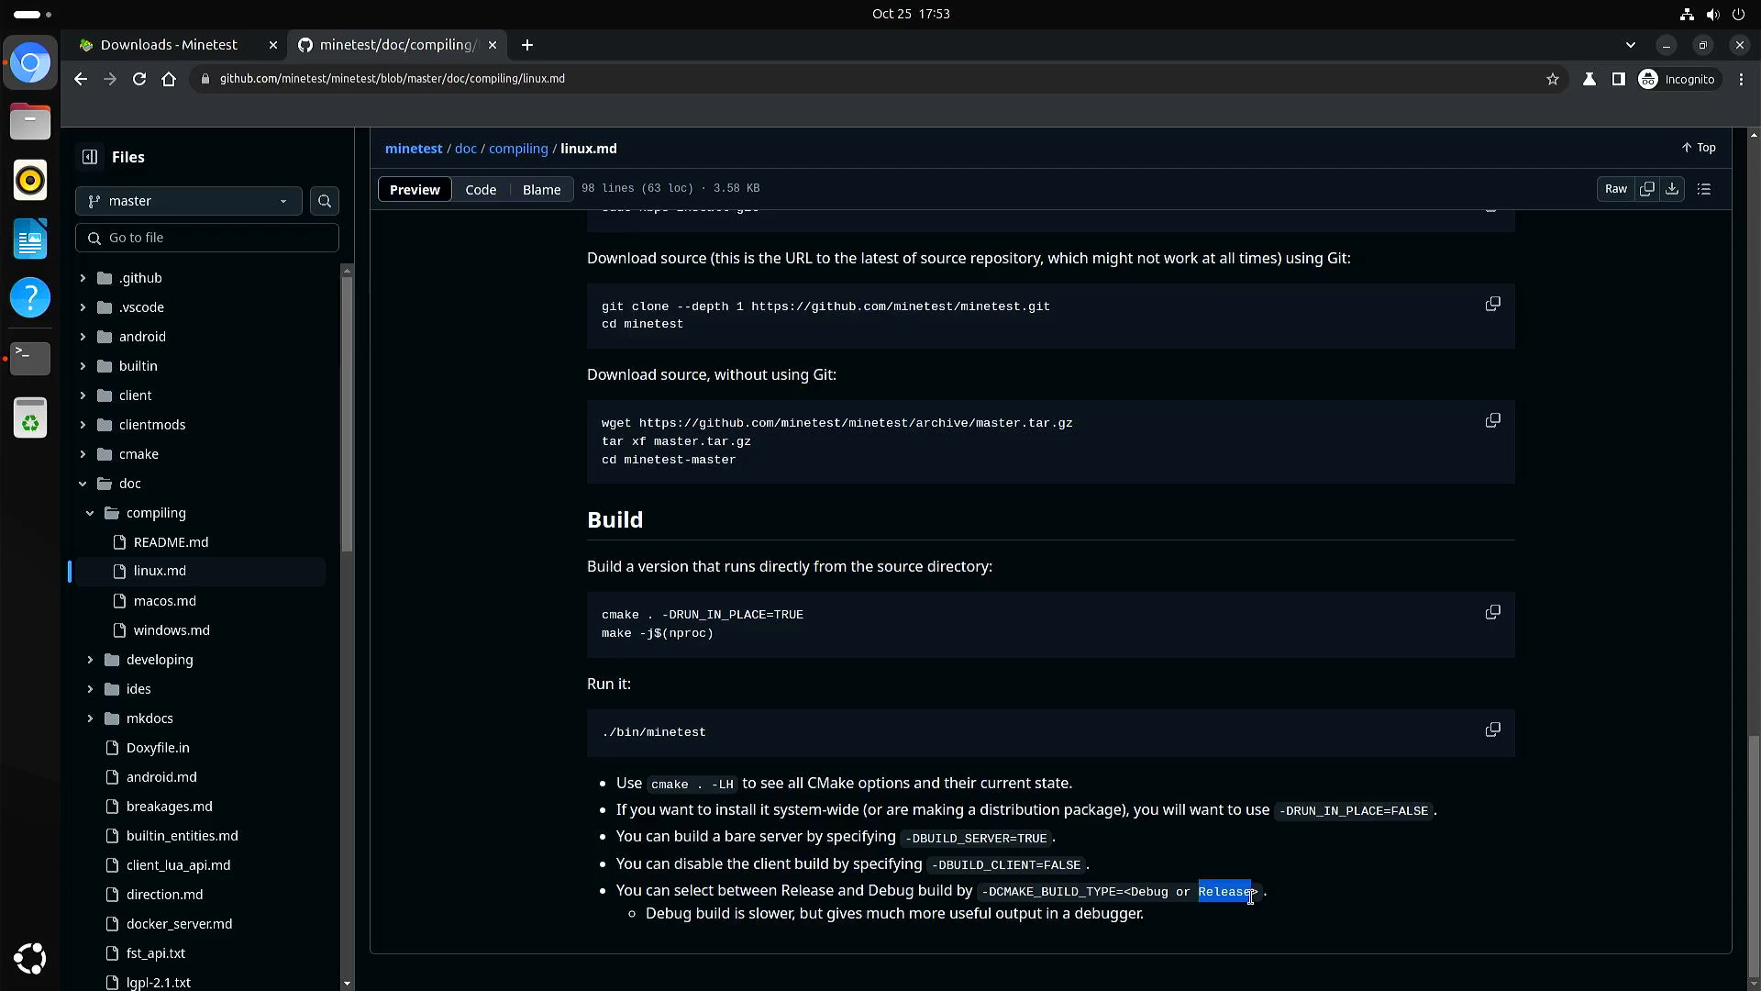
pyautogui.moveTo(620, 844)
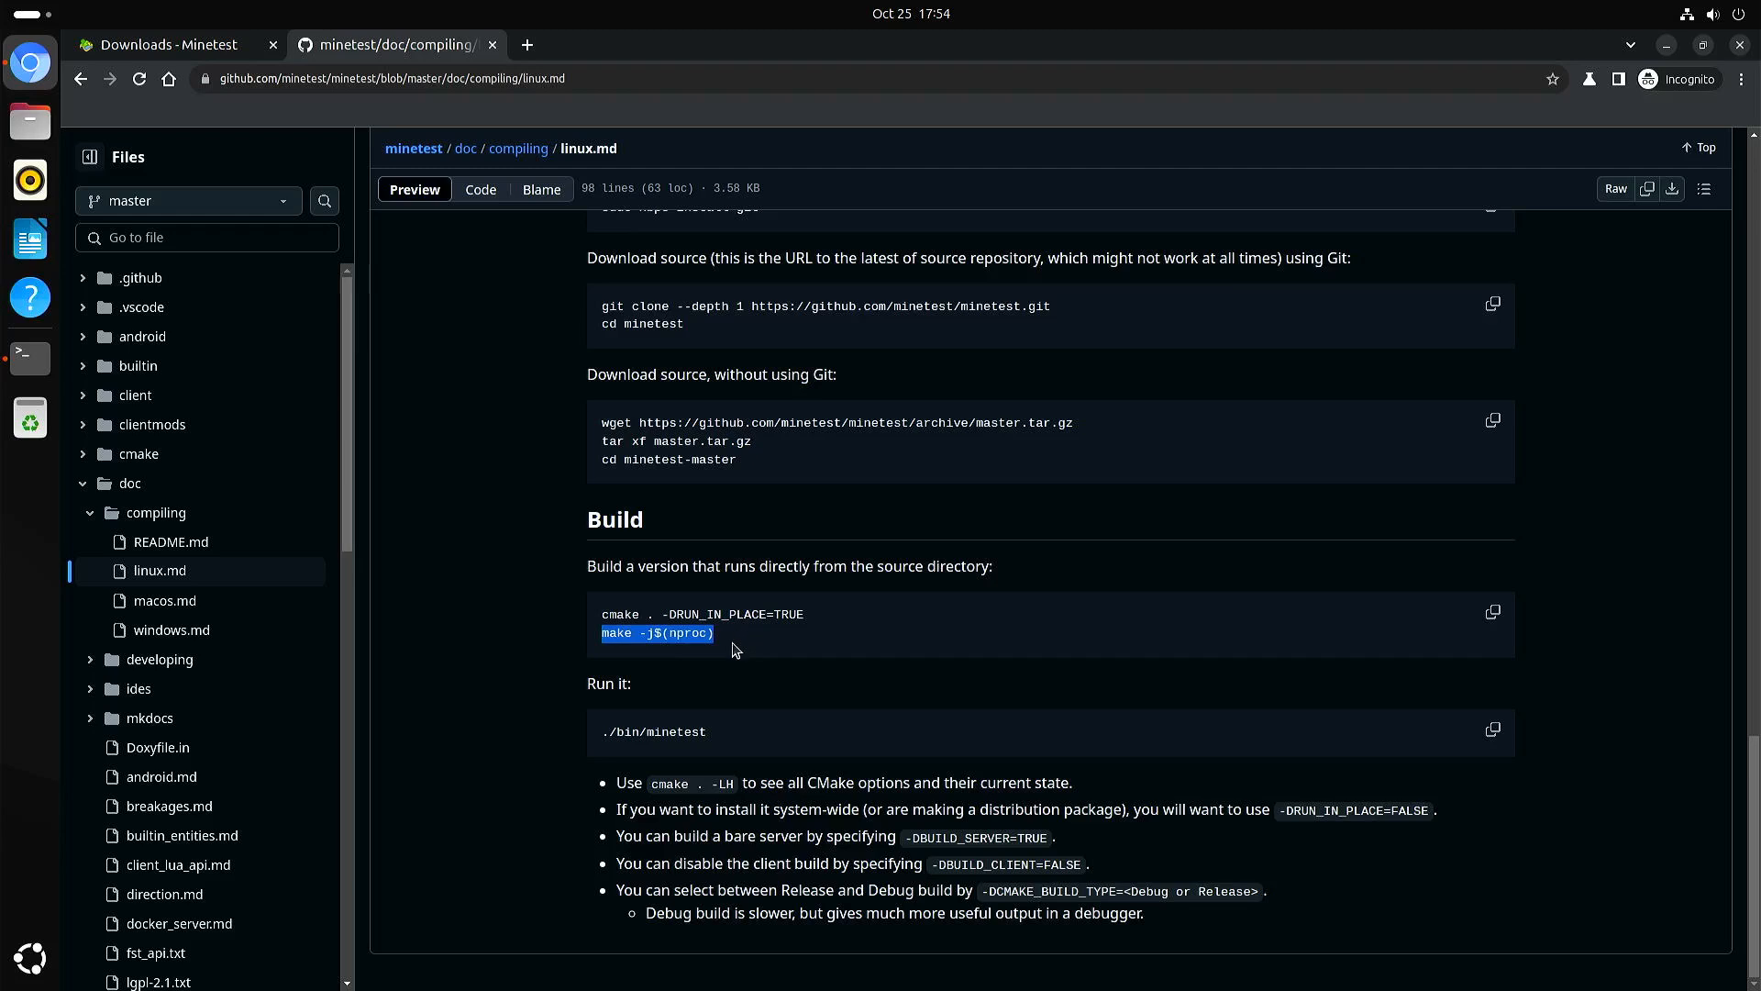
pyautogui.moveTo(679, 714)
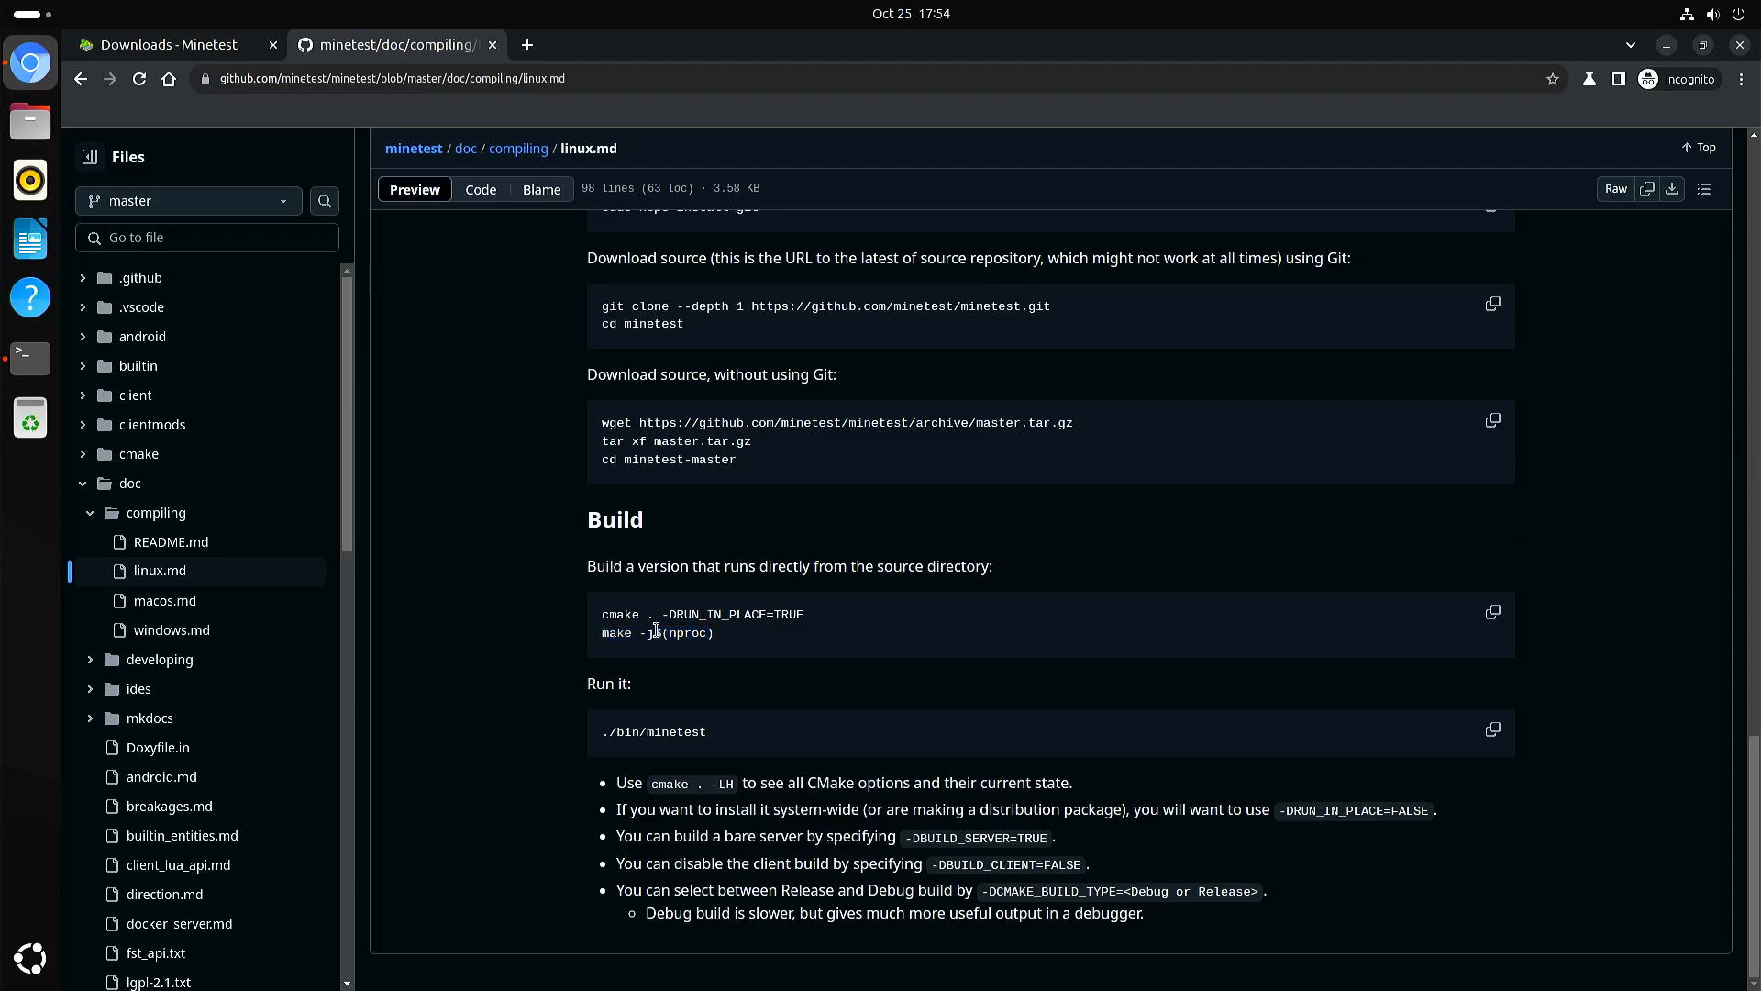
pyautogui.moveTo(674, 638)
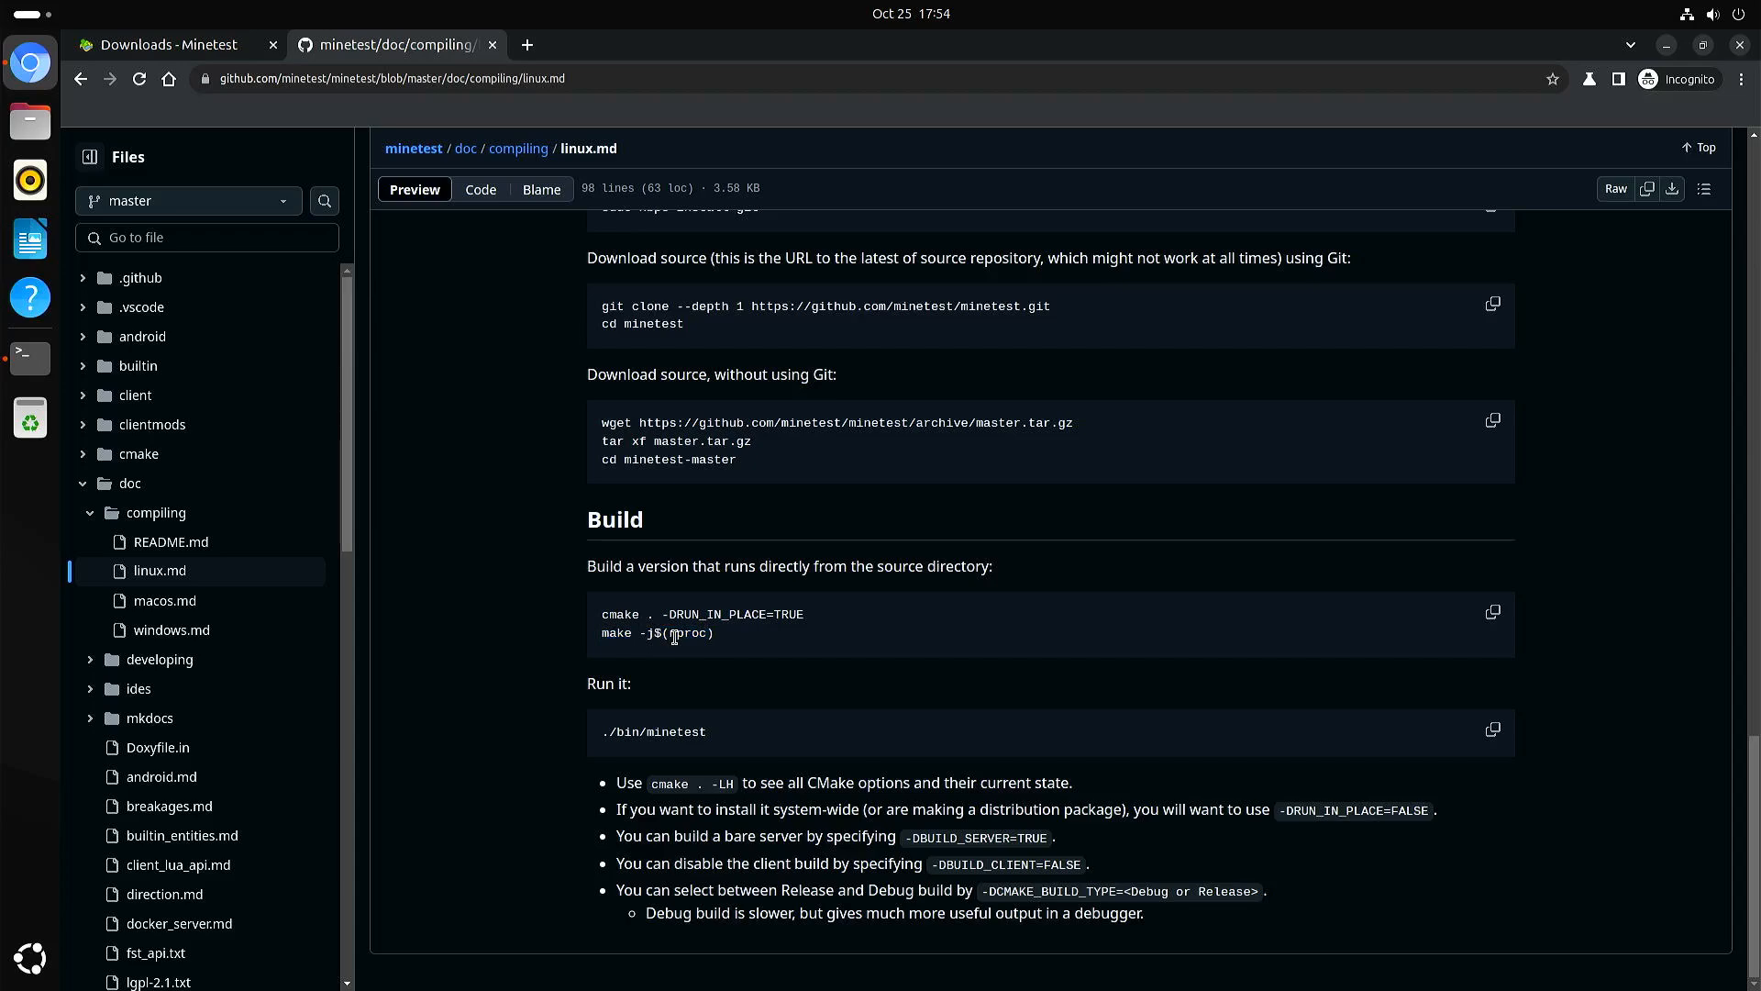
pyautogui.moveTo(734, 686)
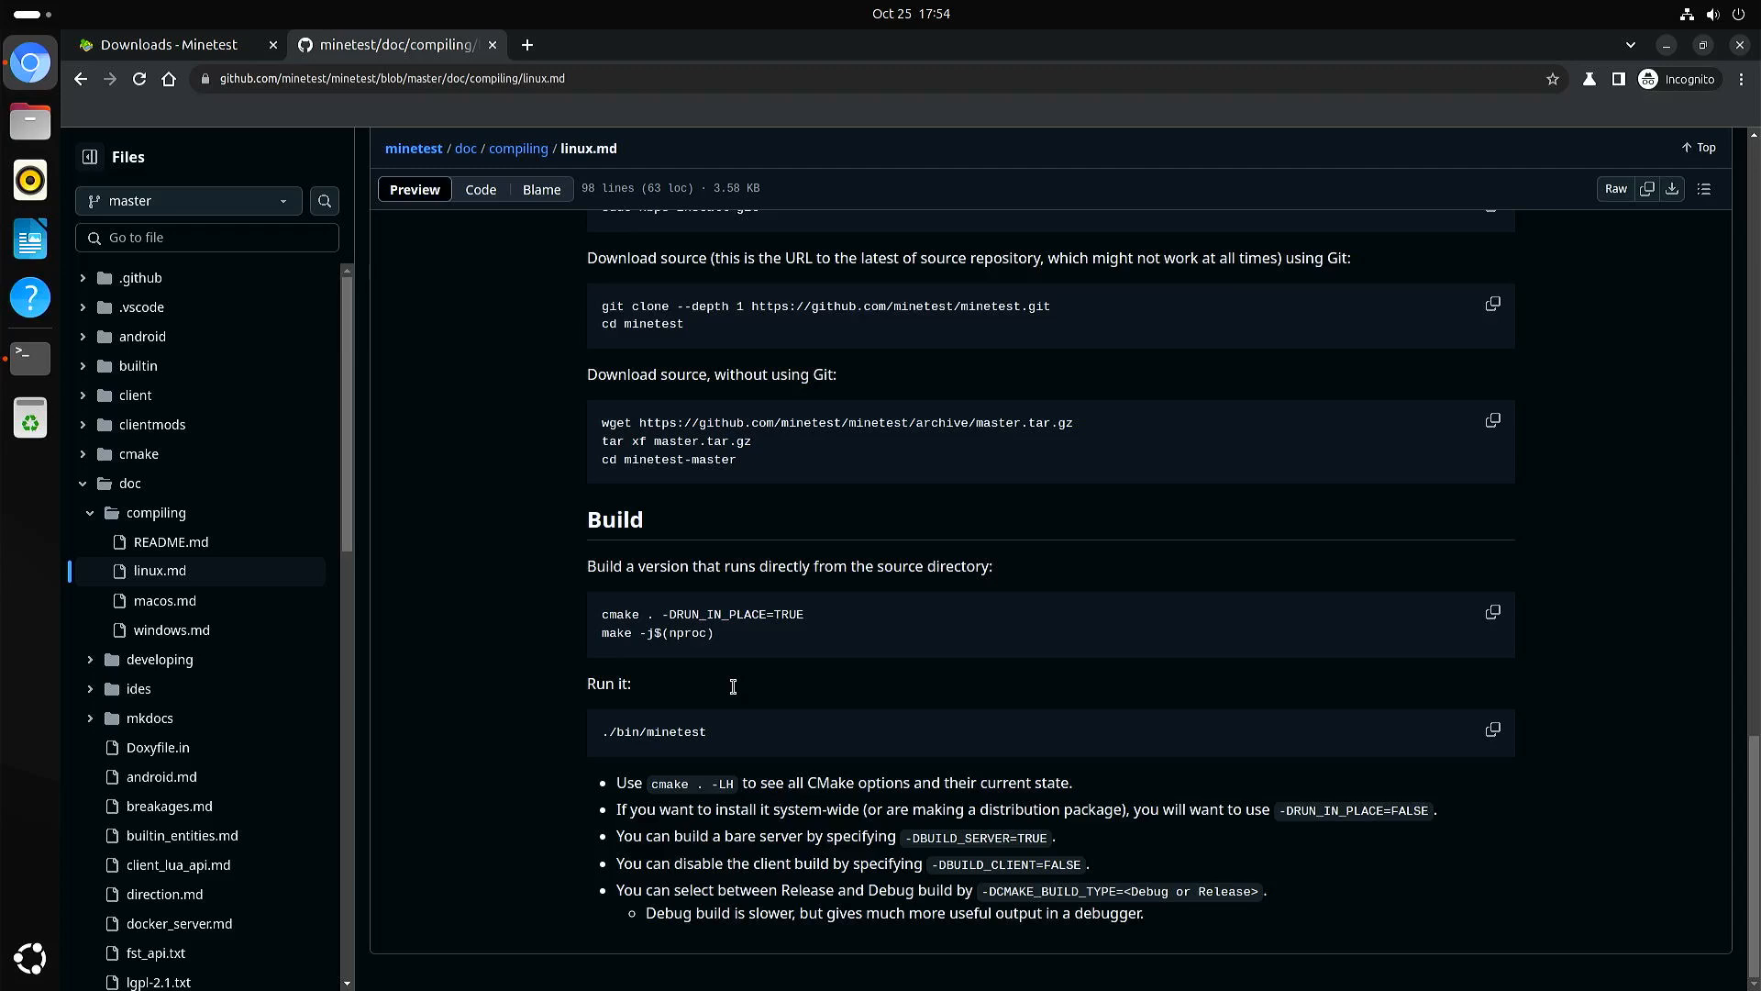
pyautogui.moveTo(727, 712)
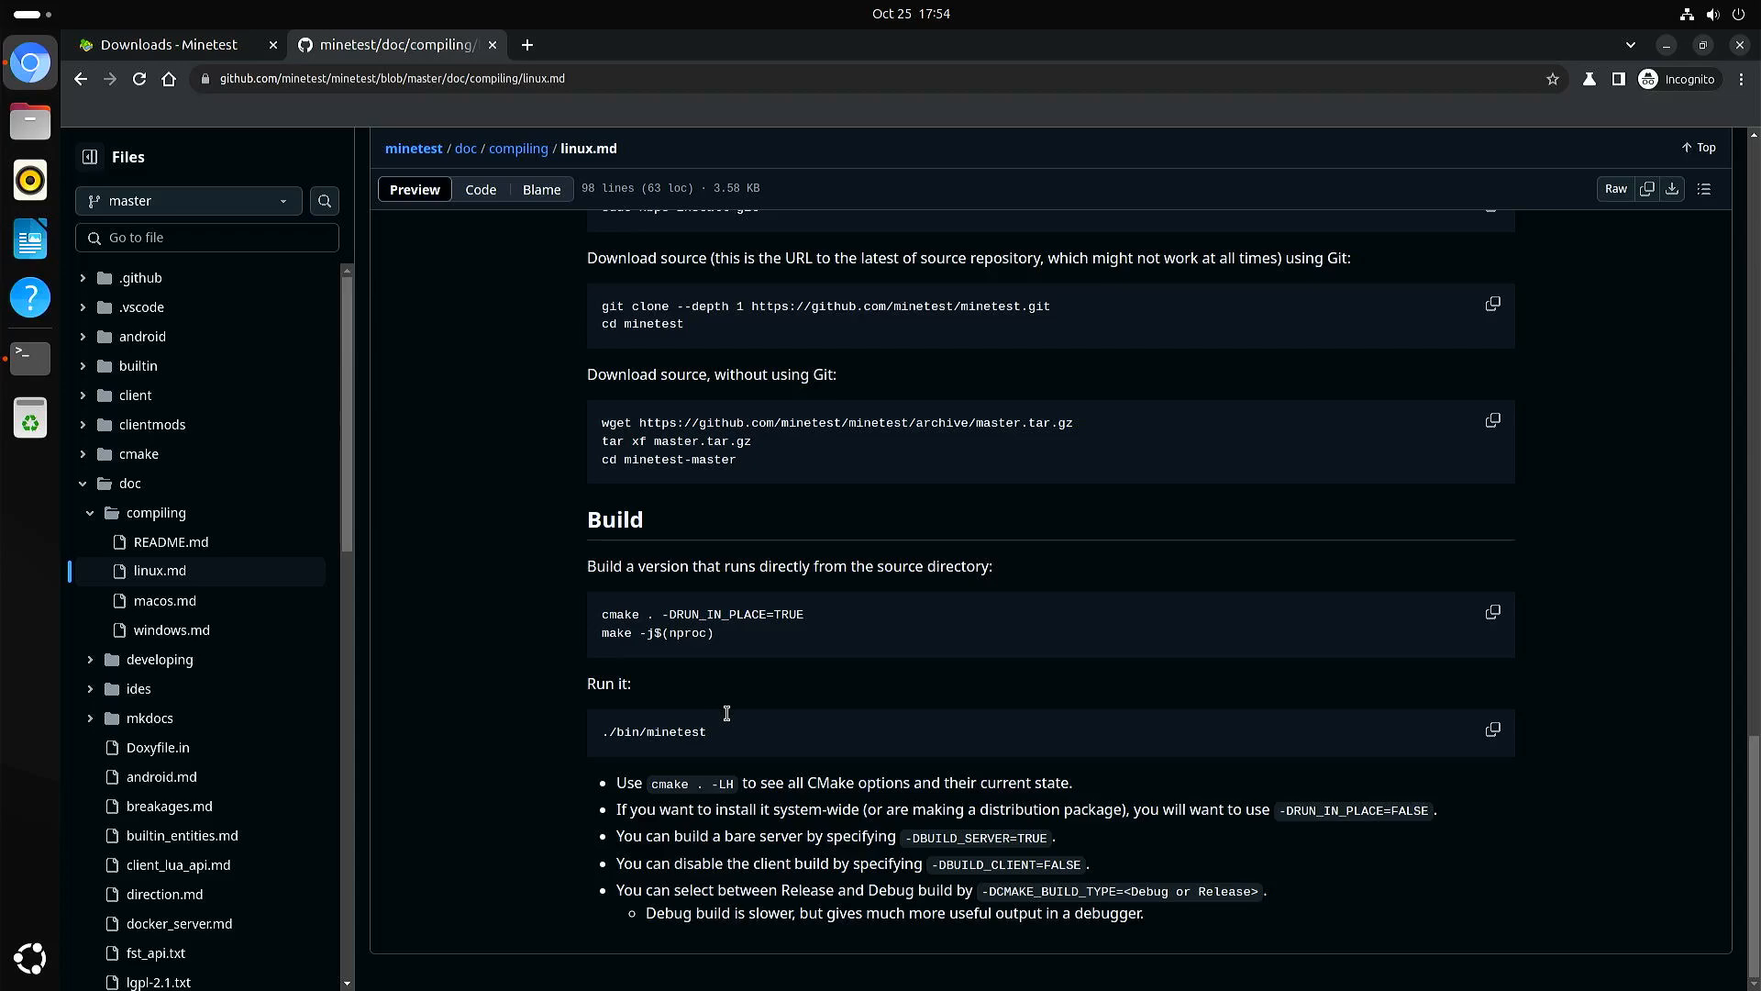
pyautogui.moveTo(507, 745)
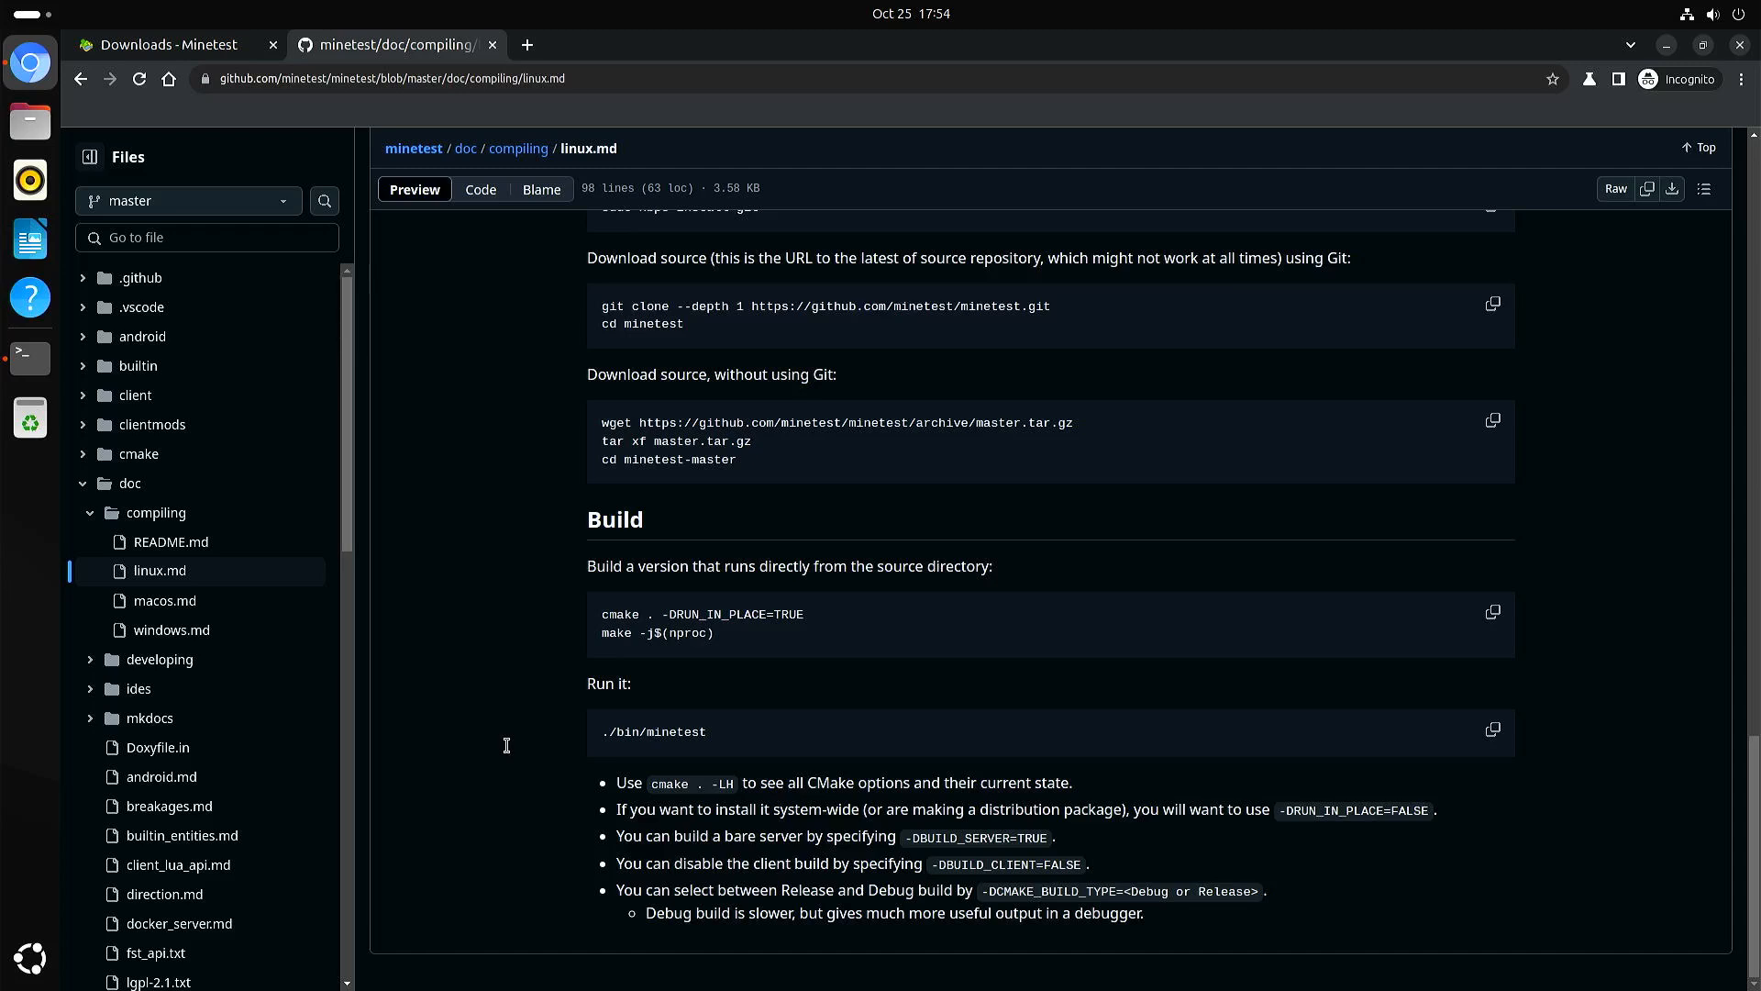
pyautogui.moveTo(29, 356)
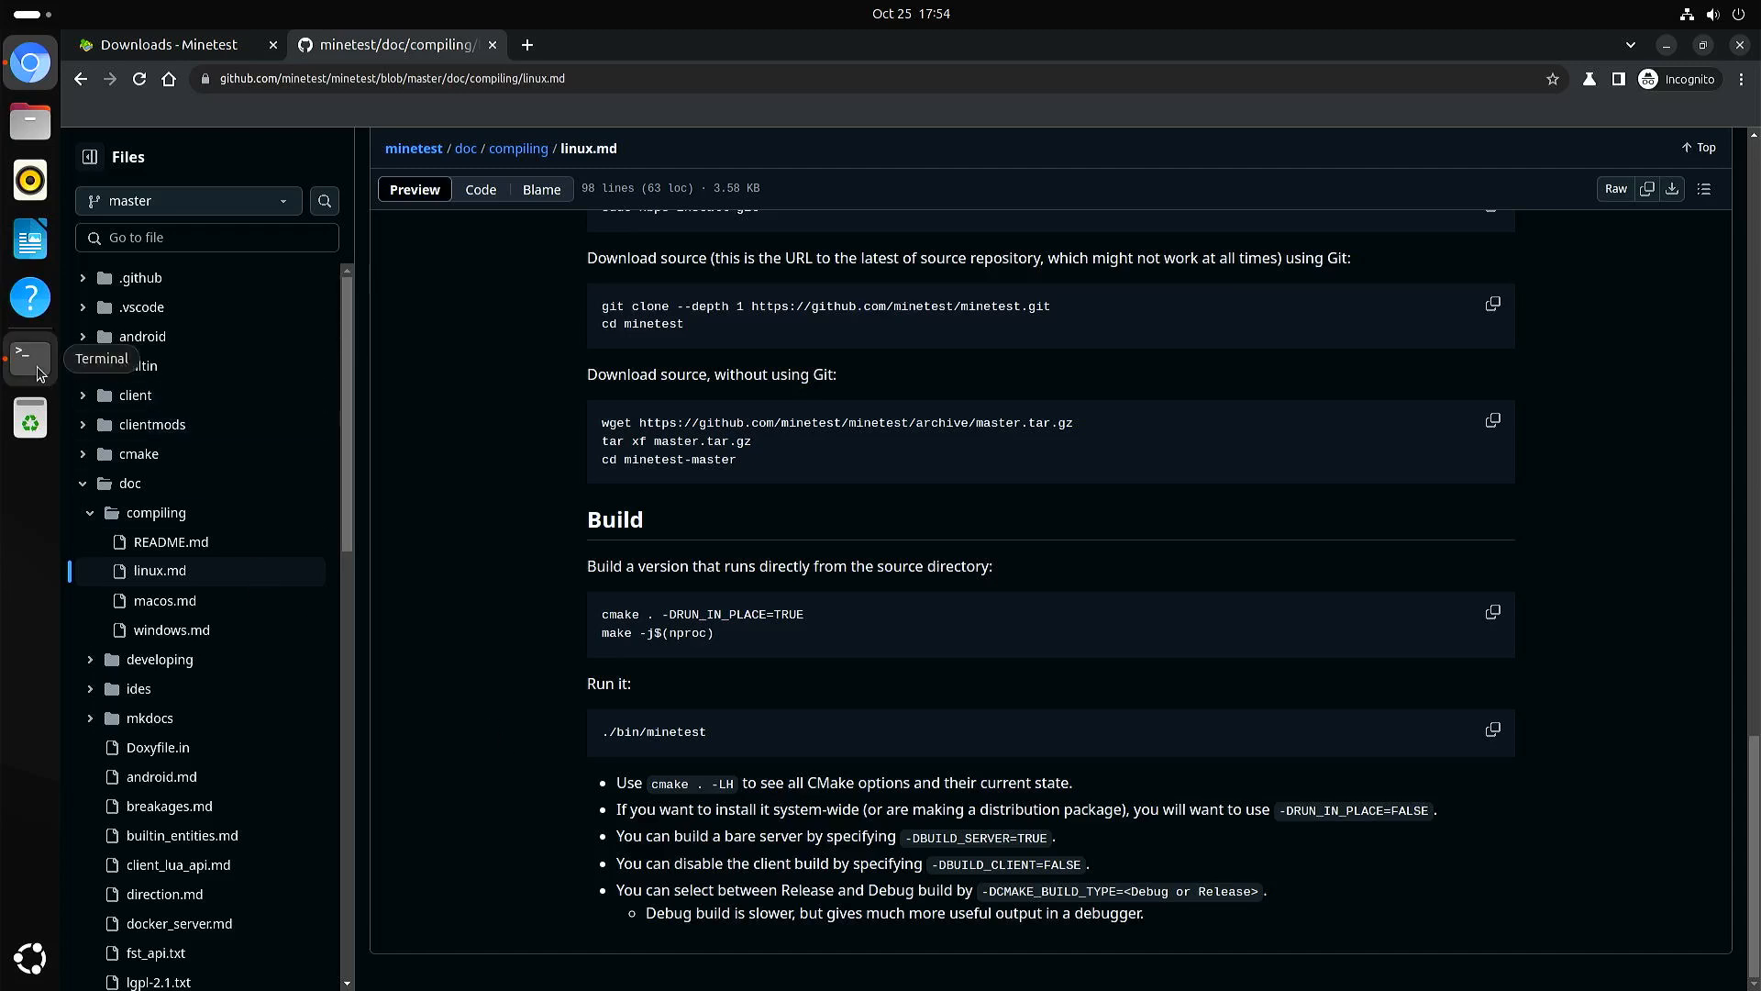
# - From Terminal run 'flatpak run net.minetest.Minetest' to launch Minetest 5.9.1
pyautogui.click(29, 356)
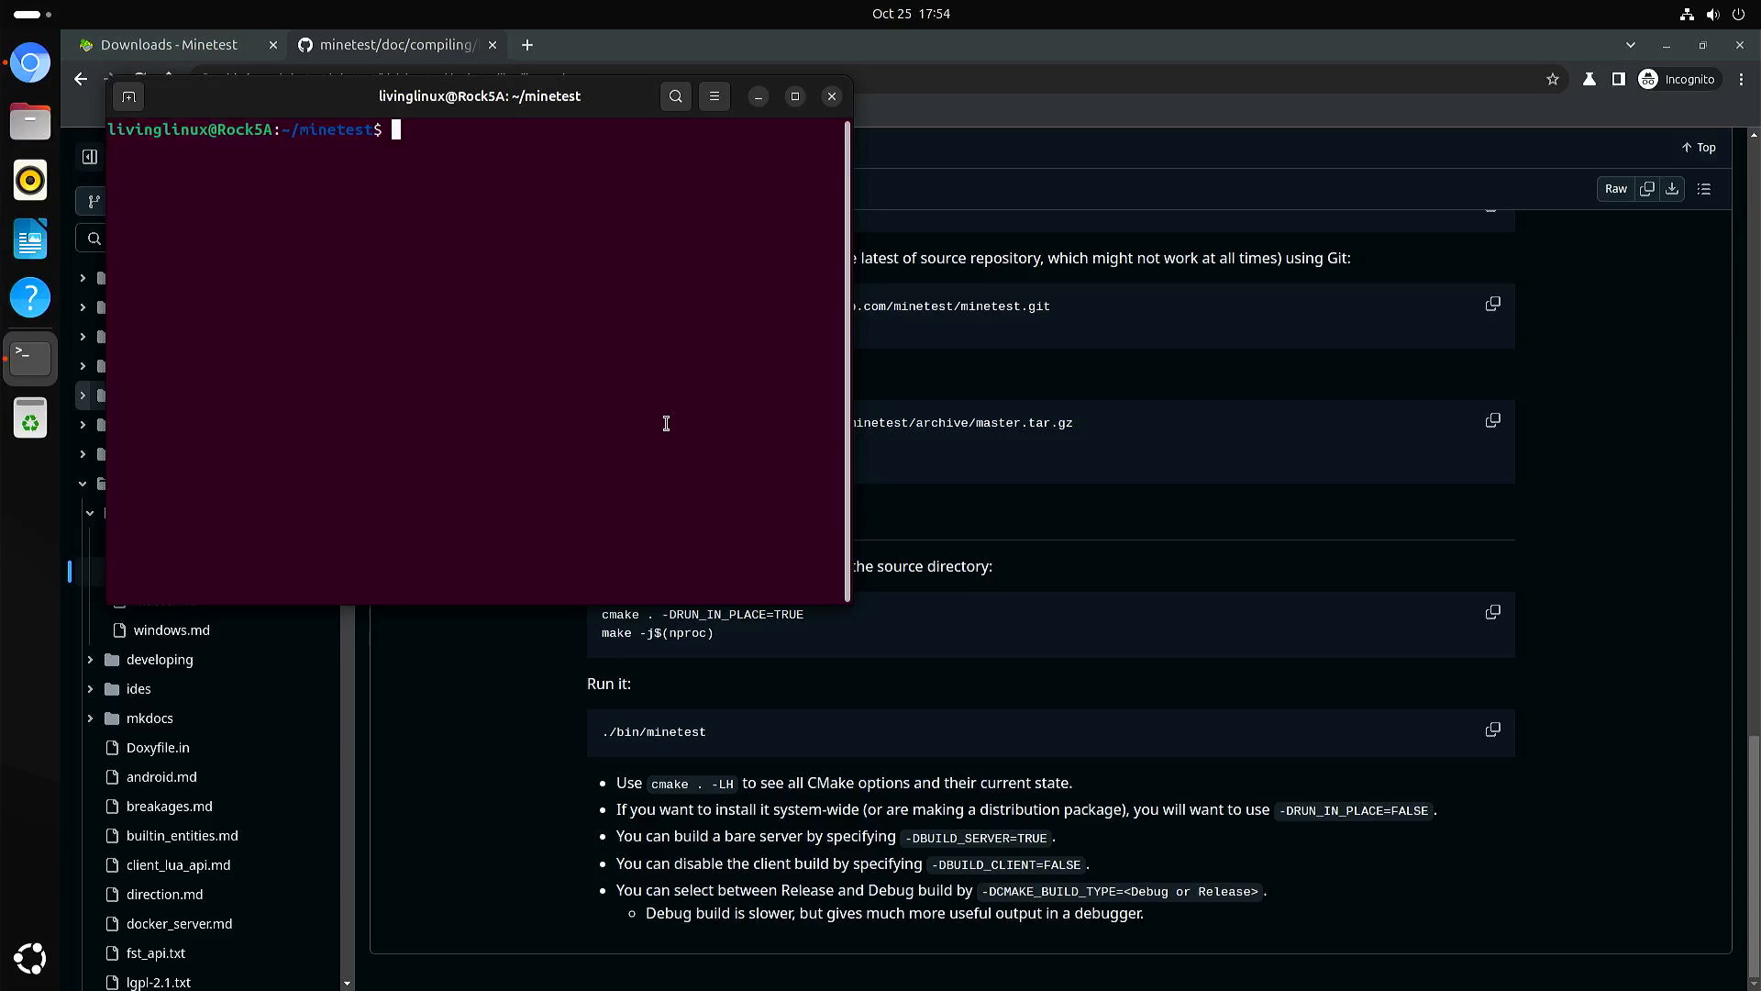
pyautogui.write('./bin/minetest')
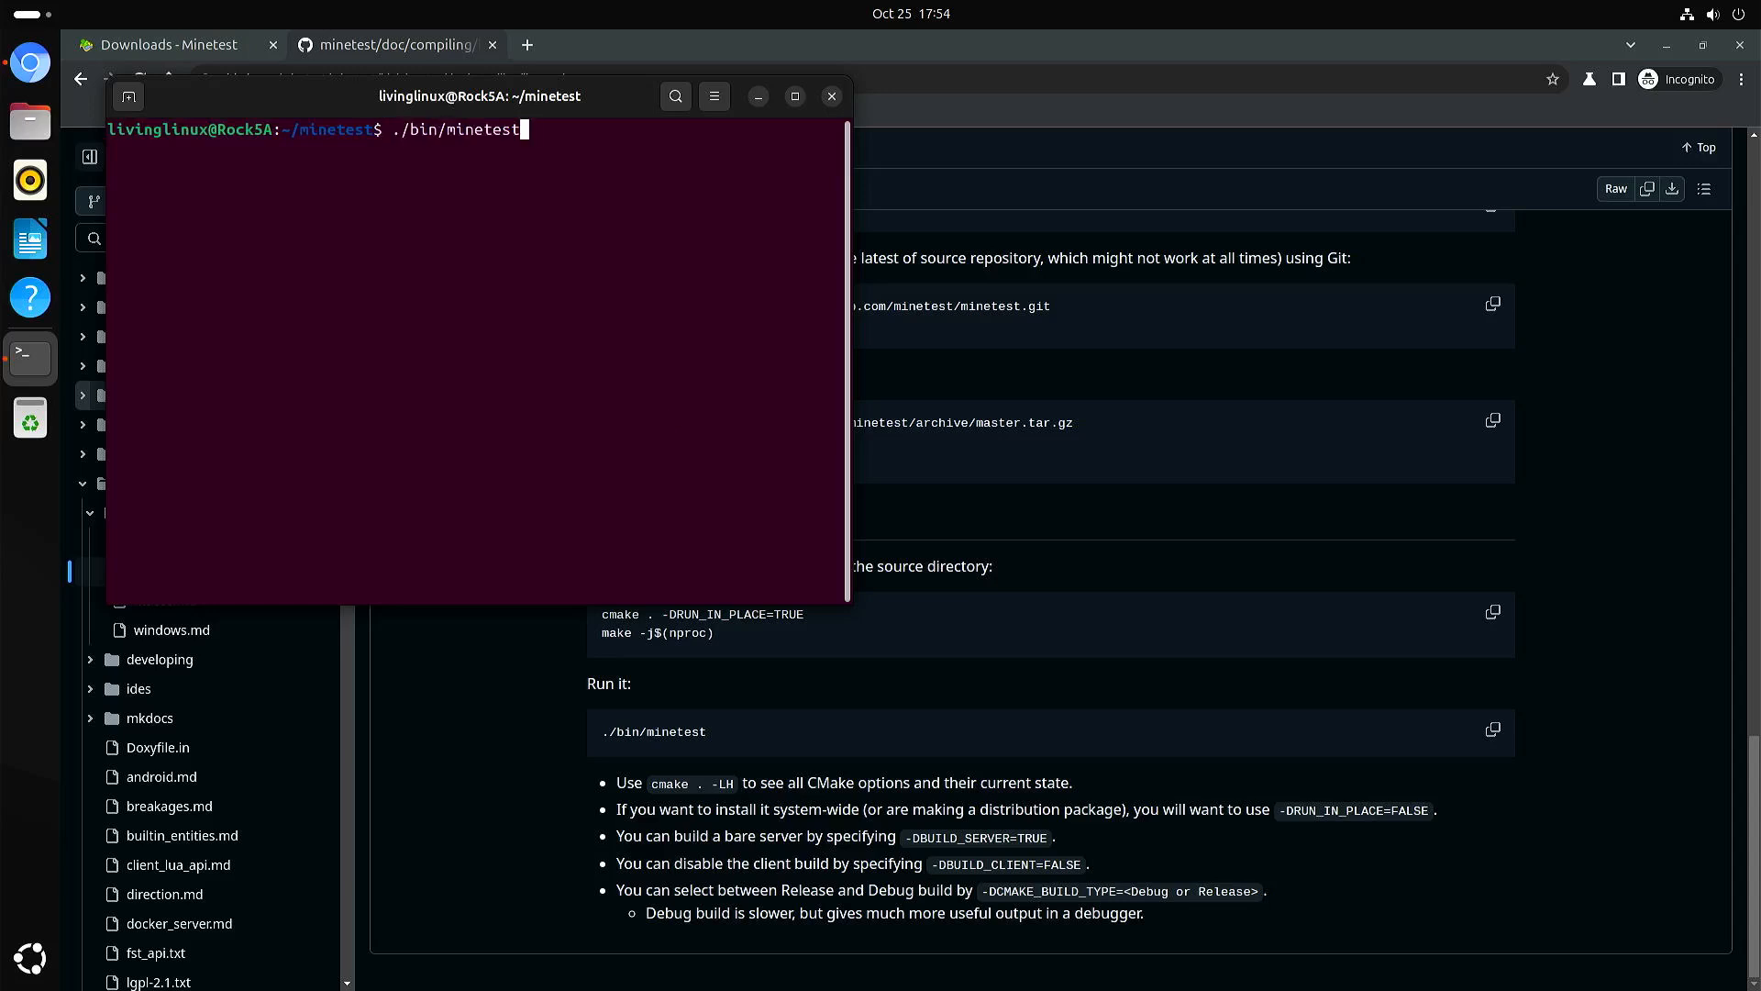
pyautogui.write('flatpak run net.minetest.Minetest')
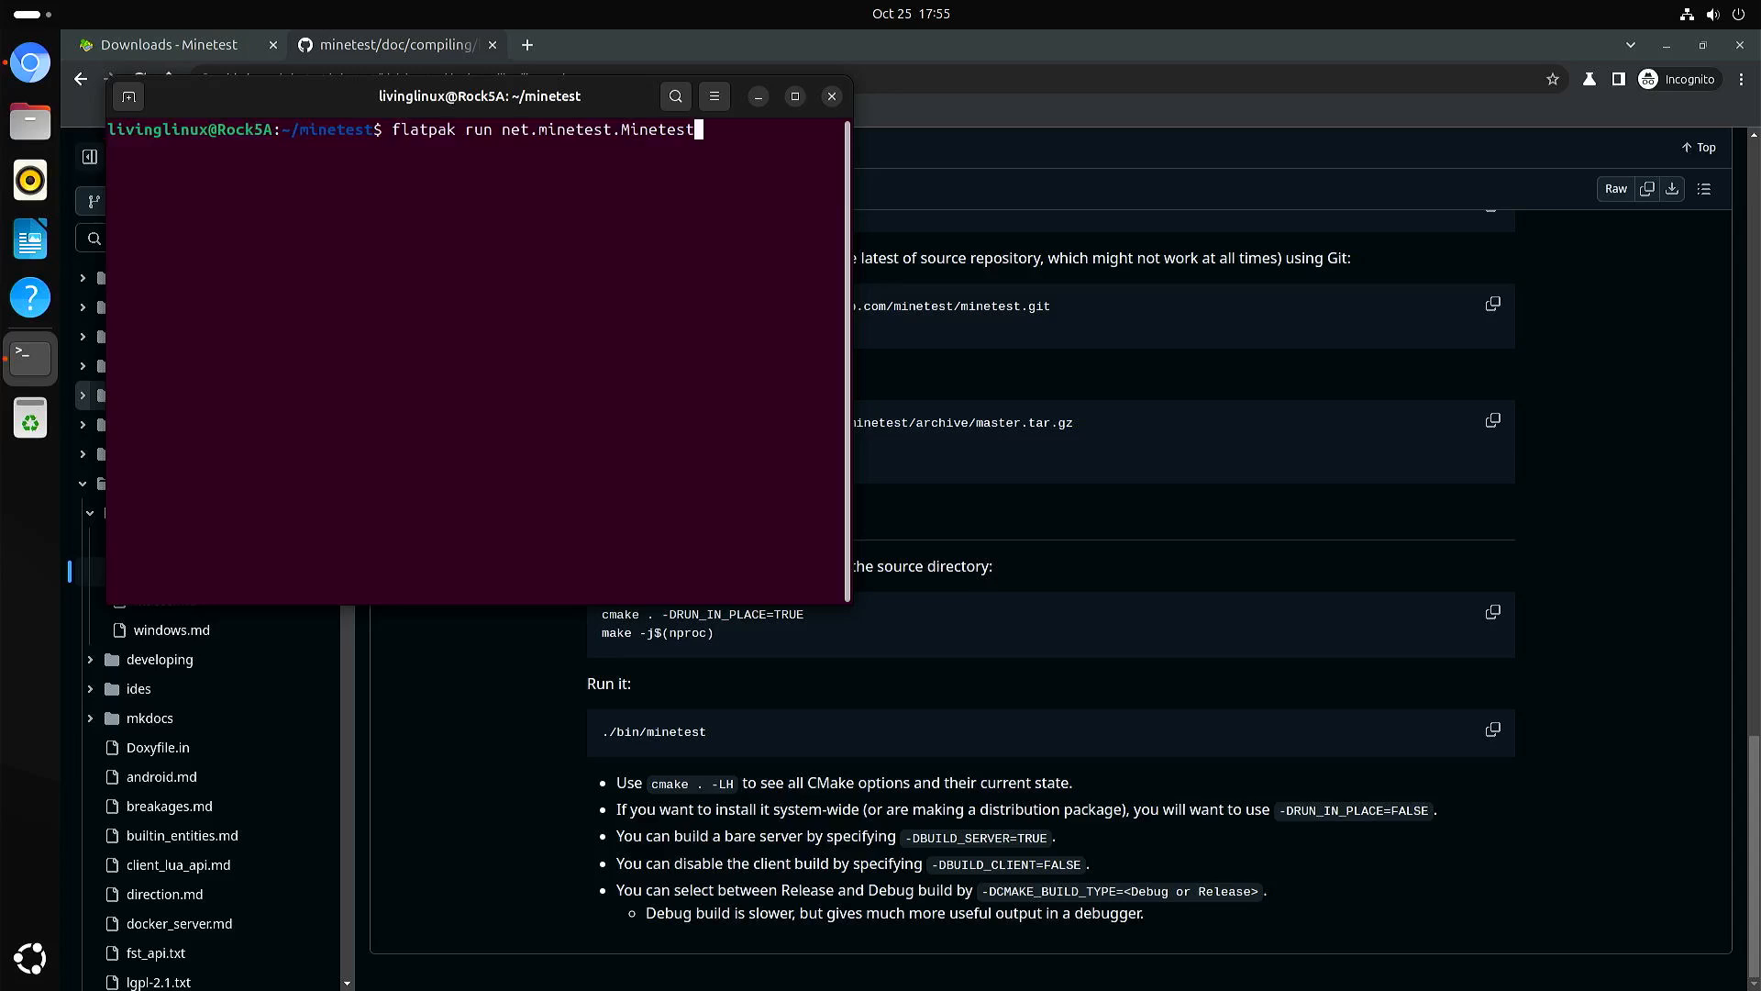
pyautogui.press('Return')
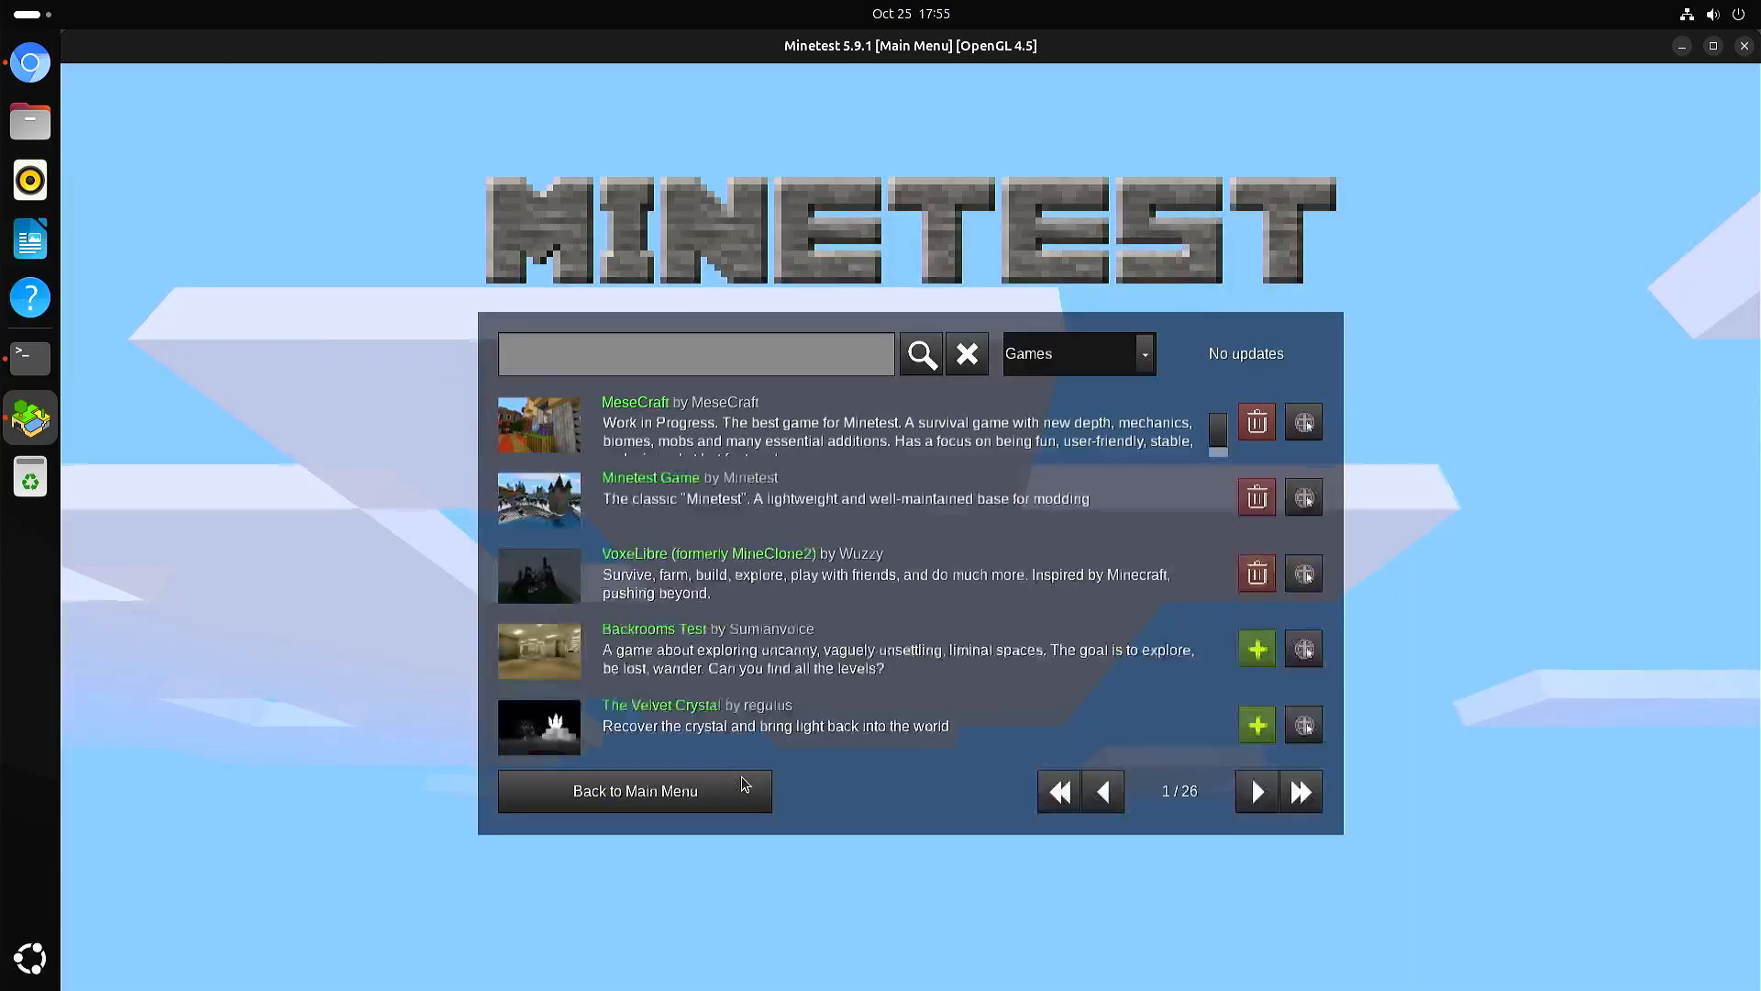
pyautogui.moveTo(1000, 606)
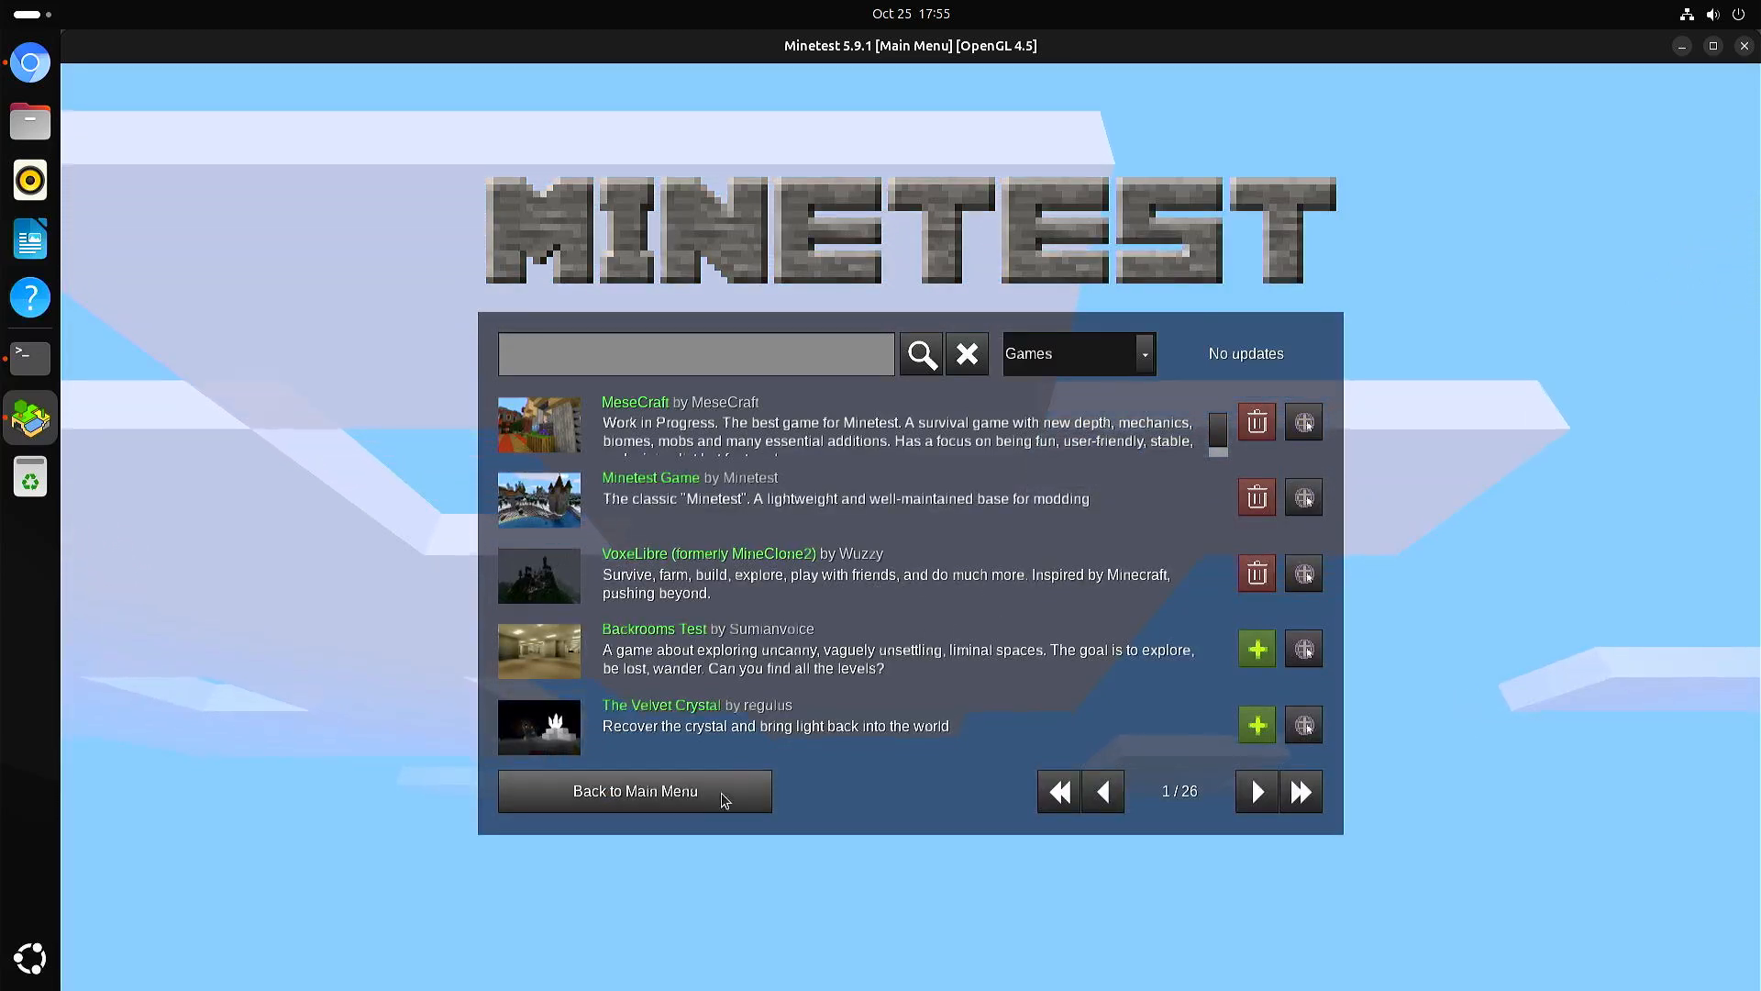
# - Leave the content browser for the VoxeLibre start screen listing world VL
pyautogui.click(635, 791)
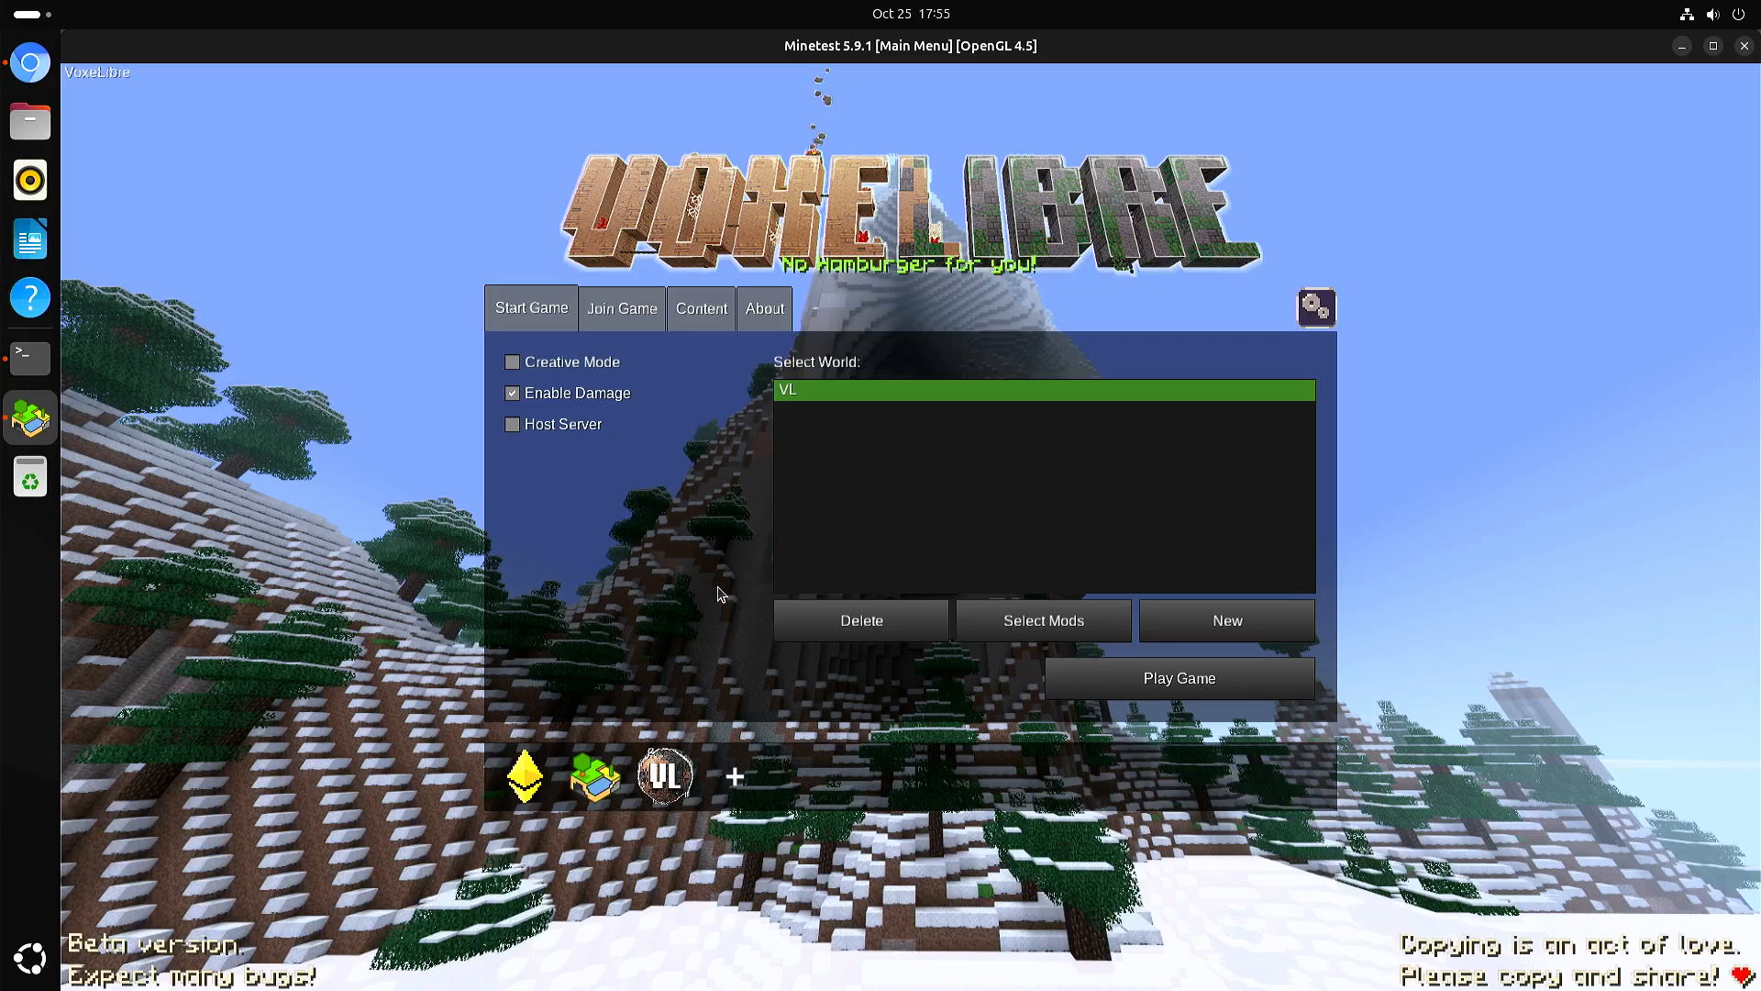
pyautogui.moveTo(828, 411)
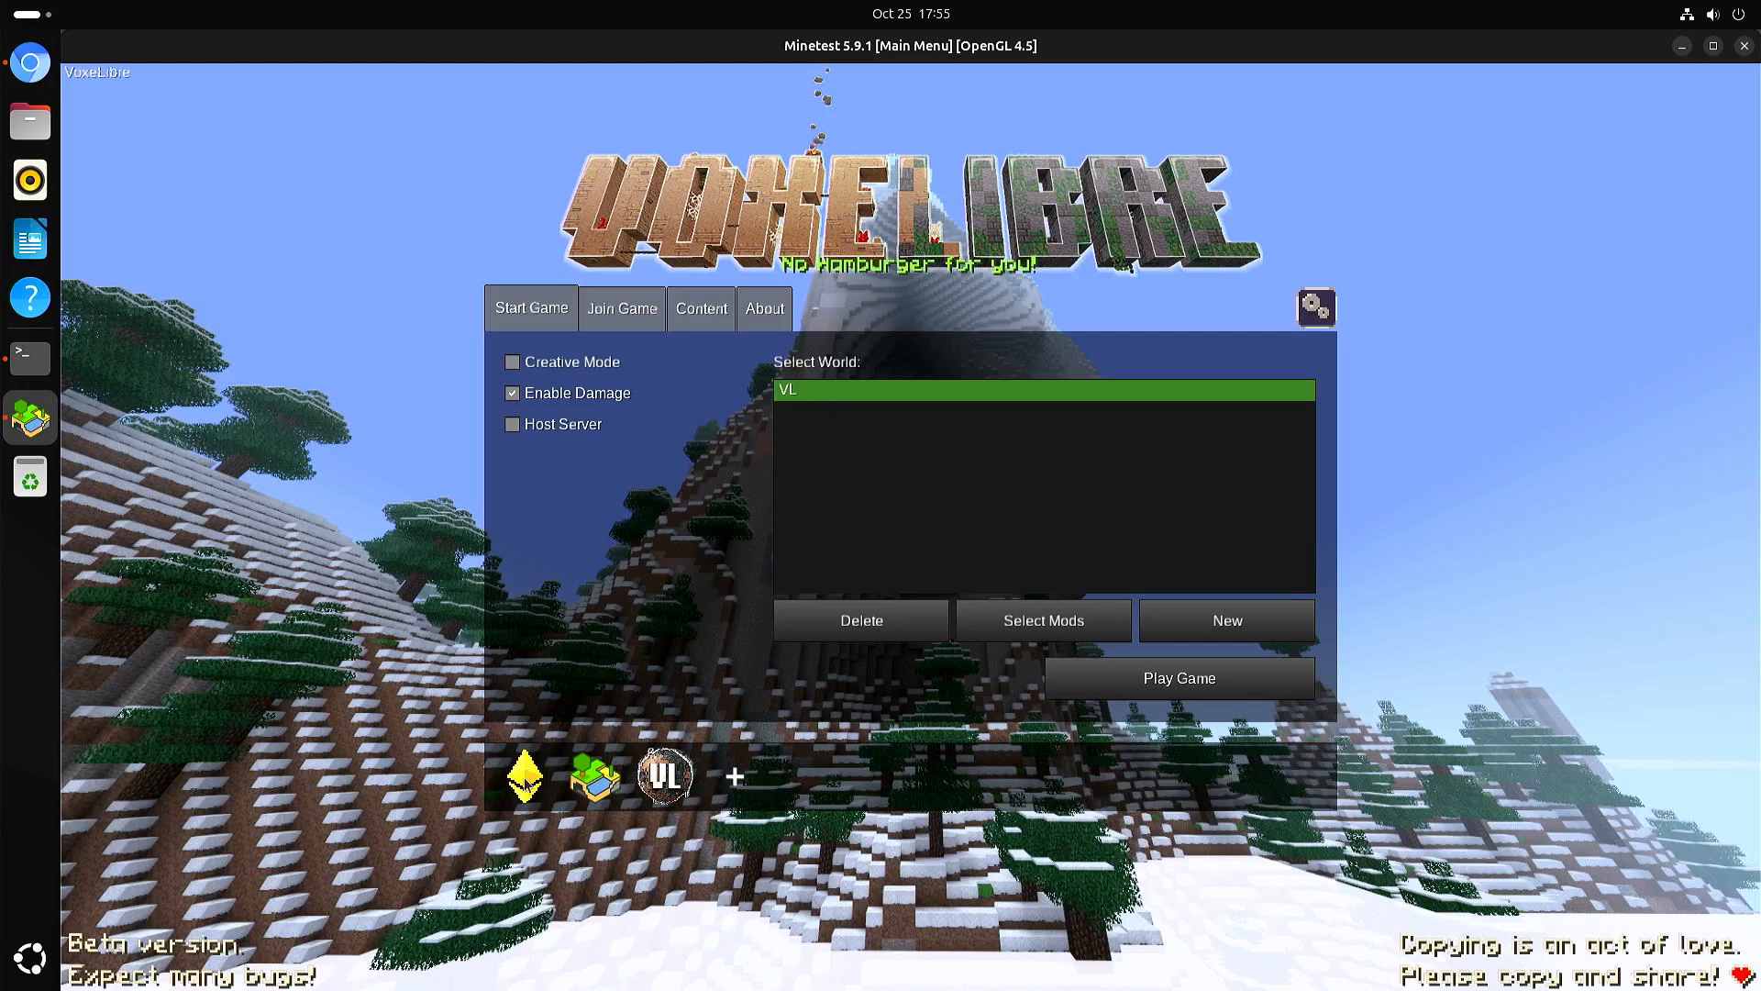
# - Switch the current game to MeseCraft, showing its world MC
pyautogui.click(594, 778)
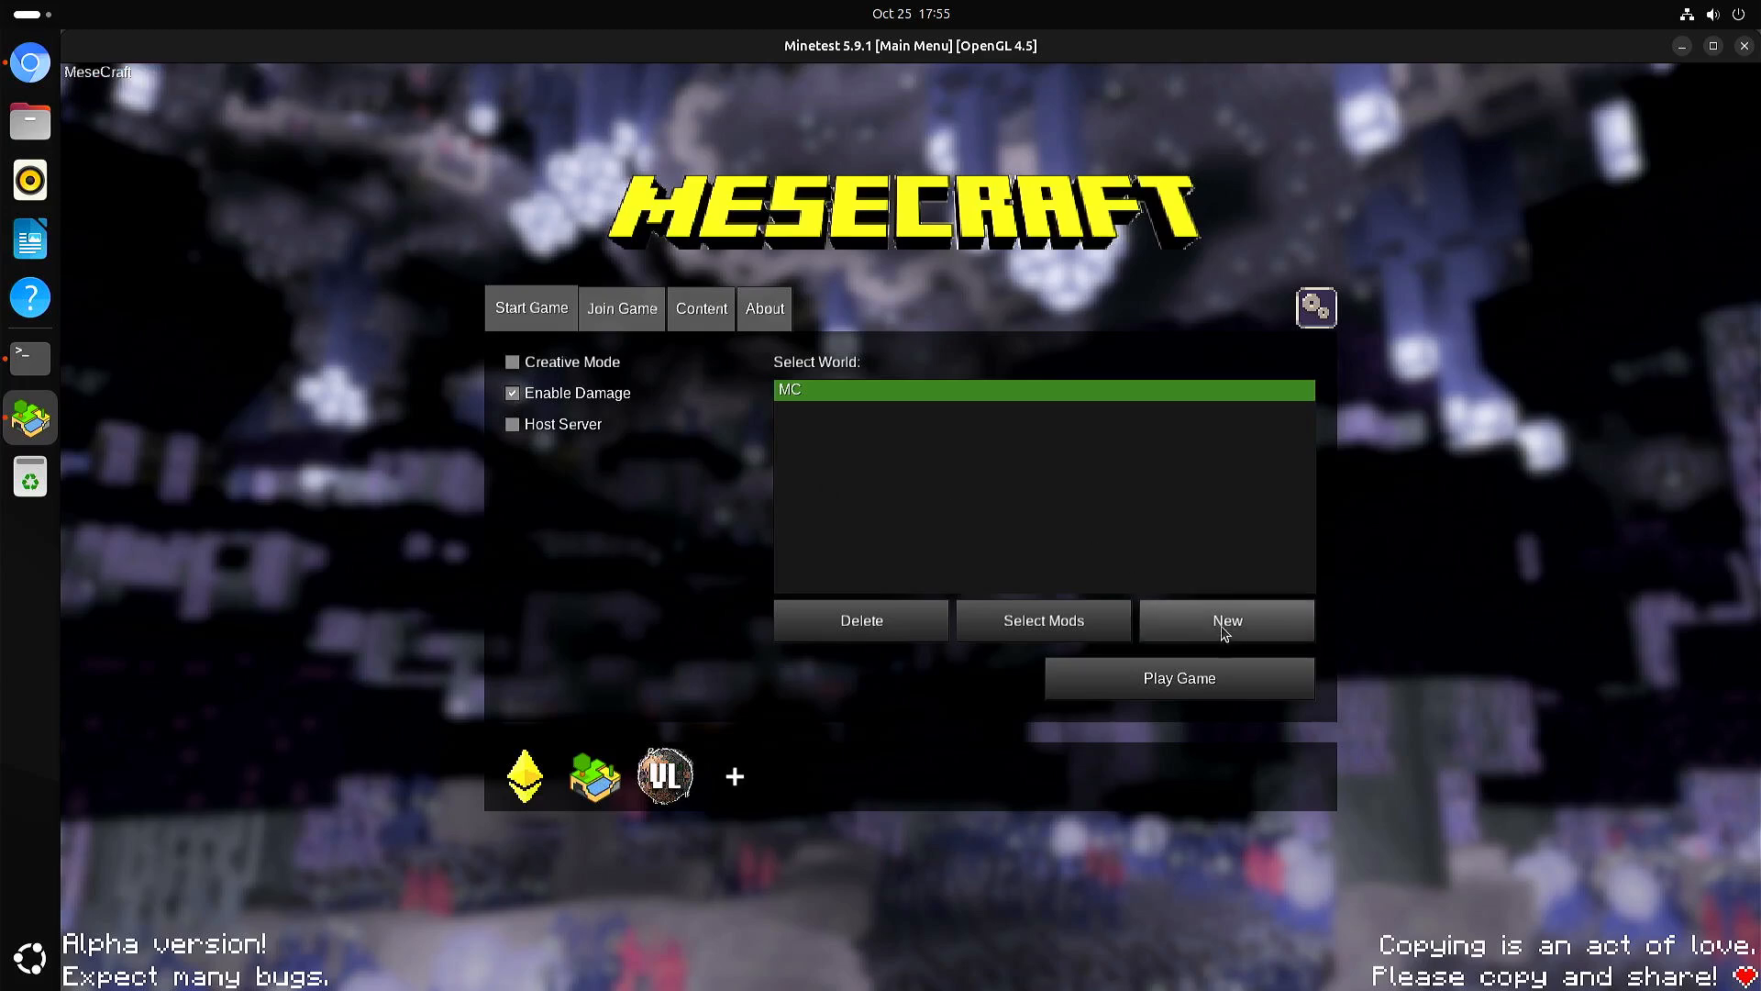
pyautogui.moveTo(925, 499)
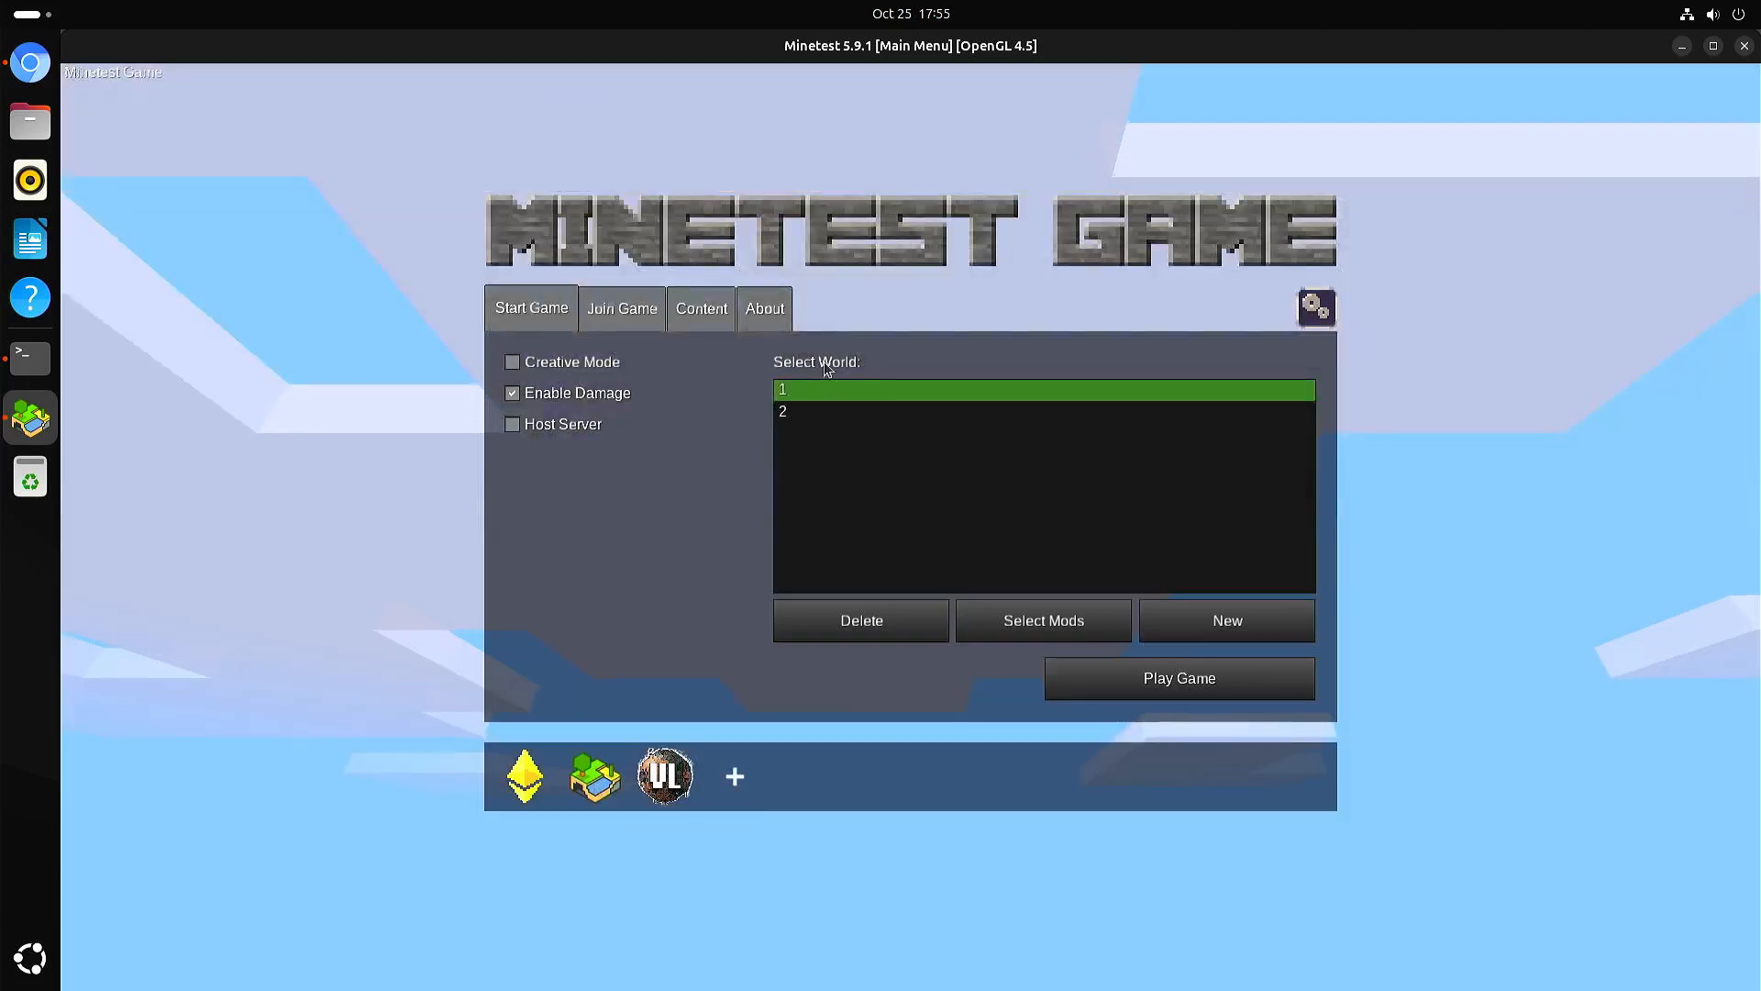
pyautogui.moveTo(822, 452)
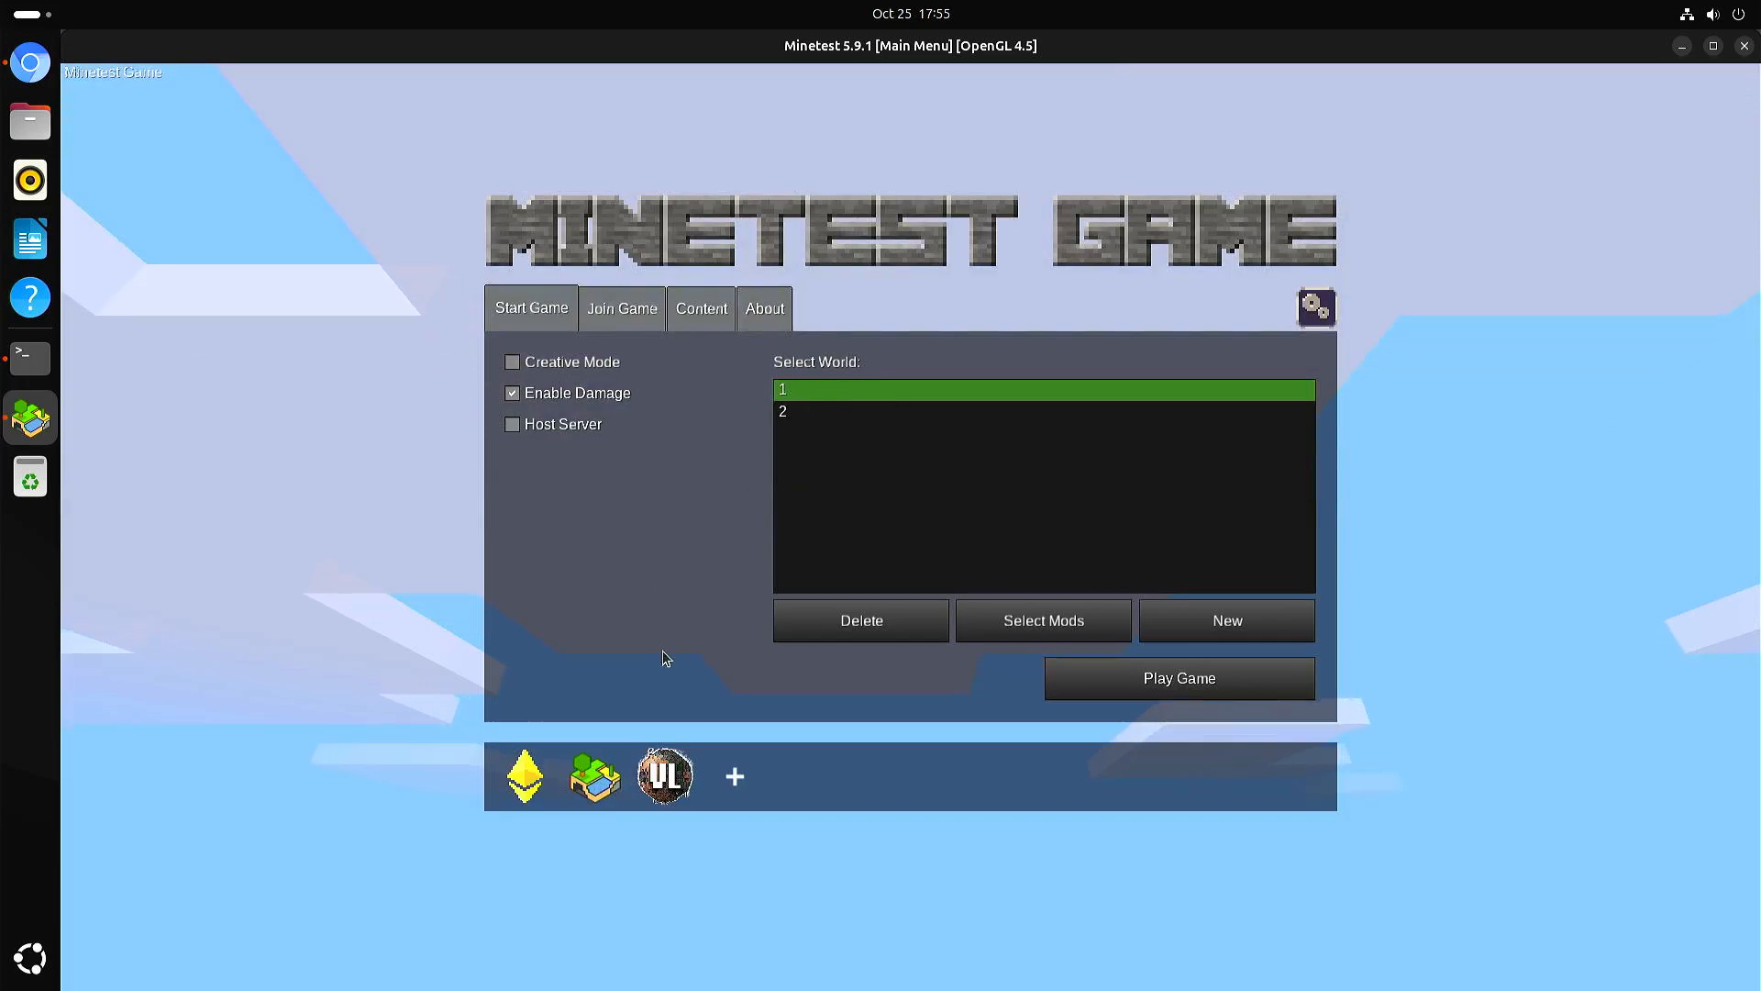
pyautogui.moveTo(666, 783)
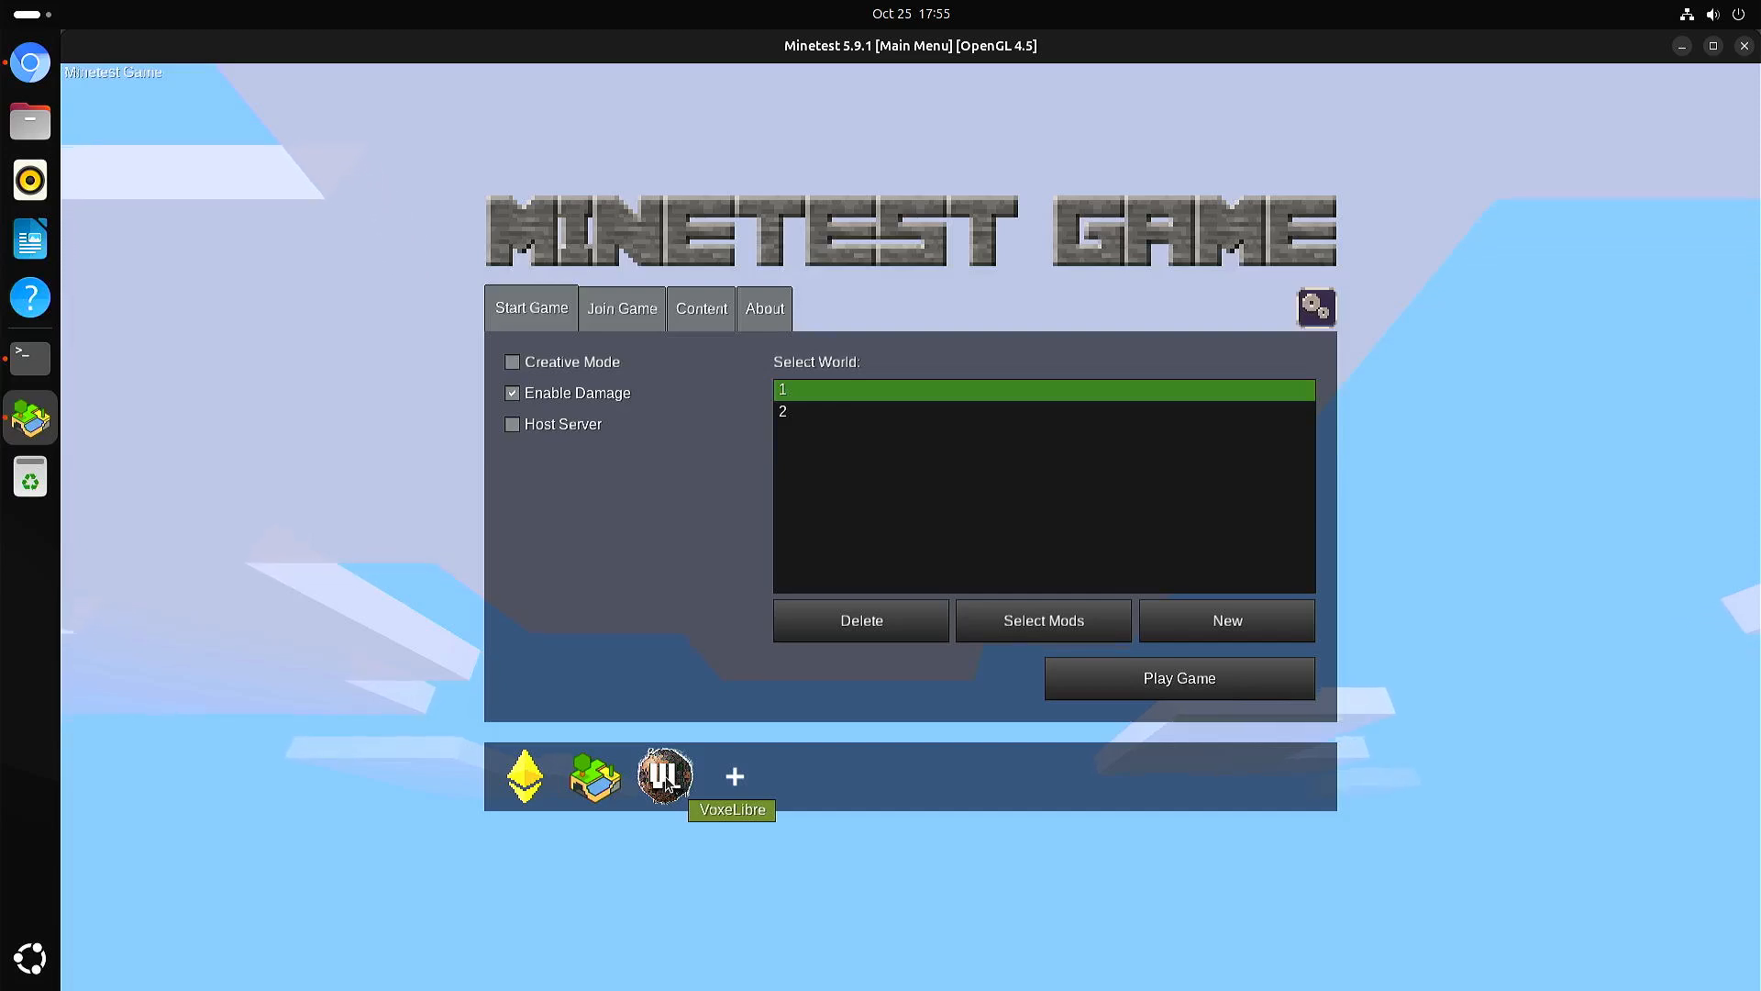
# - In VoxeLibre attempt a new world named 1 and dismiss the 'already exists' error
pyautogui.click(662, 781)
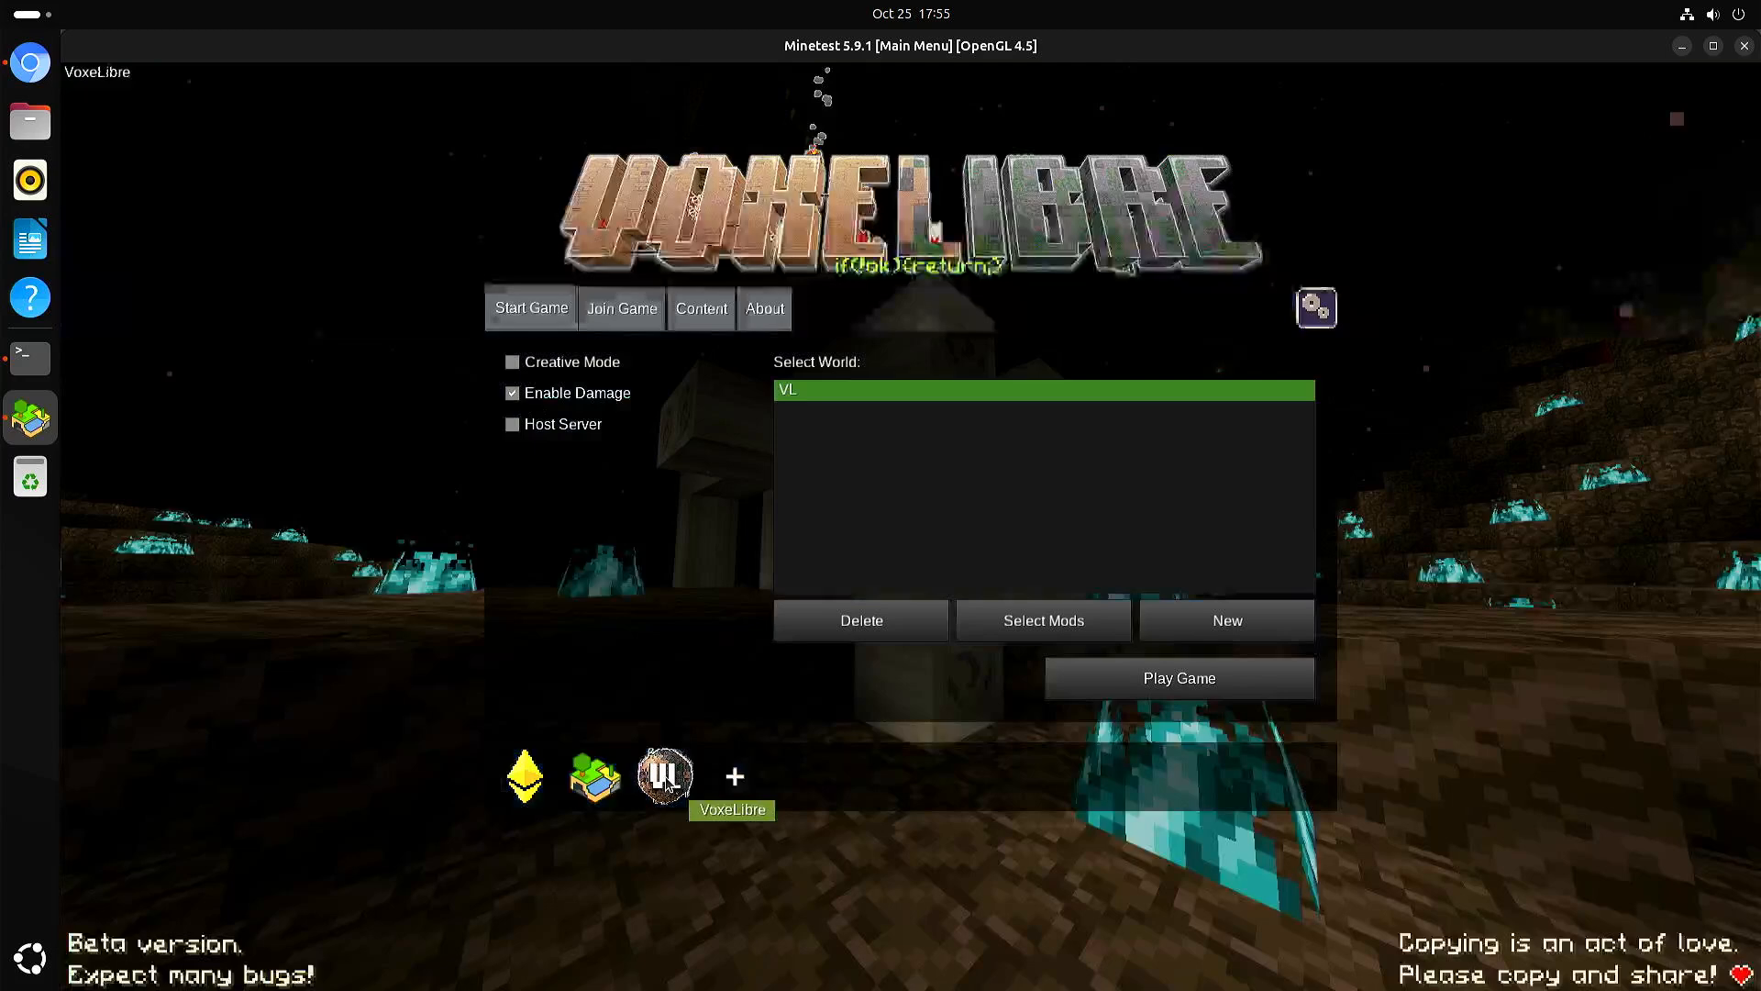
pyautogui.click(1226, 620)
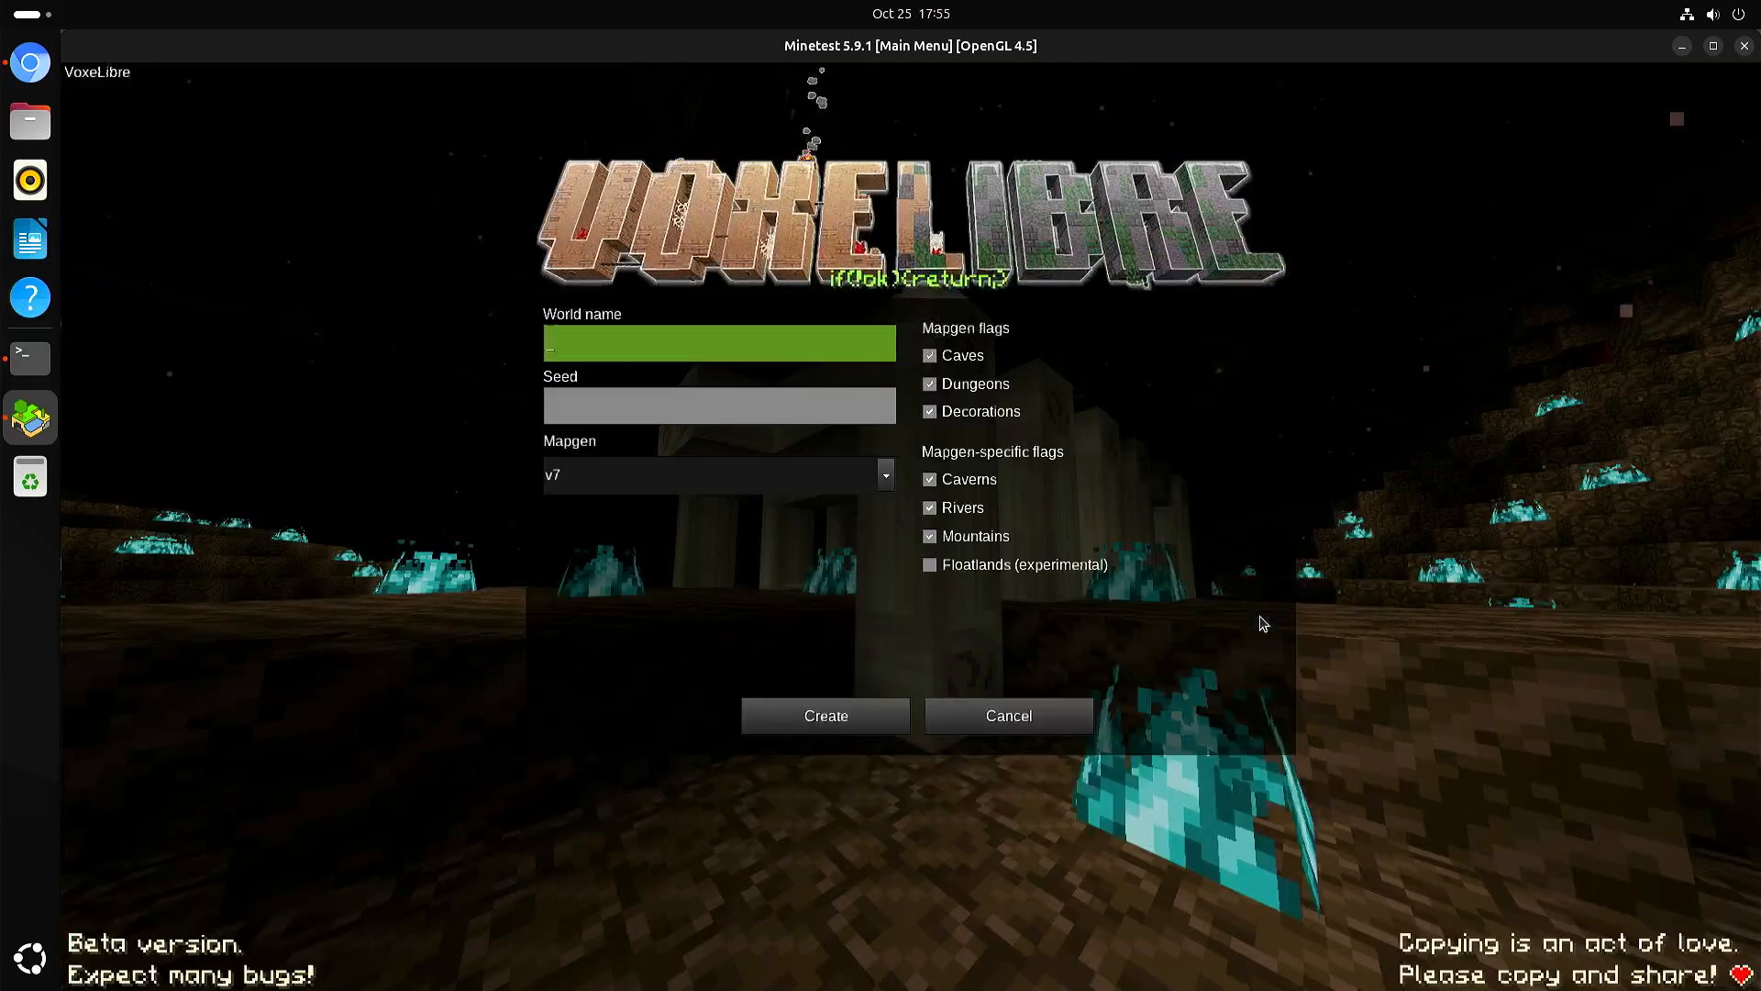
pyautogui.write('1')
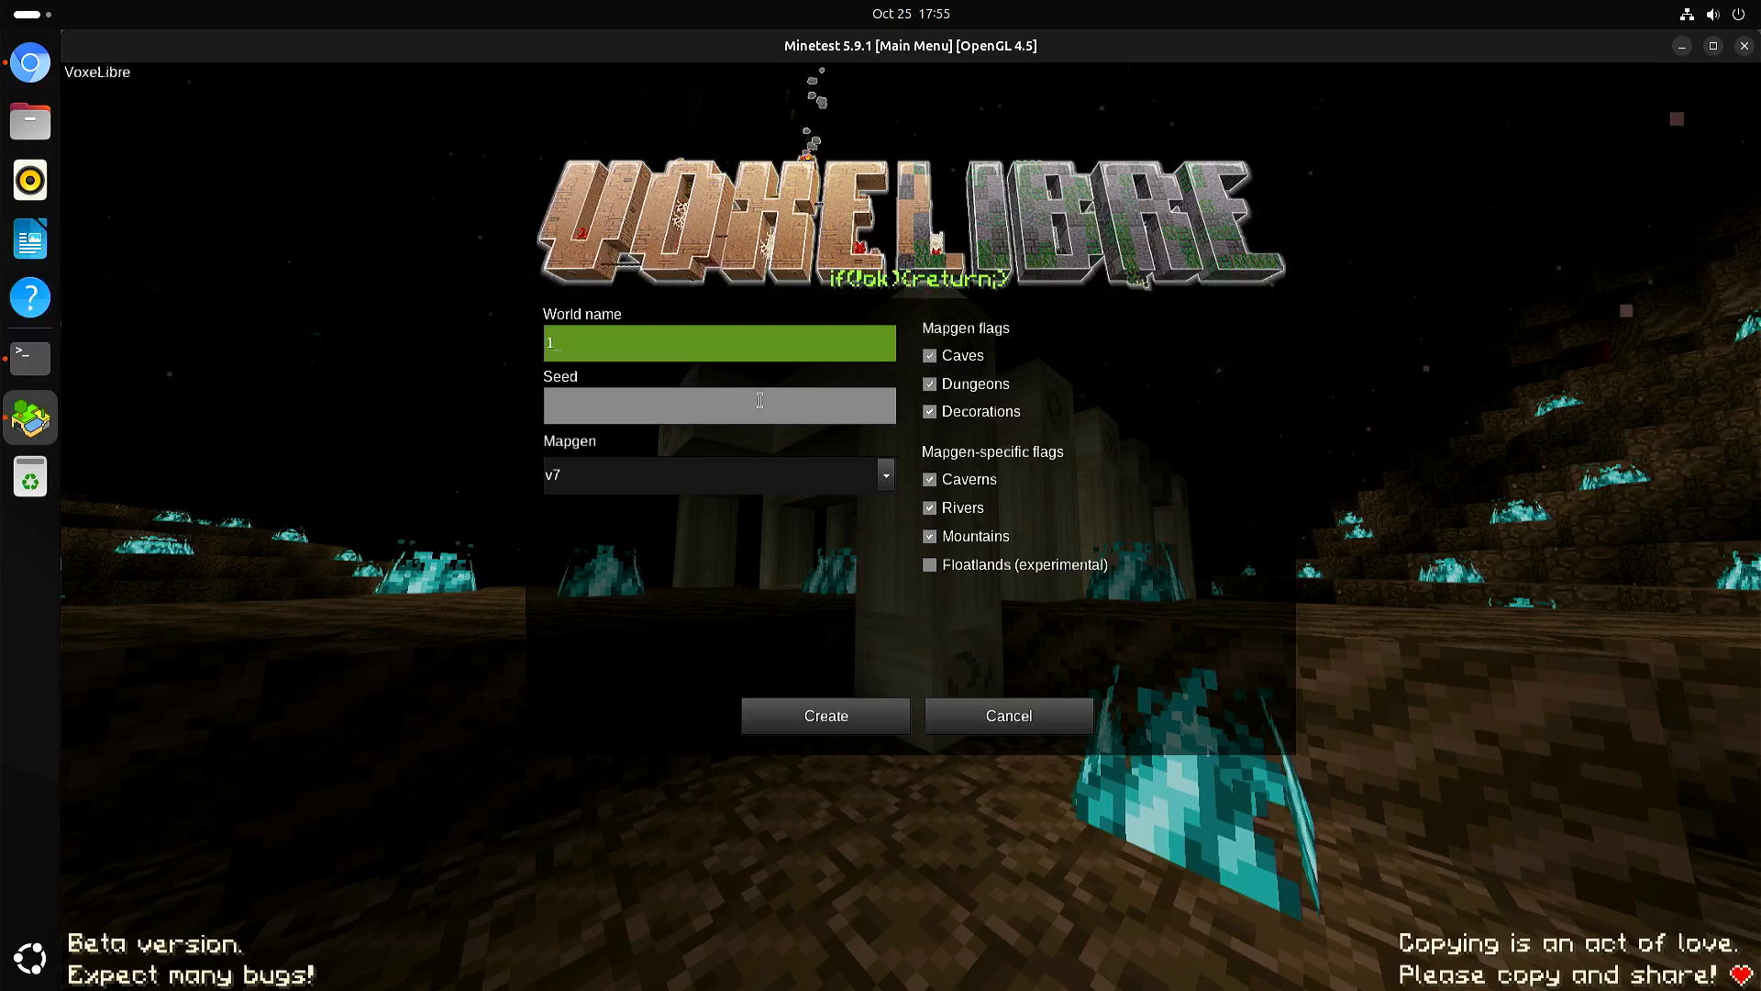
pyautogui.click(826, 716)
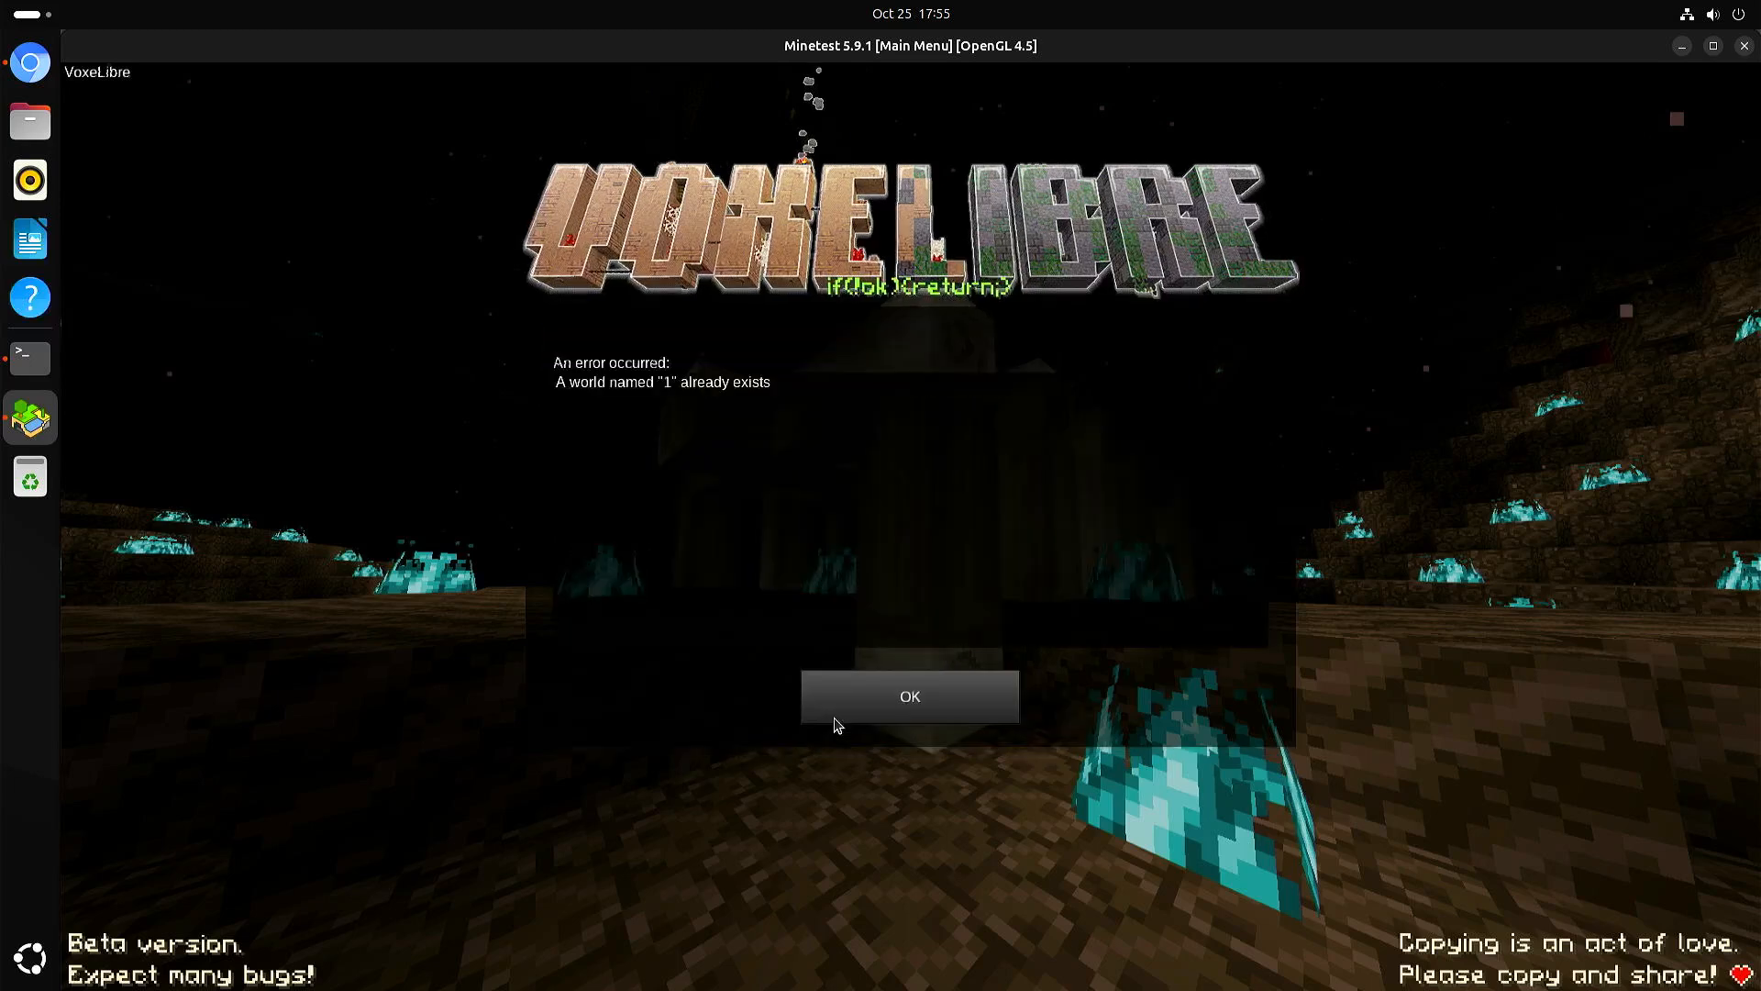
pyautogui.click(910, 697)
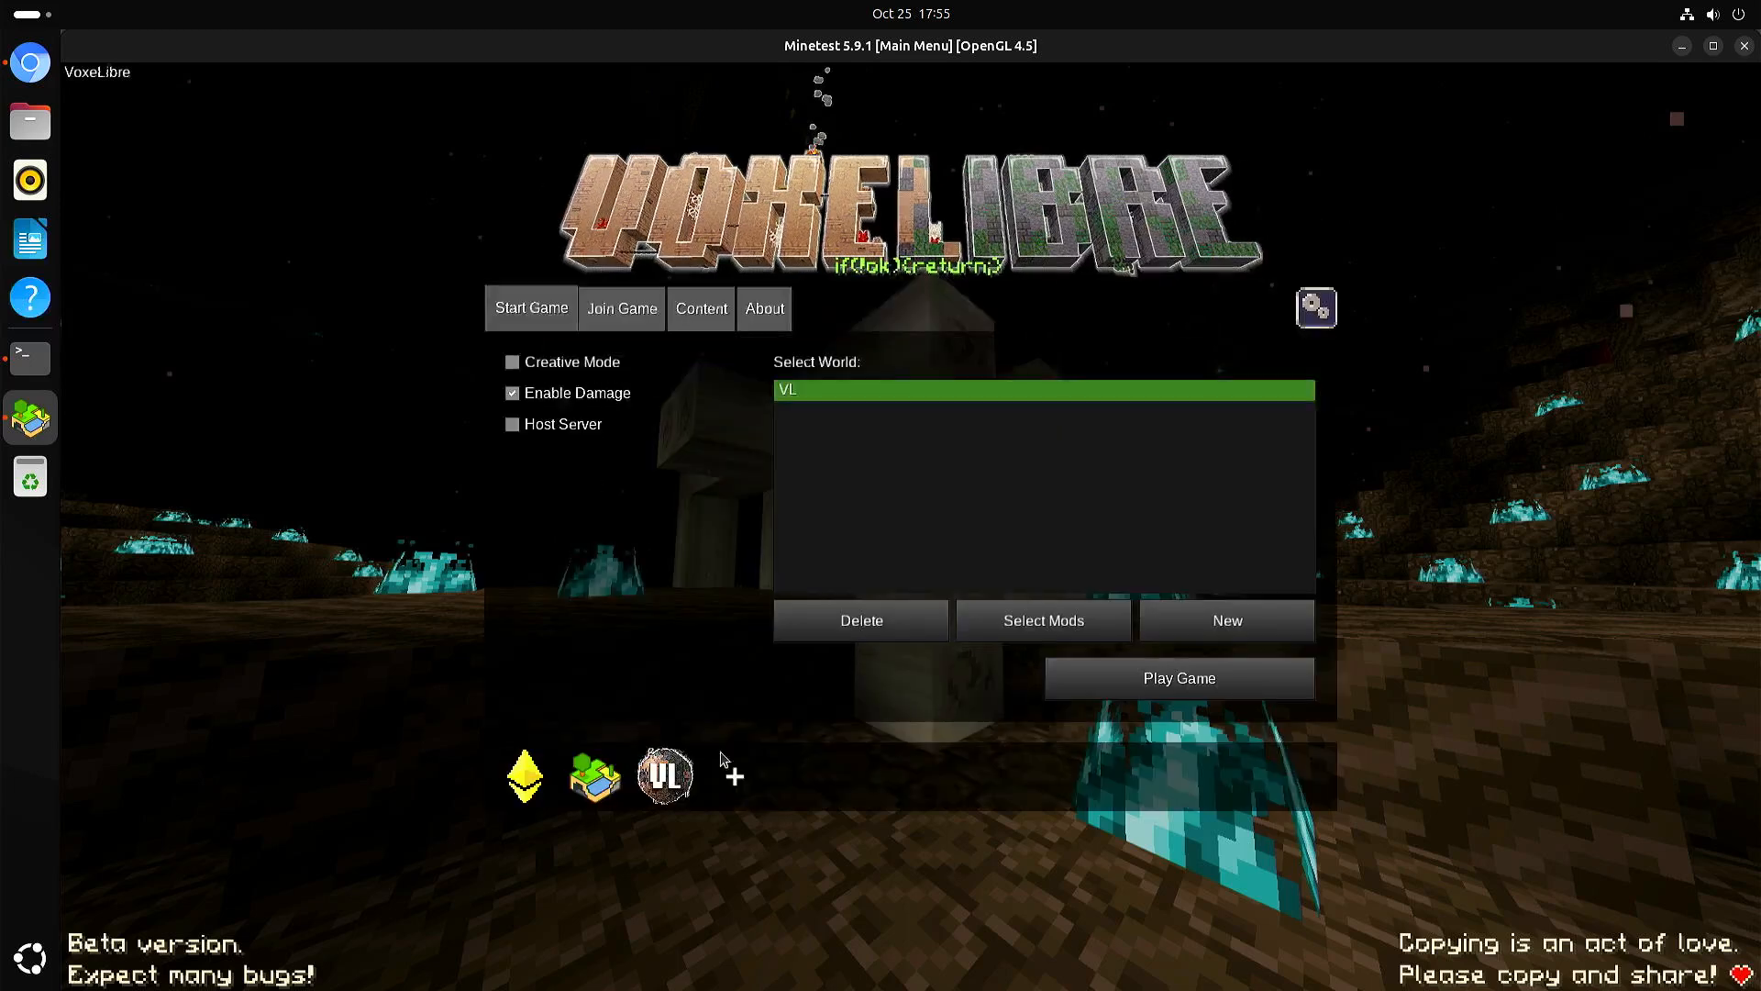
# - Cycle through Minetest Game back to VoxeLibre with its VL world
pyautogui.click(591, 777)
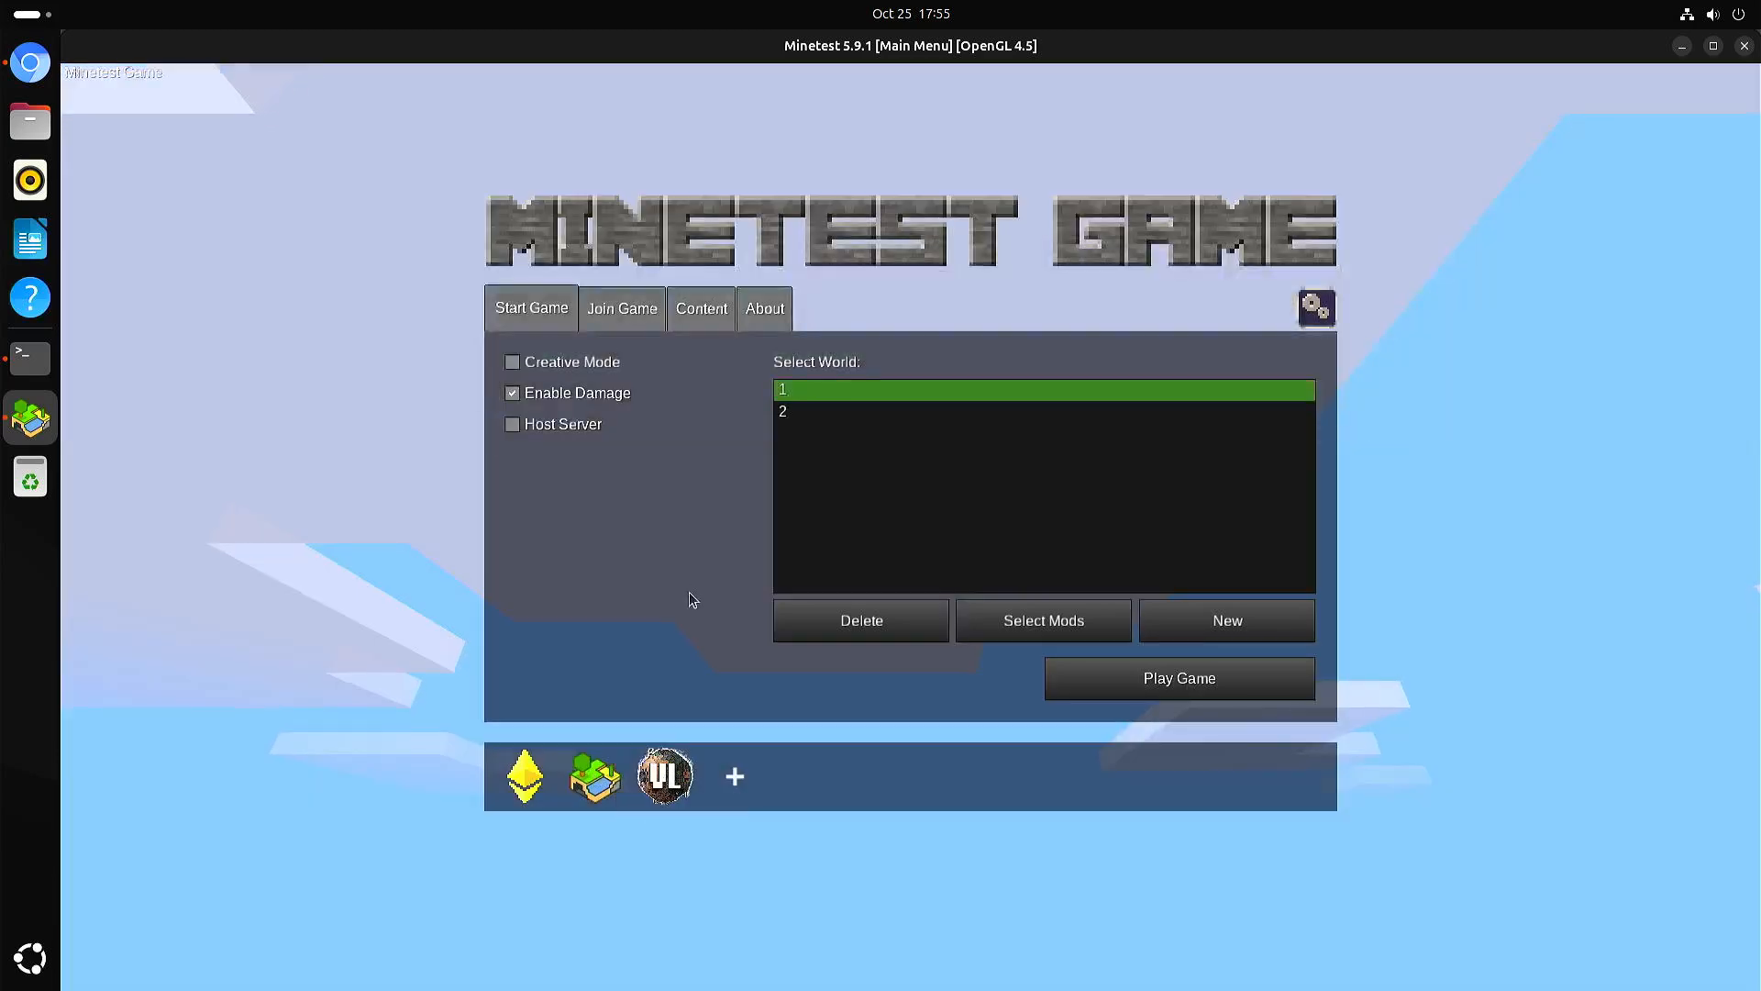
pyautogui.click(663, 776)
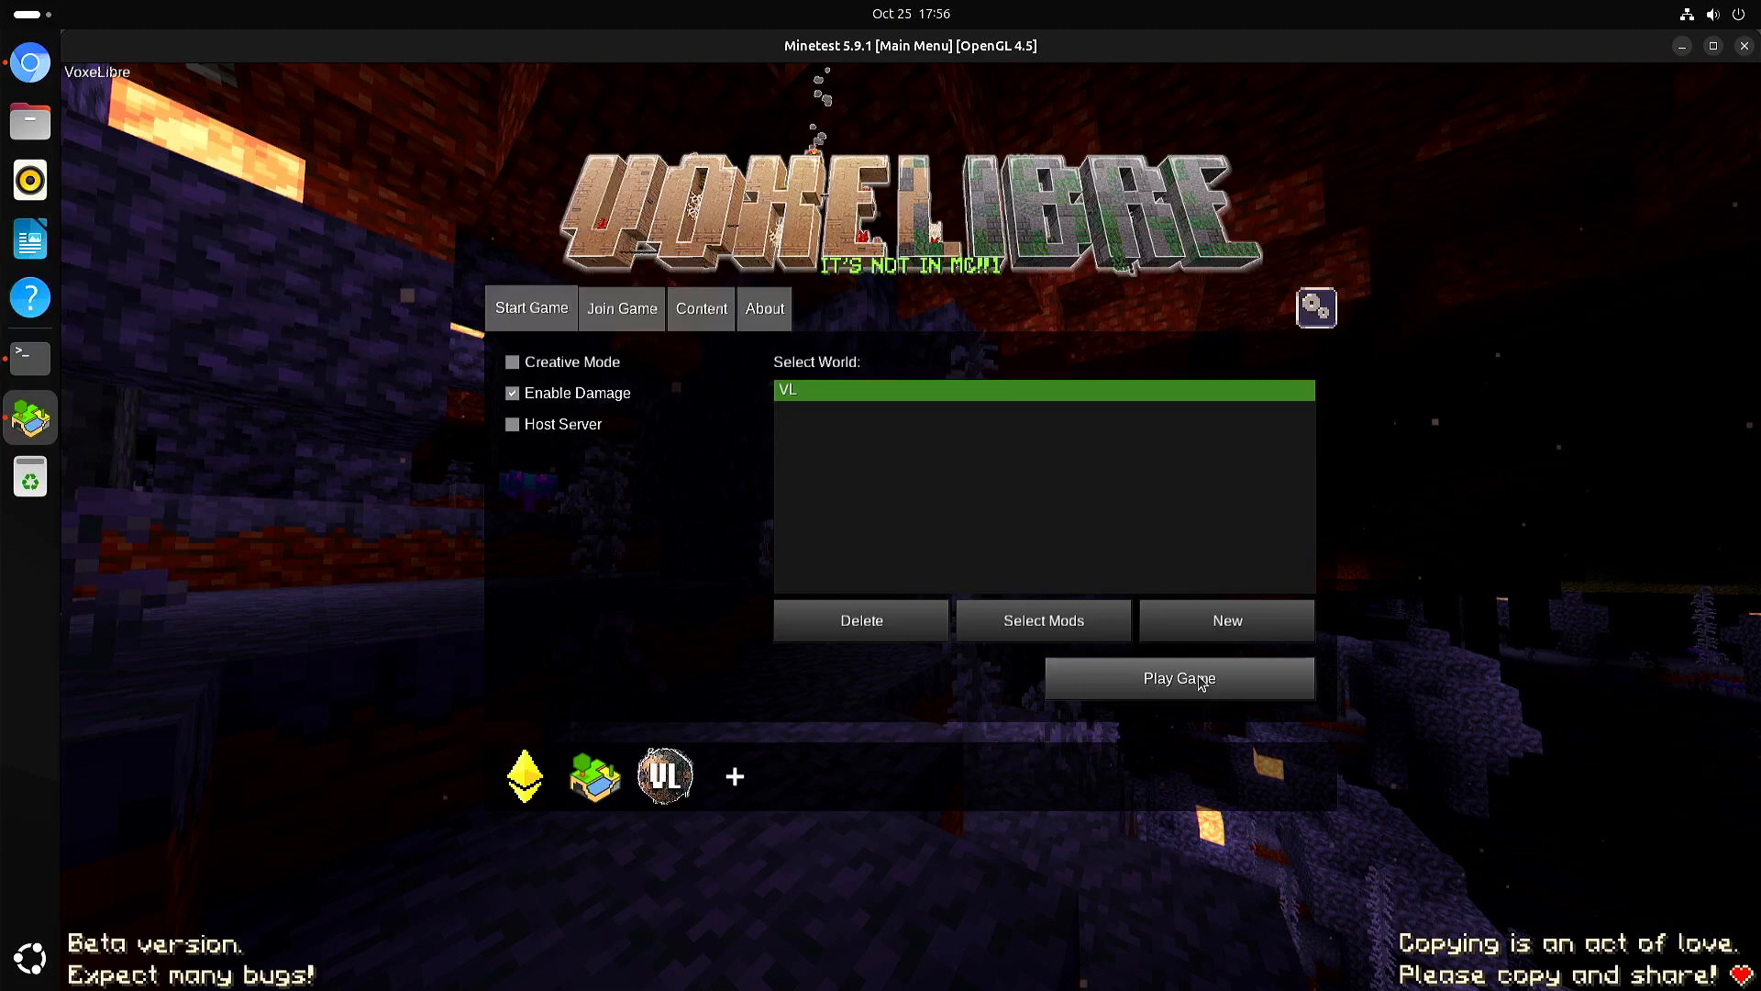
# - Start the VL world, respawn after dying, walk the sandy beach and leave the session
pyautogui.click(1178, 679)
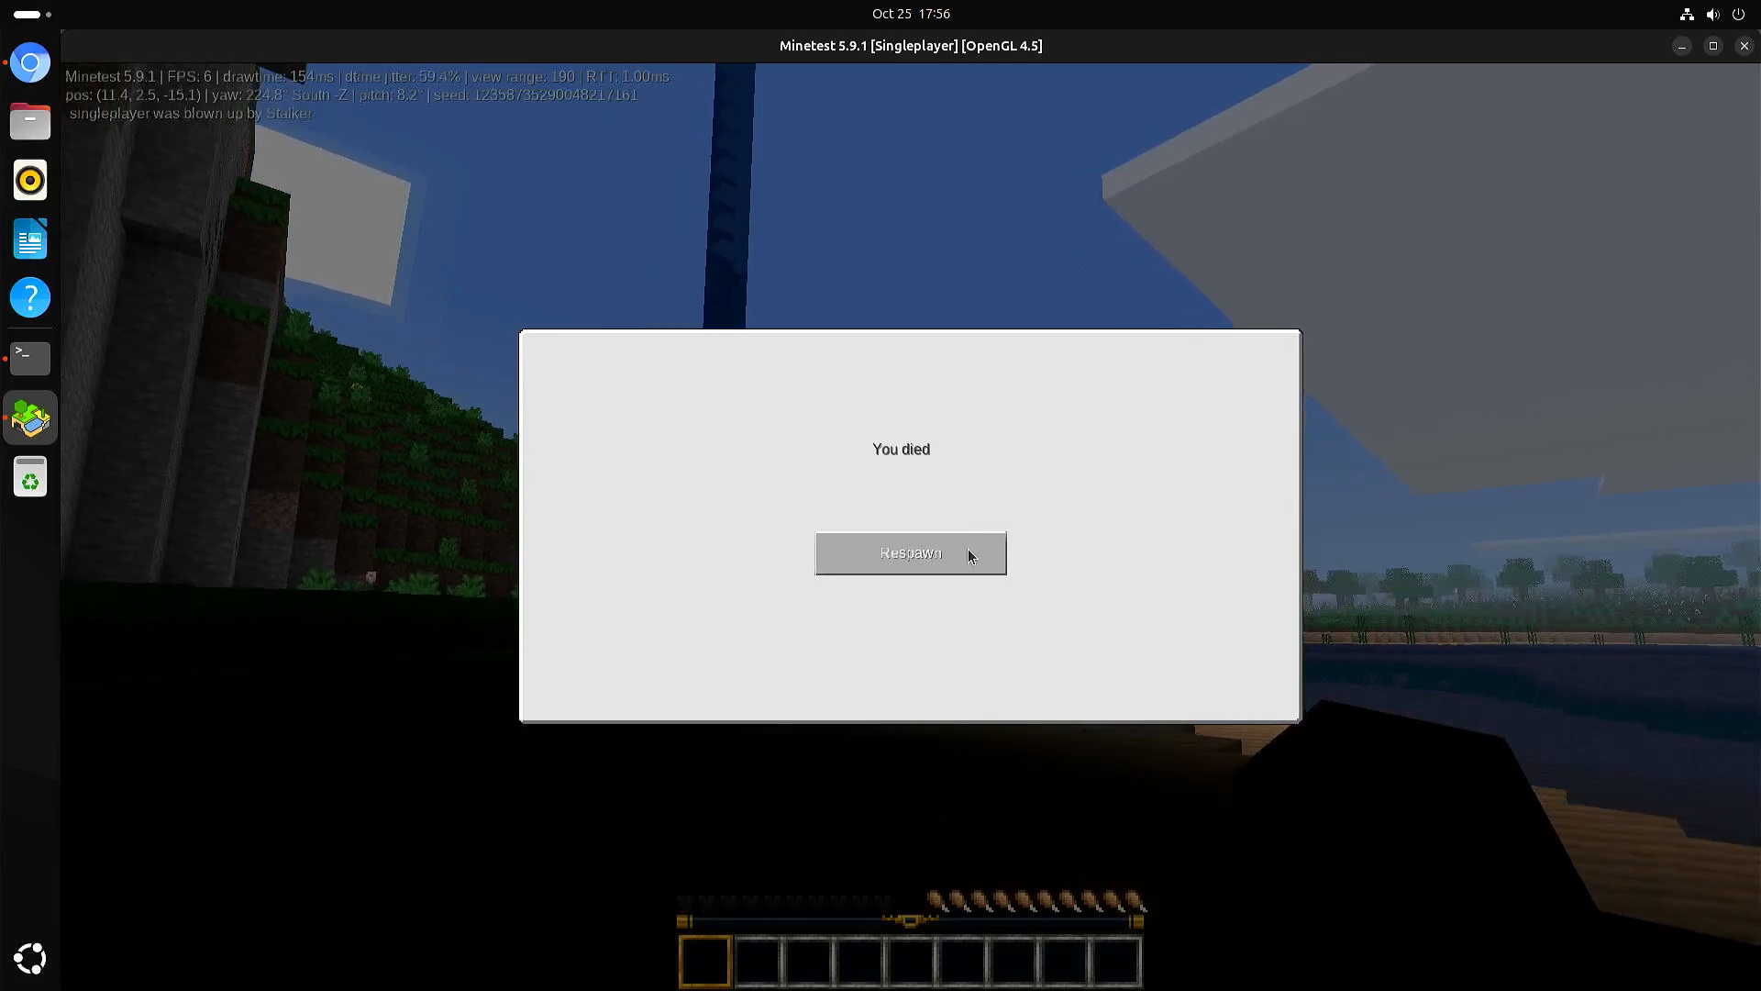
pyautogui.click(910, 554)
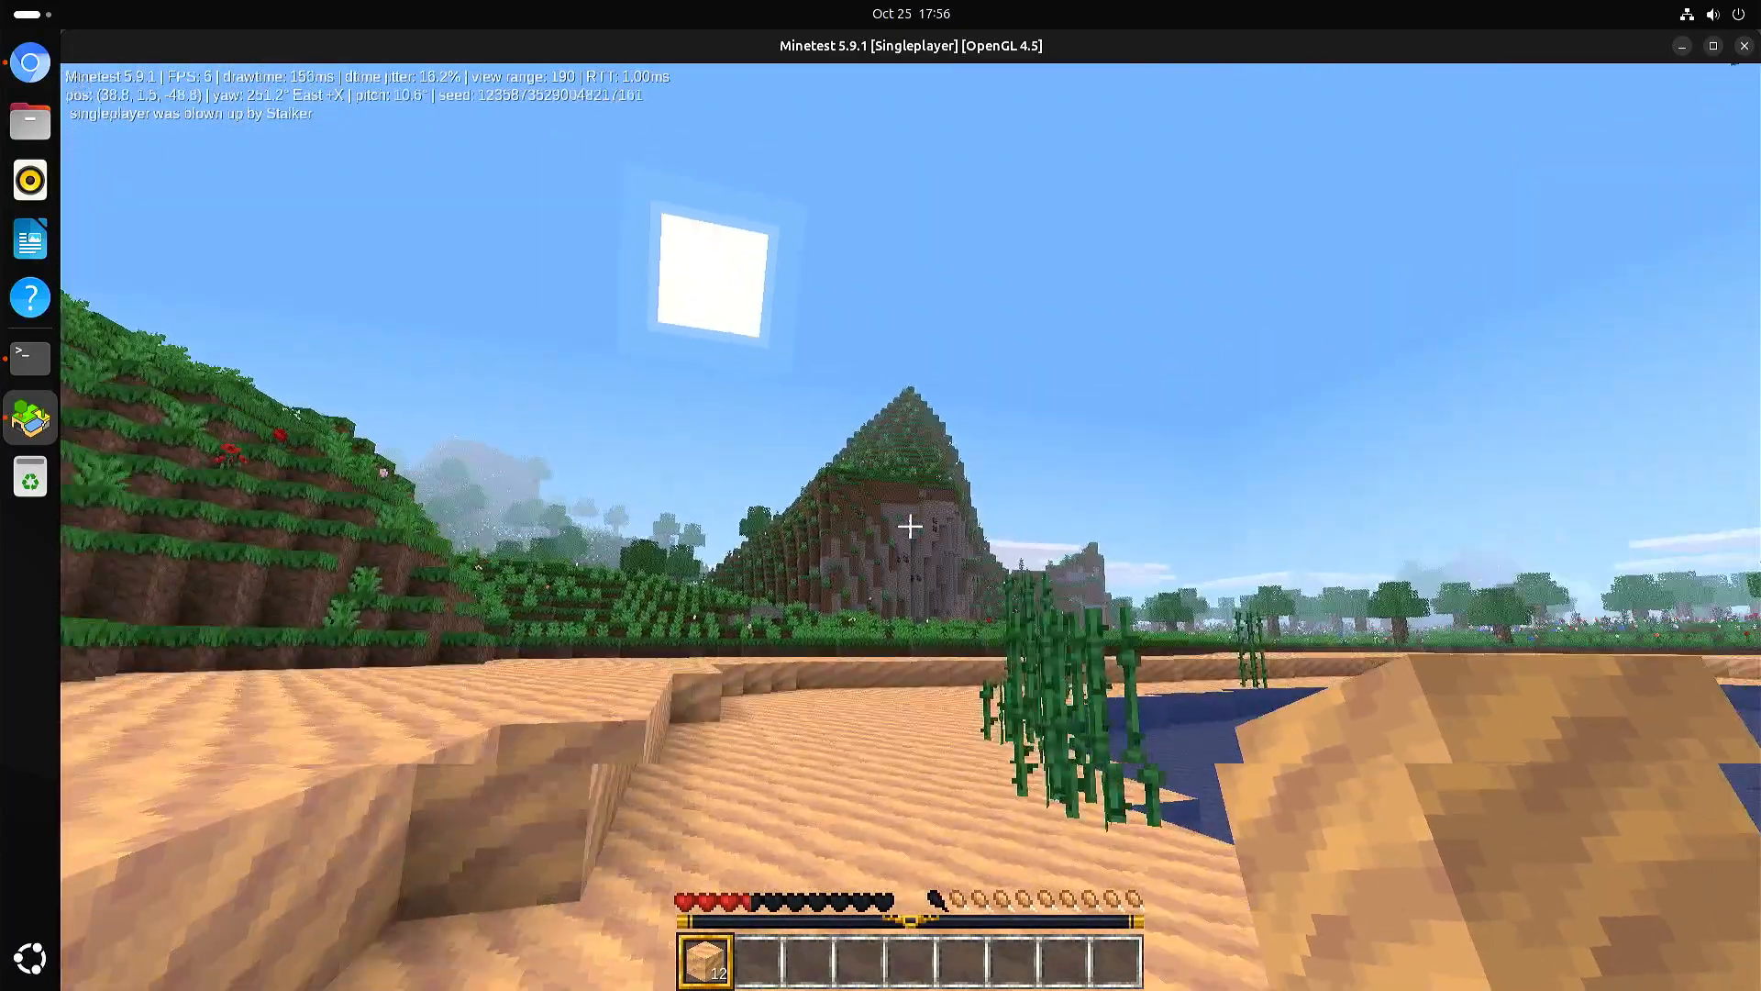
pyautogui.press('w')
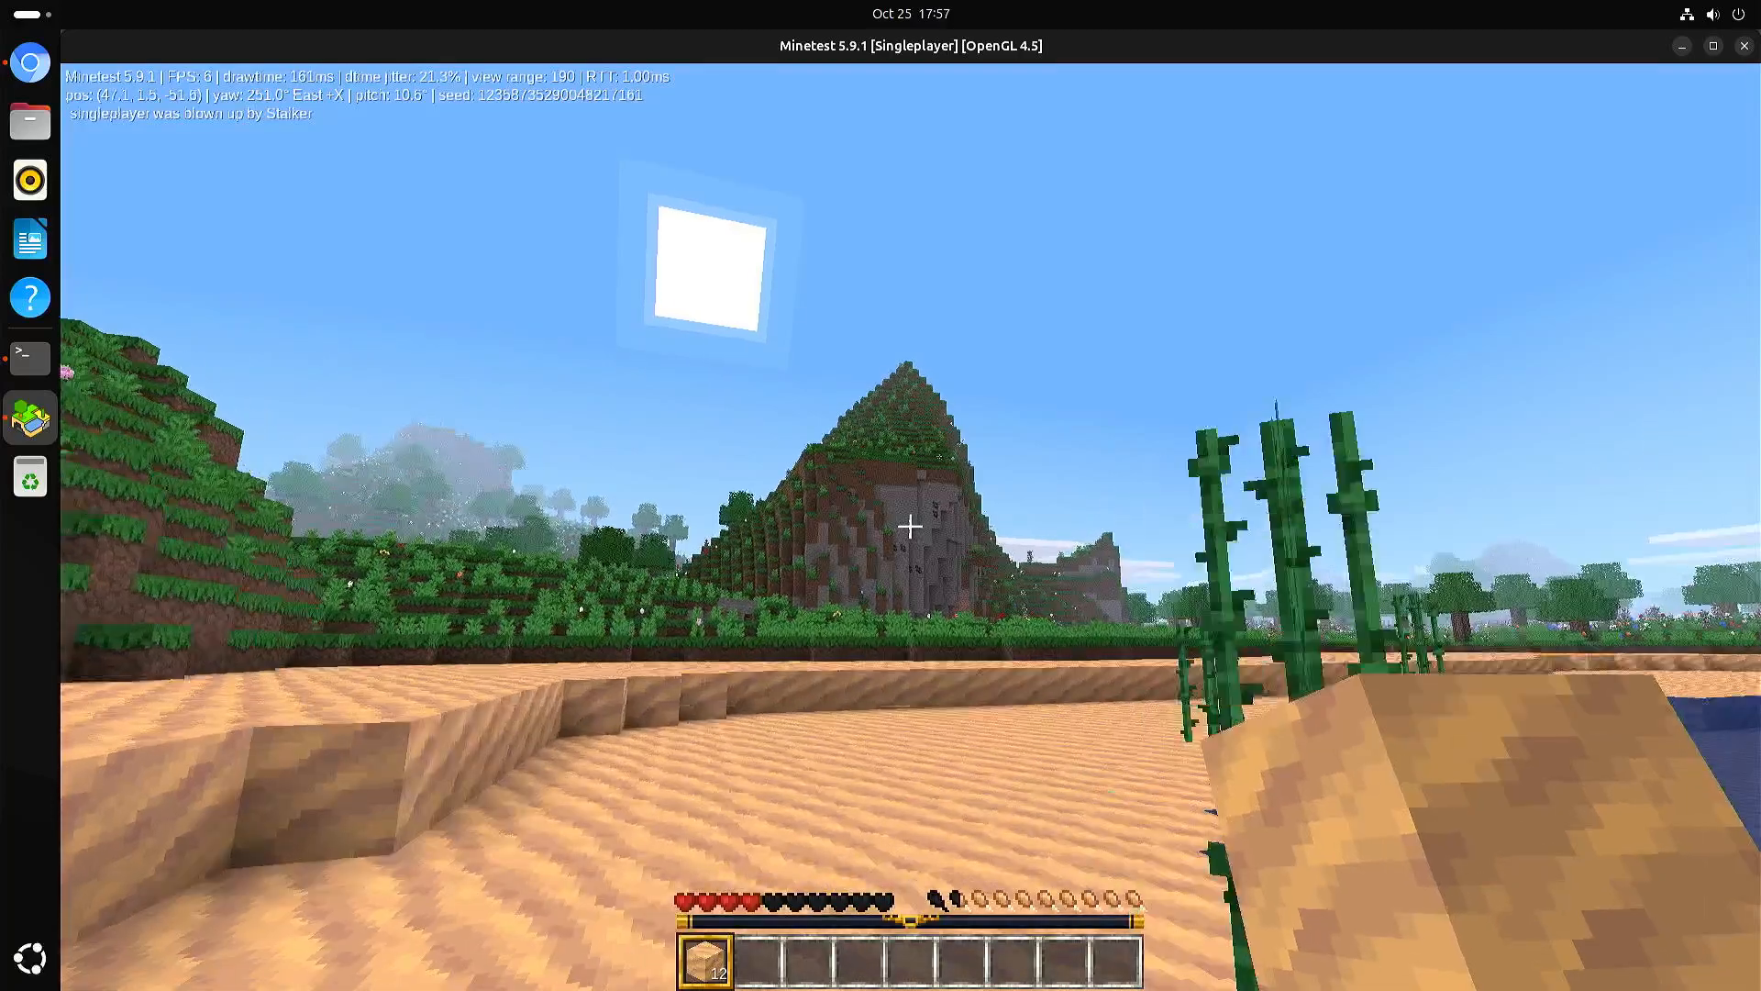
pyautogui.press('Escape')
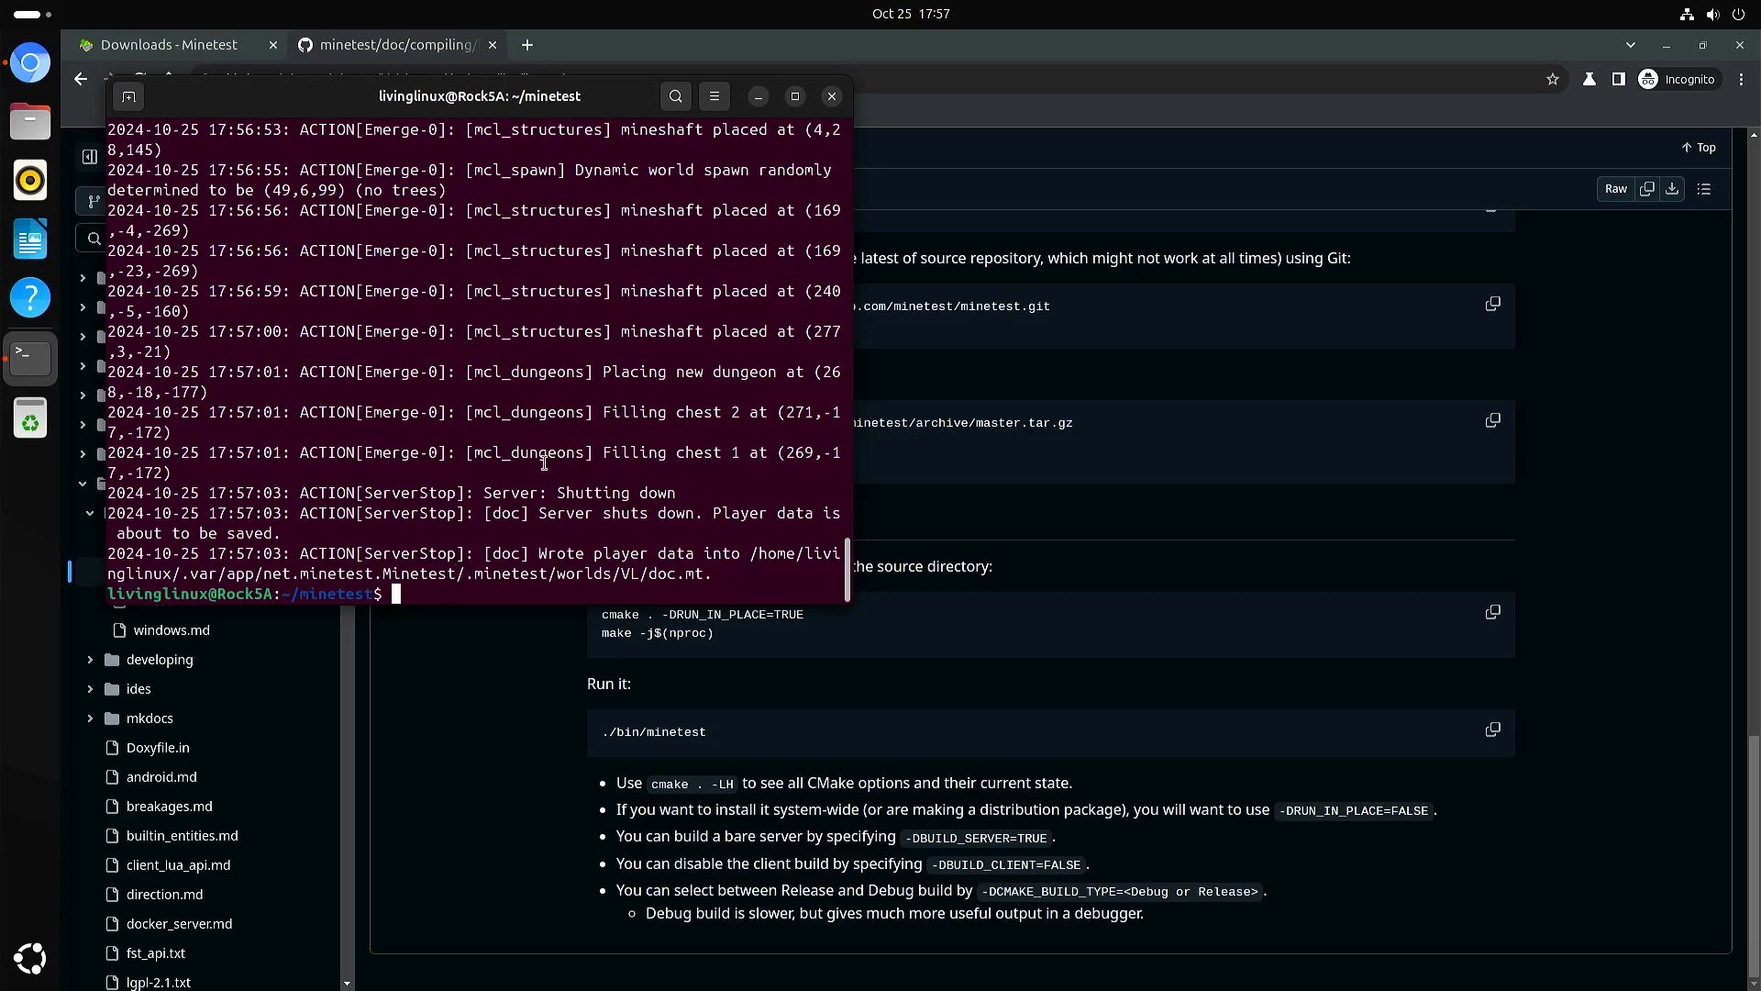
# - Run glxinfo -B and highlight the max core profile version 3.3 of the Mali-G610 Panfrost renderer
pyautogui.write('clear')
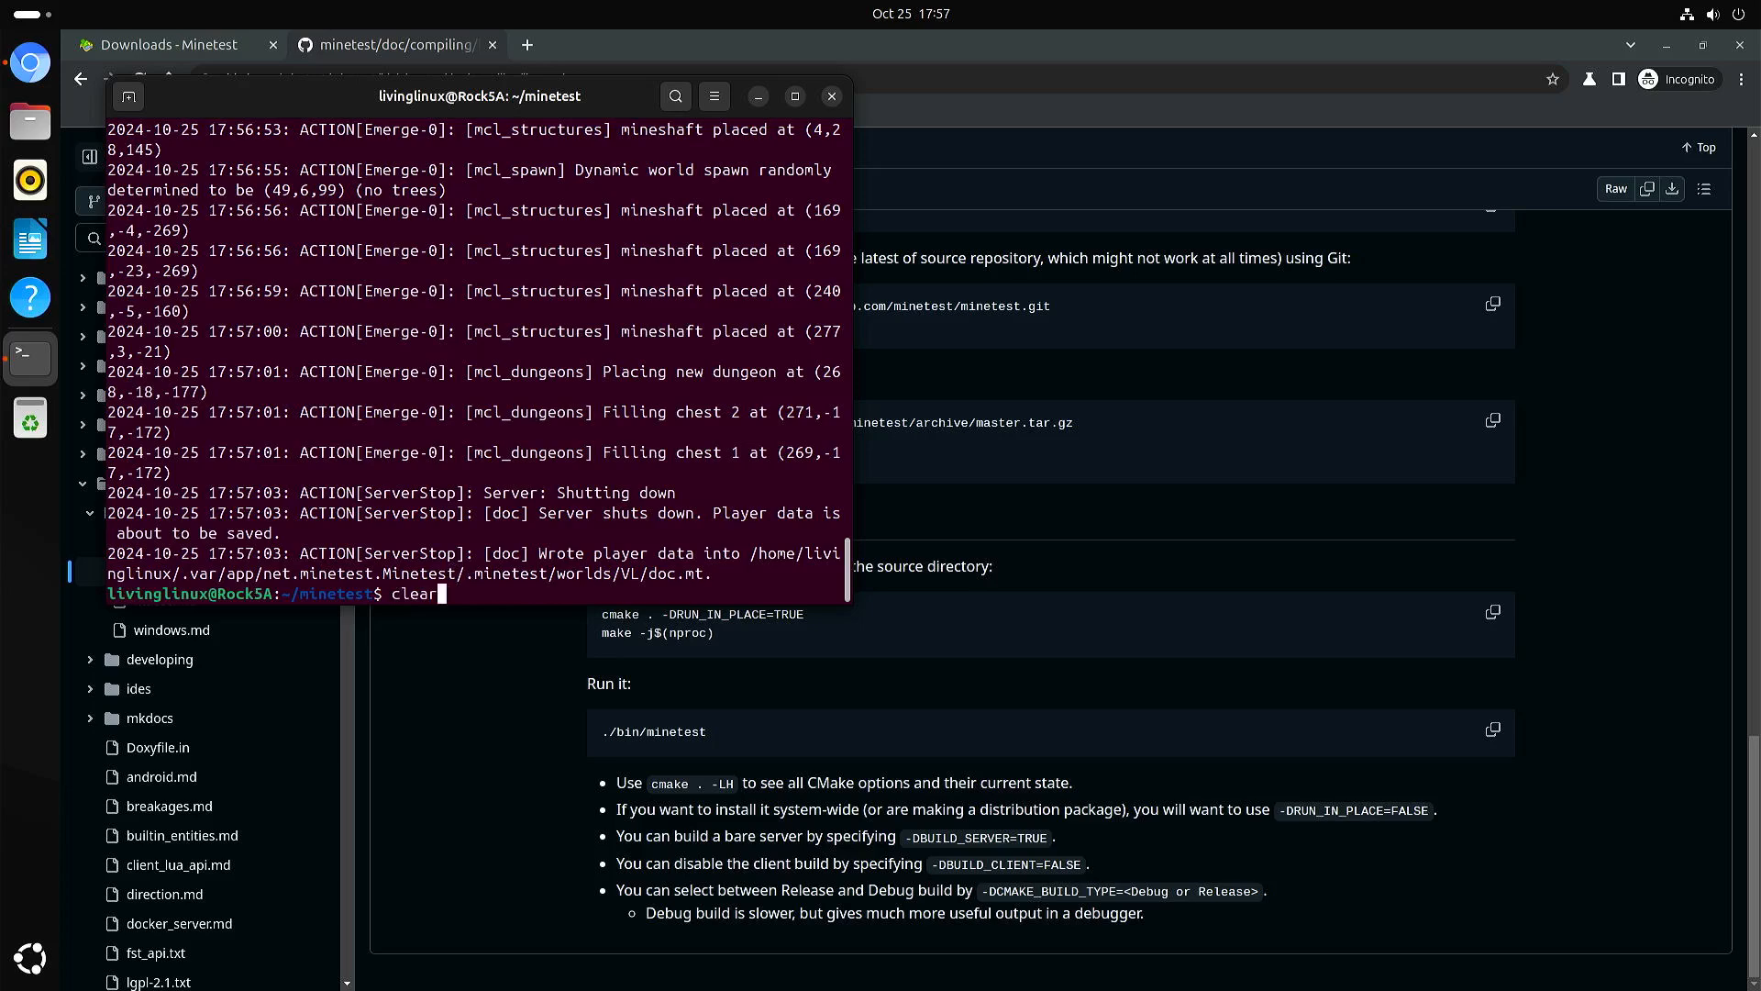
pyautogui.write('glxinfo -B')
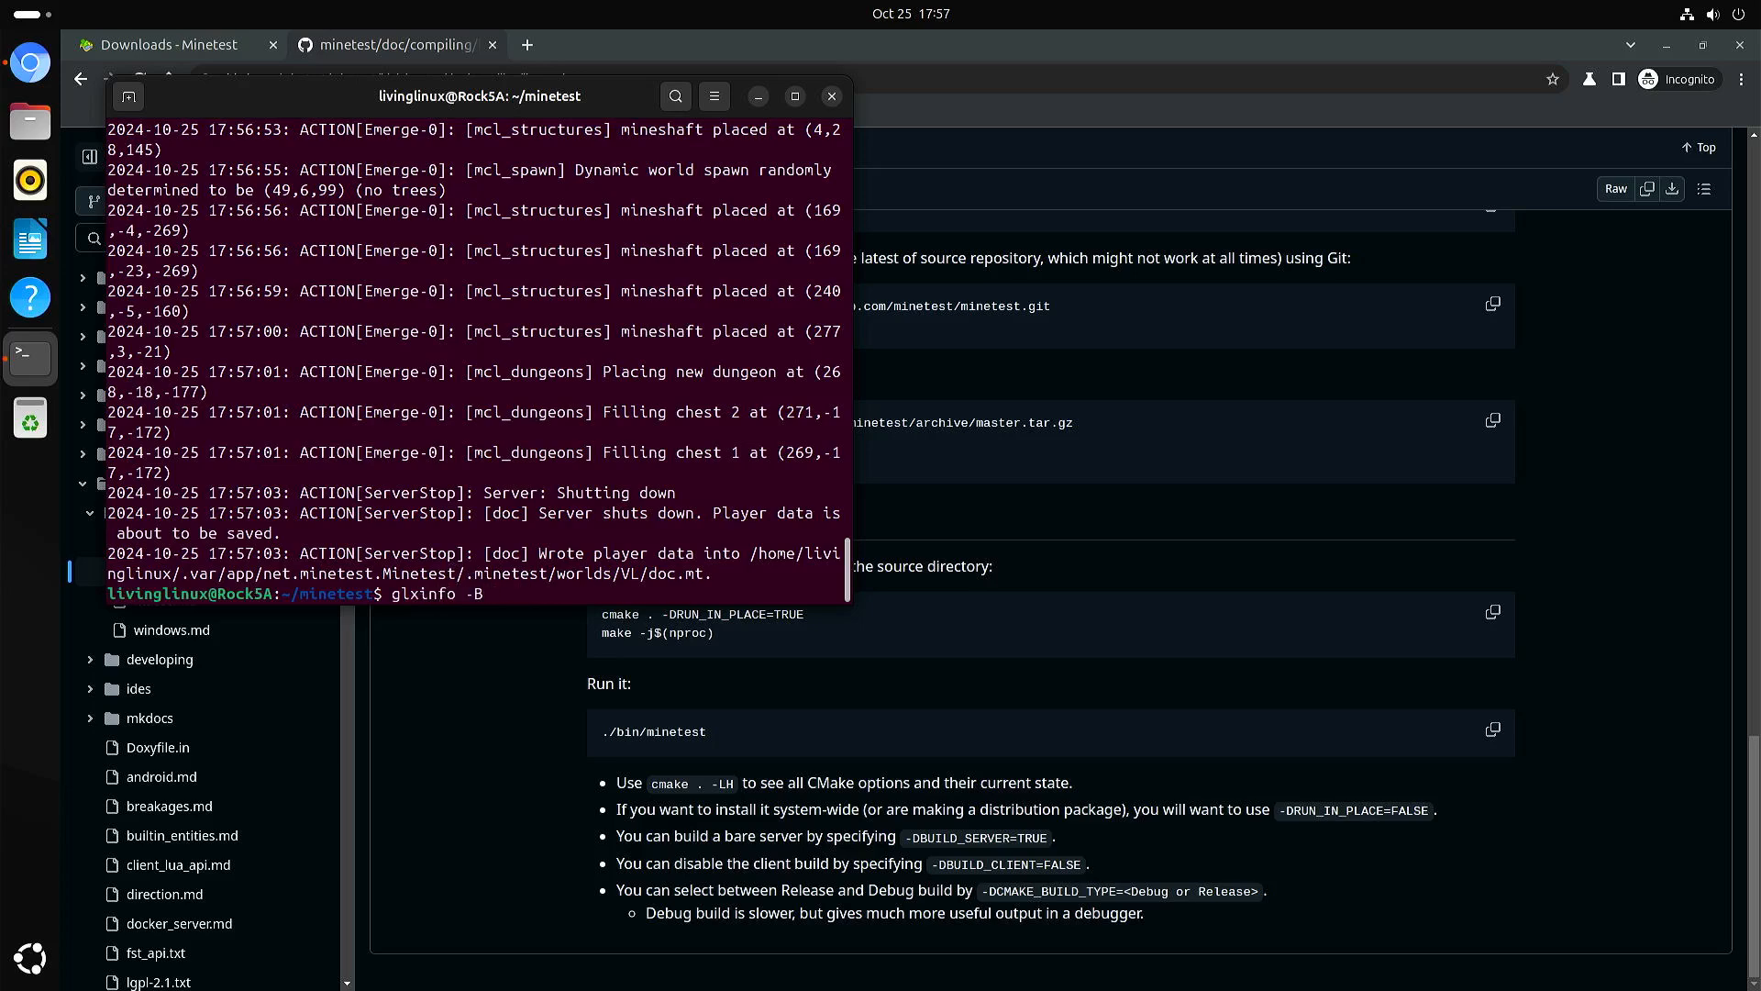
pyautogui.press('Return')
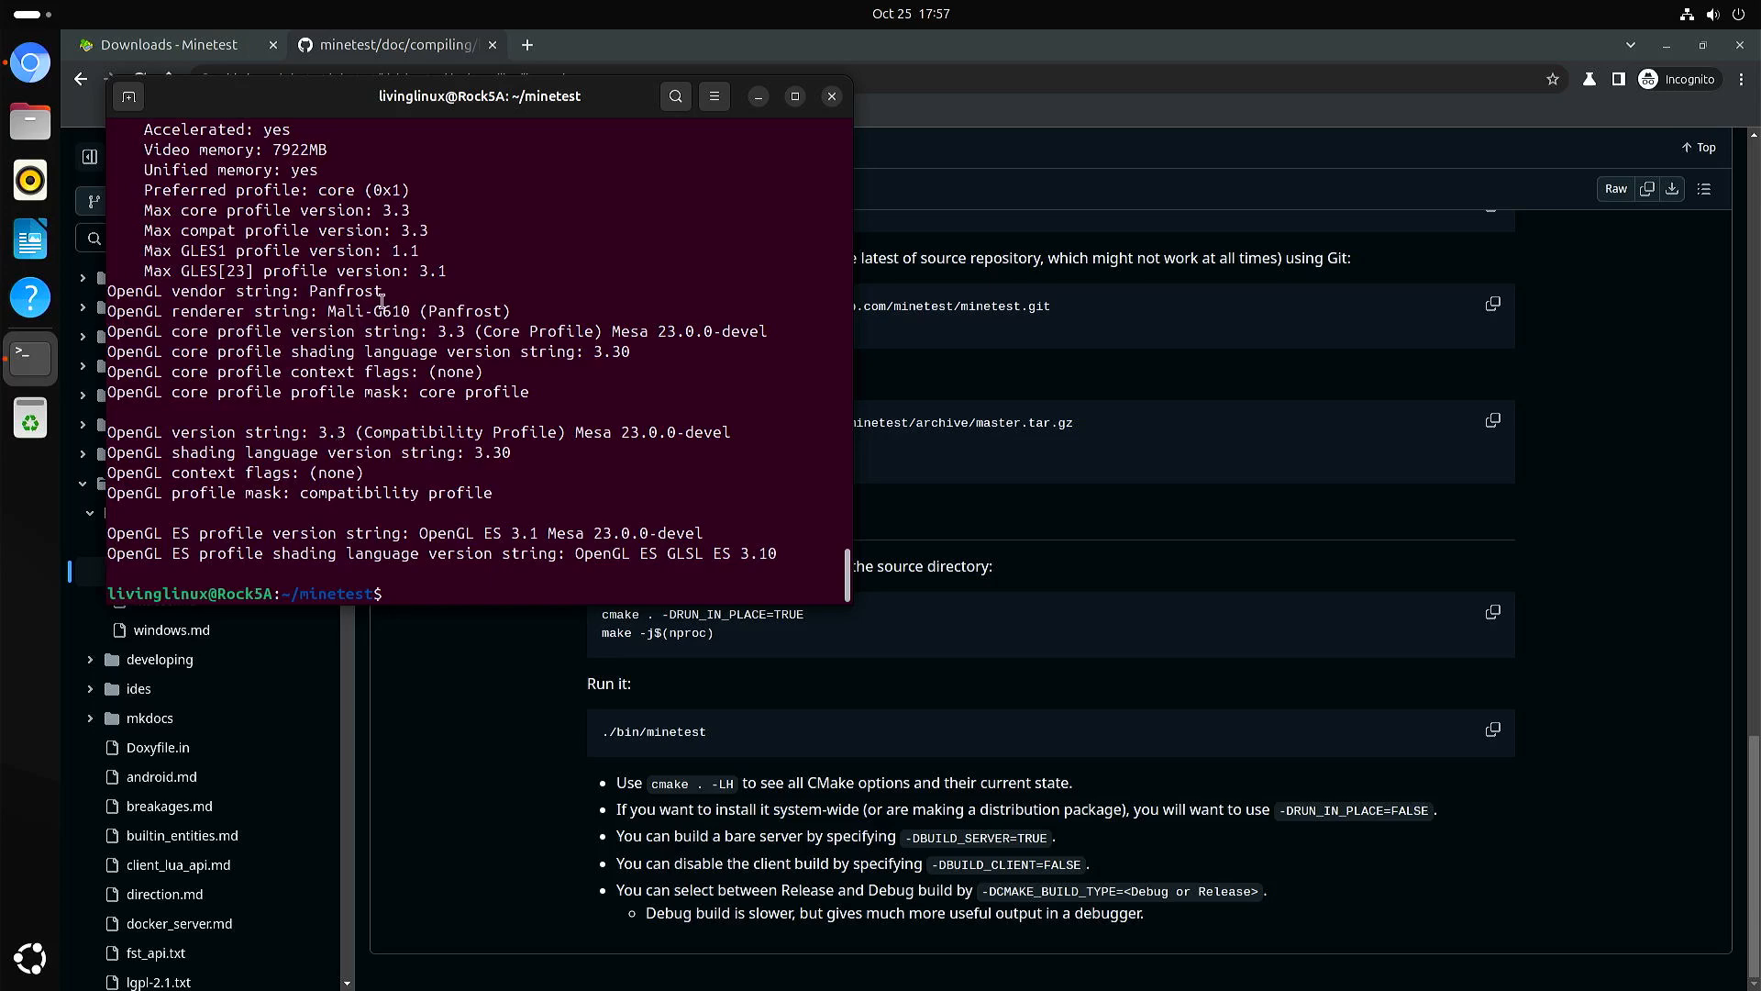
pyautogui.doubleClick(391, 209)
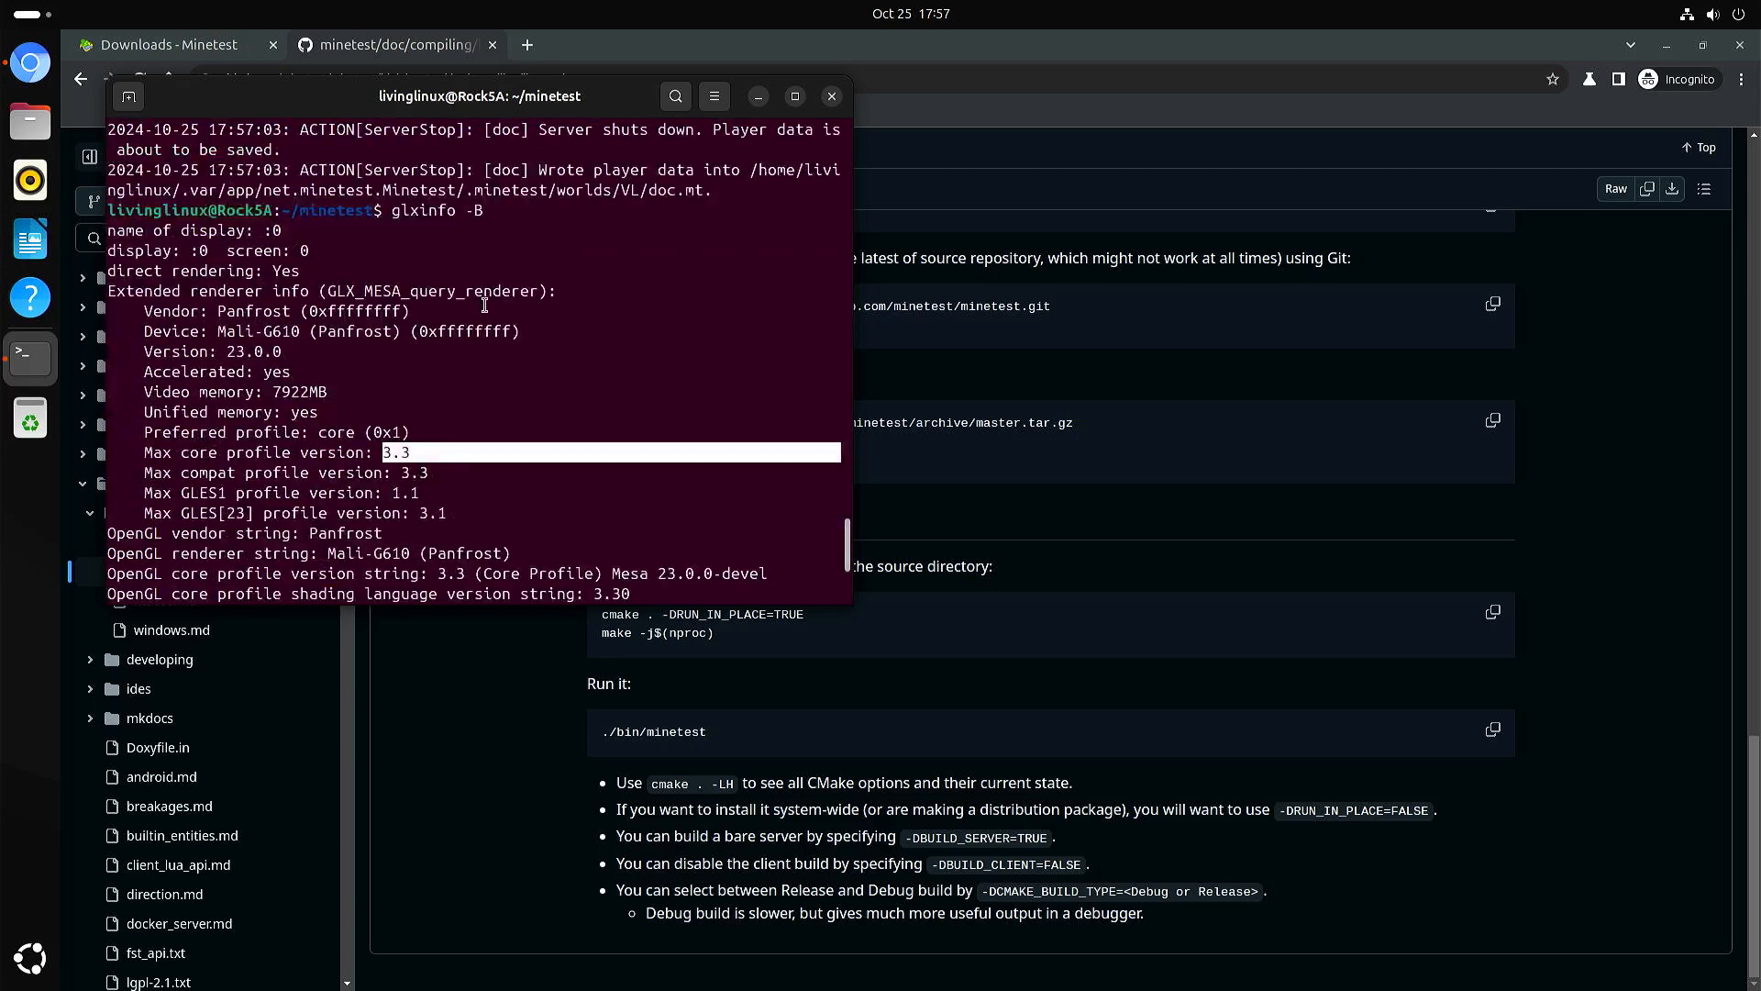
# - Clear the terminal and enter ./bin/minetest to launch the built Minetest
pyautogui.scroll(-3)
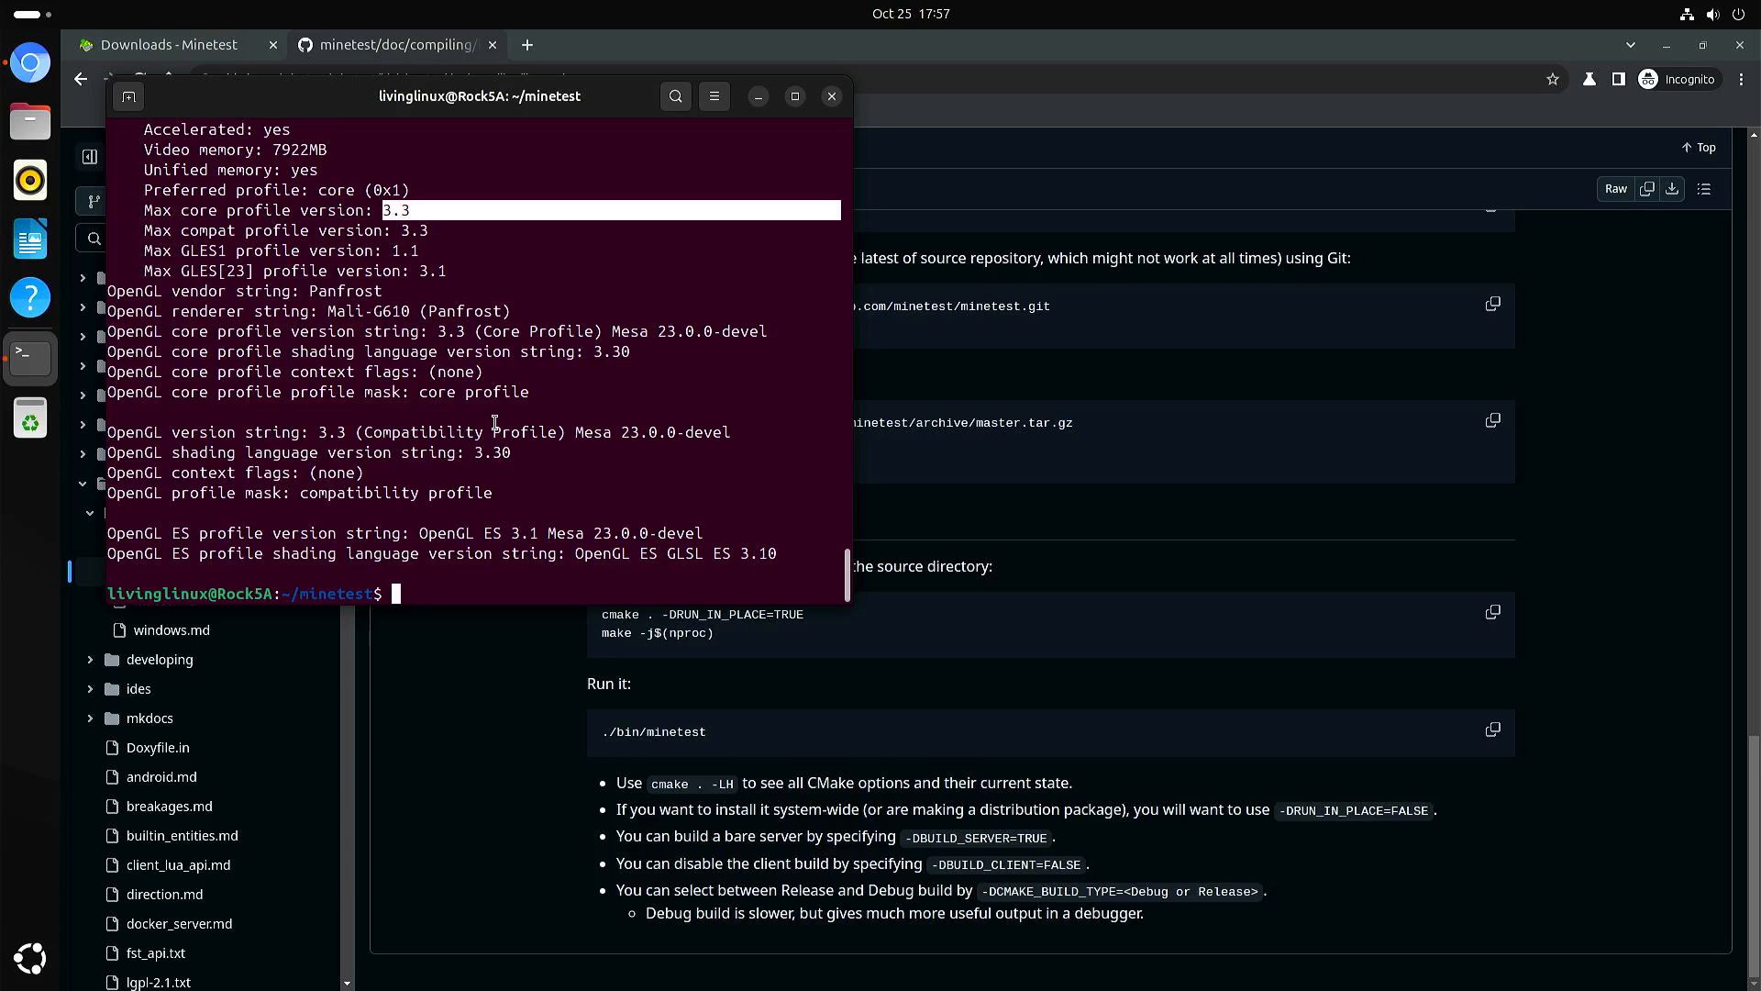
pyautogui.write('clear')
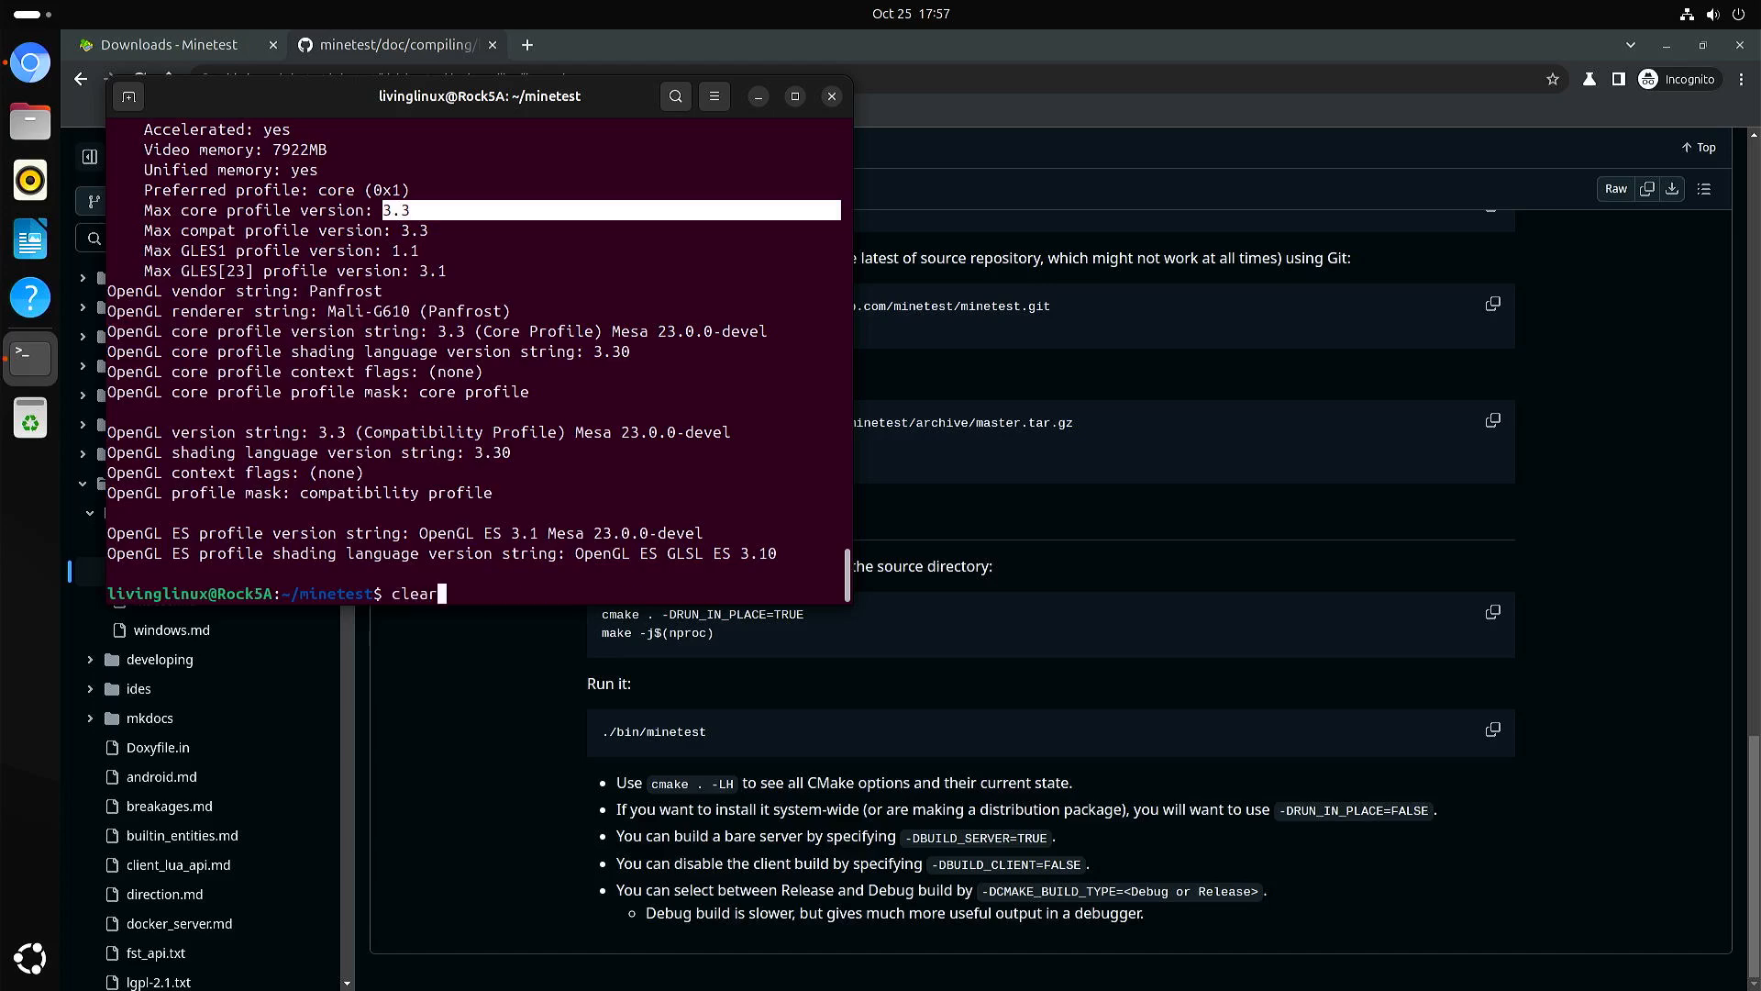
pyautogui.write('./bin/minetest')
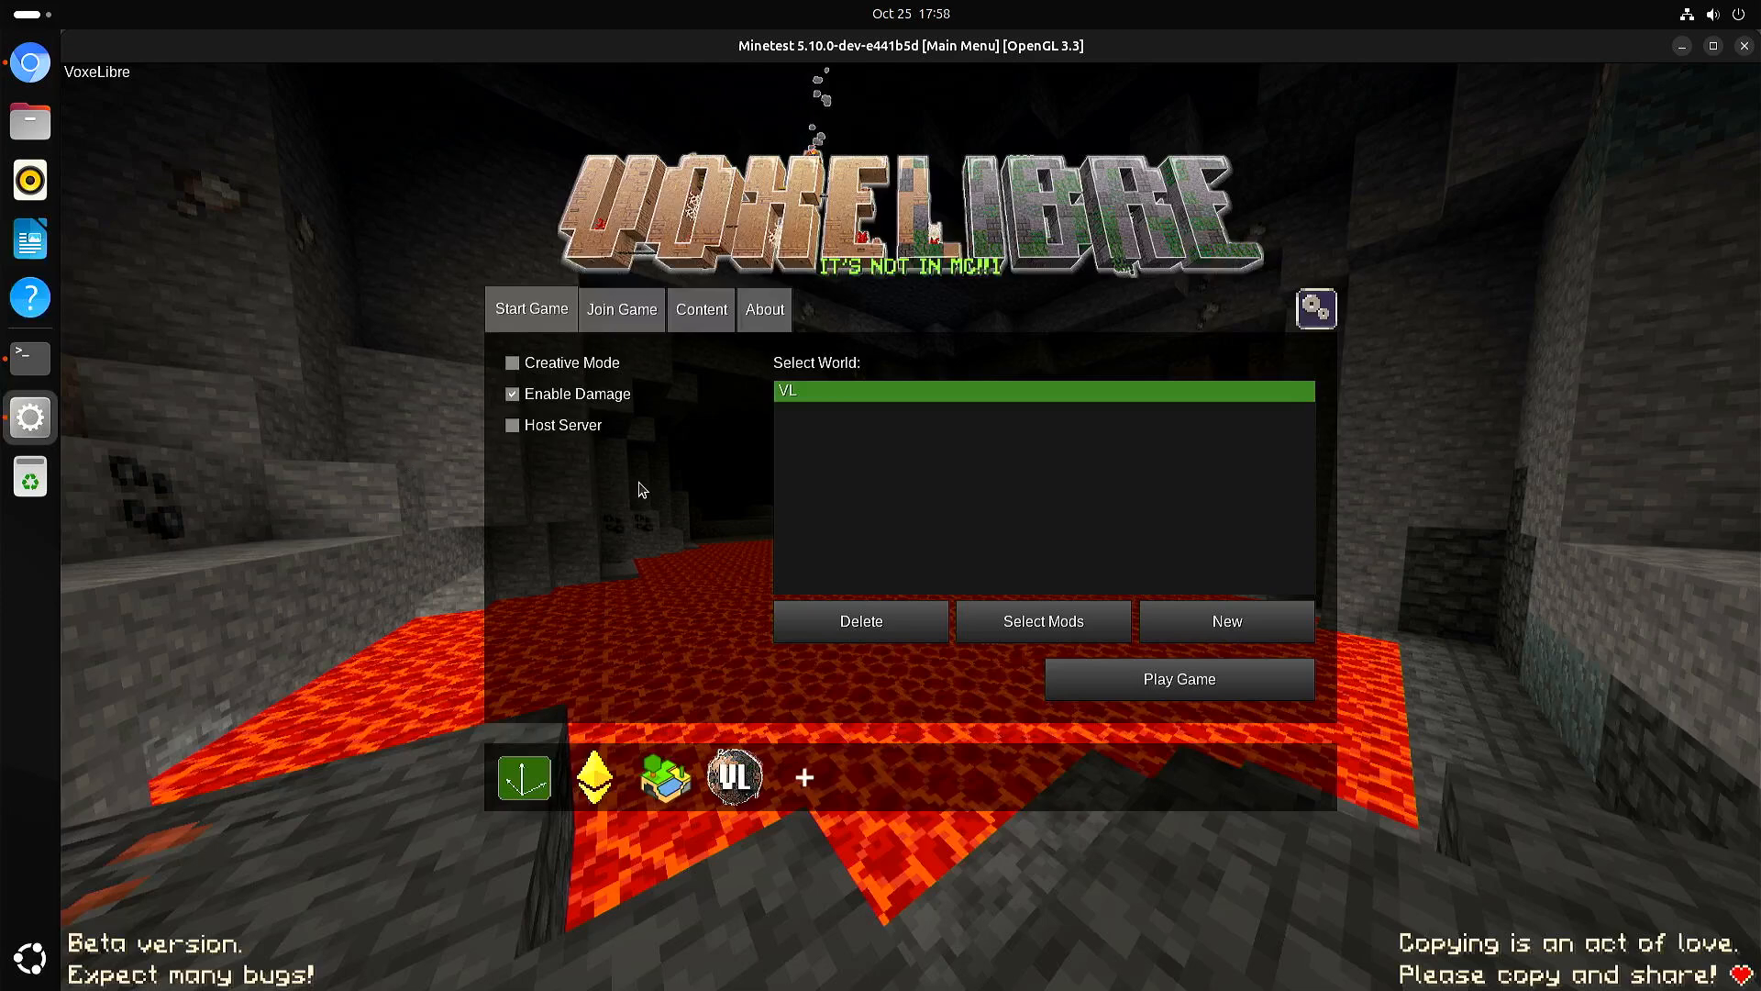
pyautogui.moveTo(768, 578)
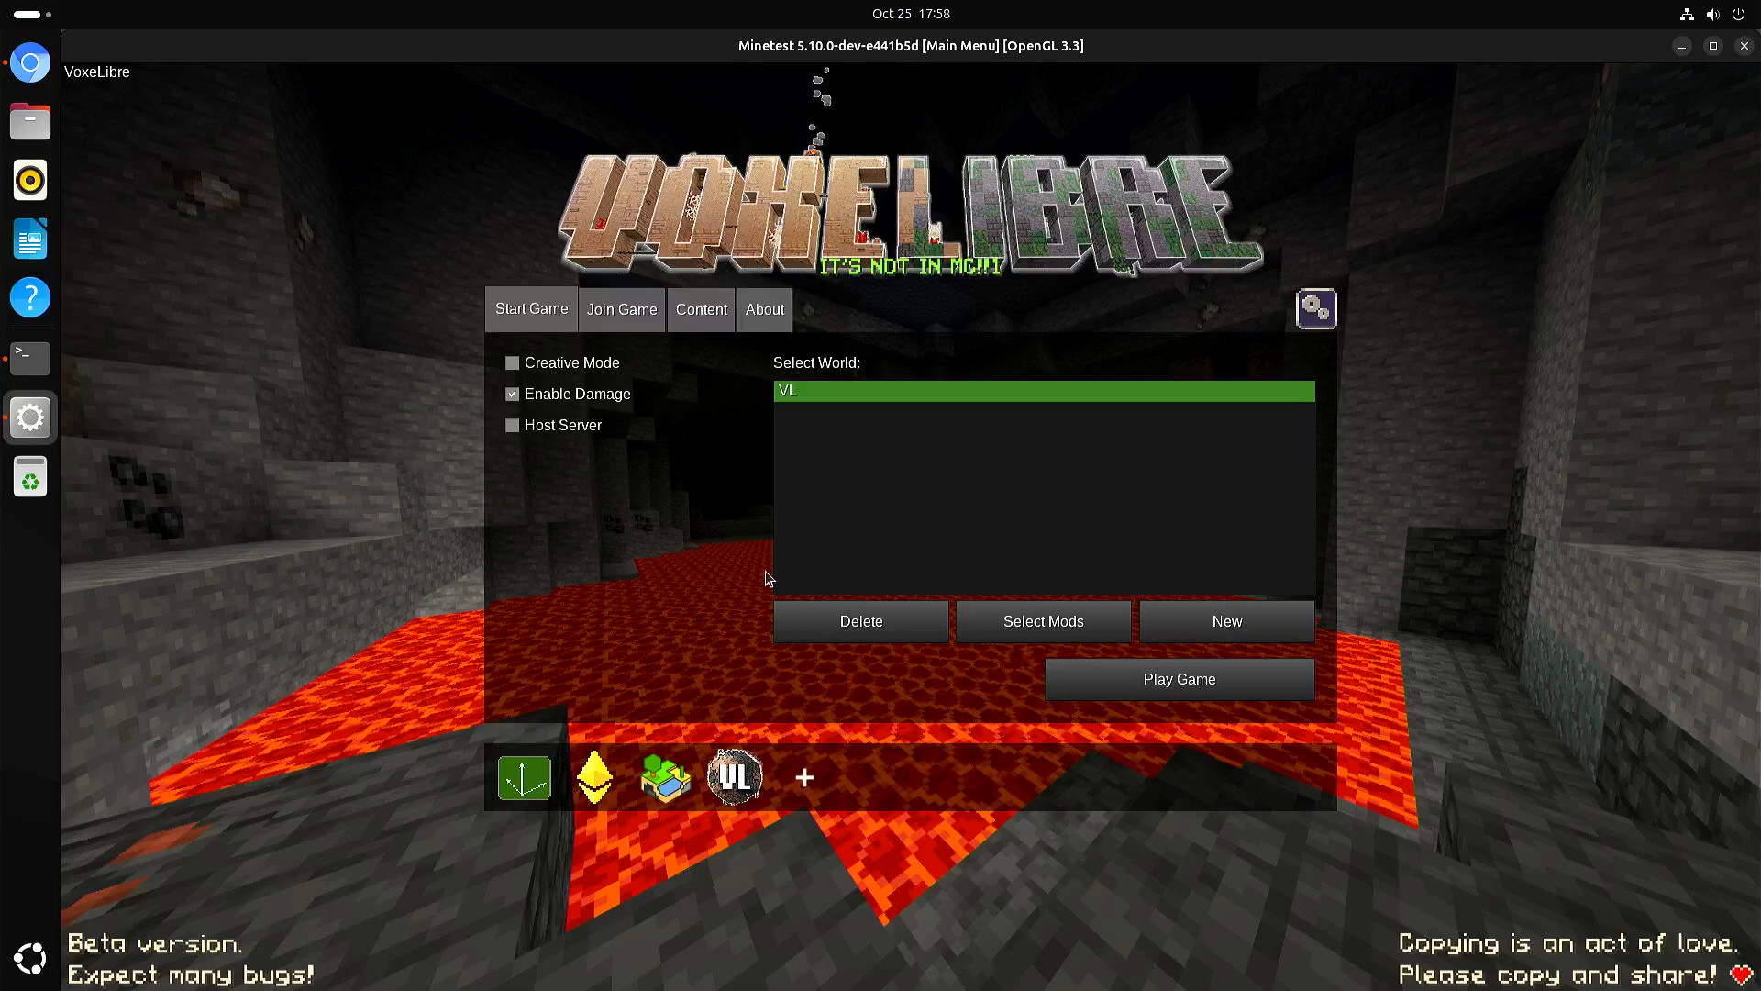
pyautogui.click(1180, 679)
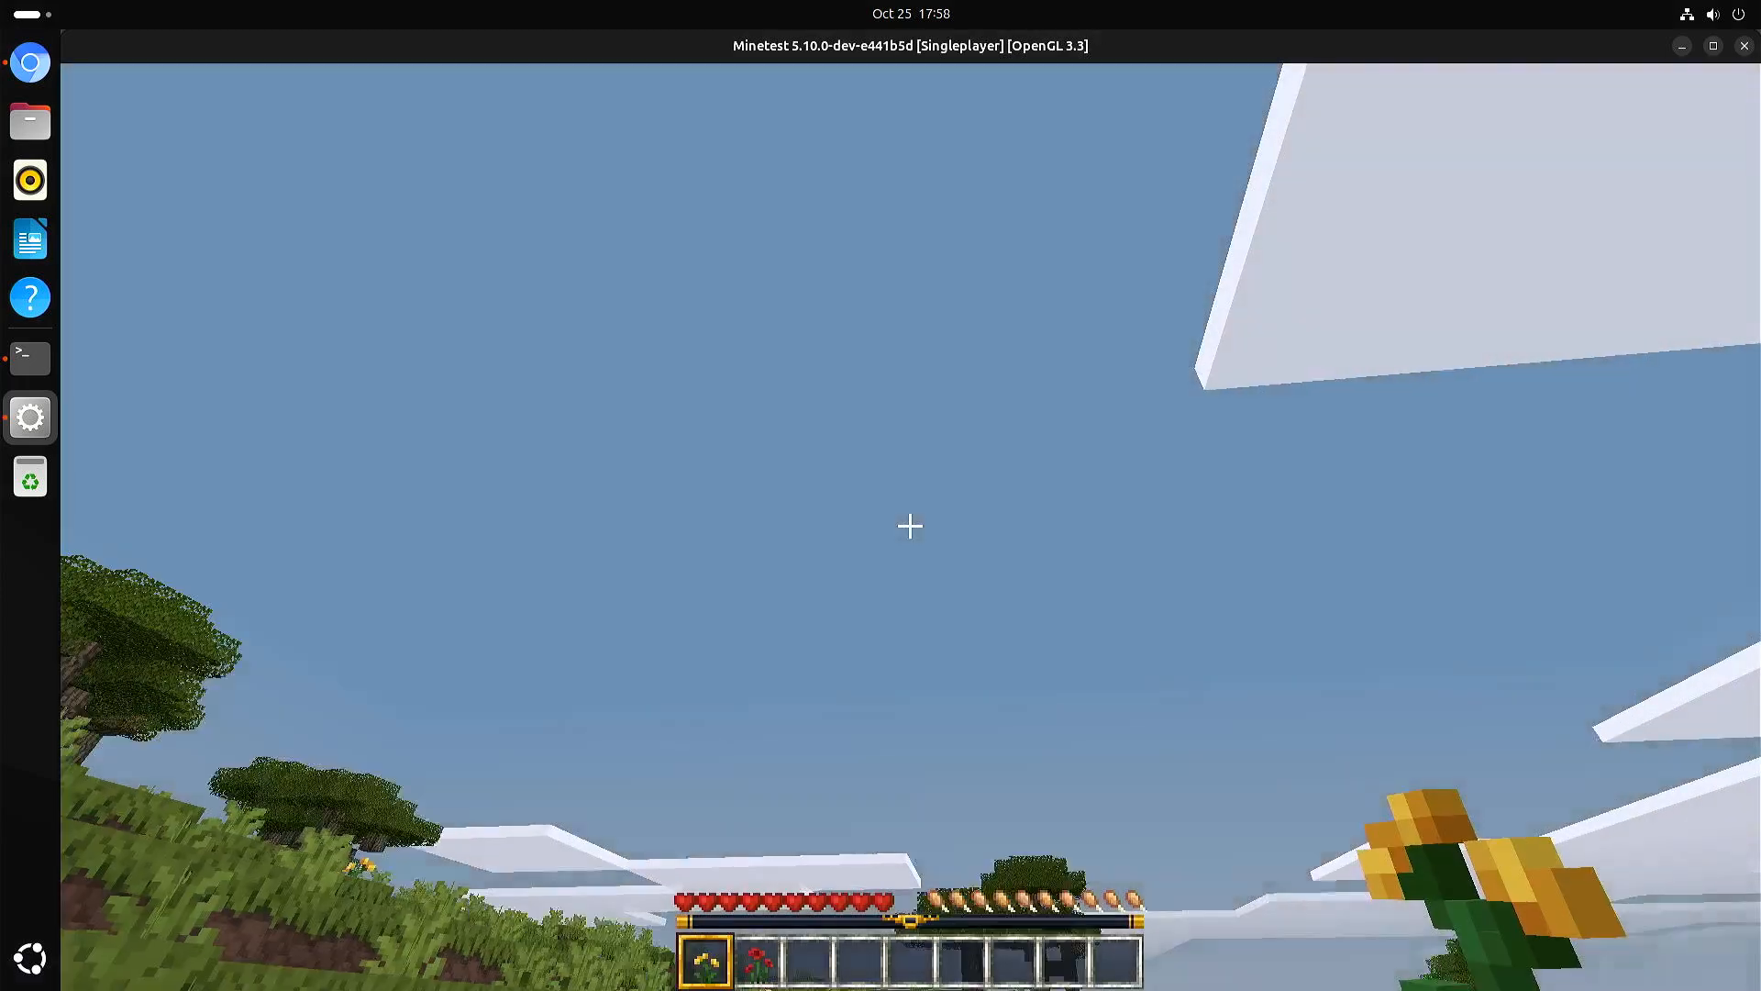
pyautogui.moveTo(910, 530)
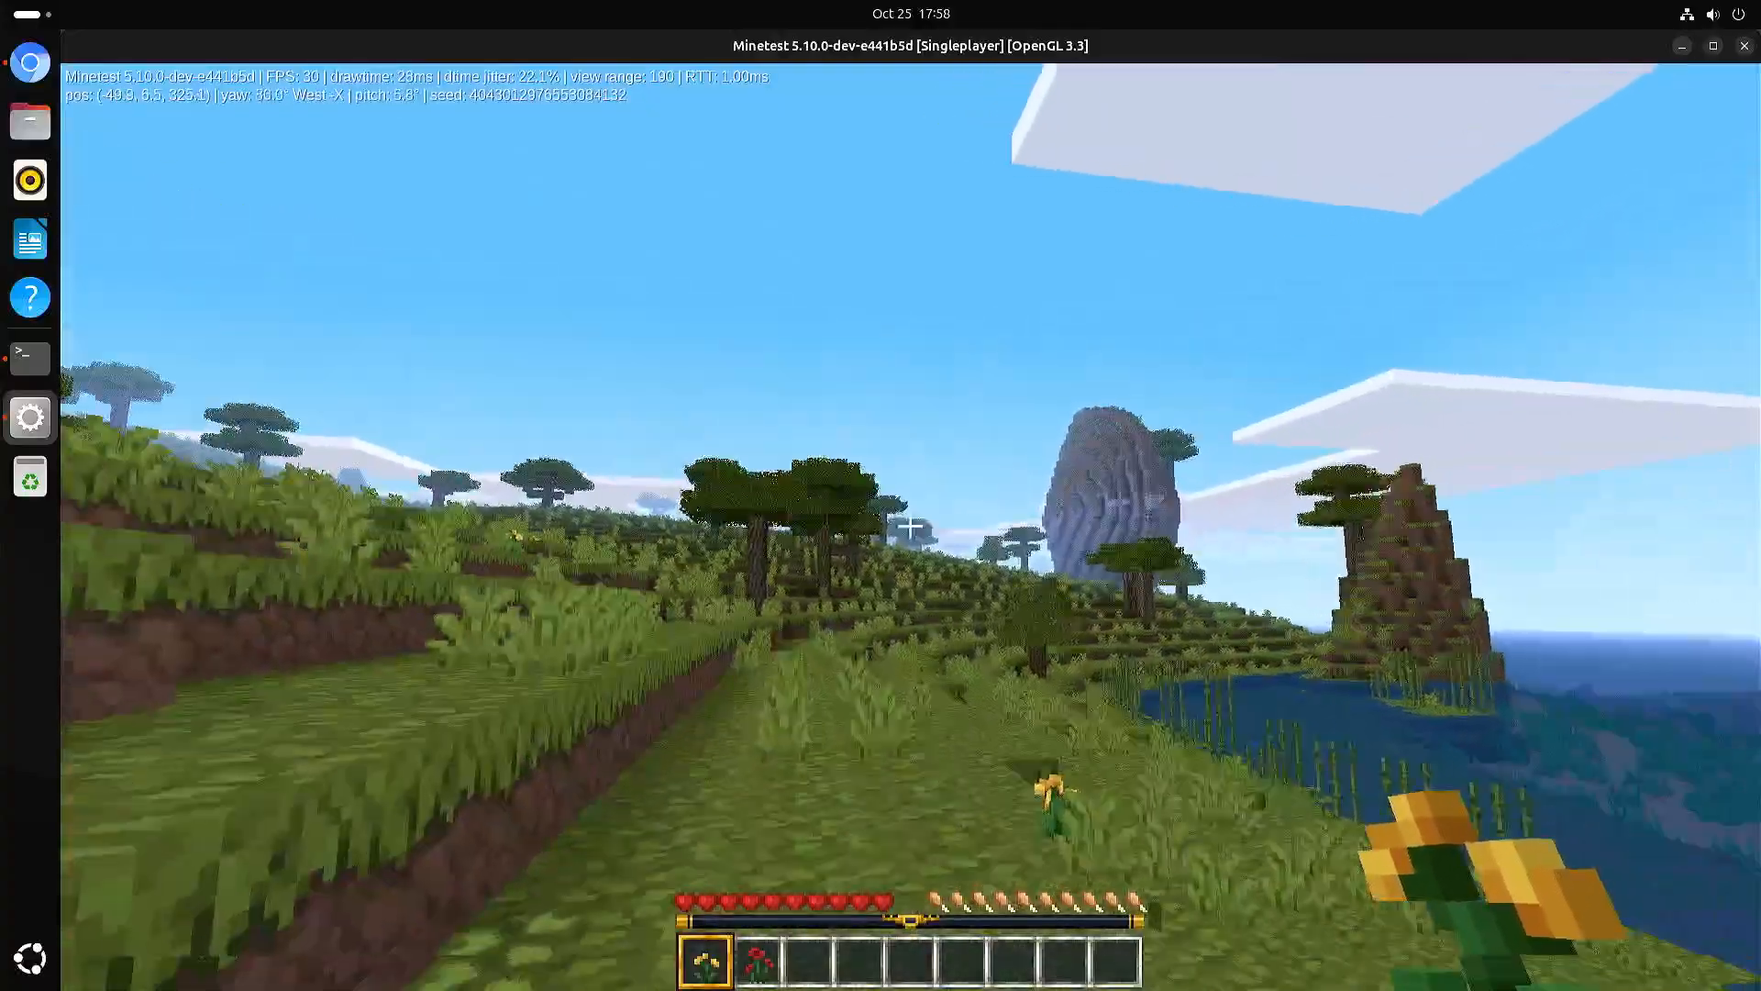
pyautogui.moveTo(910, 528)
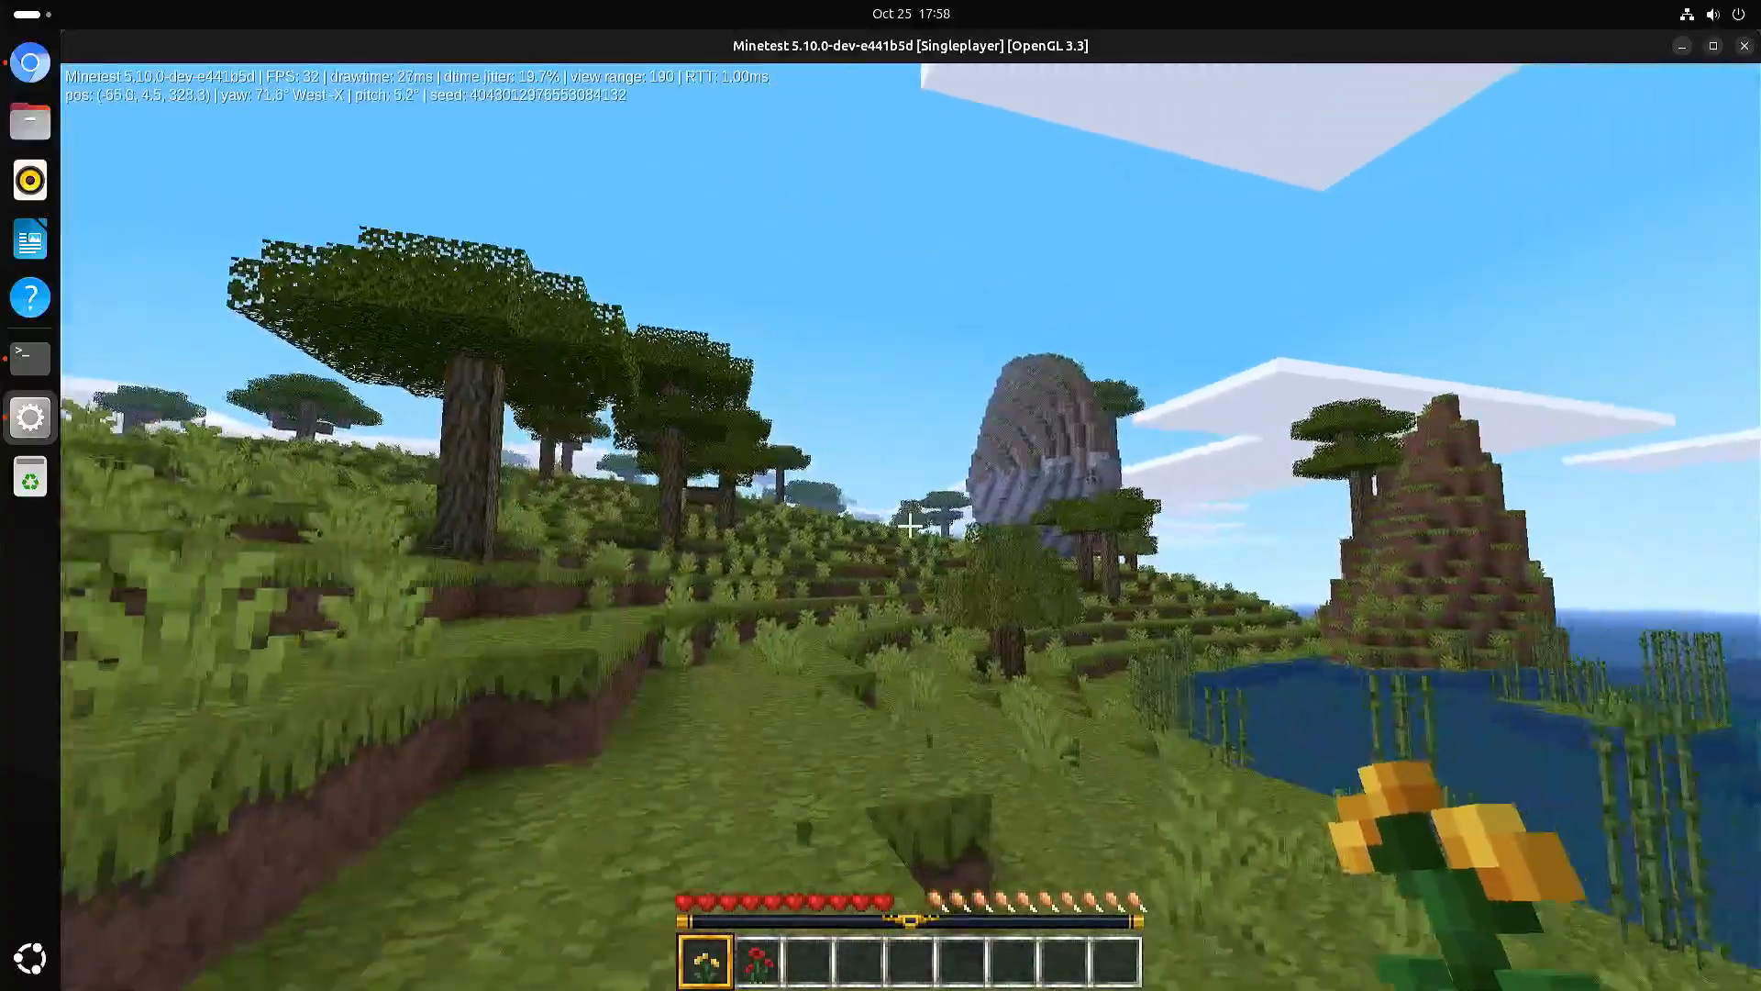
pyautogui.press('w')
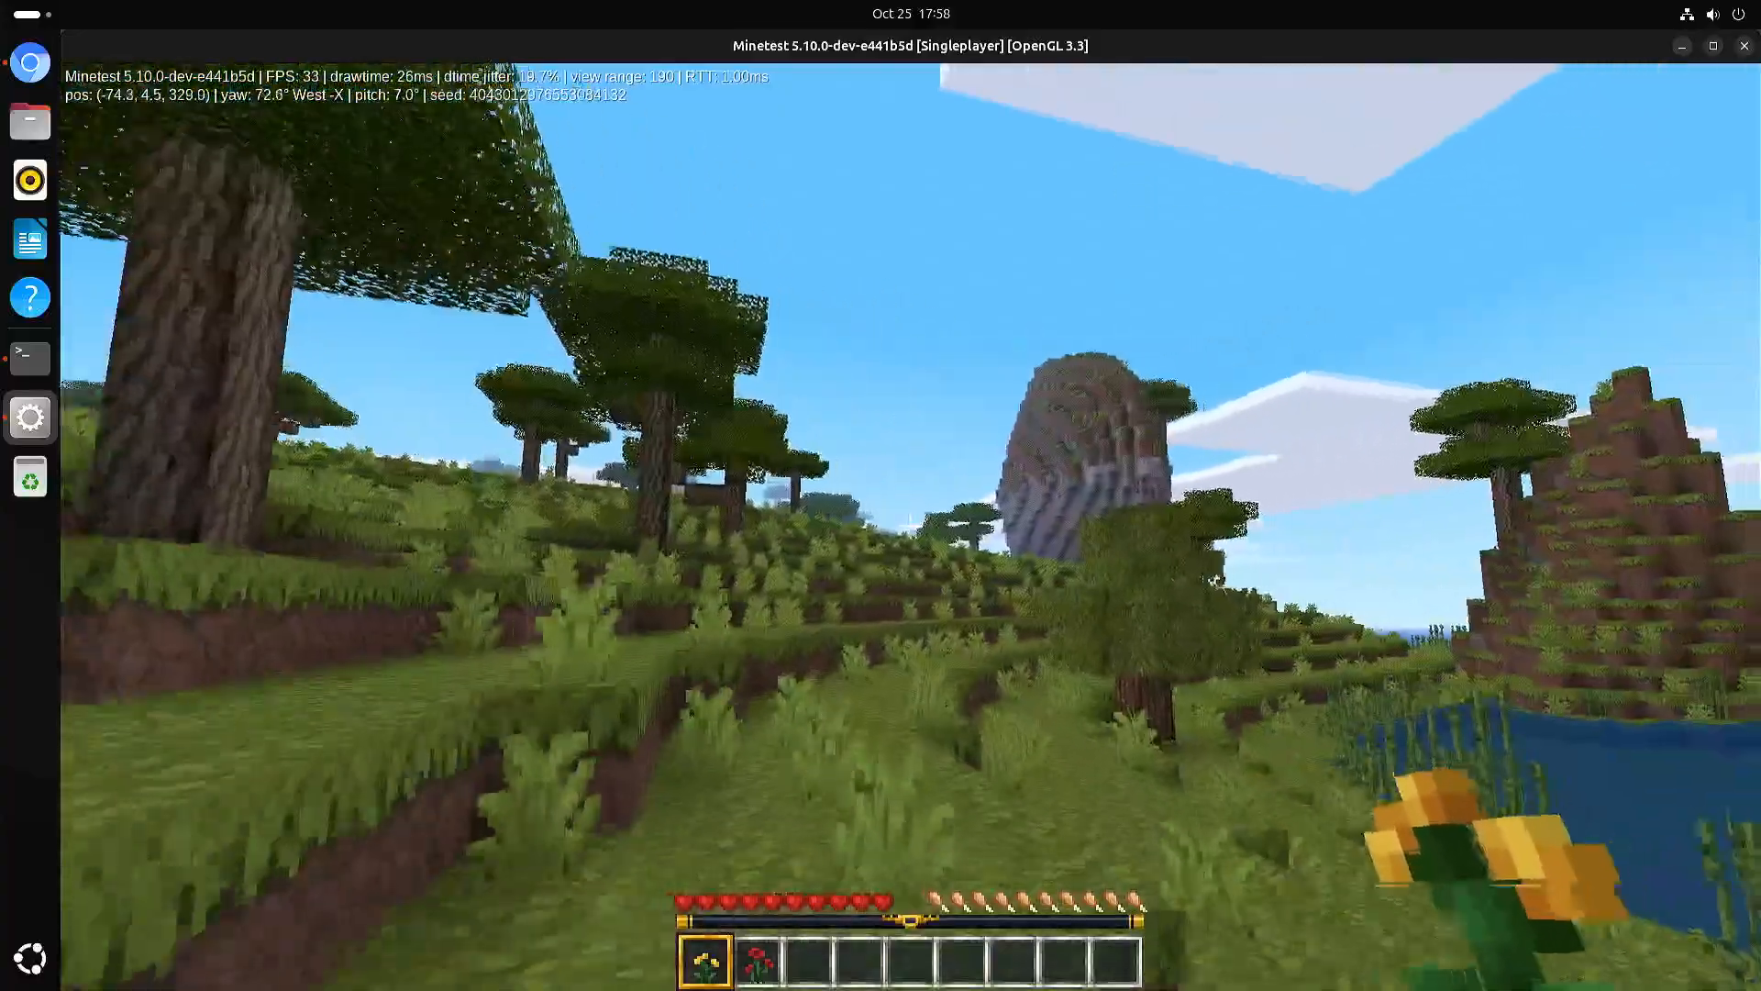
pyautogui.moveTo(910, 555)
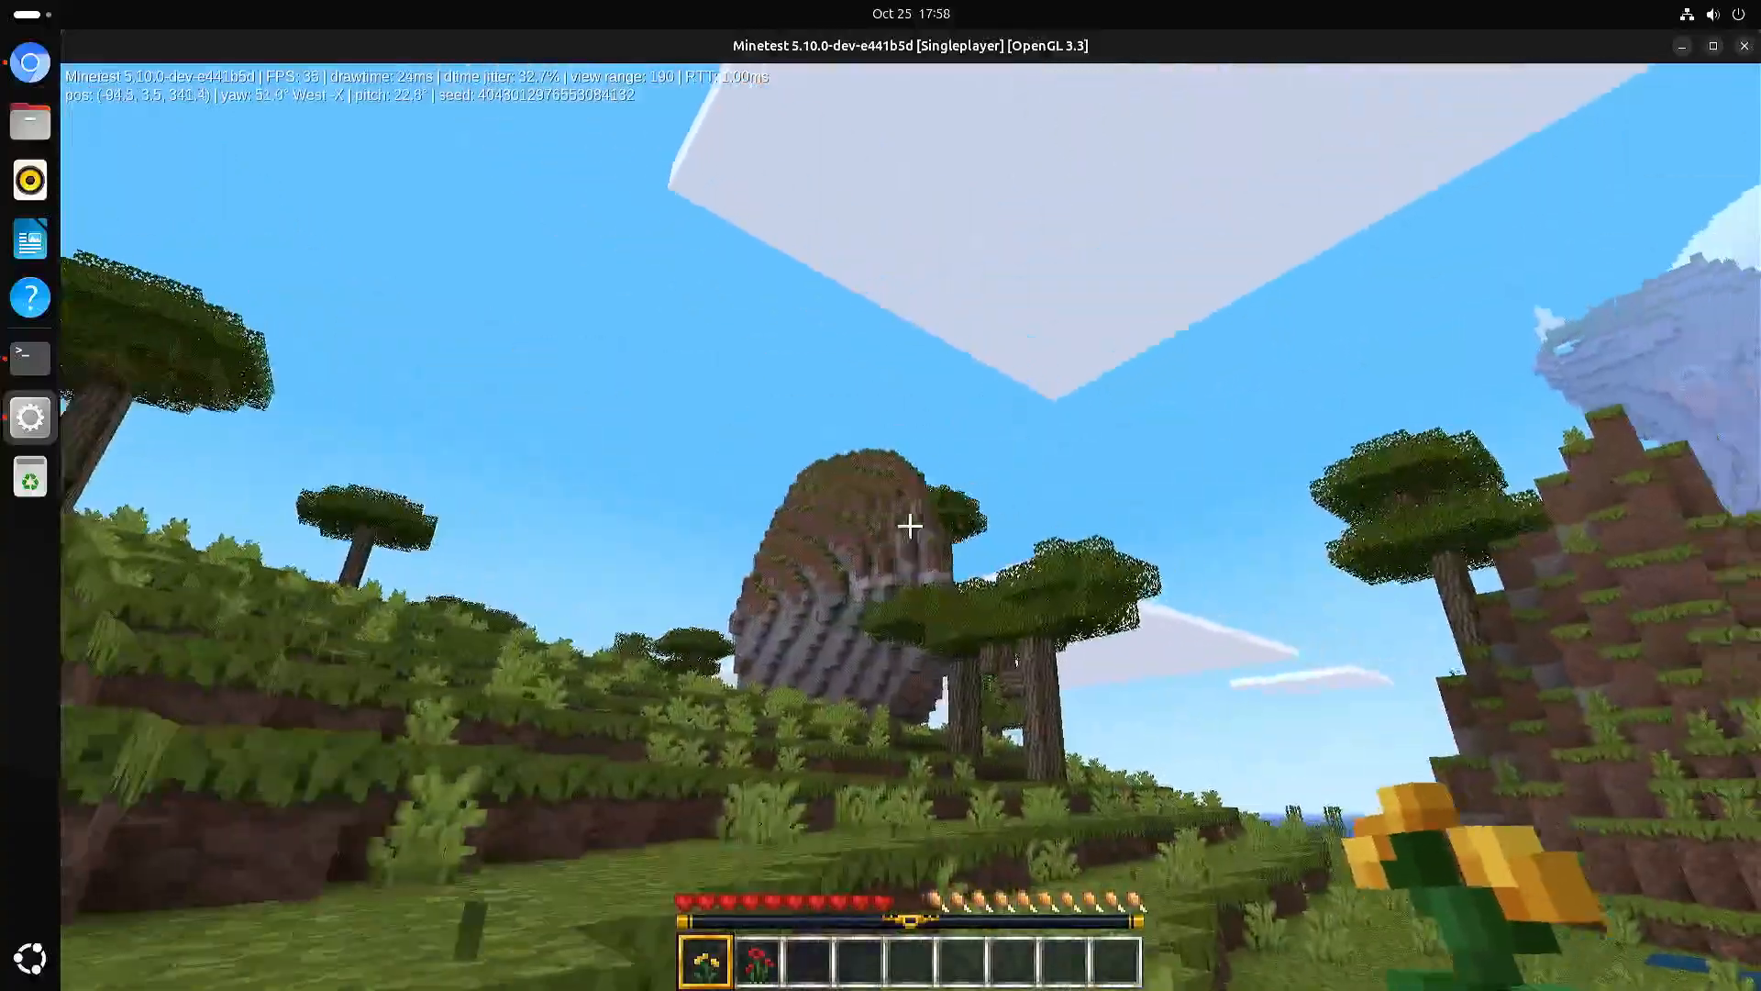
pyautogui.moveTo(908, 530)
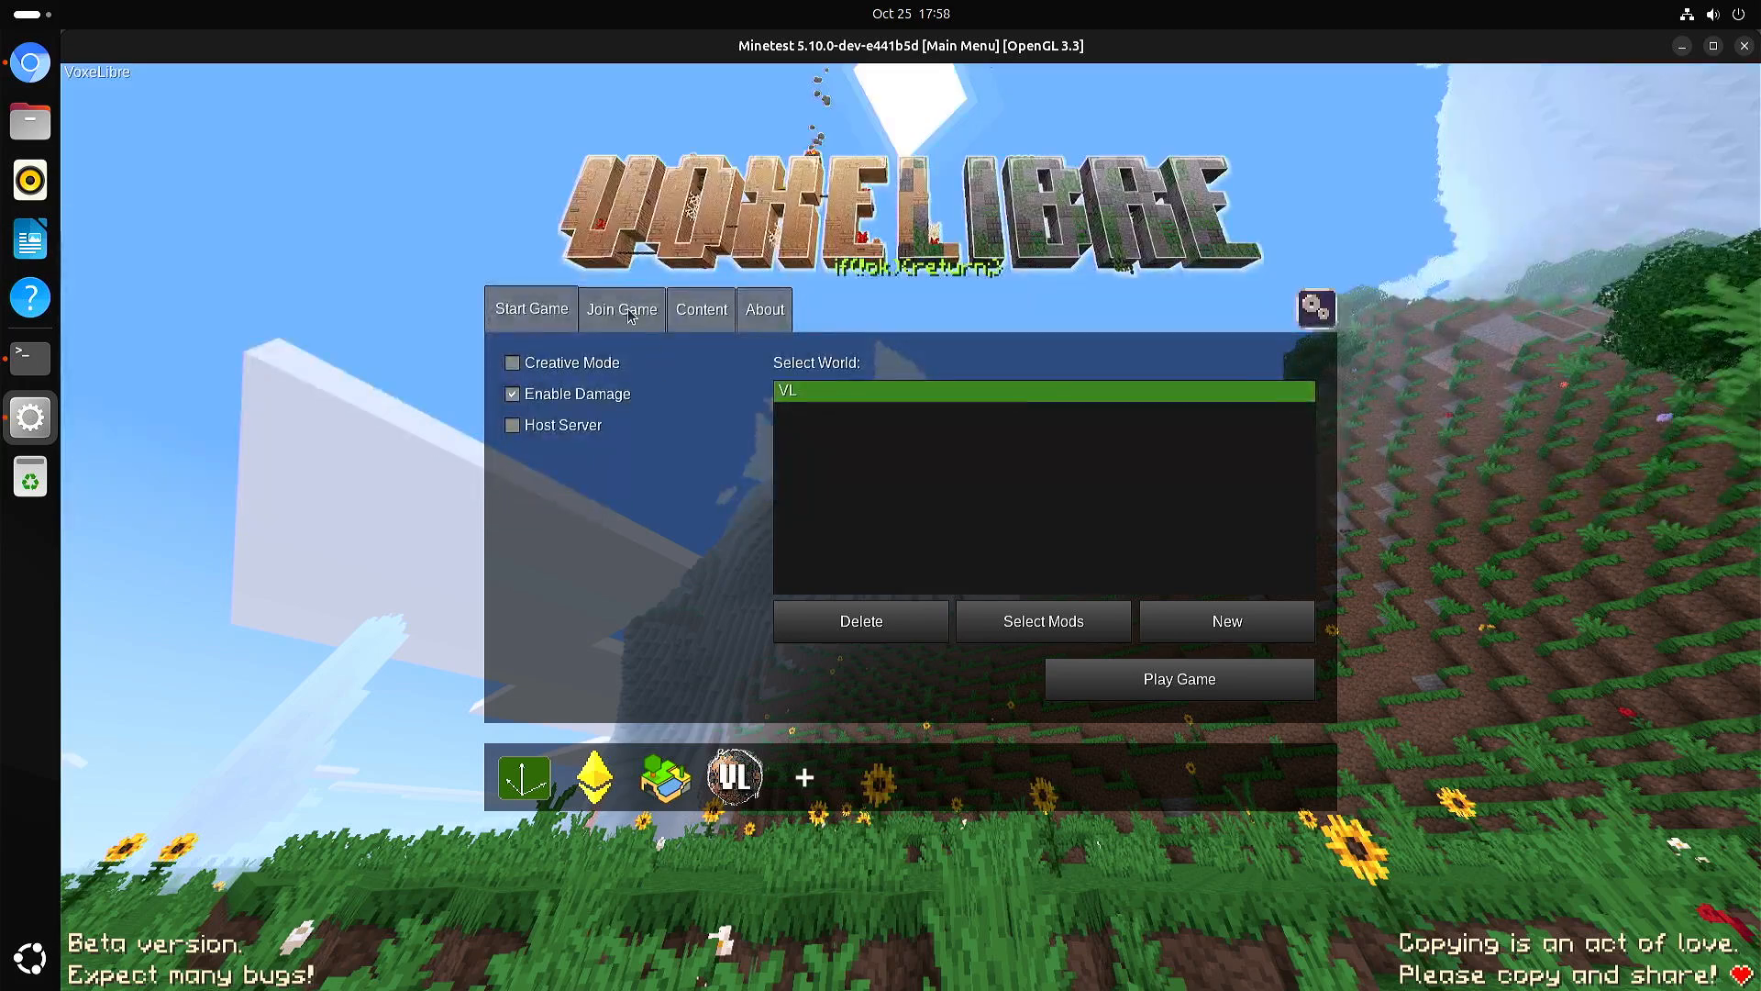
pyautogui.click(622, 308)
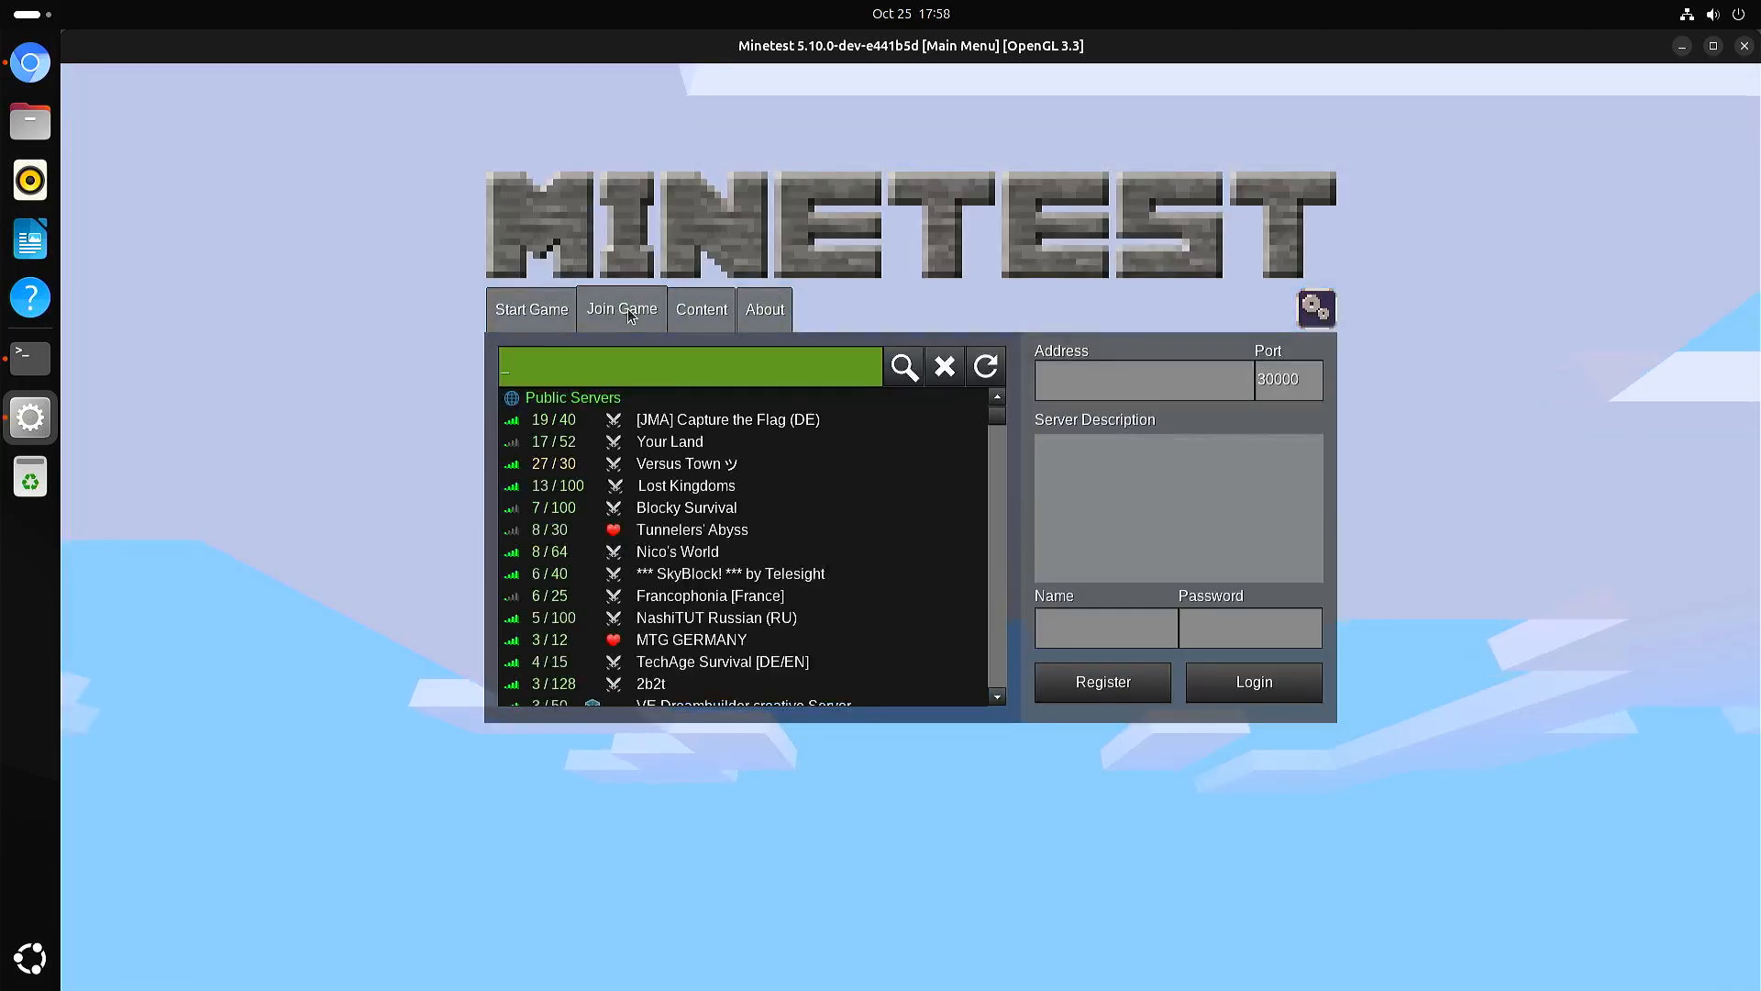
pyautogui.moveTo(920, 498)
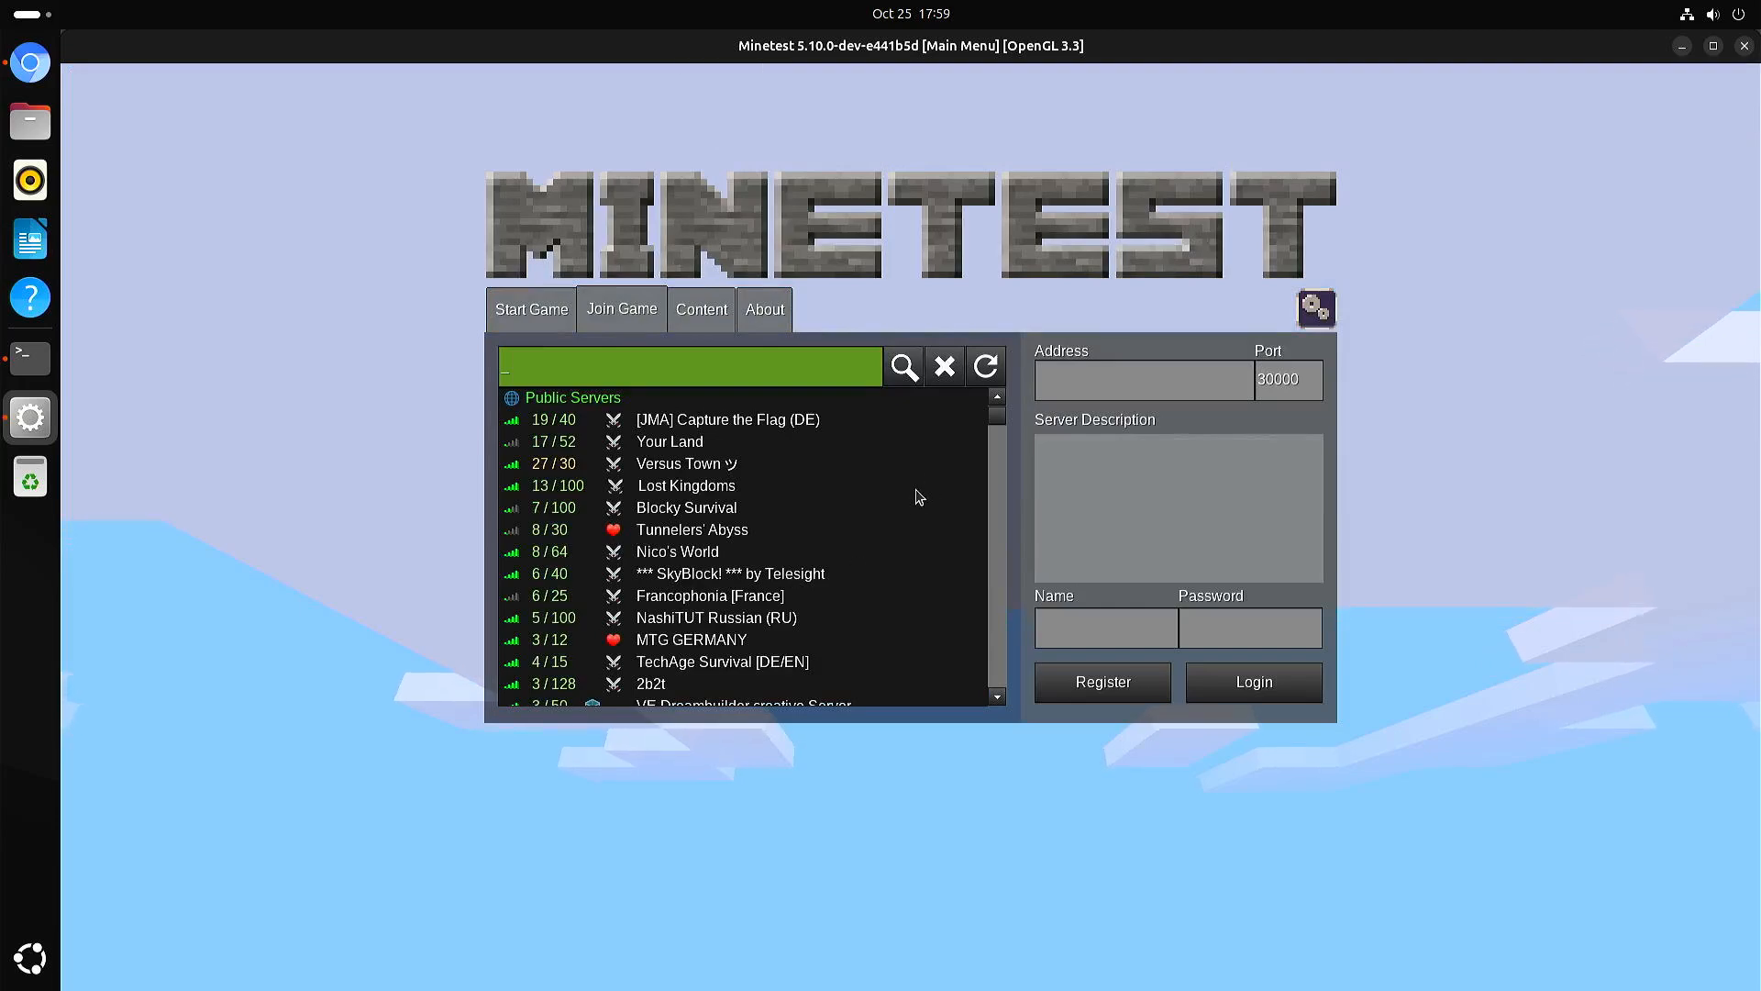
pyautogui.moveTo(804, 520)
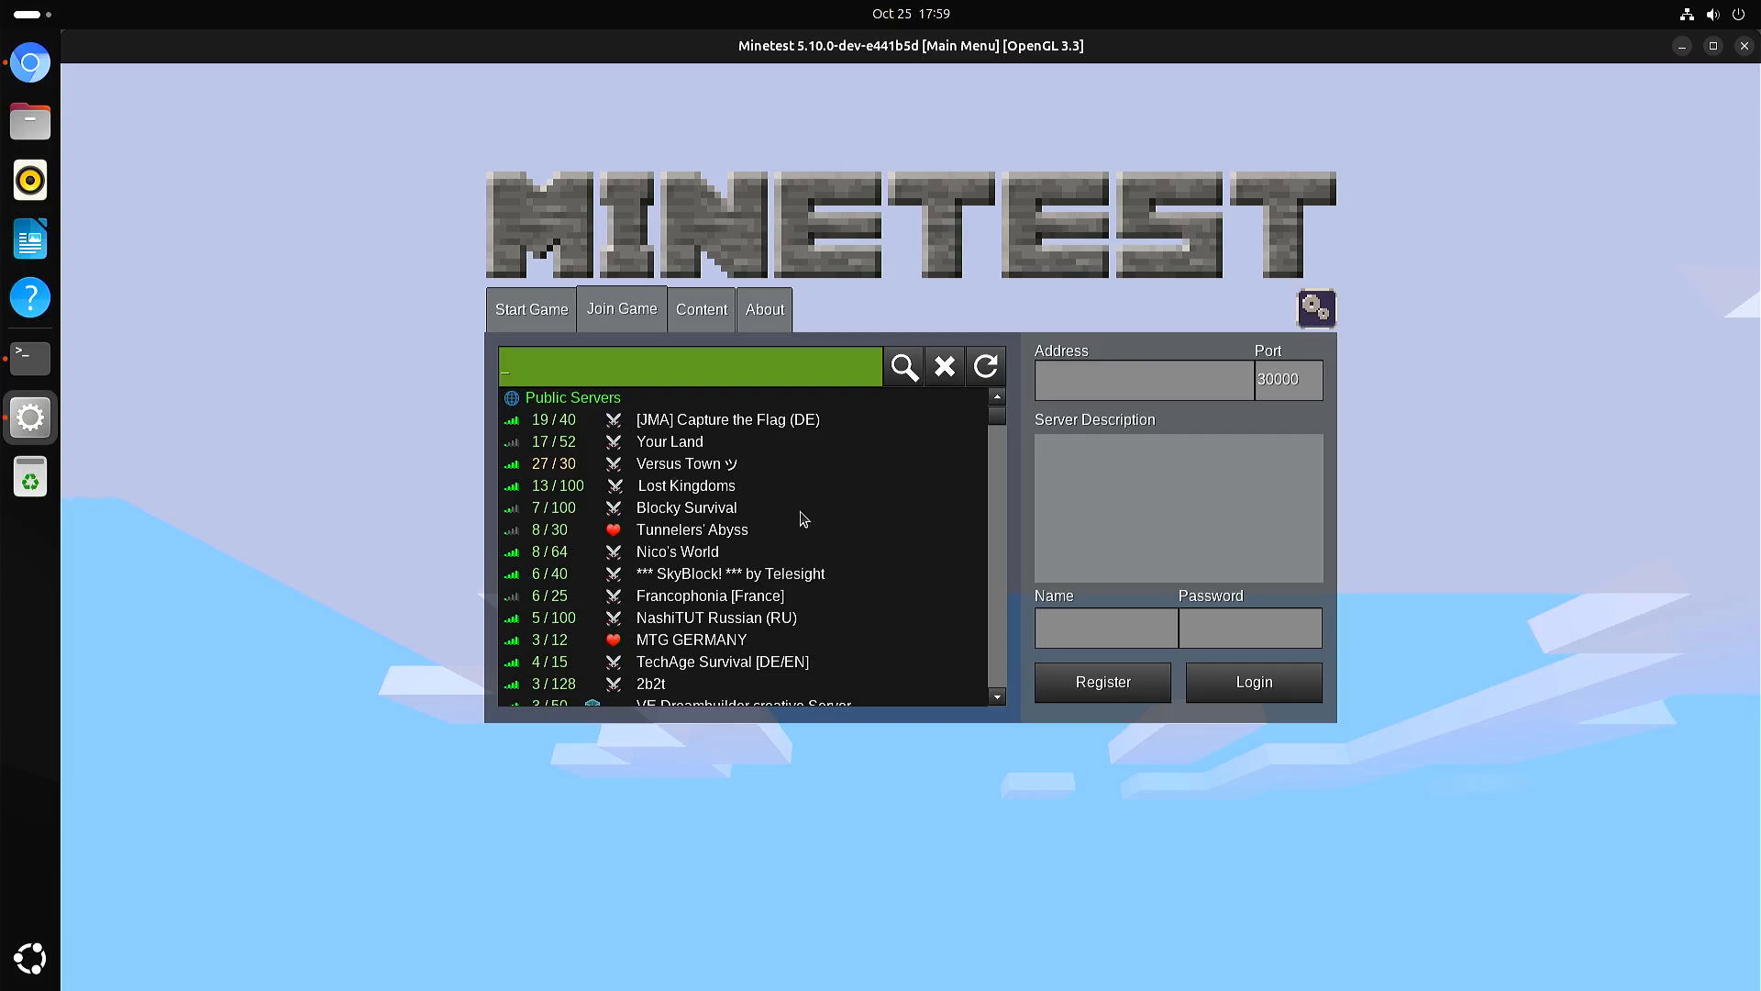
pyautogui.moveTo(869, 532)
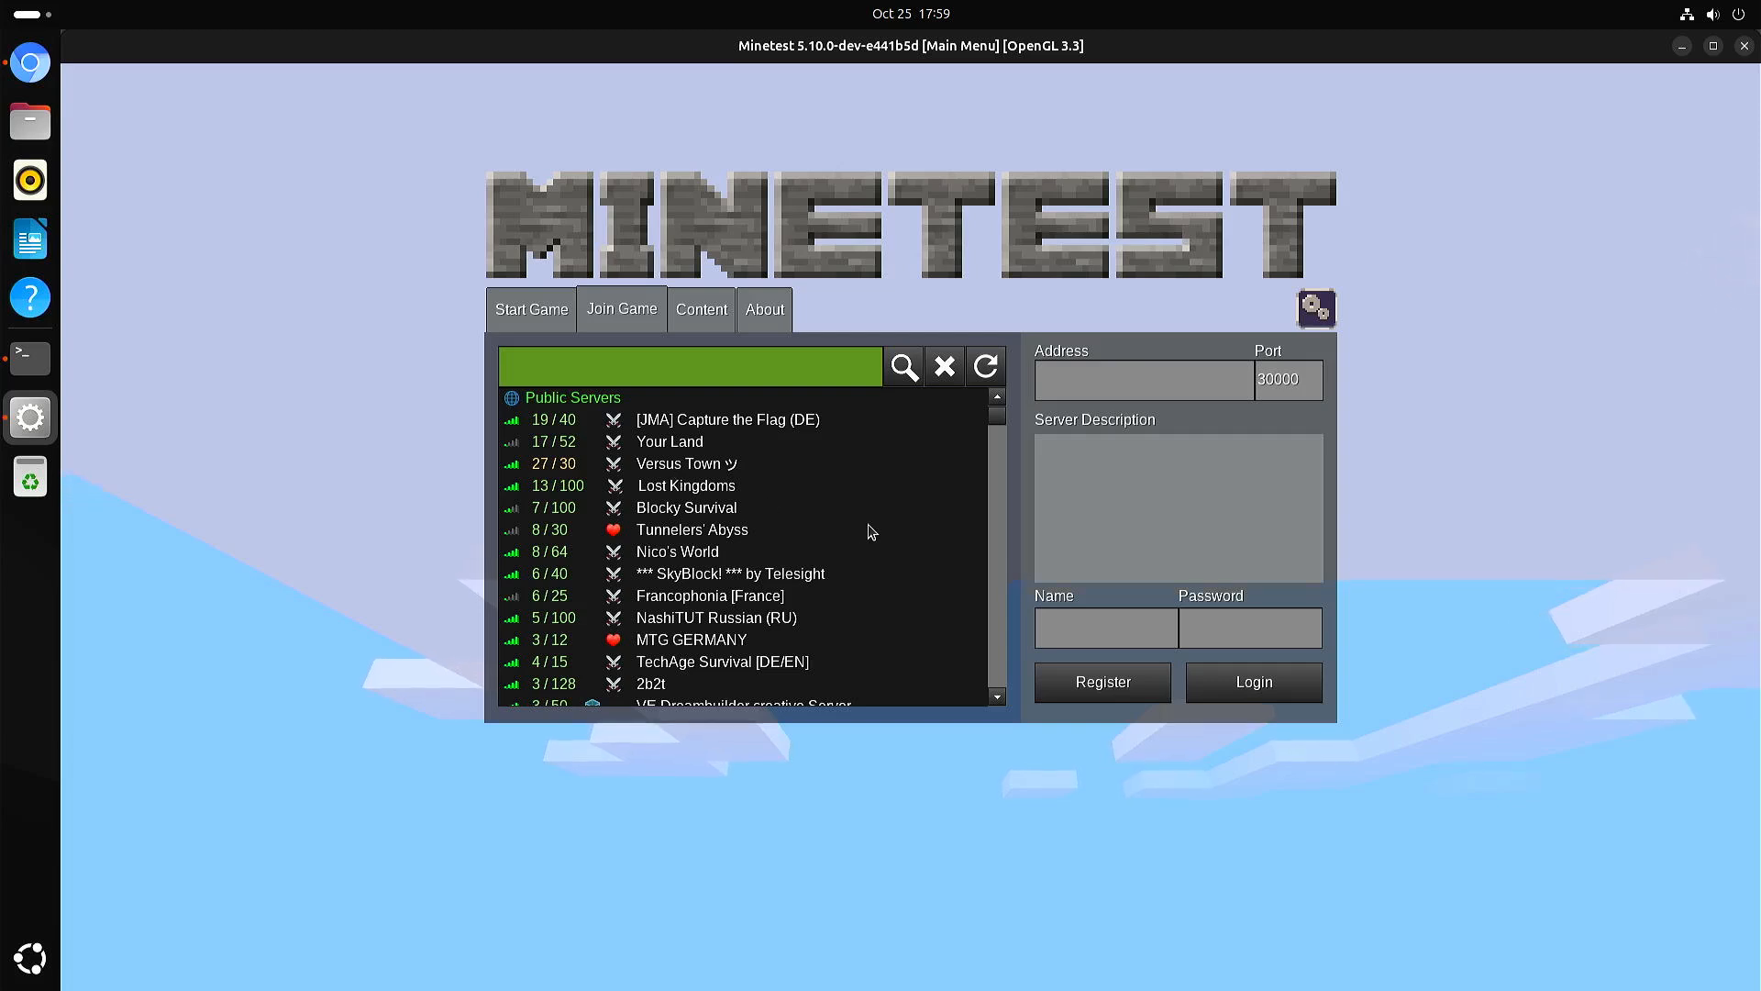
pyautogui.moveTo(873, 538)
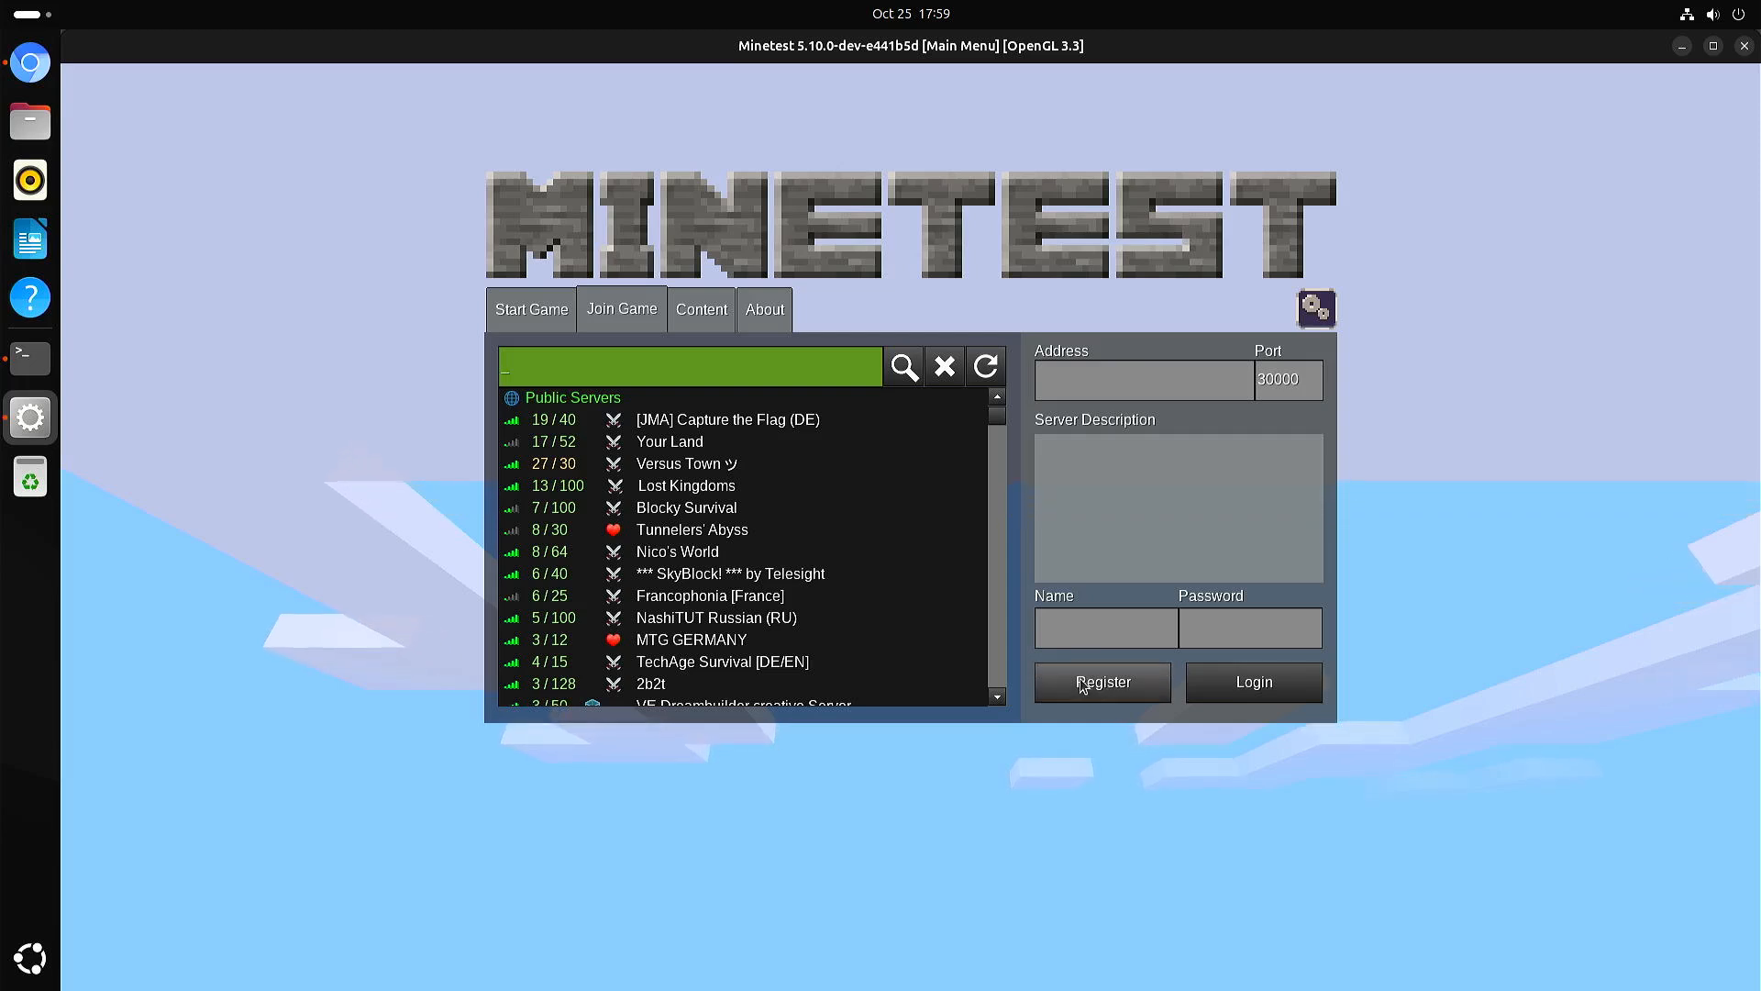
pyautogui.moveTo(728, 488)
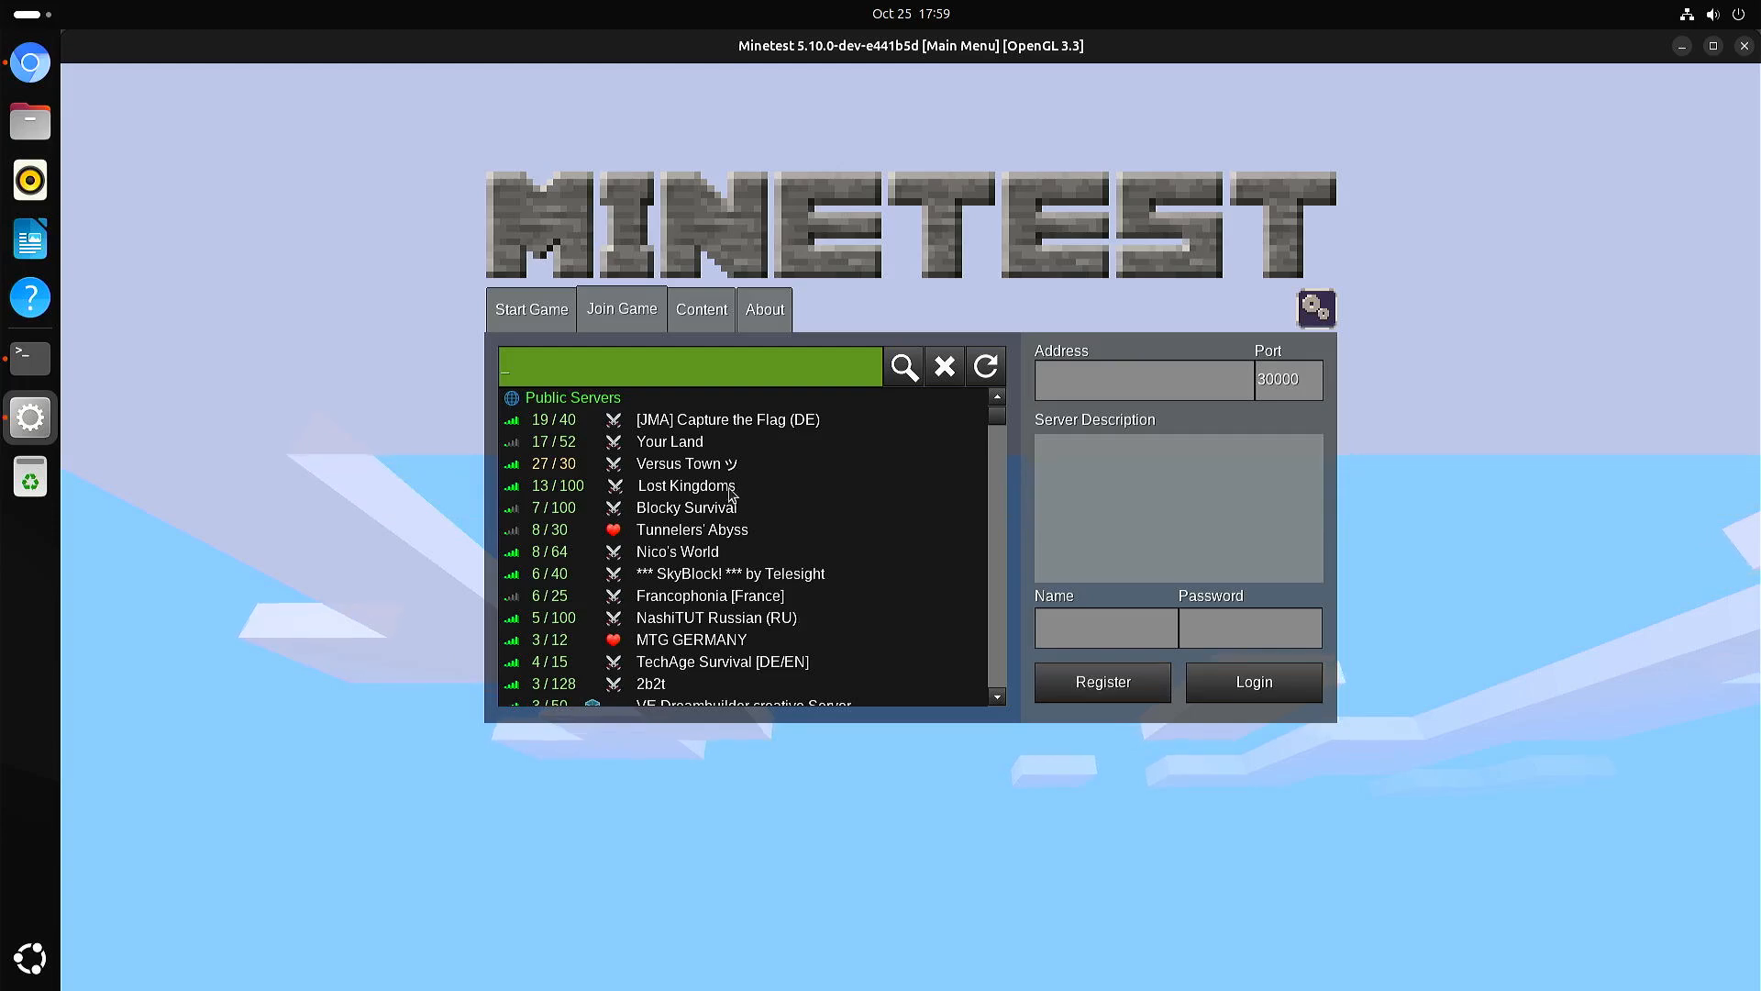
pyautogui.click(687, 485)
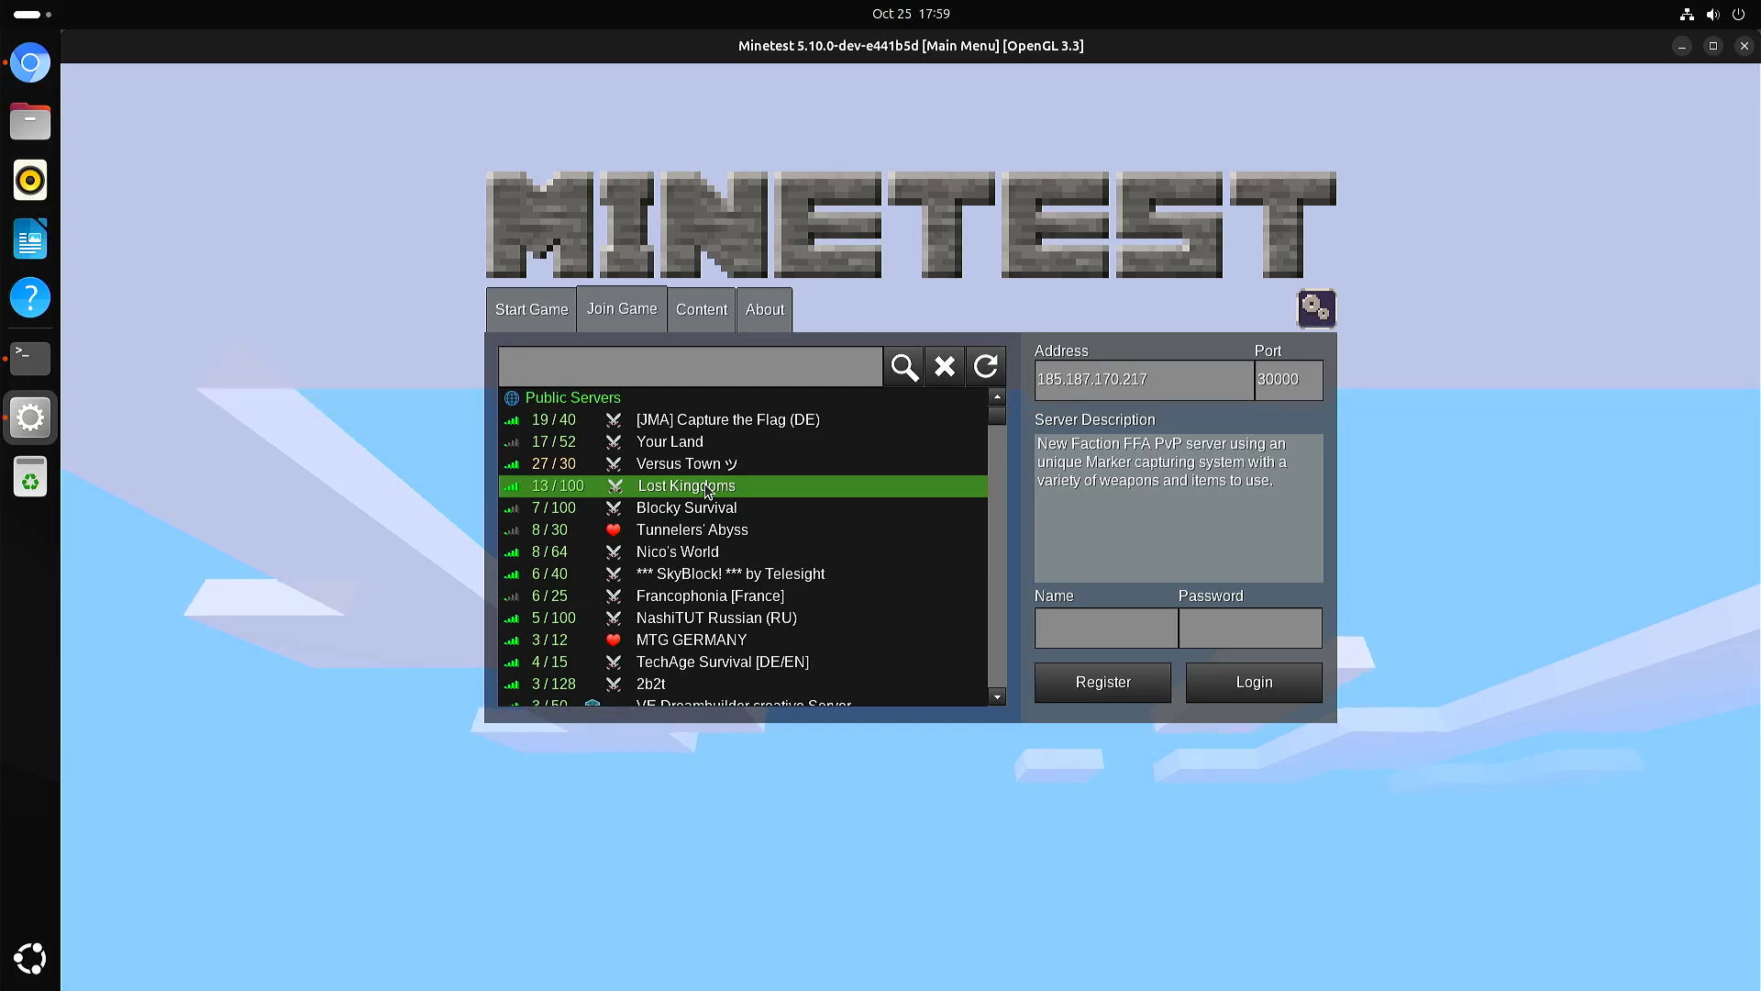
pyautogui.click(686, 506)
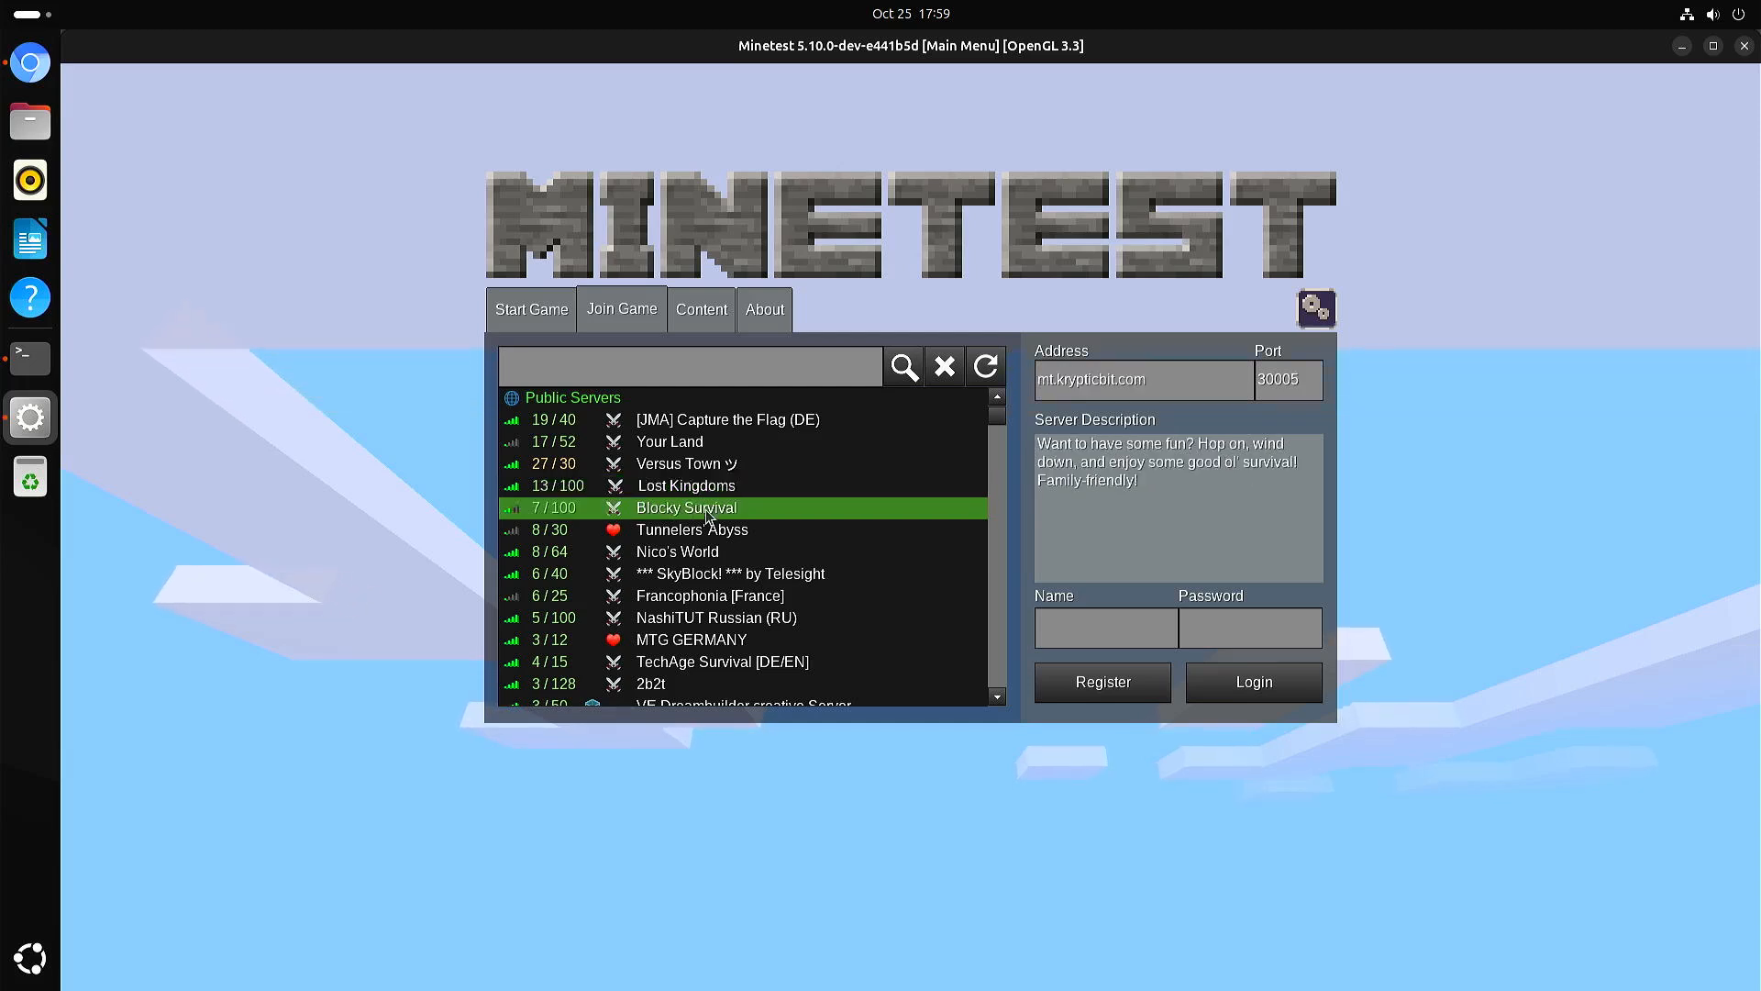
pyautogui.moveTo(716, 546)
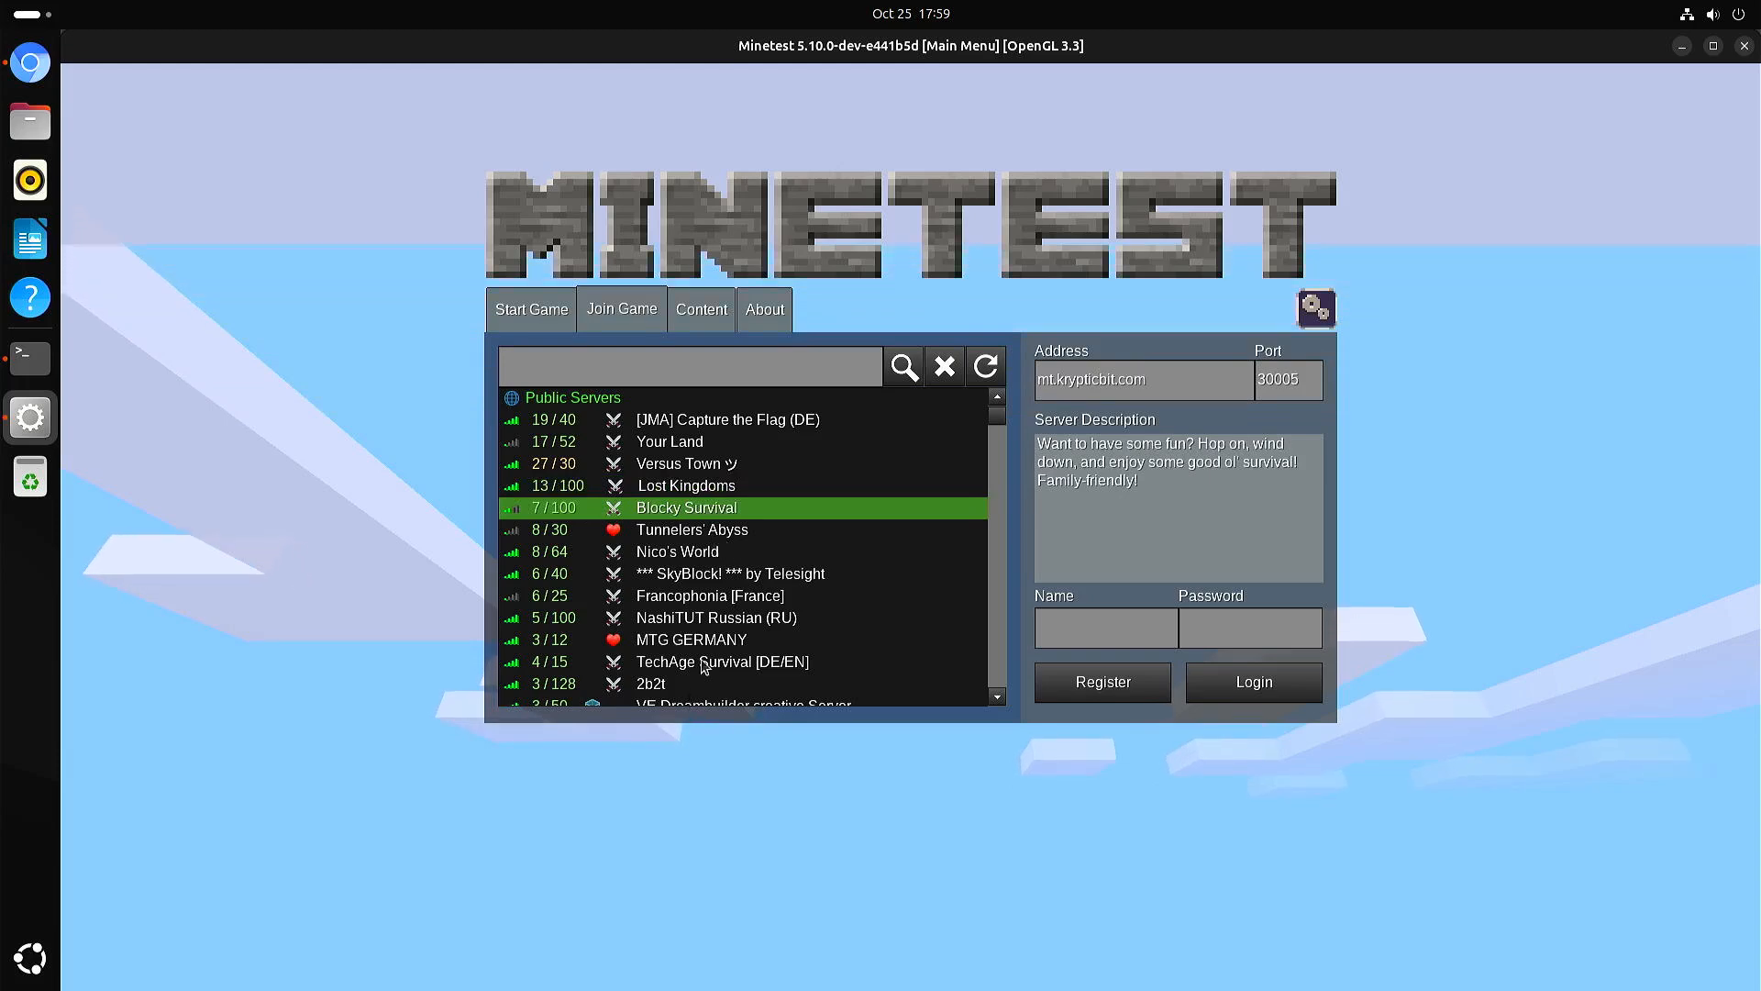
pyautogui.click(691, 639)
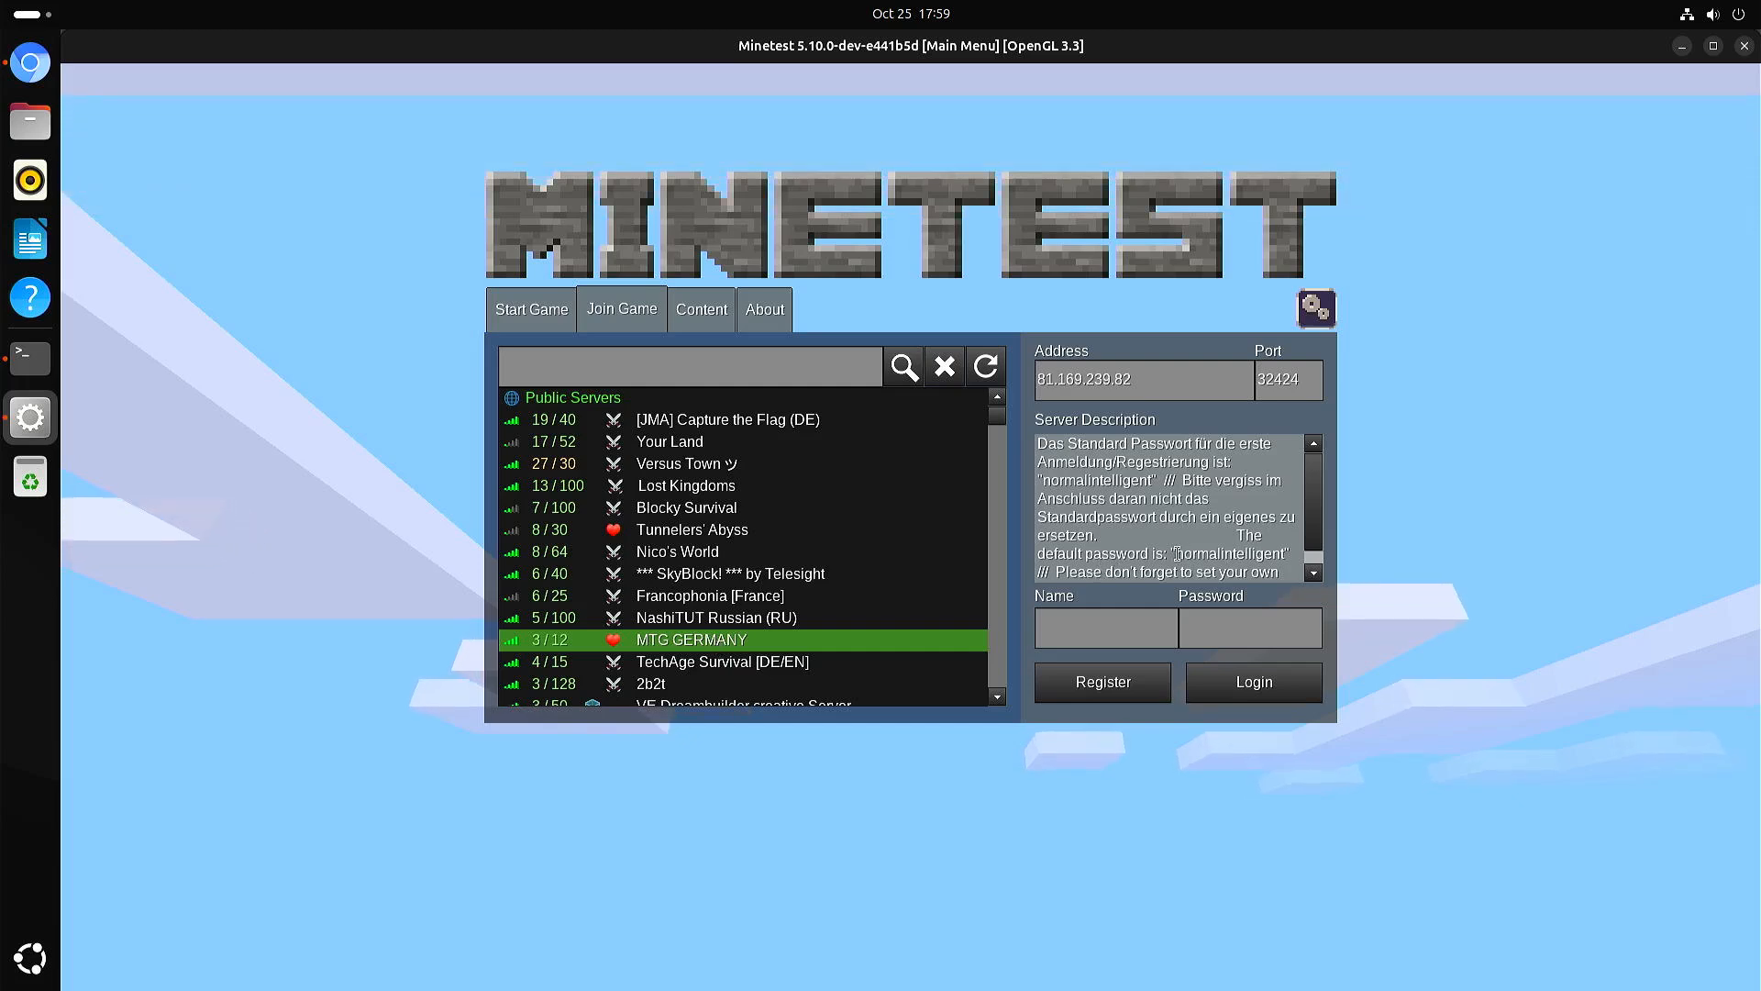
pyautogui.doubleClick(1237, 555)
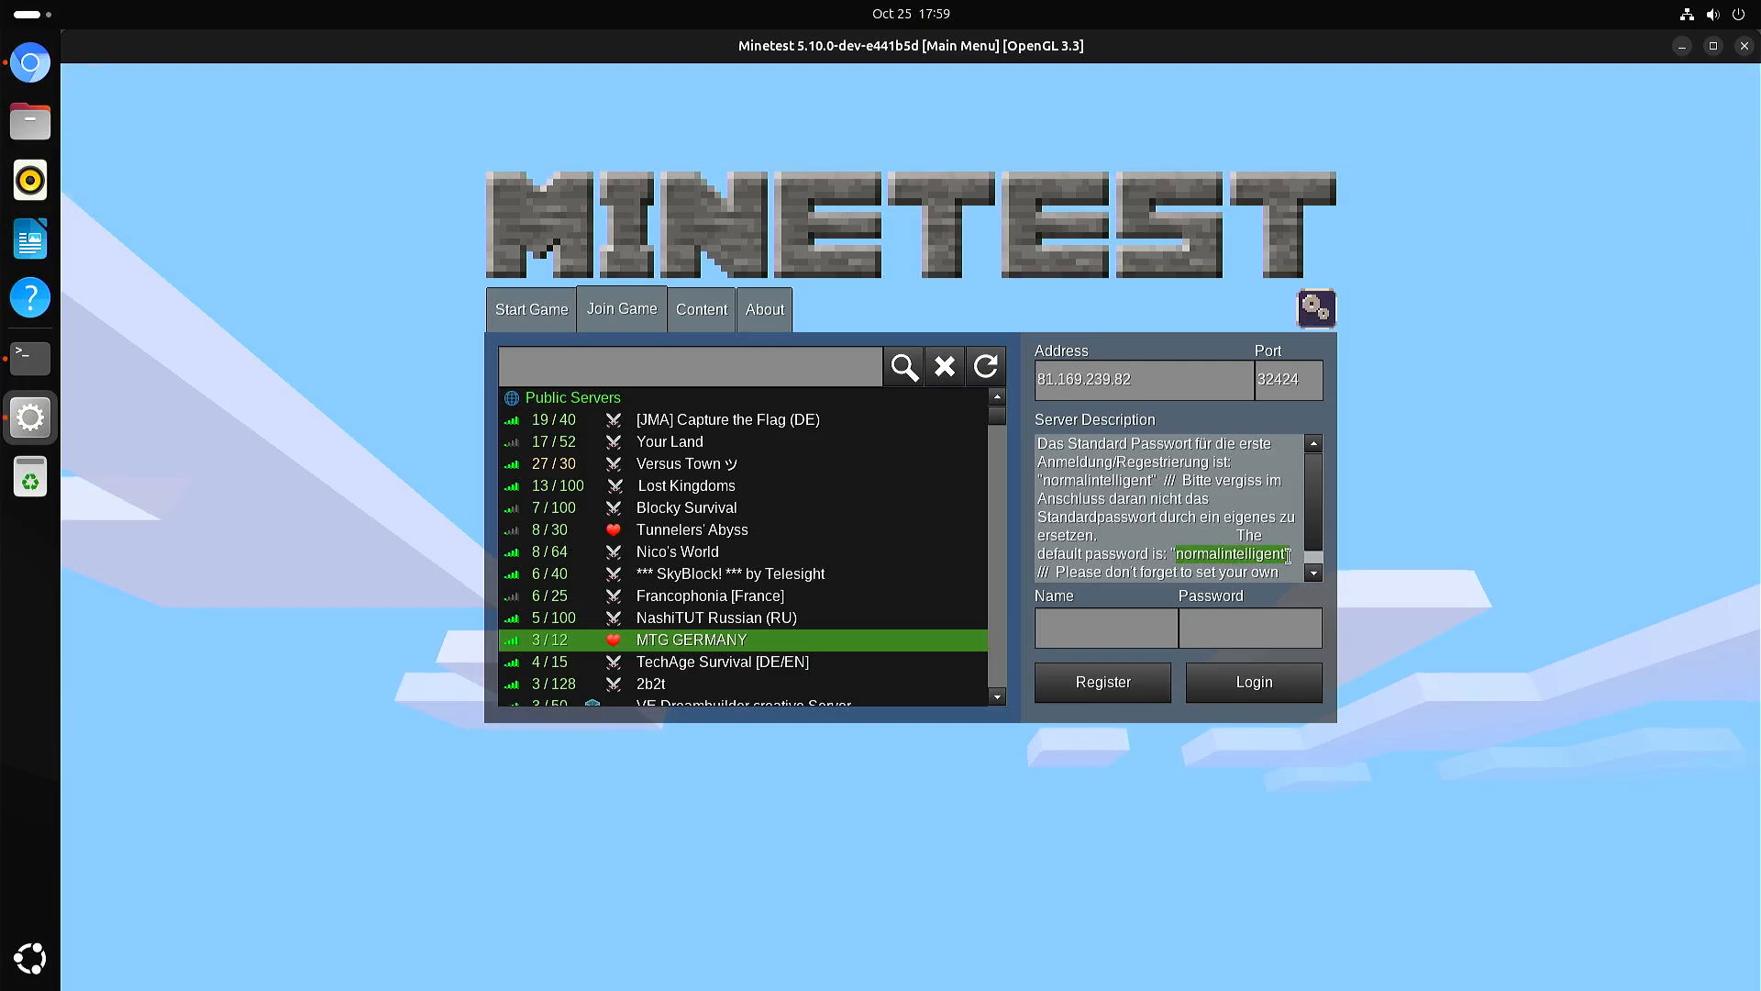
pyautogui.moveTo(941, 539)
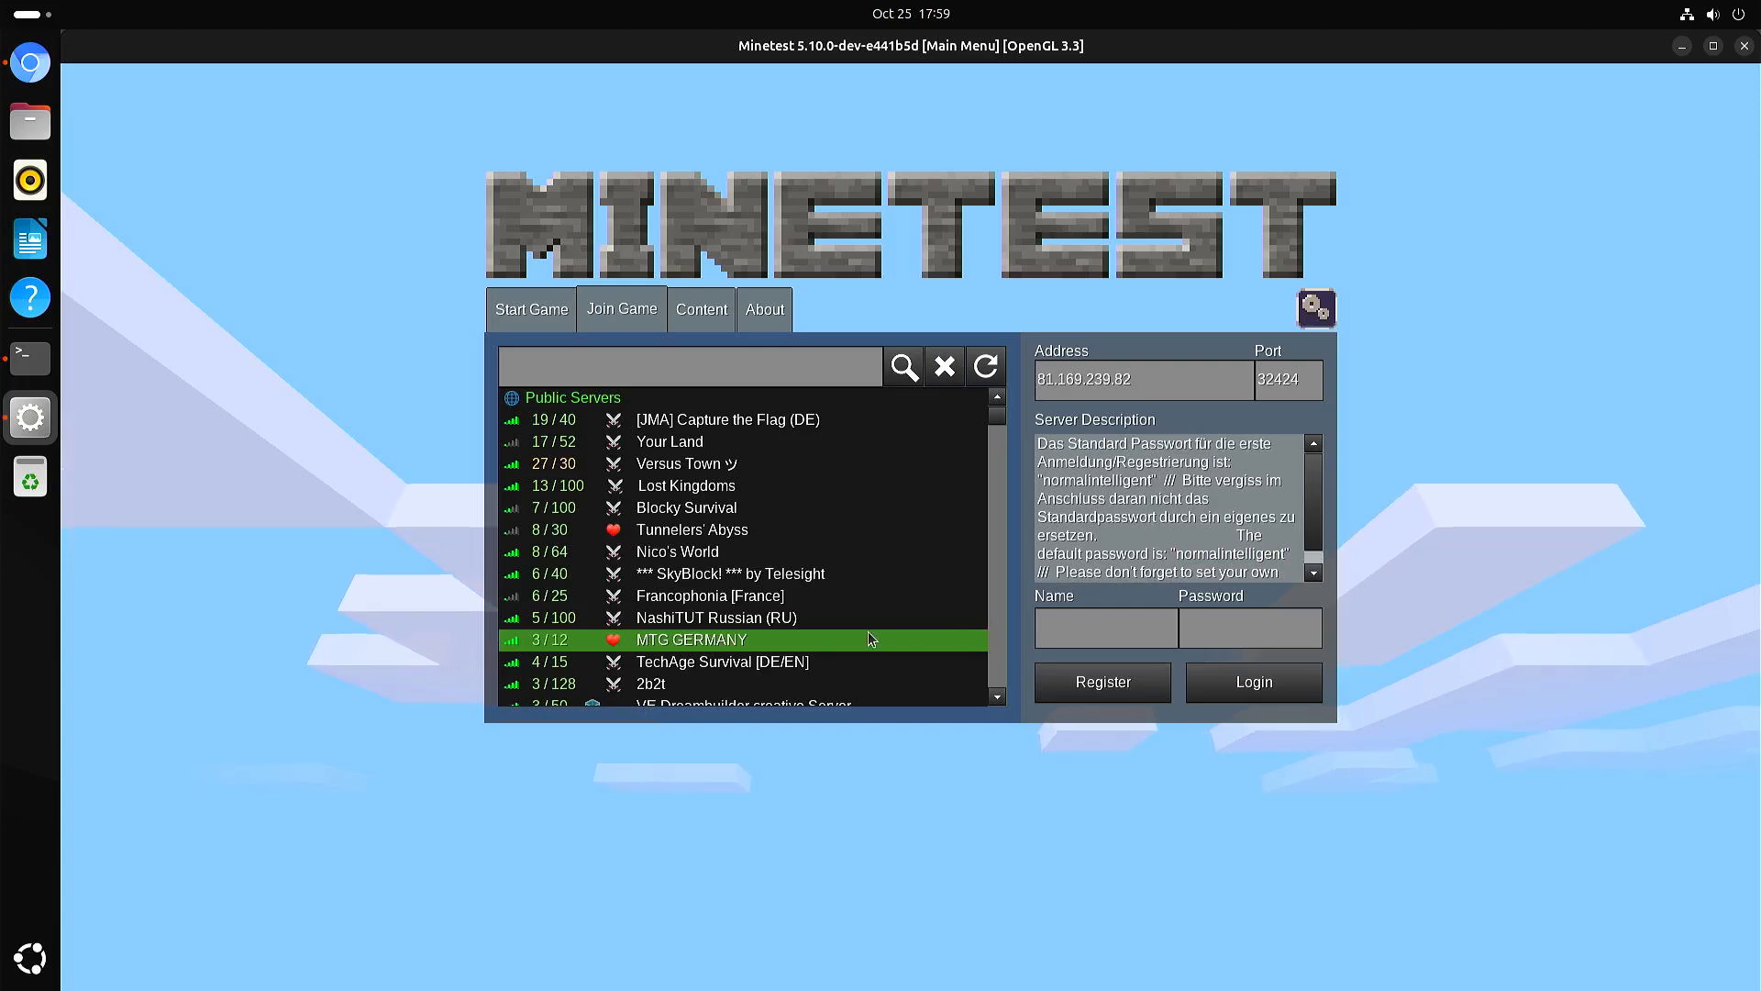
pyautogui.moveTo(875, 629)
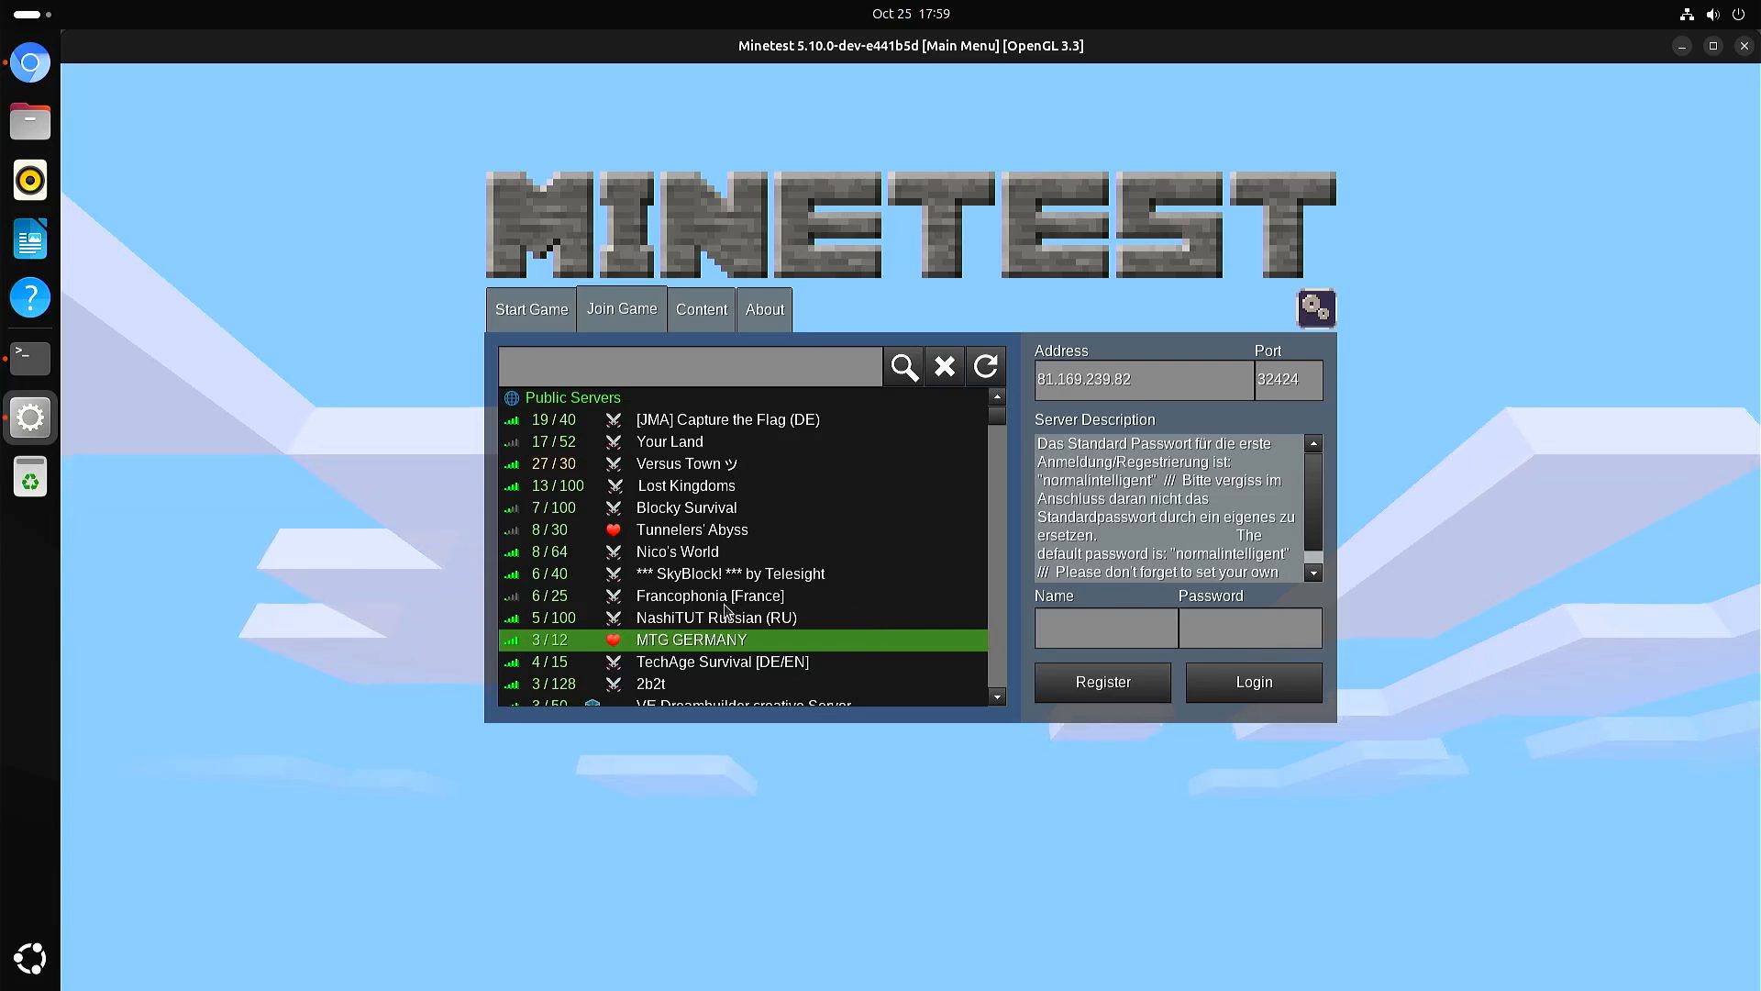
pyautogui.click(726, 594)
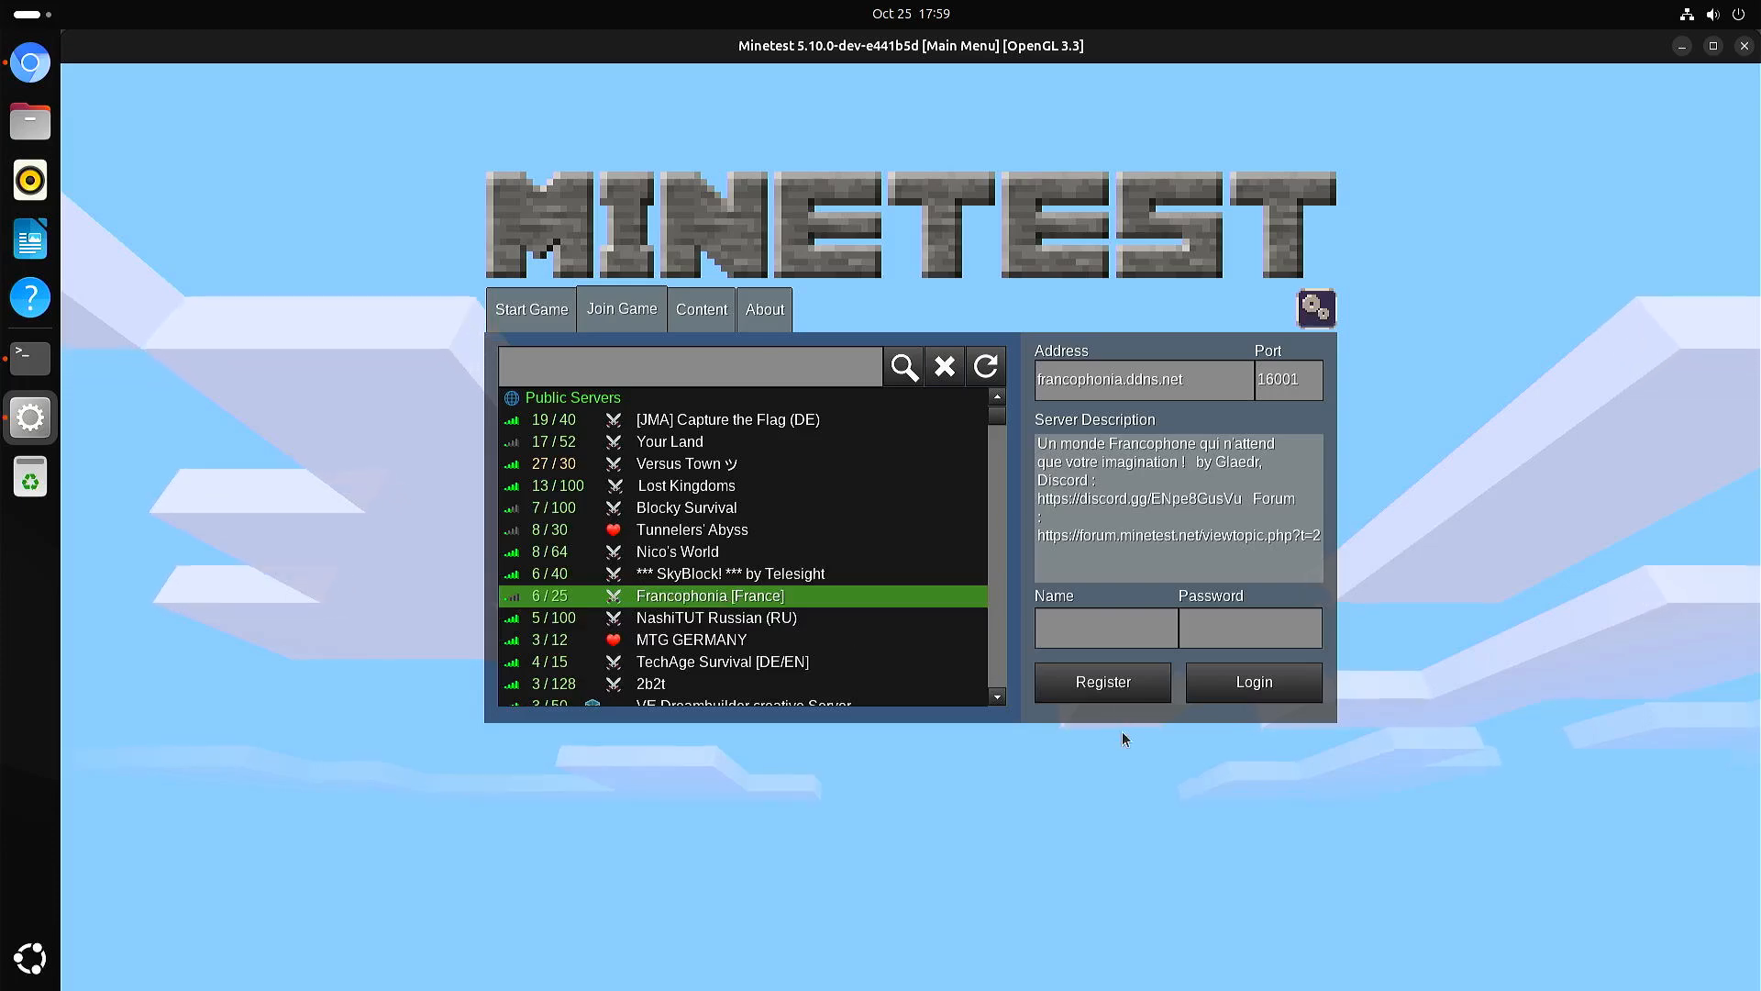
pyautogui.click(530, 308)
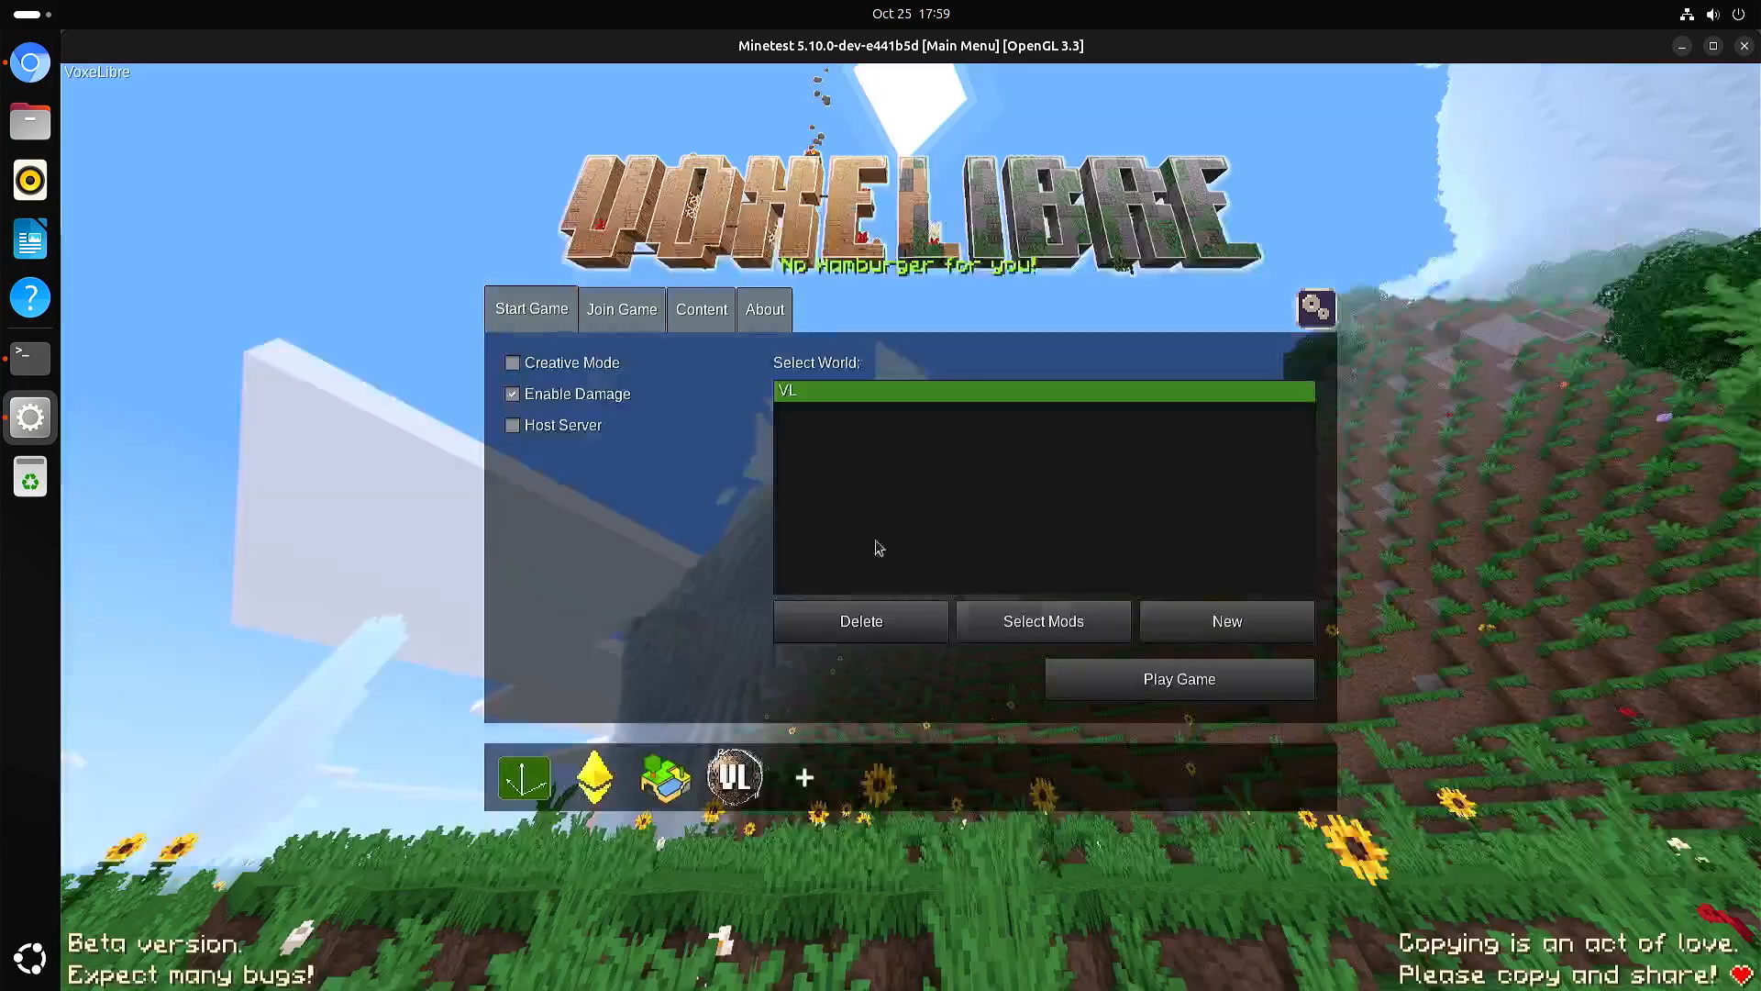
pyautogui.moveTo(343, 608)
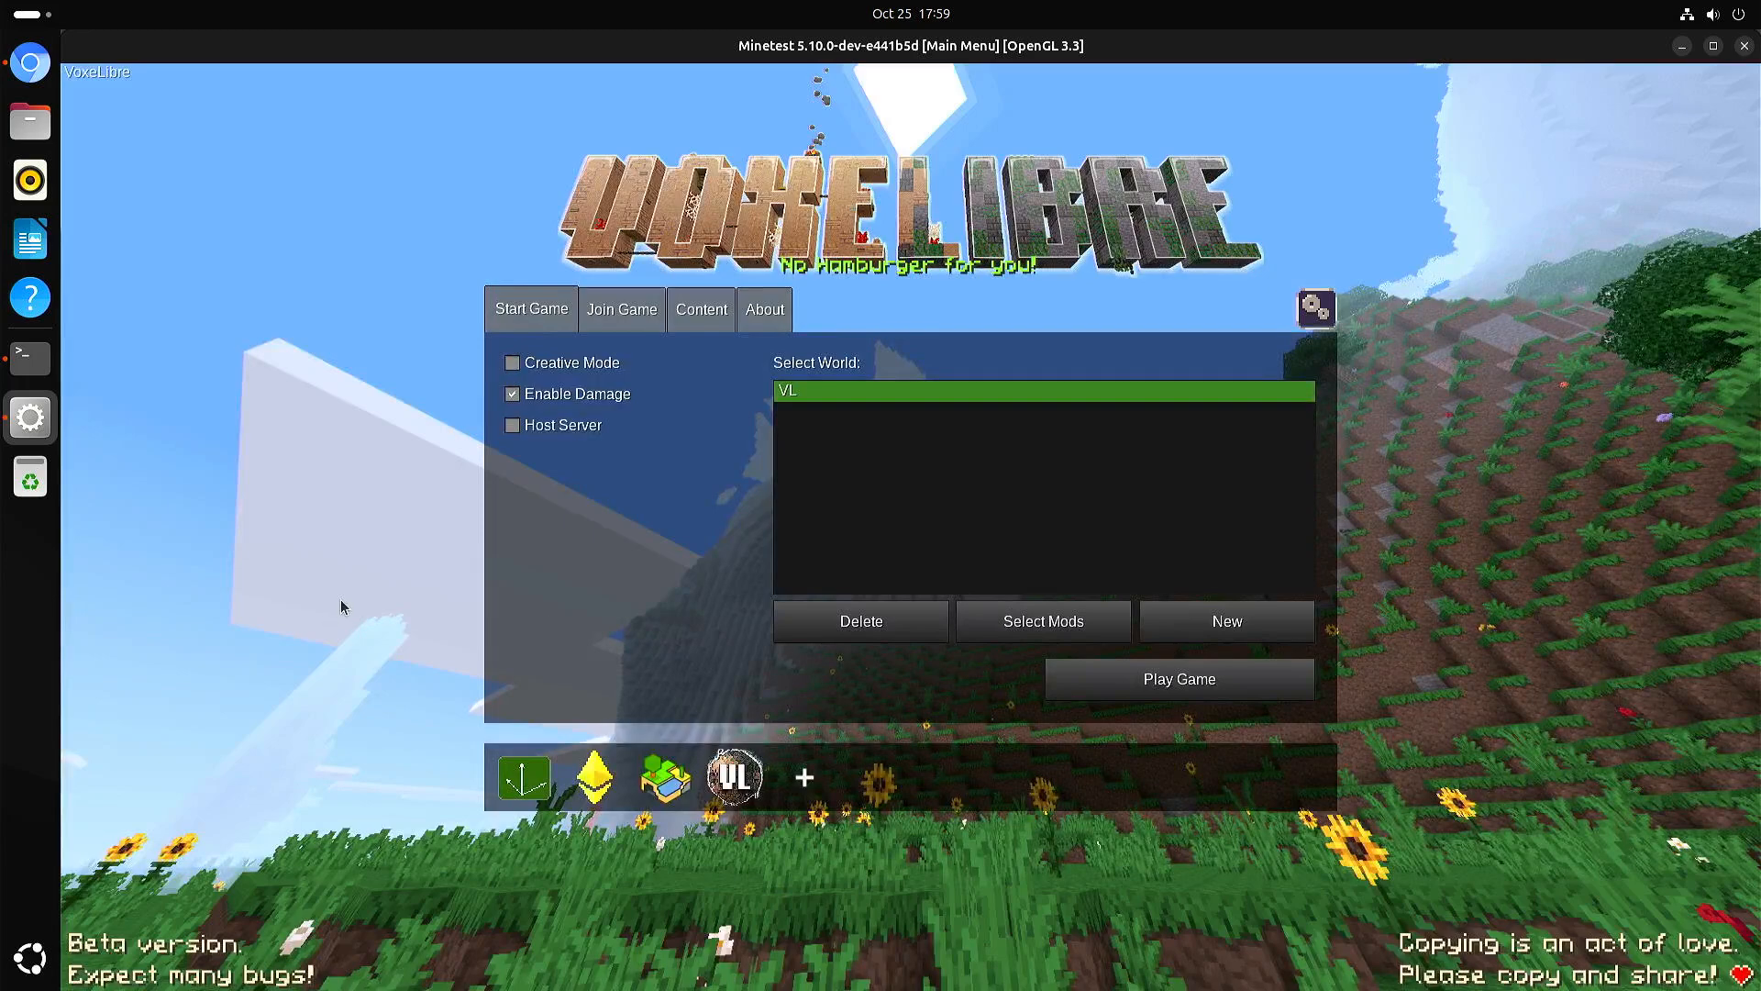